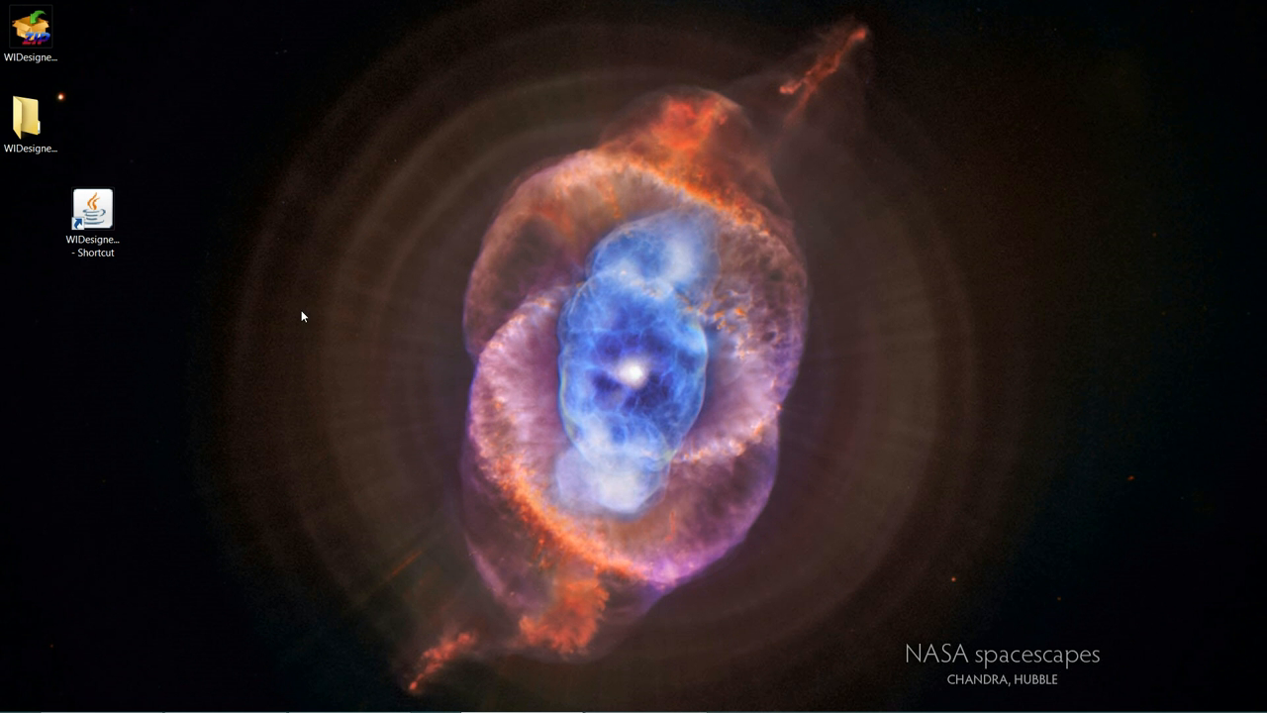
Launch Woodwind Instrument Designer from the WIDesigner desktop shortcut.
click(91, 208)
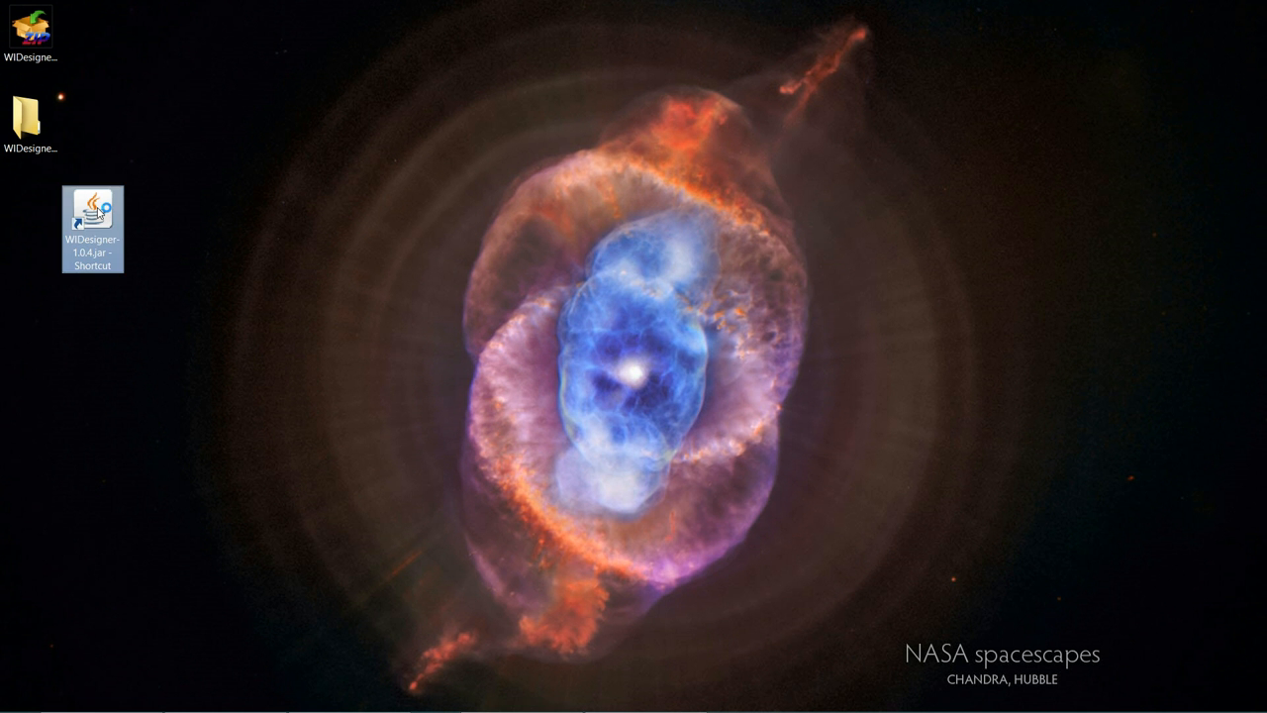
double_click(91, 208)
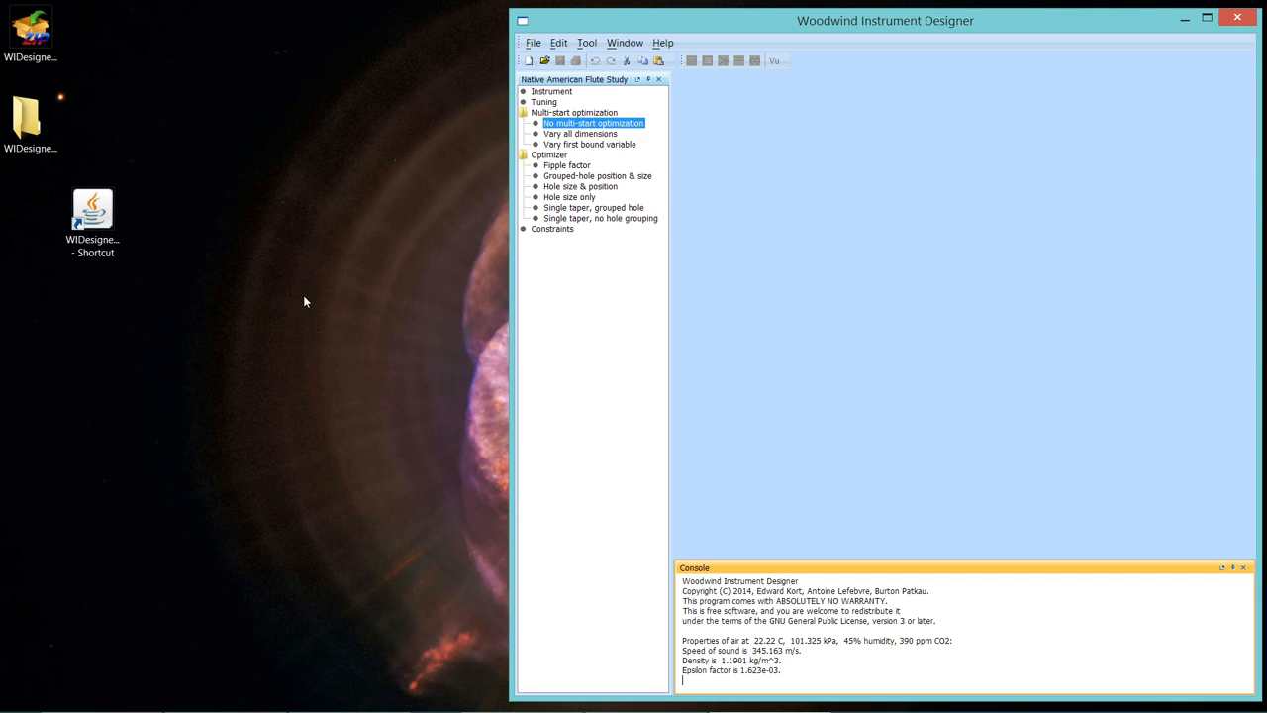
mouse_move(550, 63)
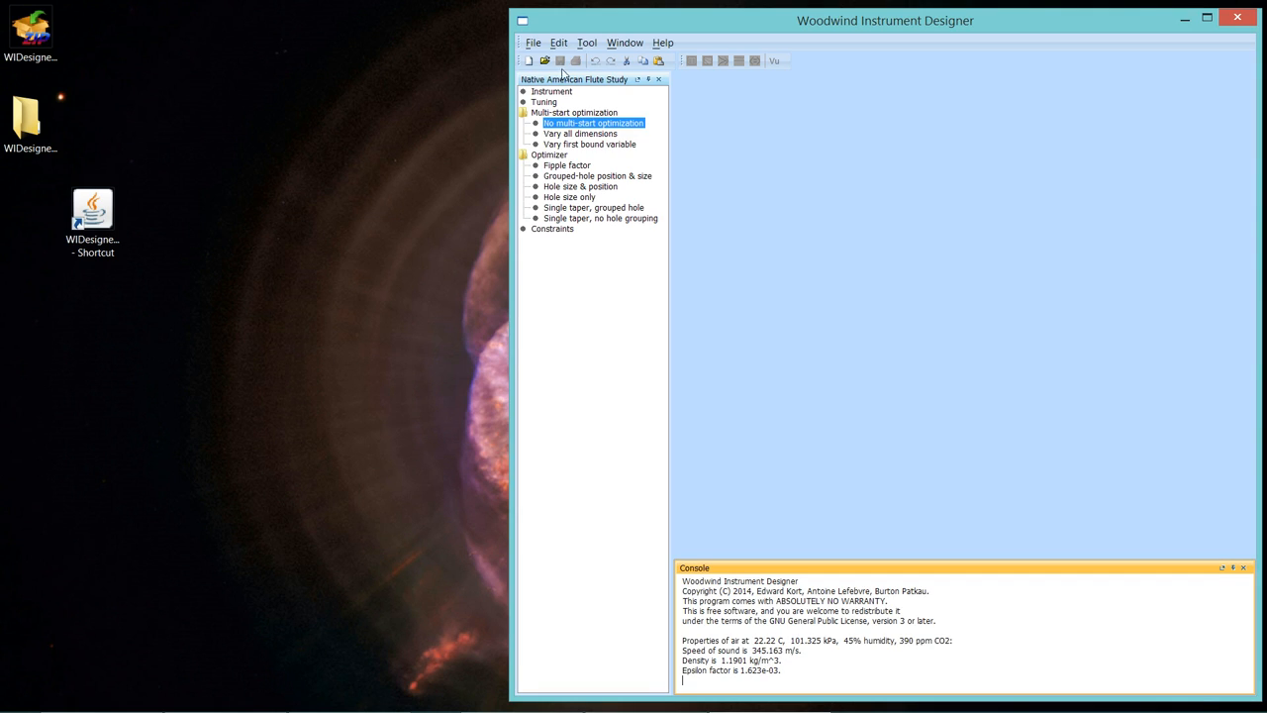
mouse_move(534, 43)
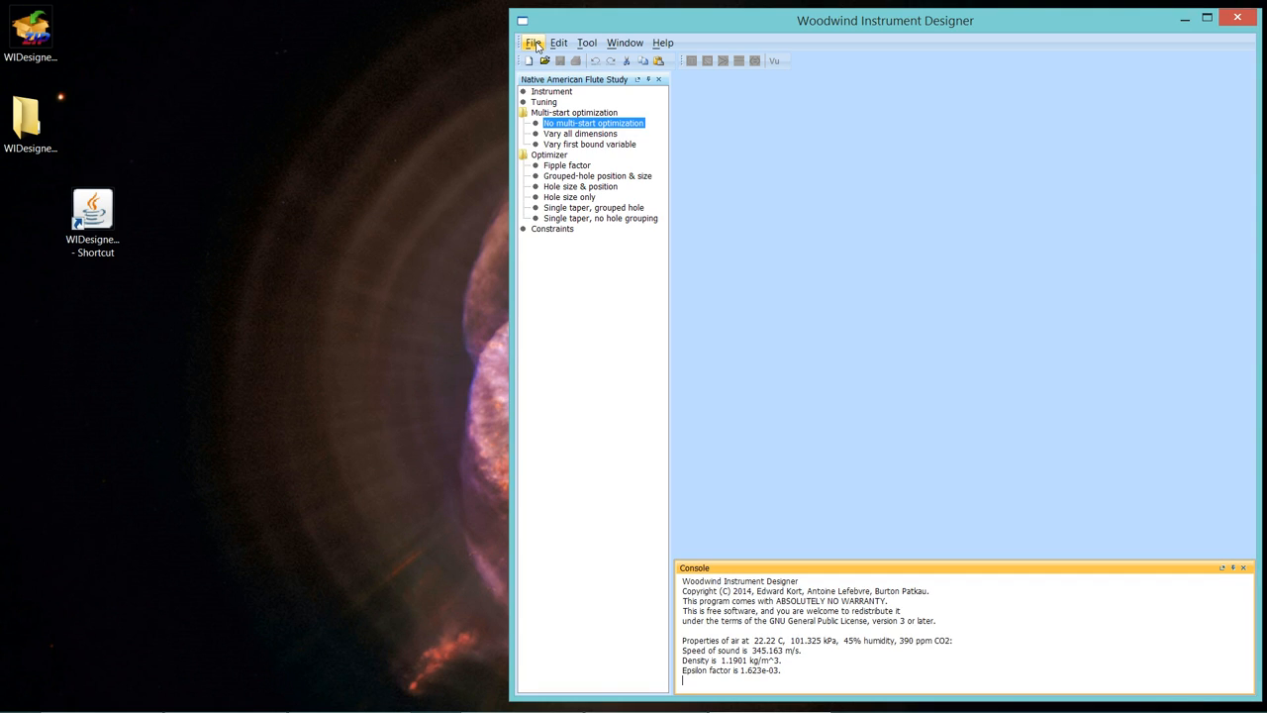
Open 0.75-bore_6-hole_NAF_starter.xml from WIDesigner-1.0 > NafStudy > instruments.
click(535, 44)
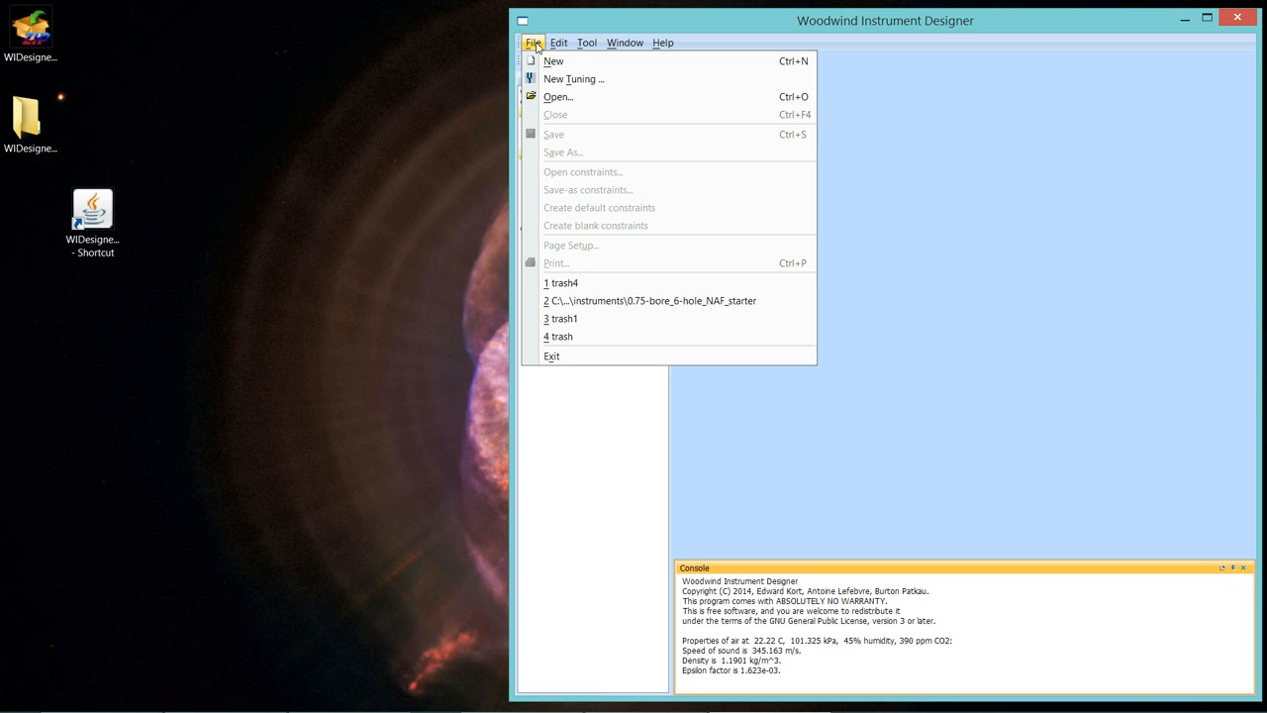
click(635, 301)
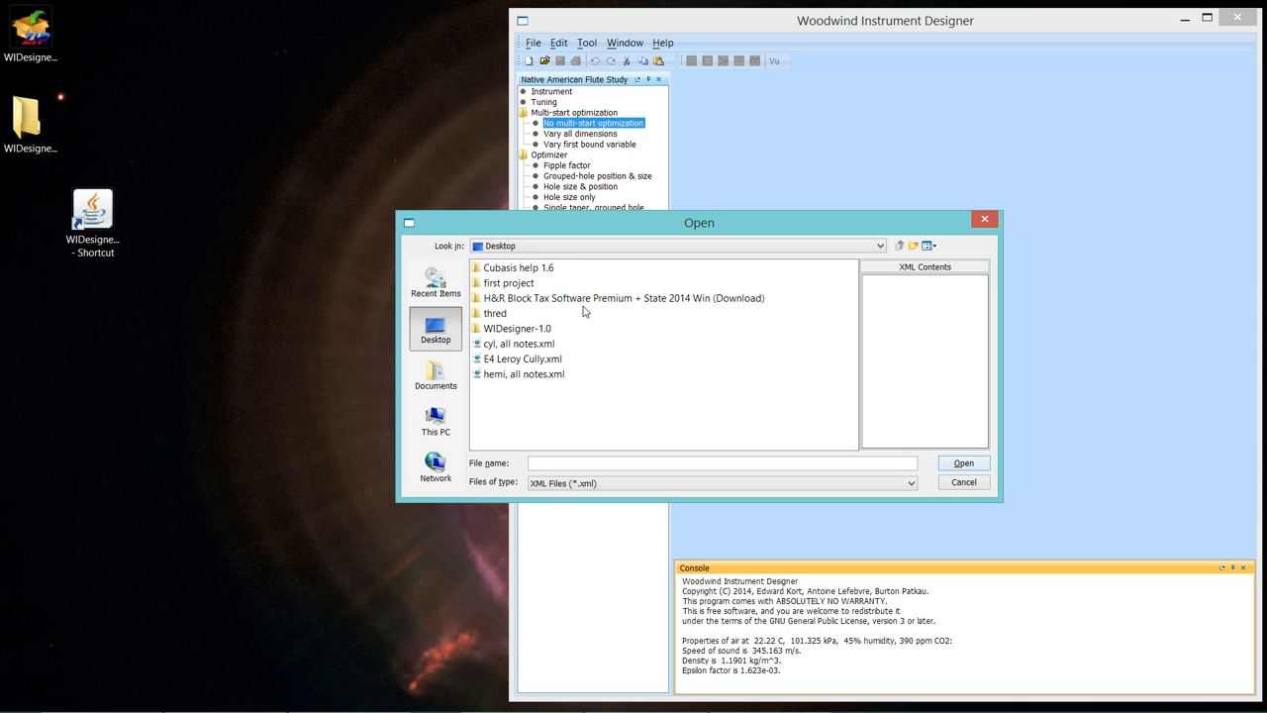
mouse_move(515, 333)
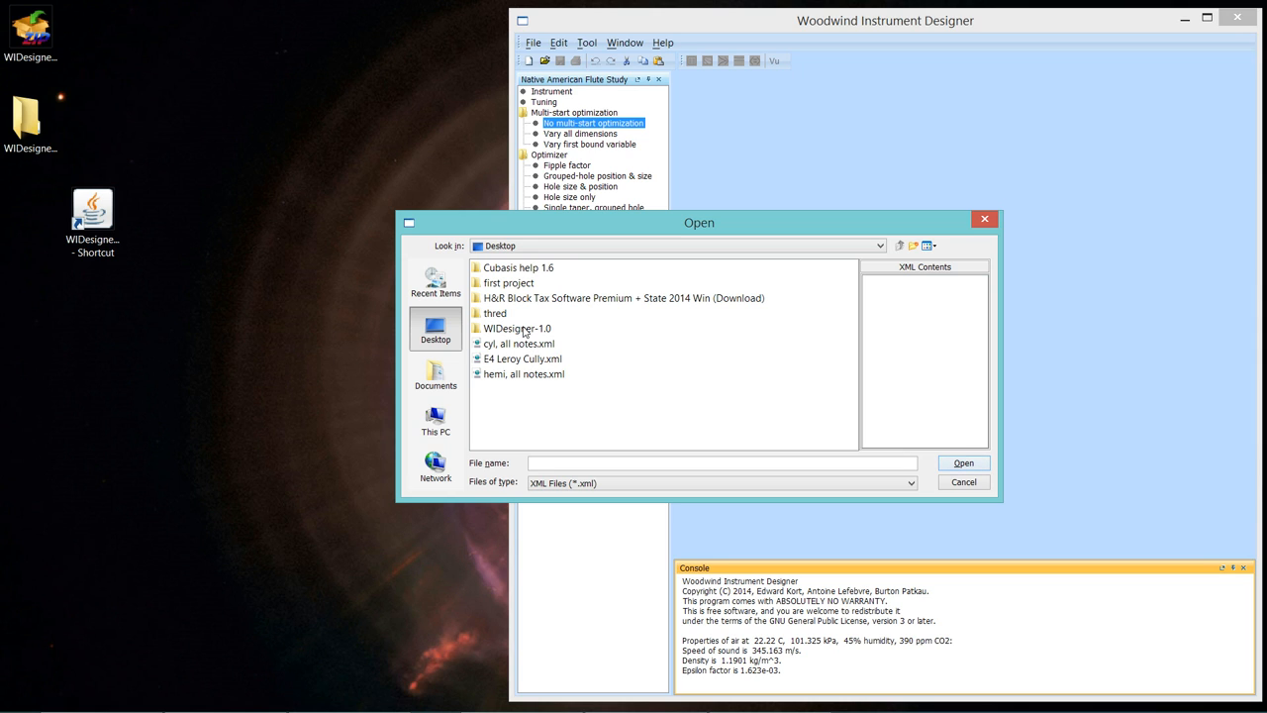
double_click(518, 329)
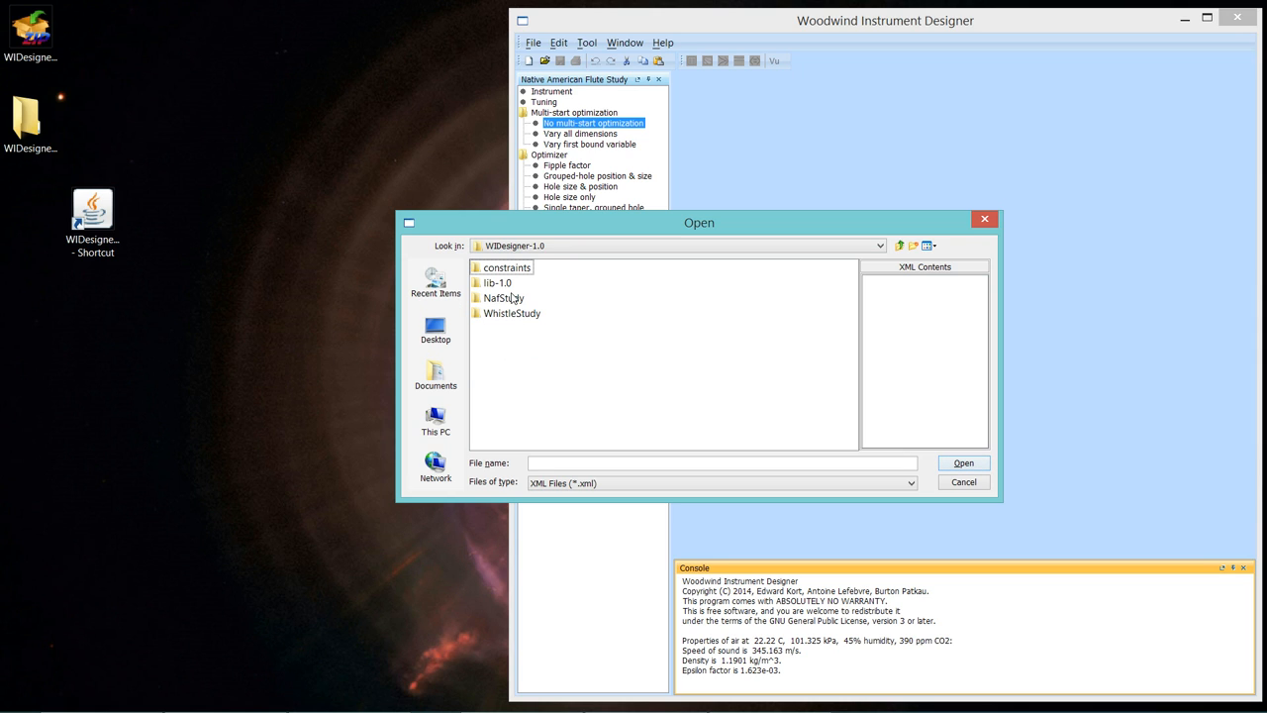
click(503, 297)
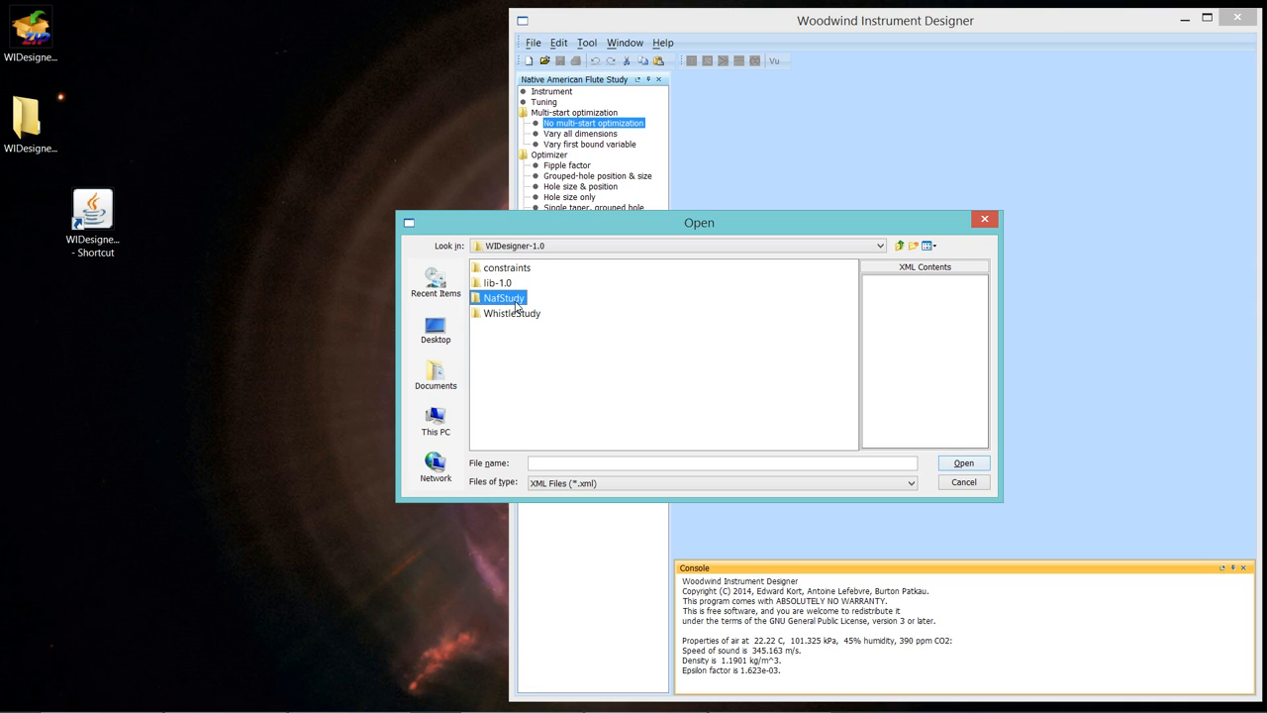
double_click(502, 297)
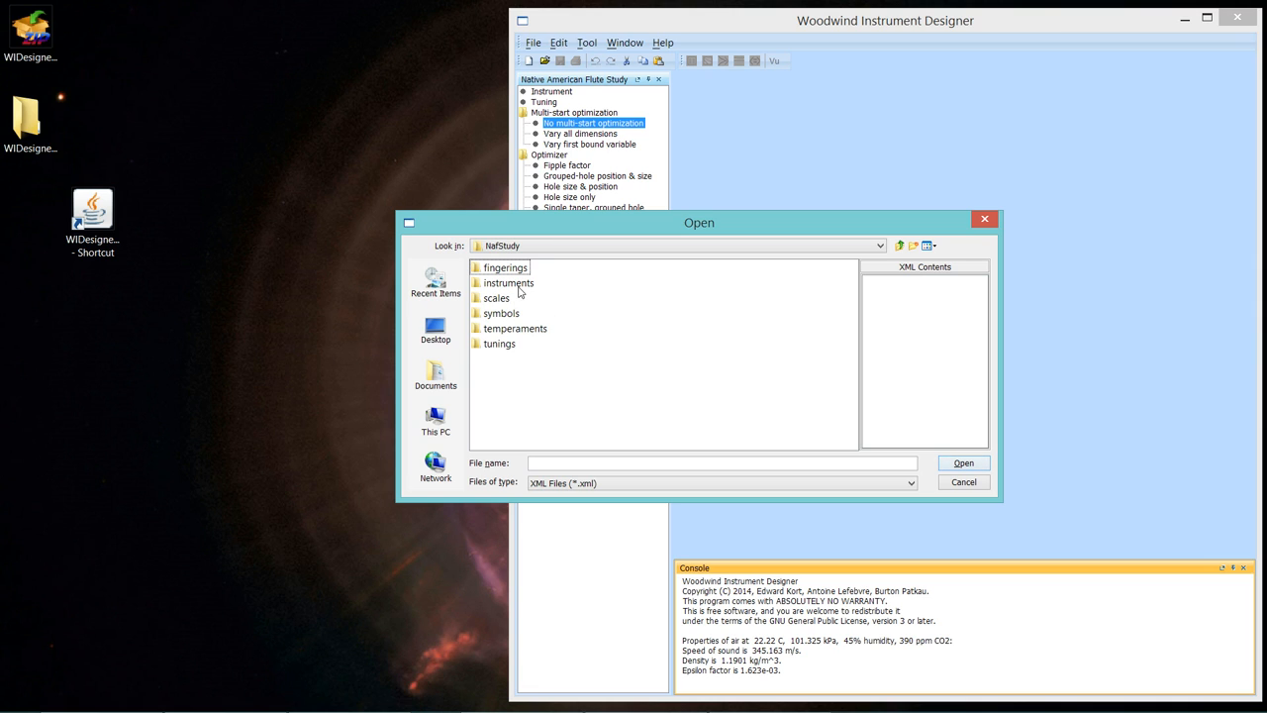
double_click(507, 283)
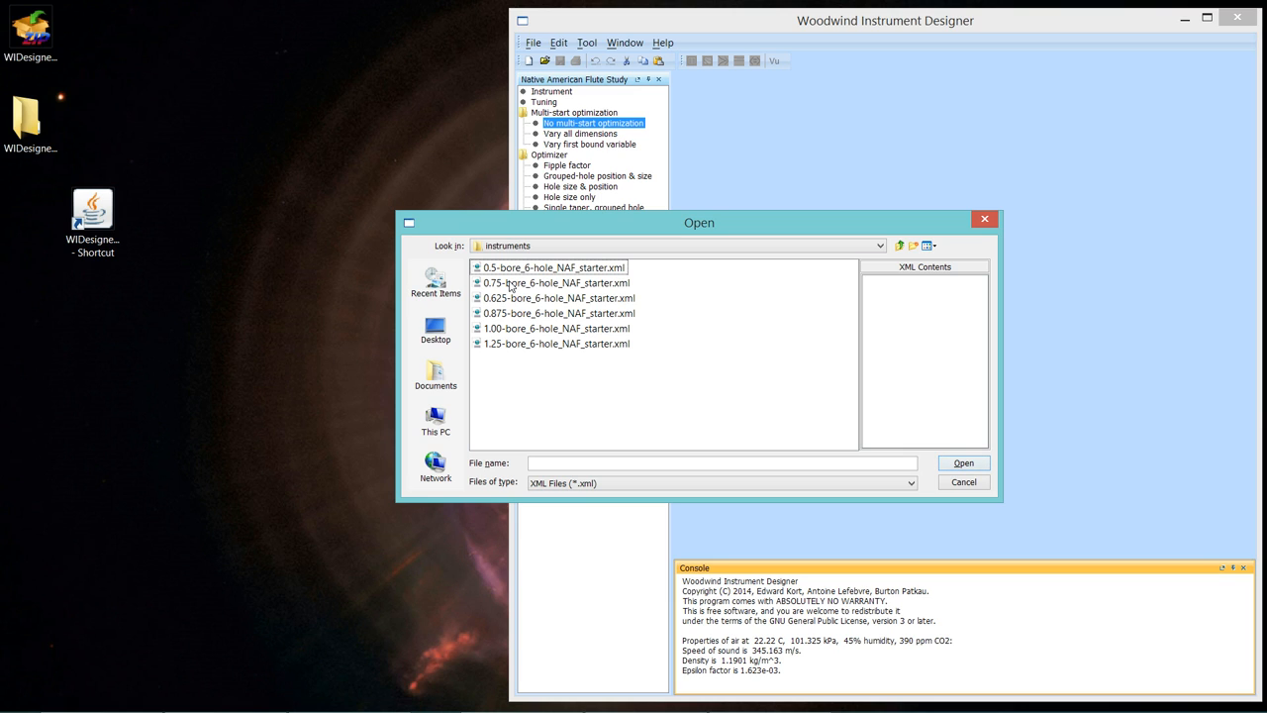
click(556, 283)
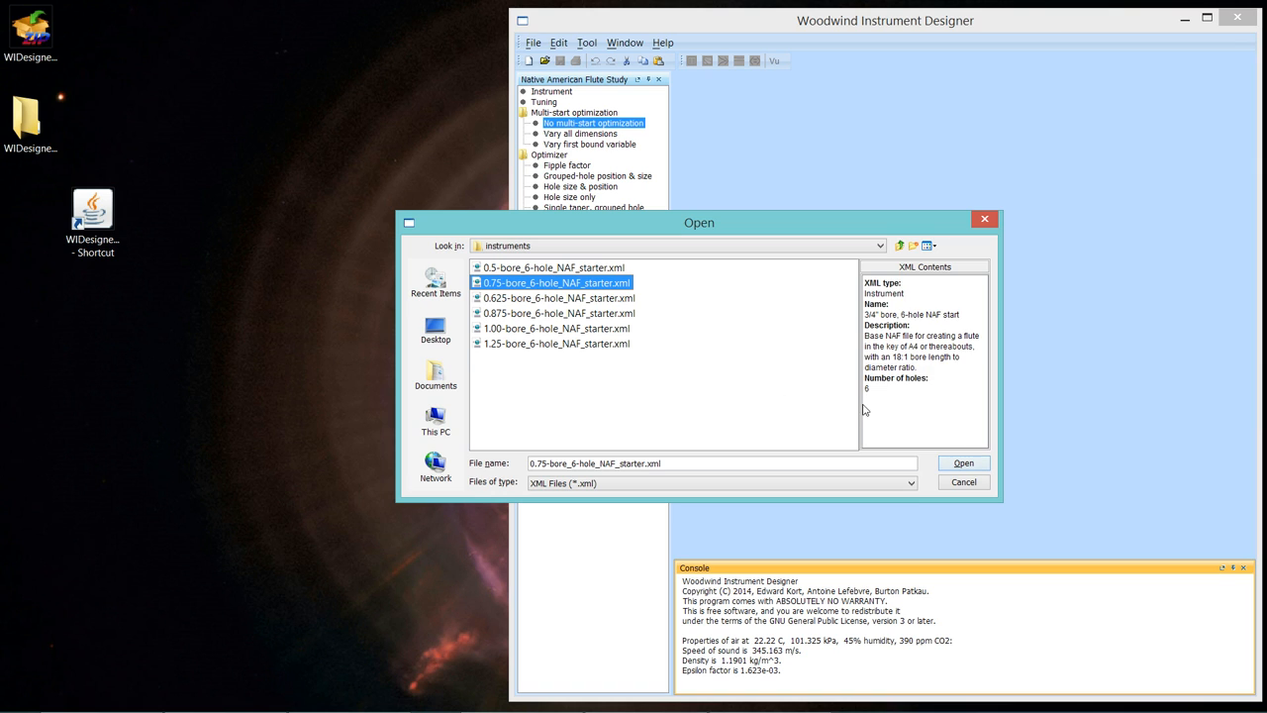
click(962, 464)
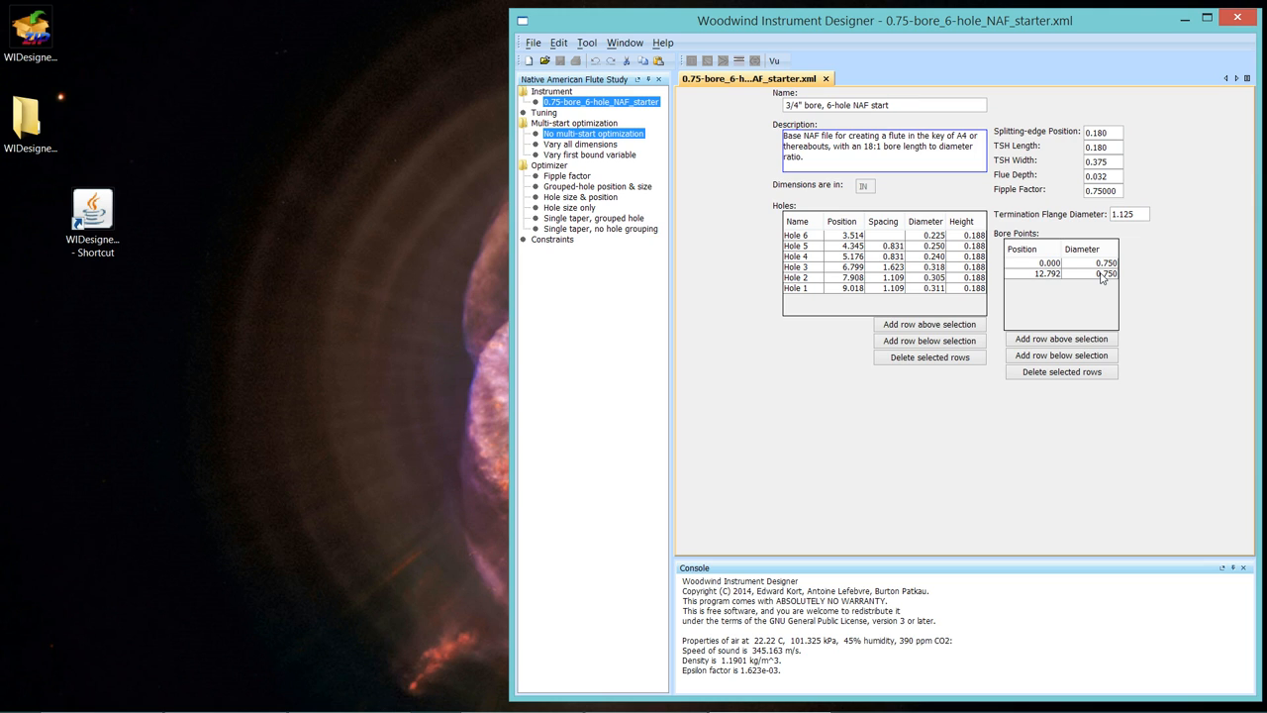
Set both bore-point diameters in the Bore Points table to 0.875.
click(881, 102)
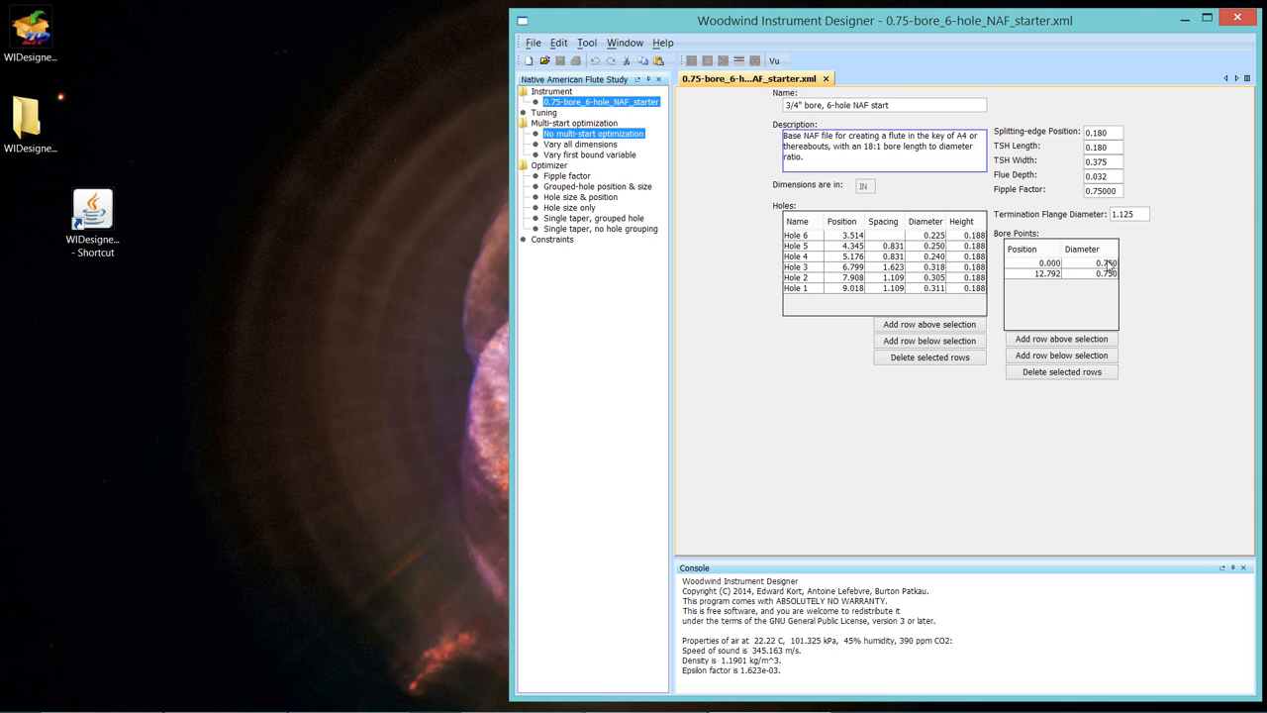
click(1109, 263)
text(.37)
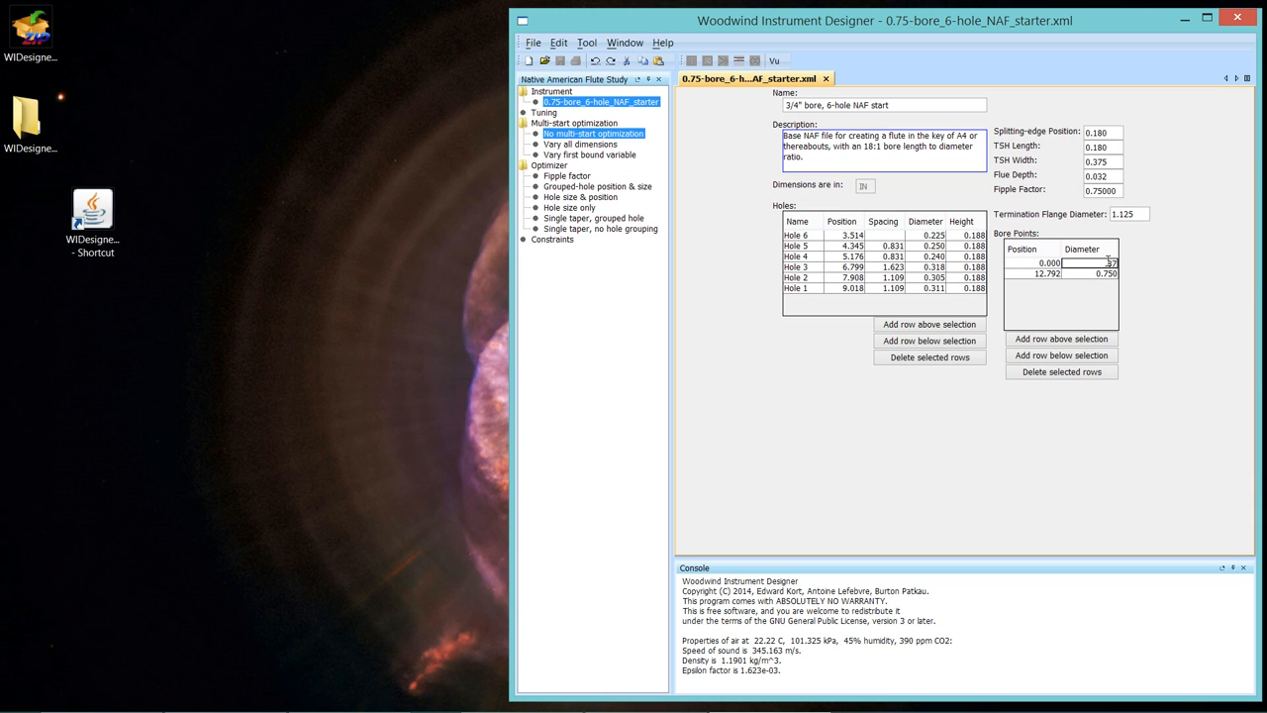
click(1107, 273)
text(.8)
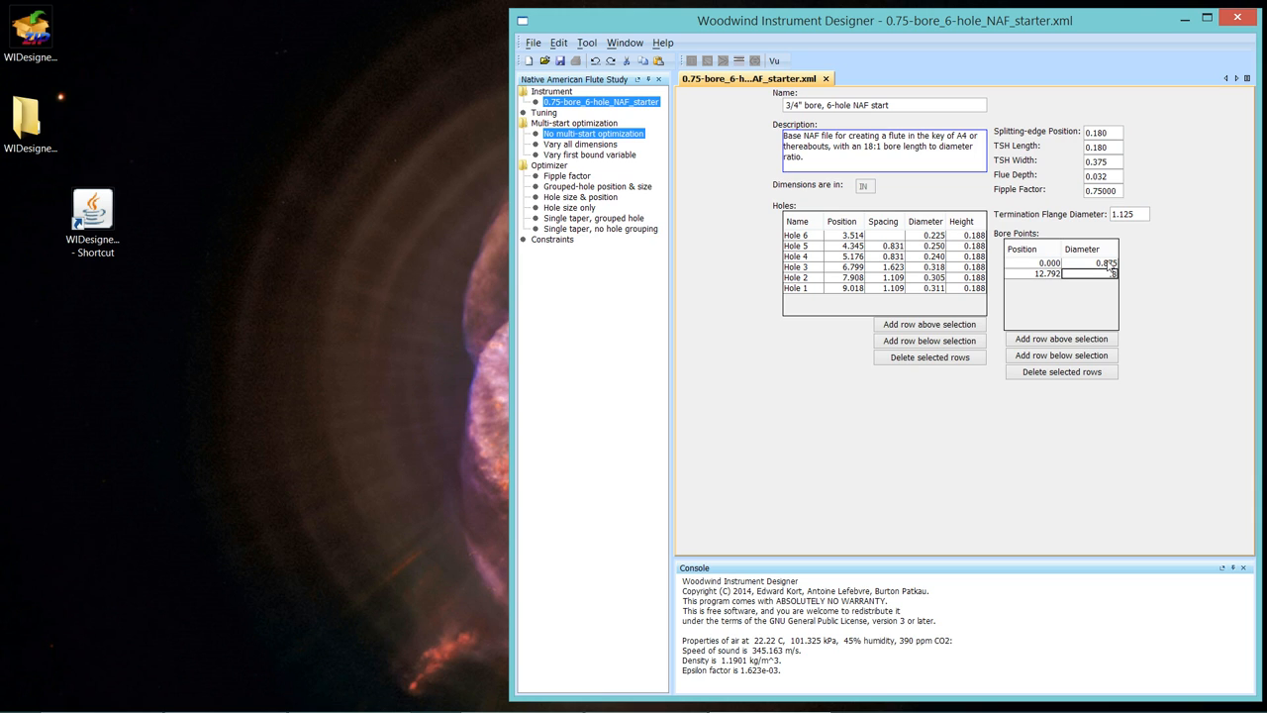
click(1138, 262)
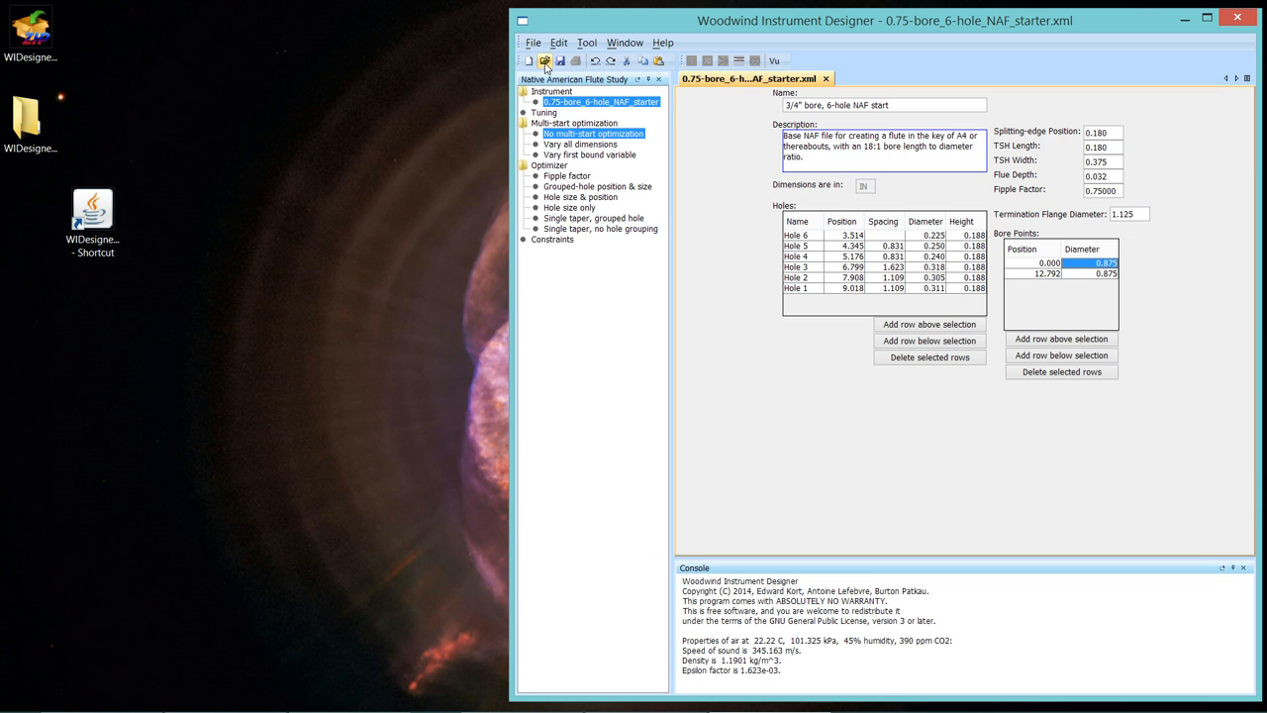
Open A4_ET_6-hole_NAF_minor_tuning.xml from the NafStudy tunings folder.
click(546, 59)
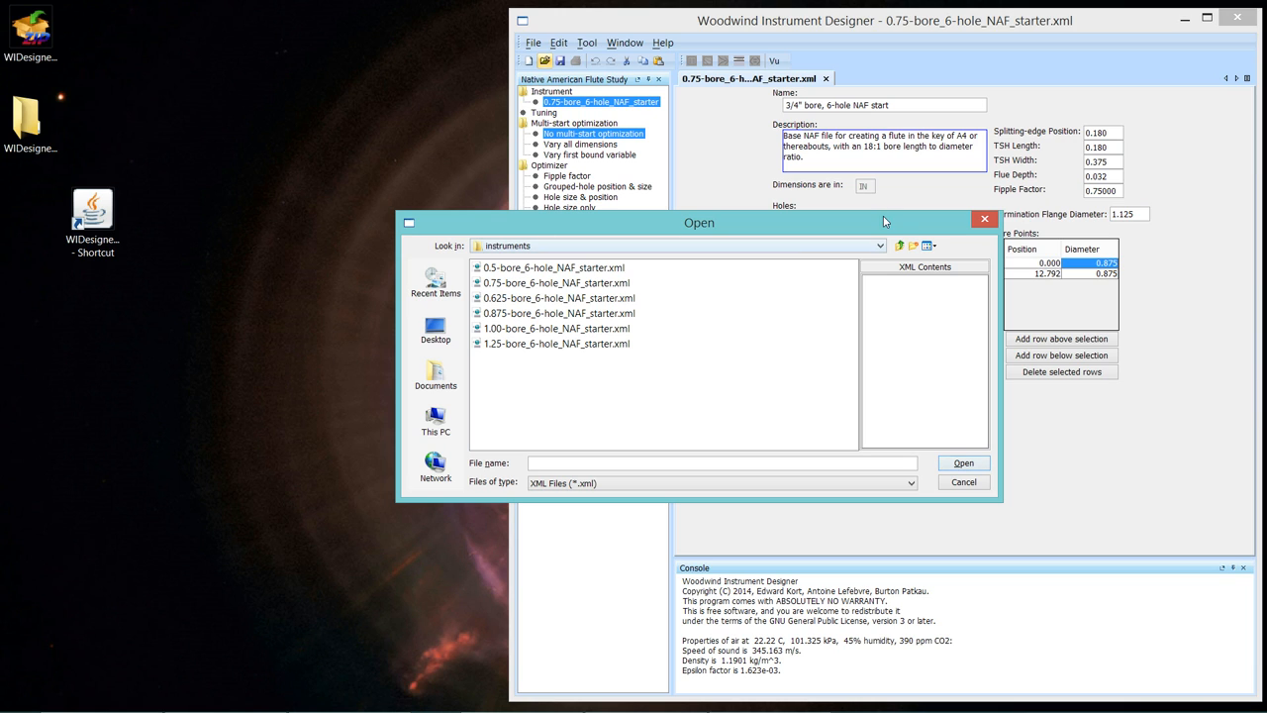
mouse_move(898, 245)
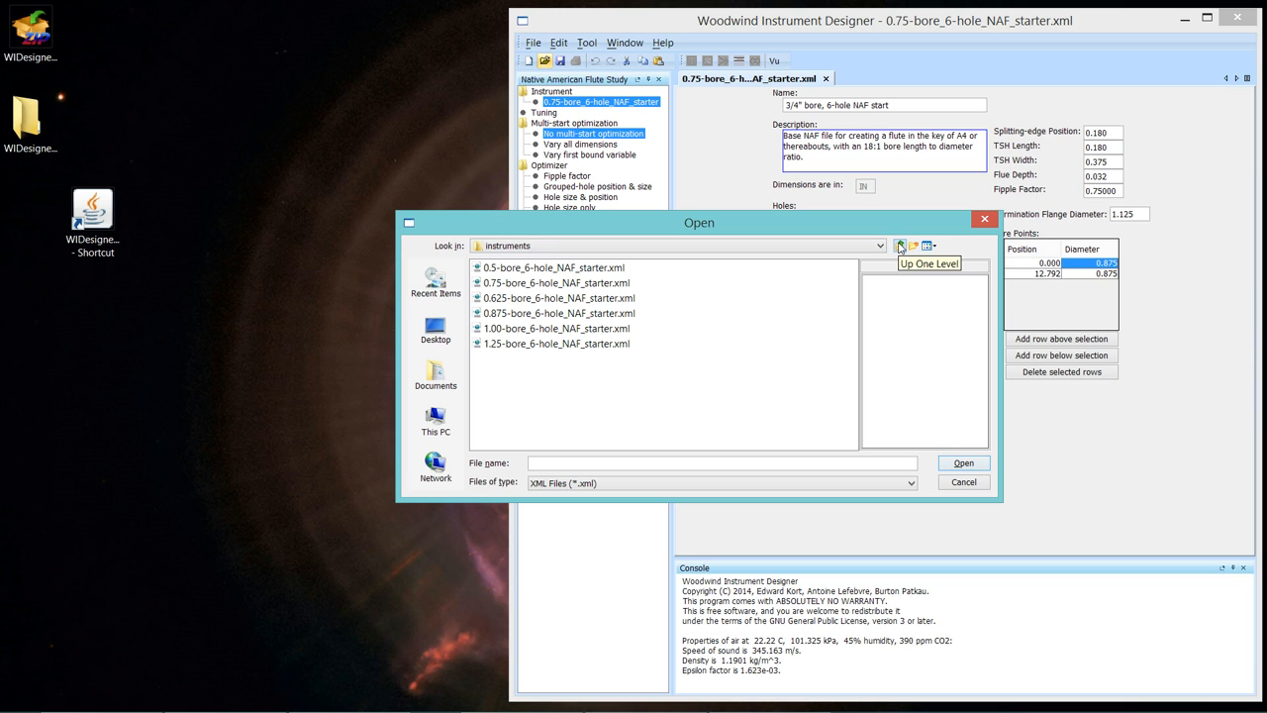
click(897, 245)
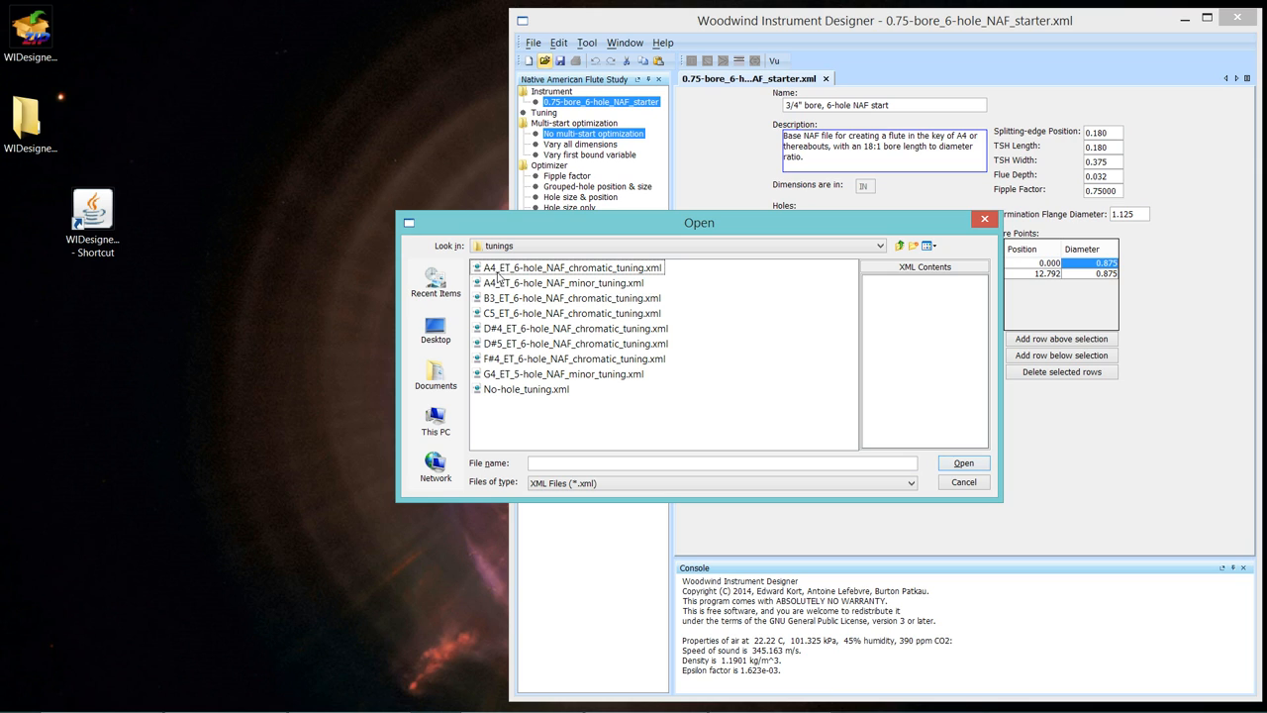
mouse_move(479, 285)
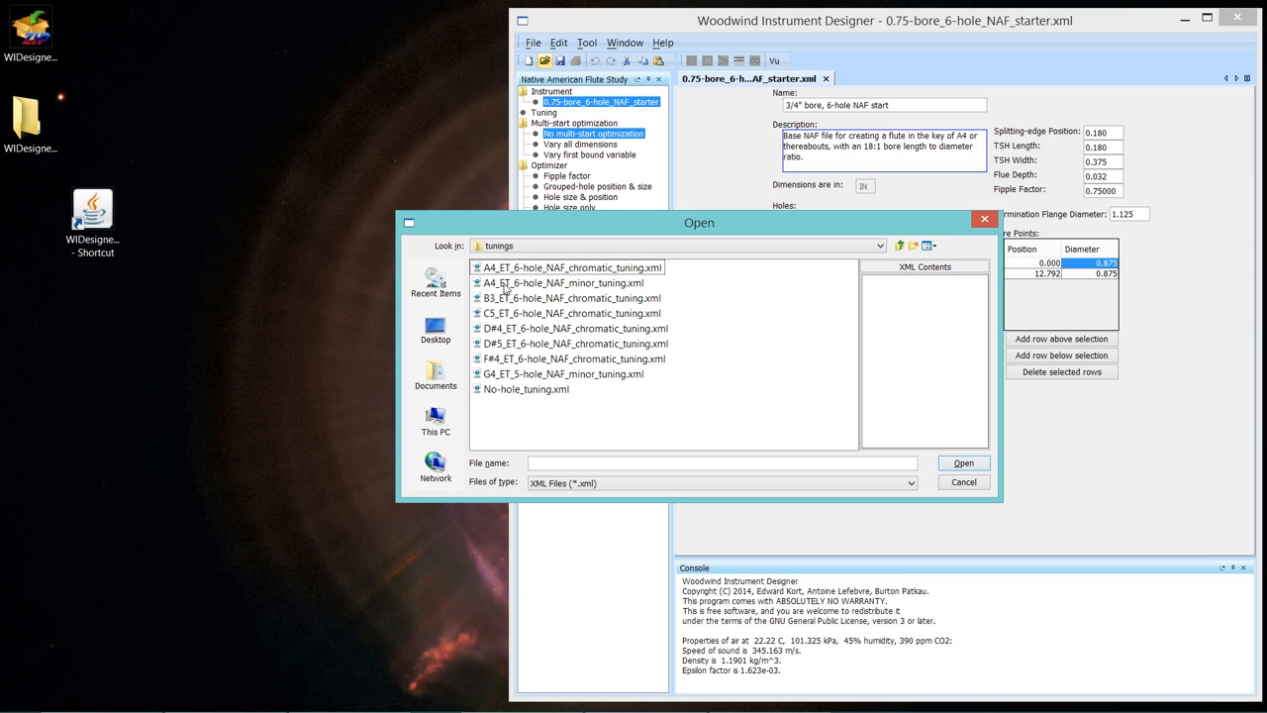
click(562, 283)
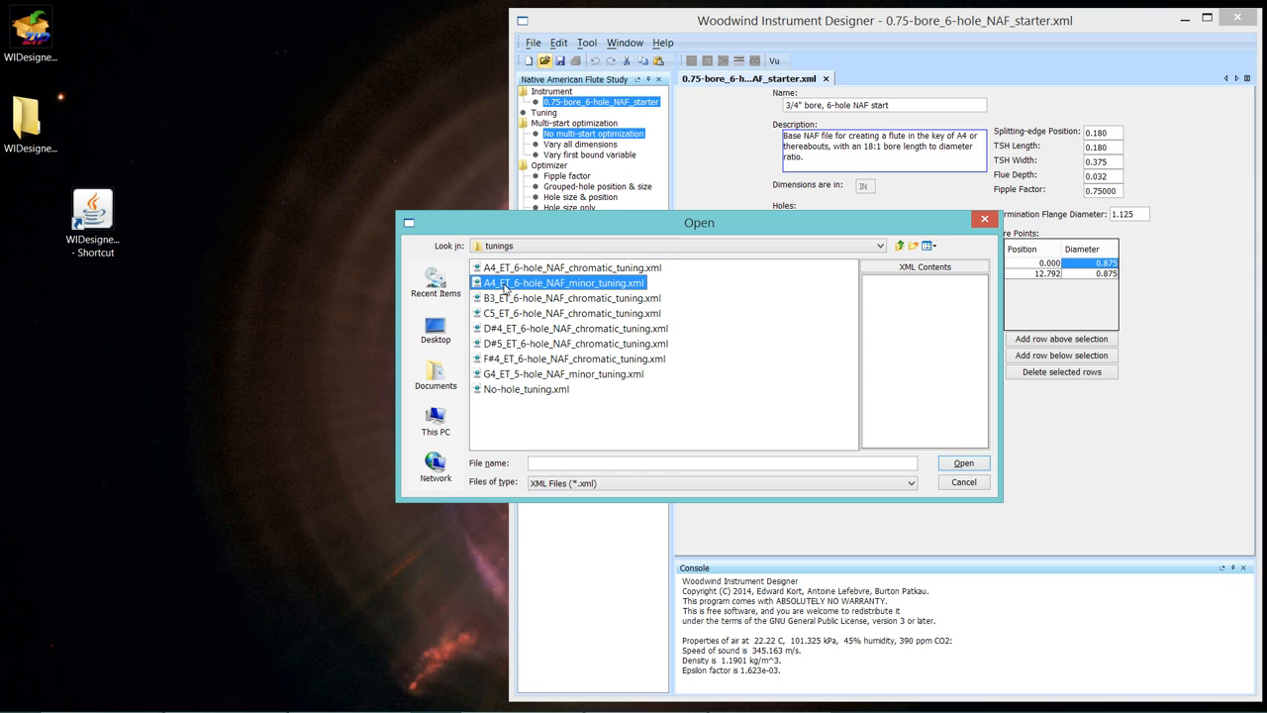
click(558, 283)
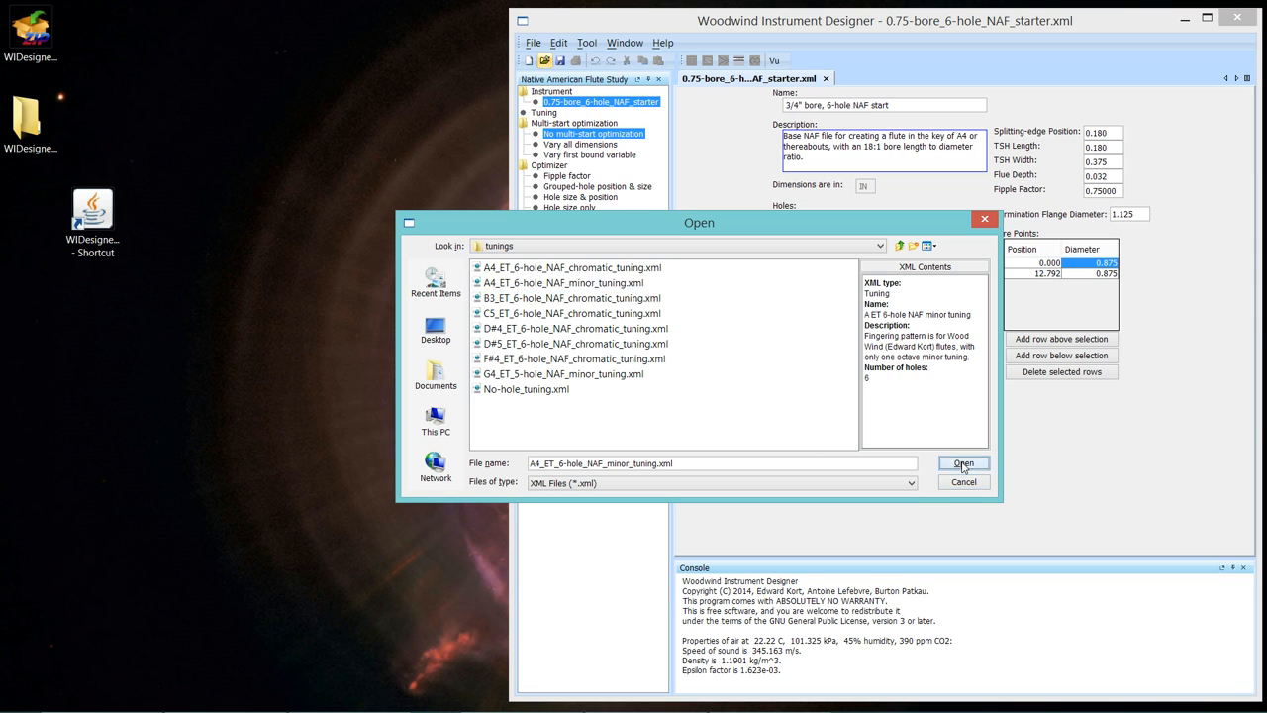
click(962, 463)
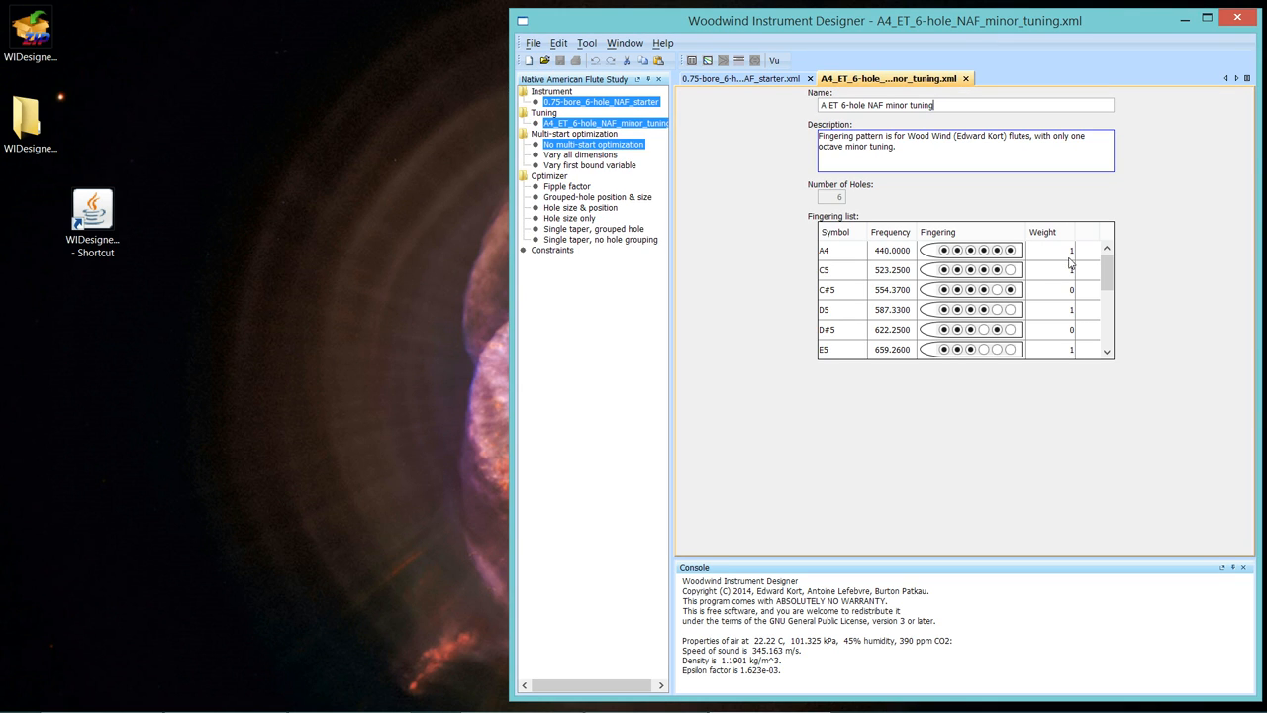
mouse_move(1108, 275)
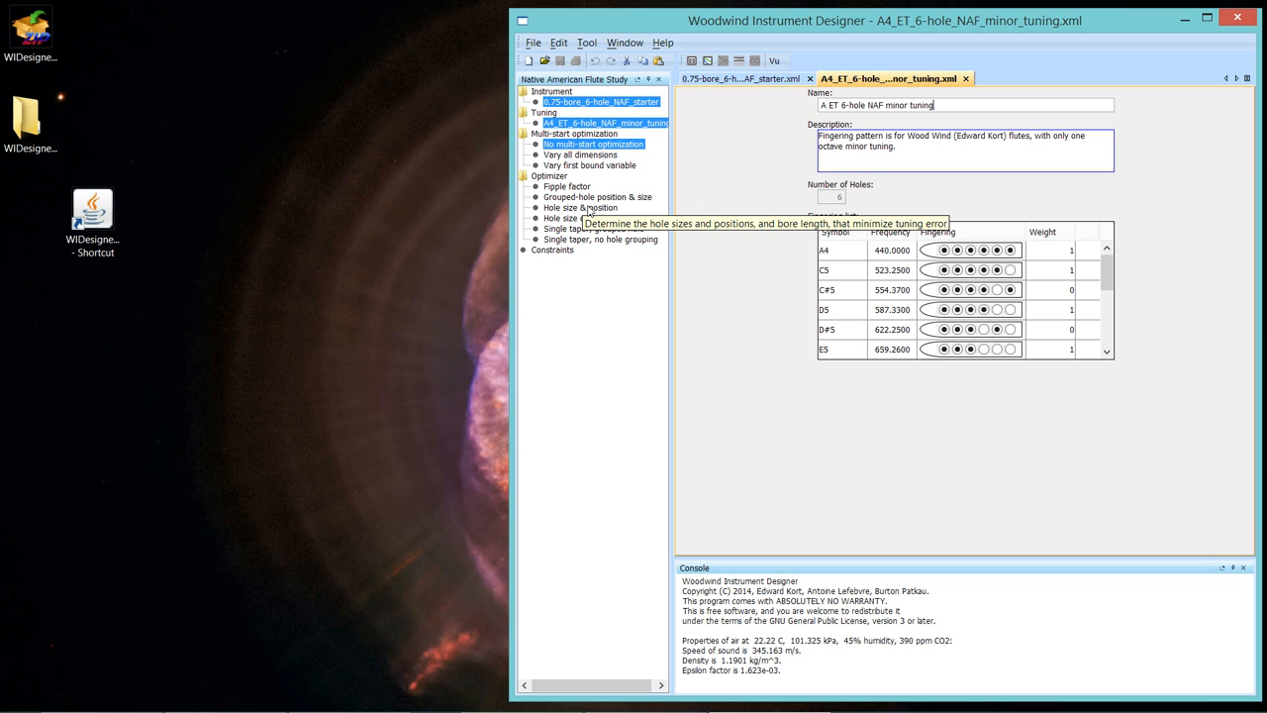
Choose the hole size and position optimizer and open the 1.25_max_hole_spacing.xml constraints.
click(580, 208)
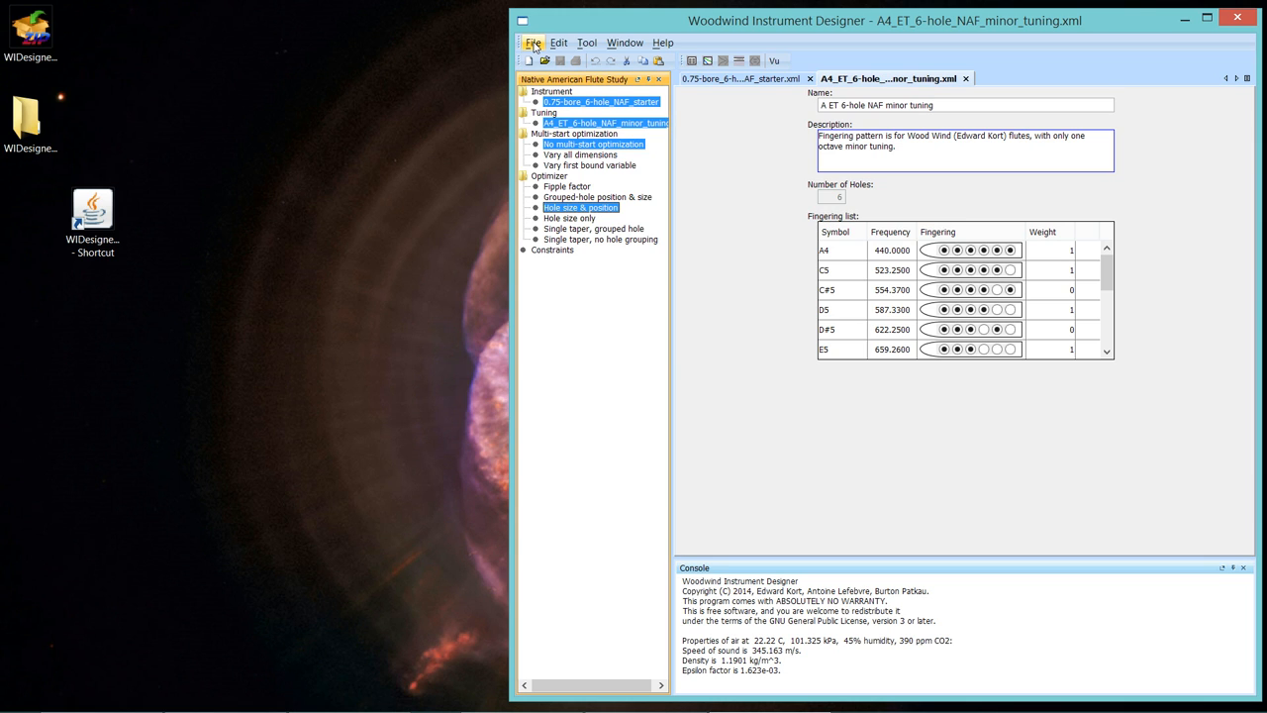
click(534, 44)
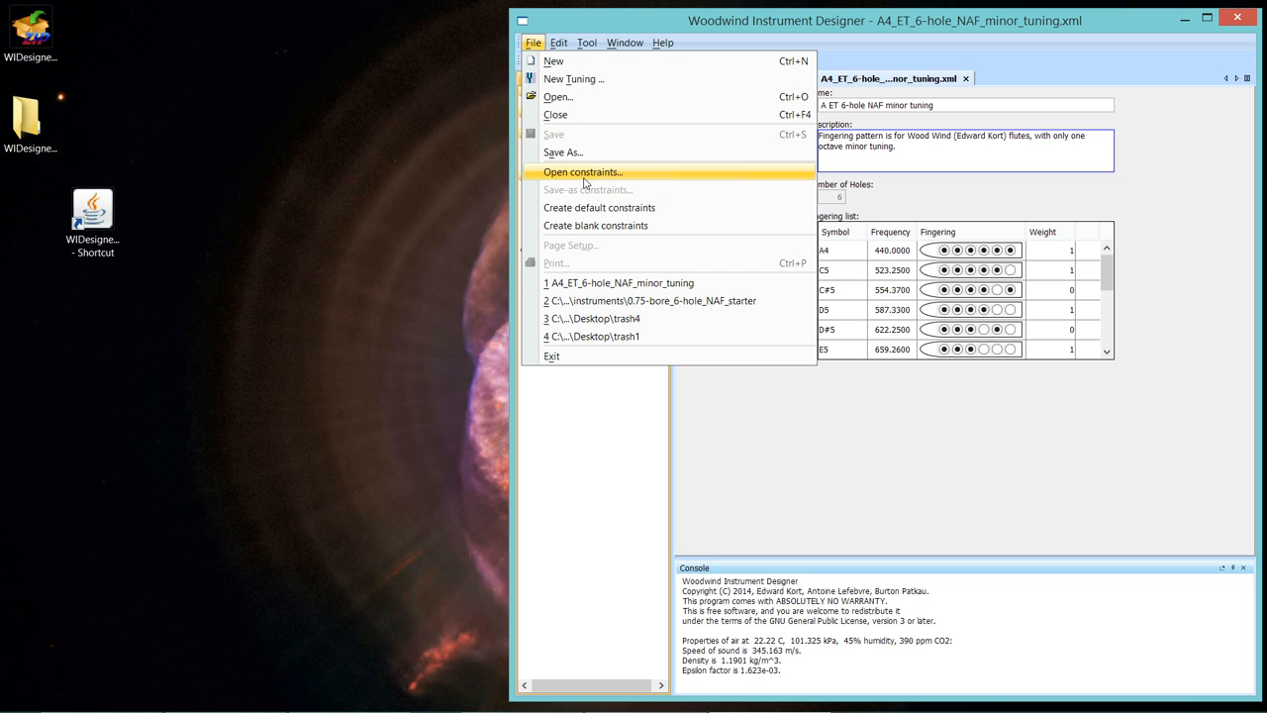
click(586, 171)
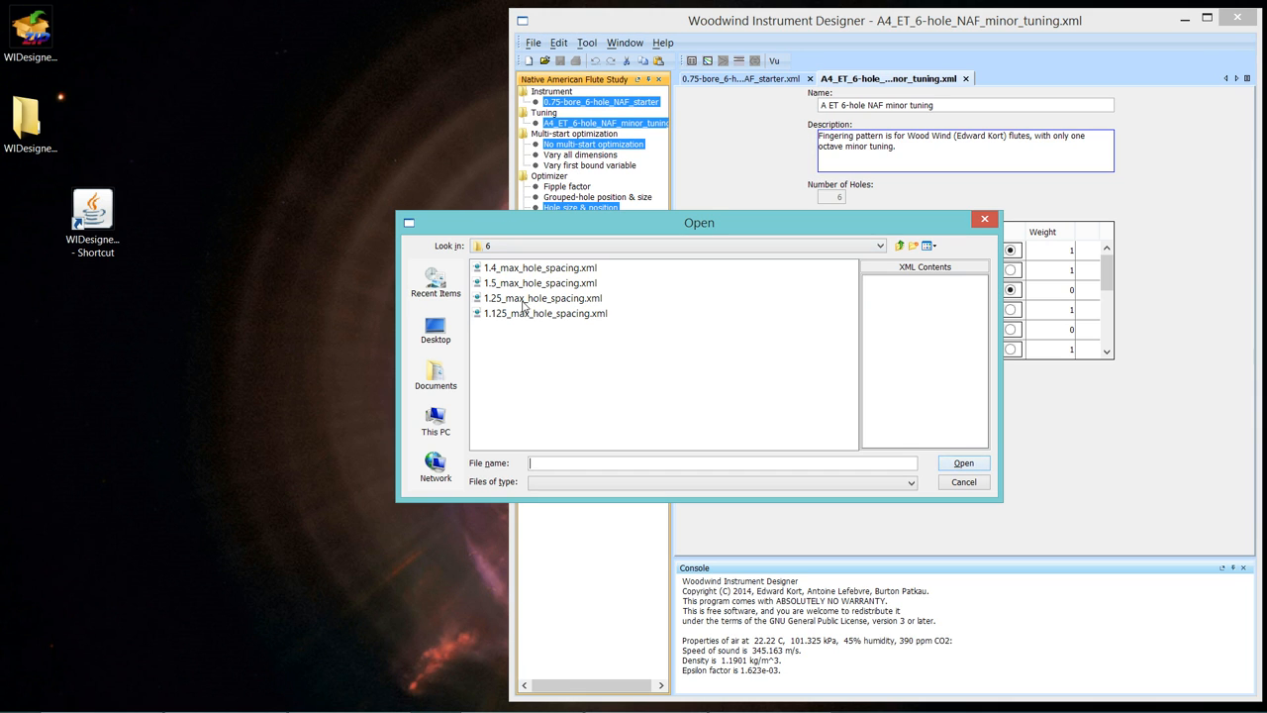
click(537, 297)
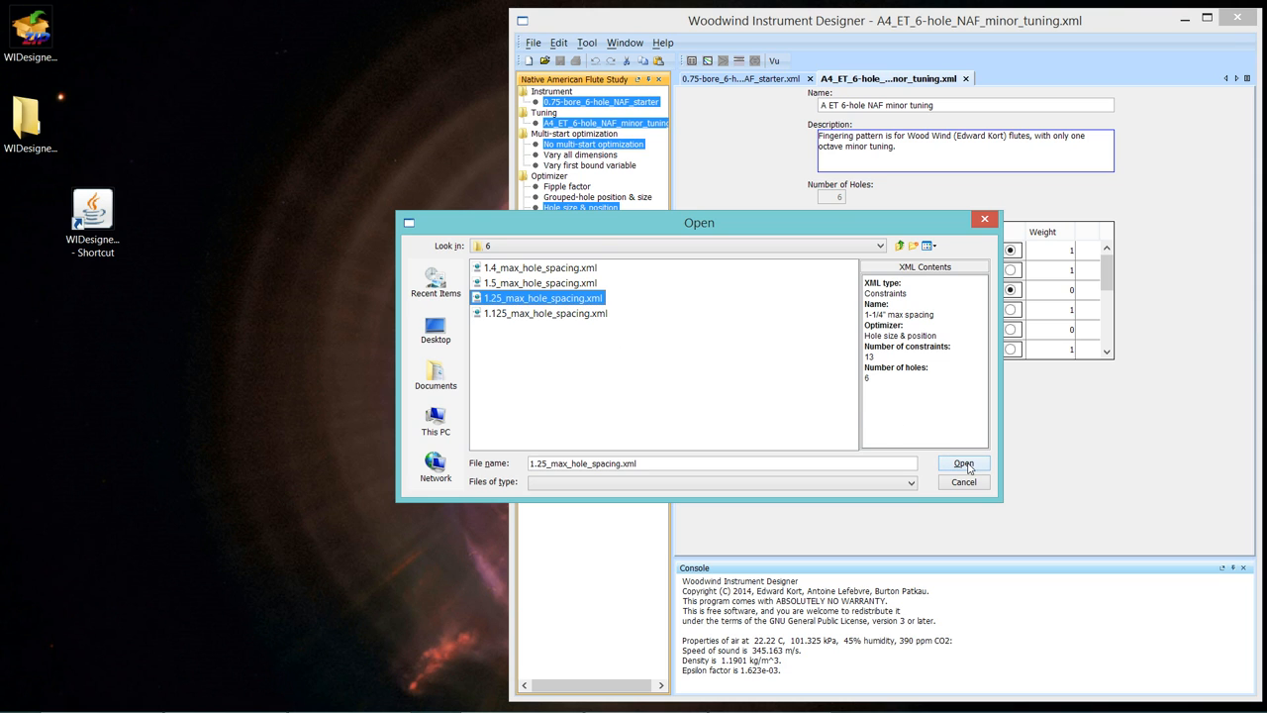
click(962, 464)
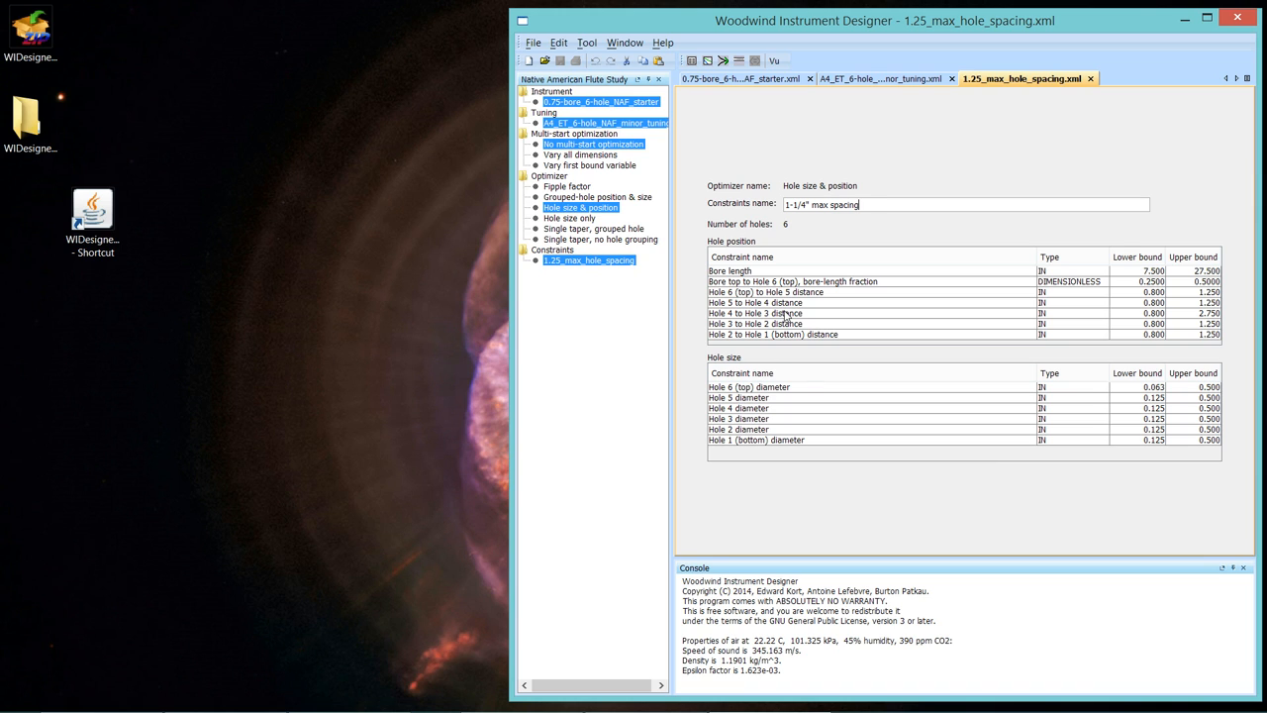
mouse_move(766, 273)
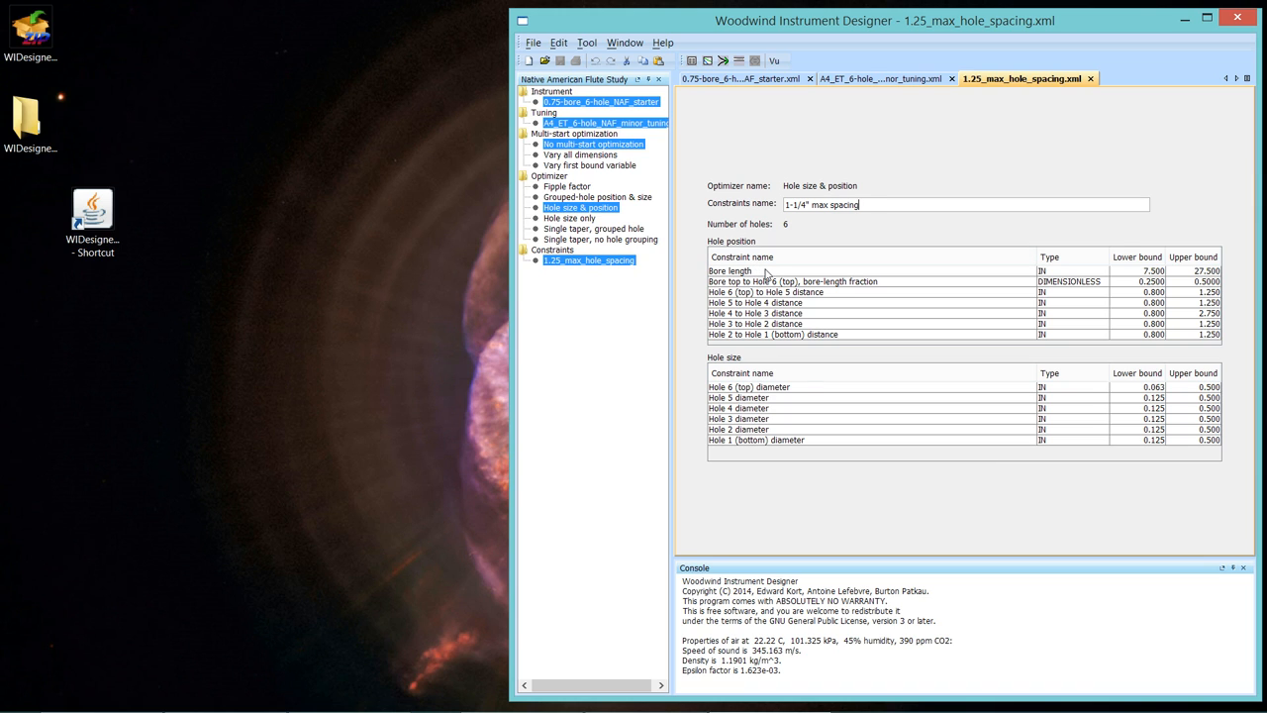
mouse_move(818, 334)
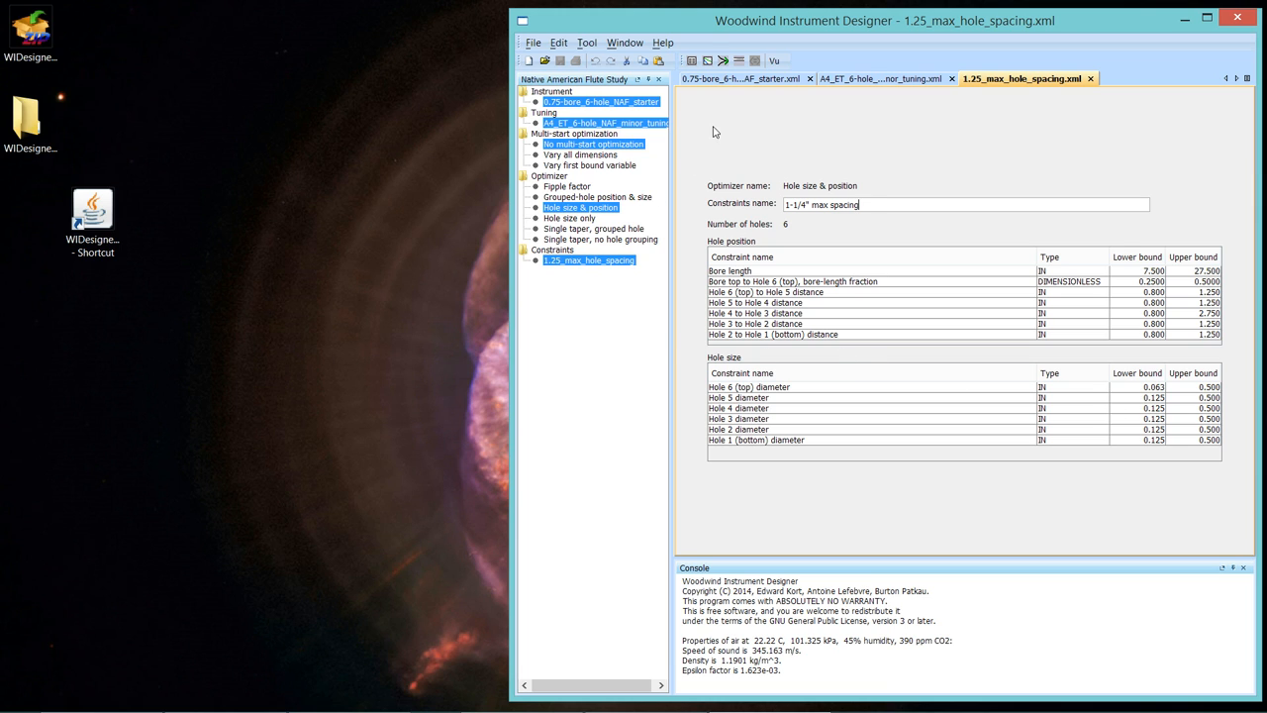
mouse_move(697, 62)
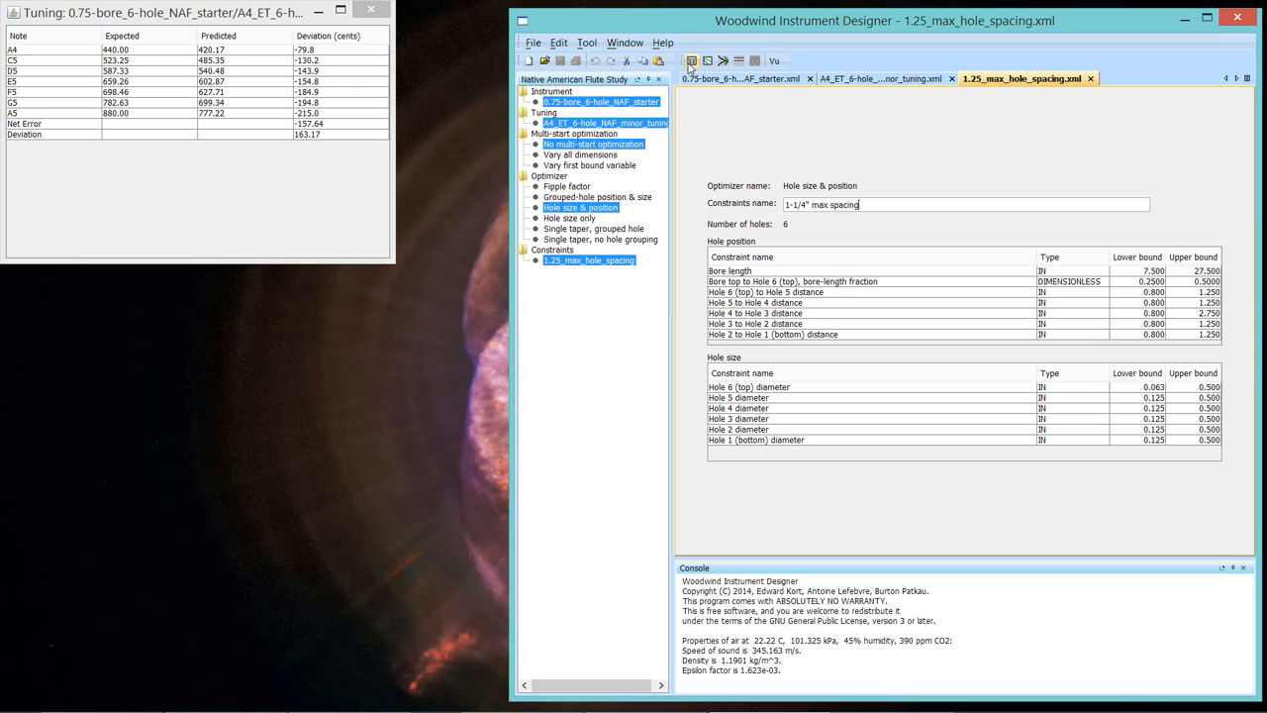
mouse_move(594, 181)
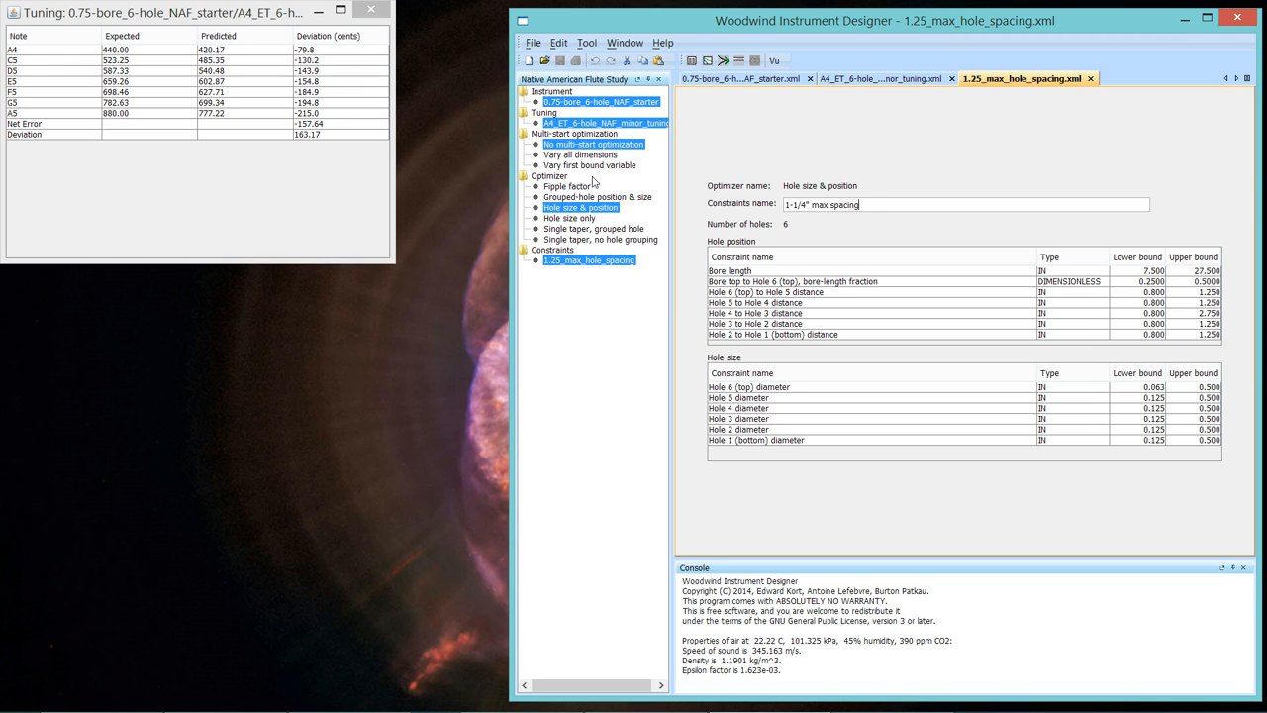
mouse_move(321, 77)
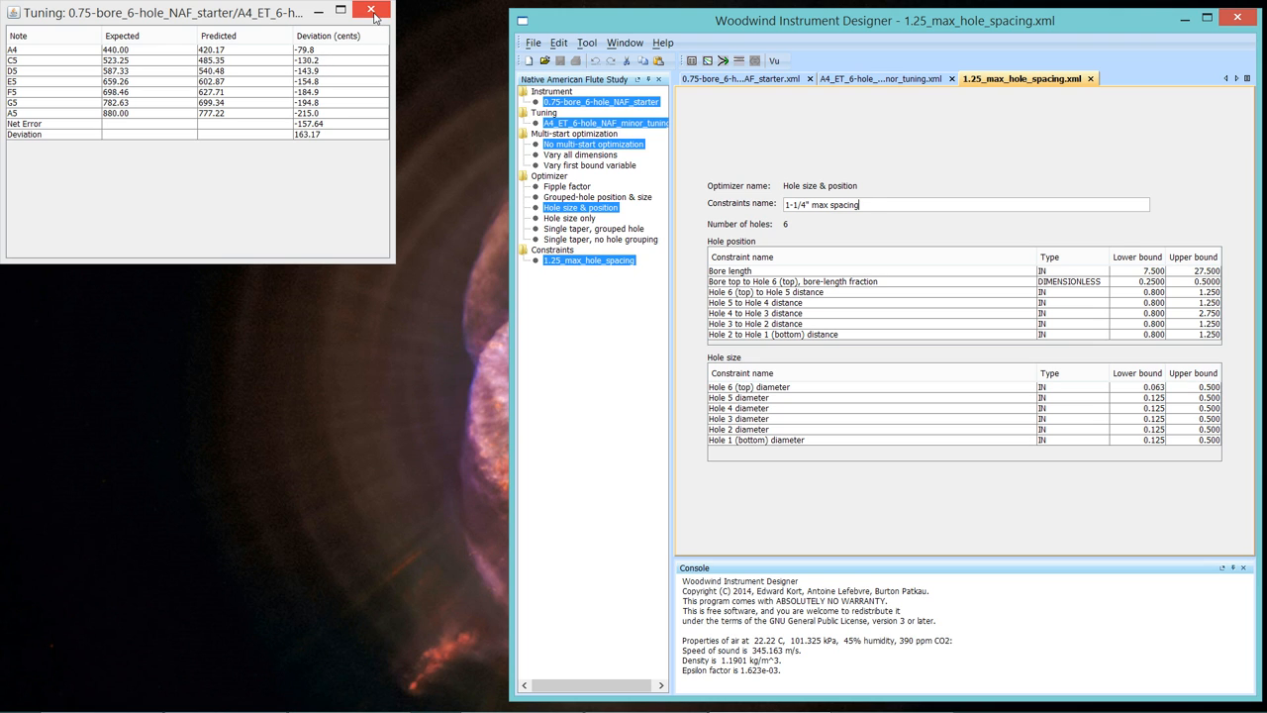
Close the starter tuning results and run the optimization to create Untitled1.
click(380, 12)
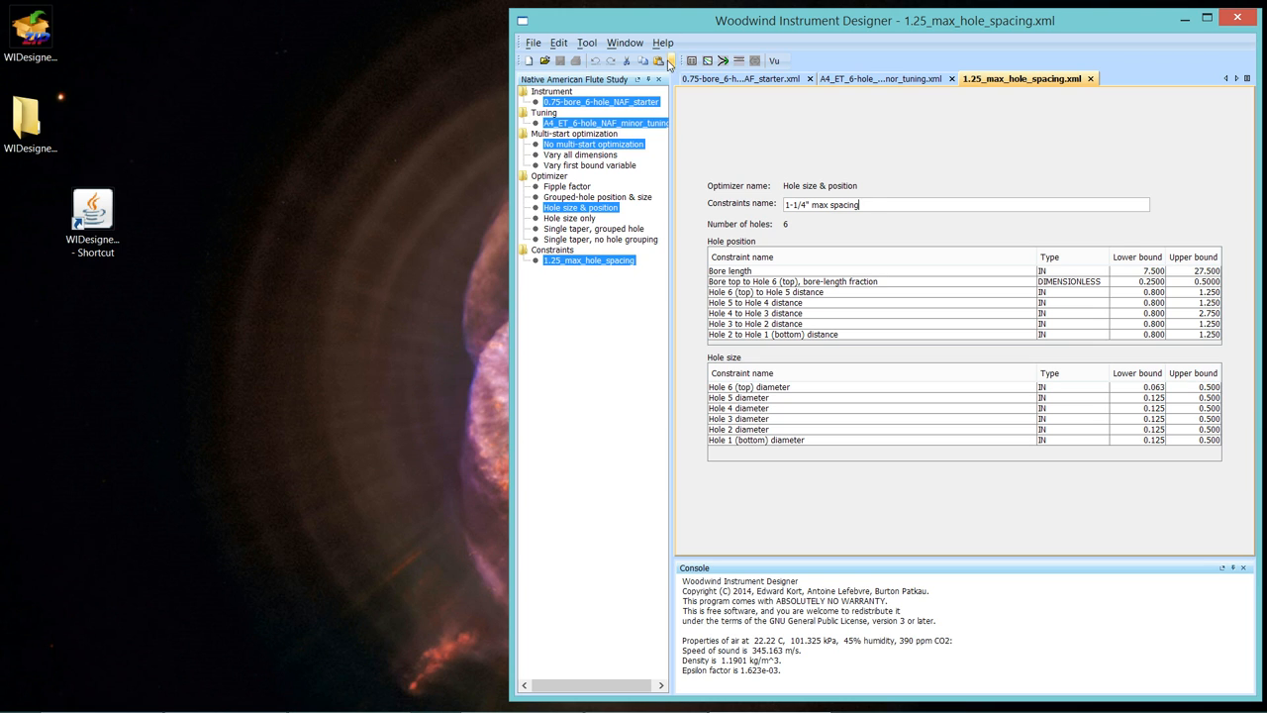
click(722, 56)
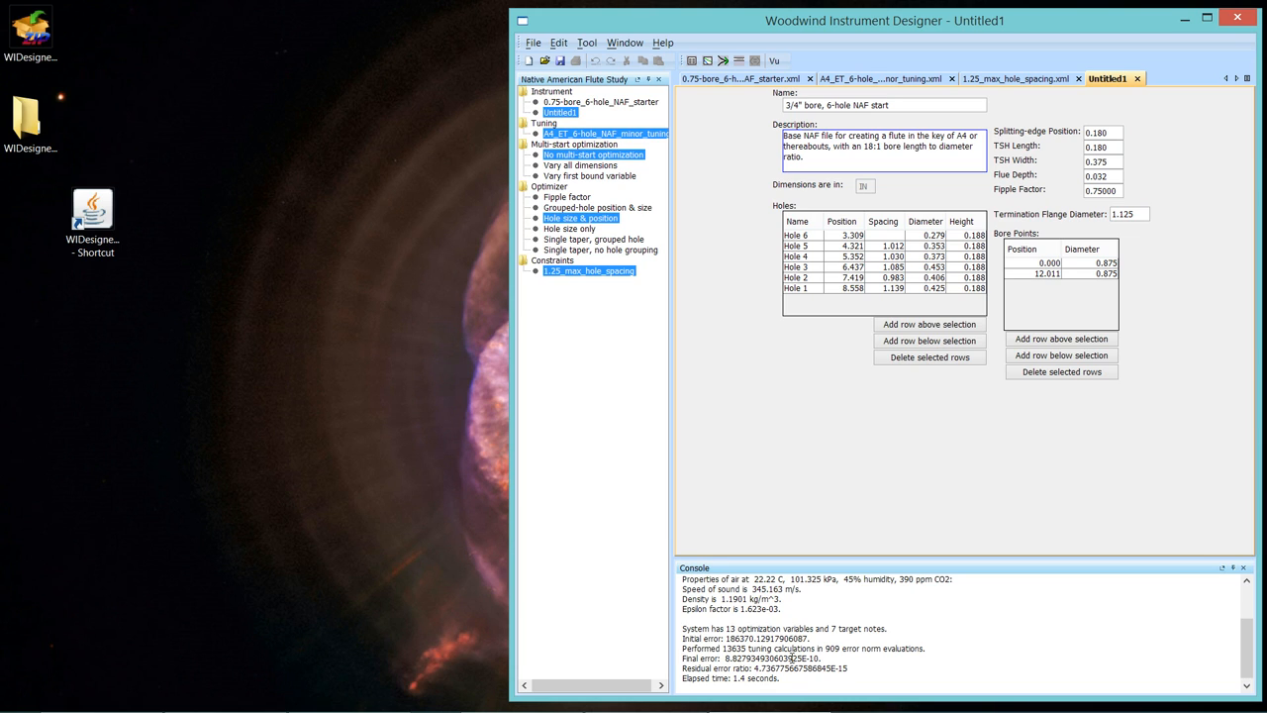
mouse_move(602, 196)
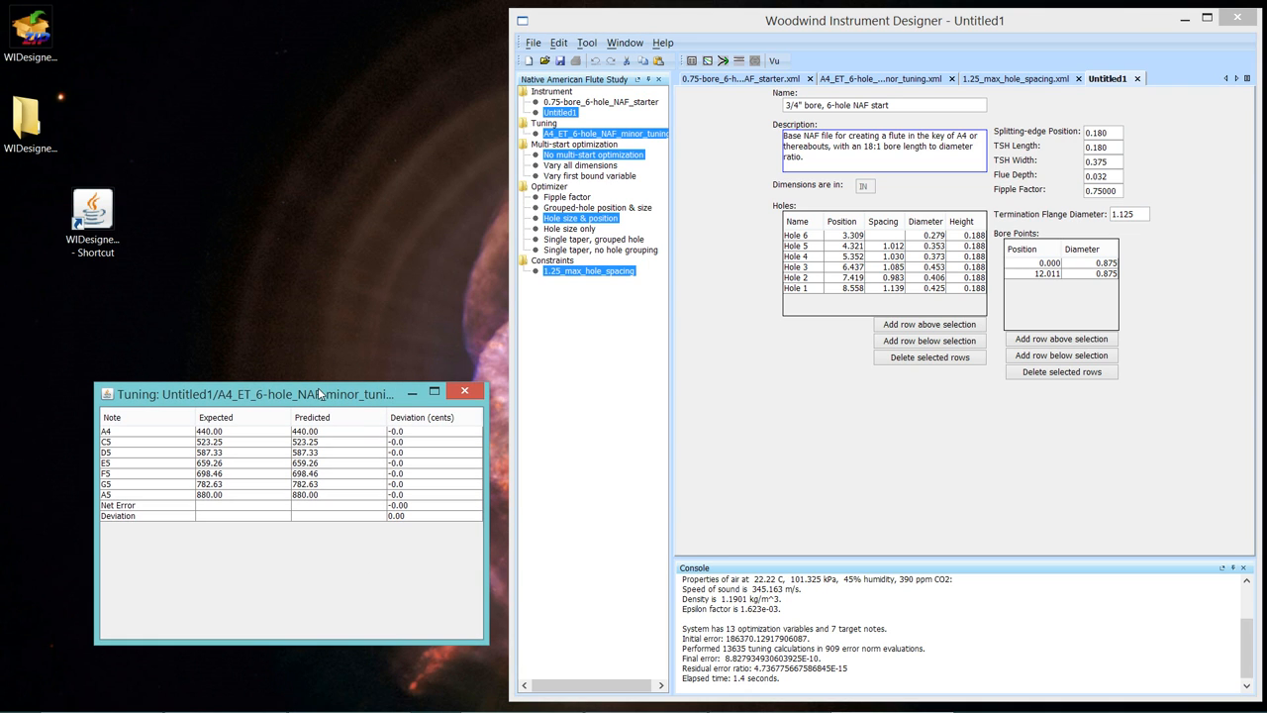
mouse_move(596, 111)
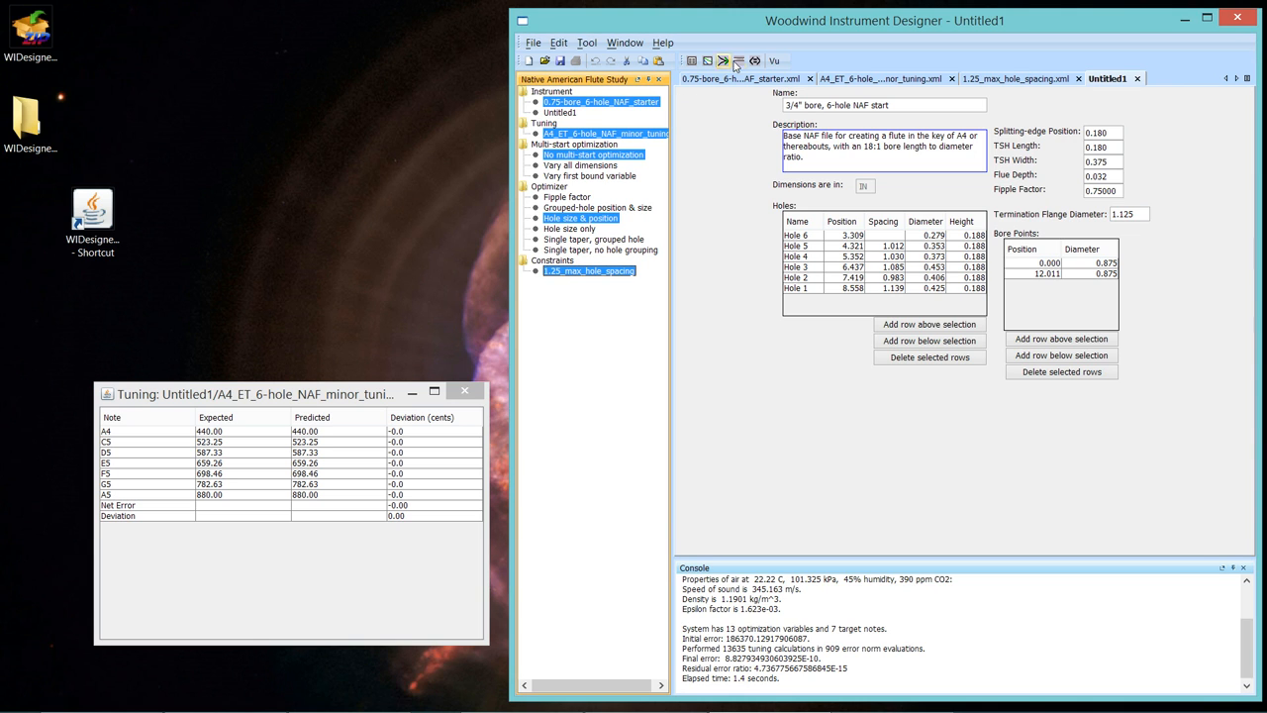
Sketch the optimized flute's bore and hole layout and move the sketch window aside.
click(728, 56)
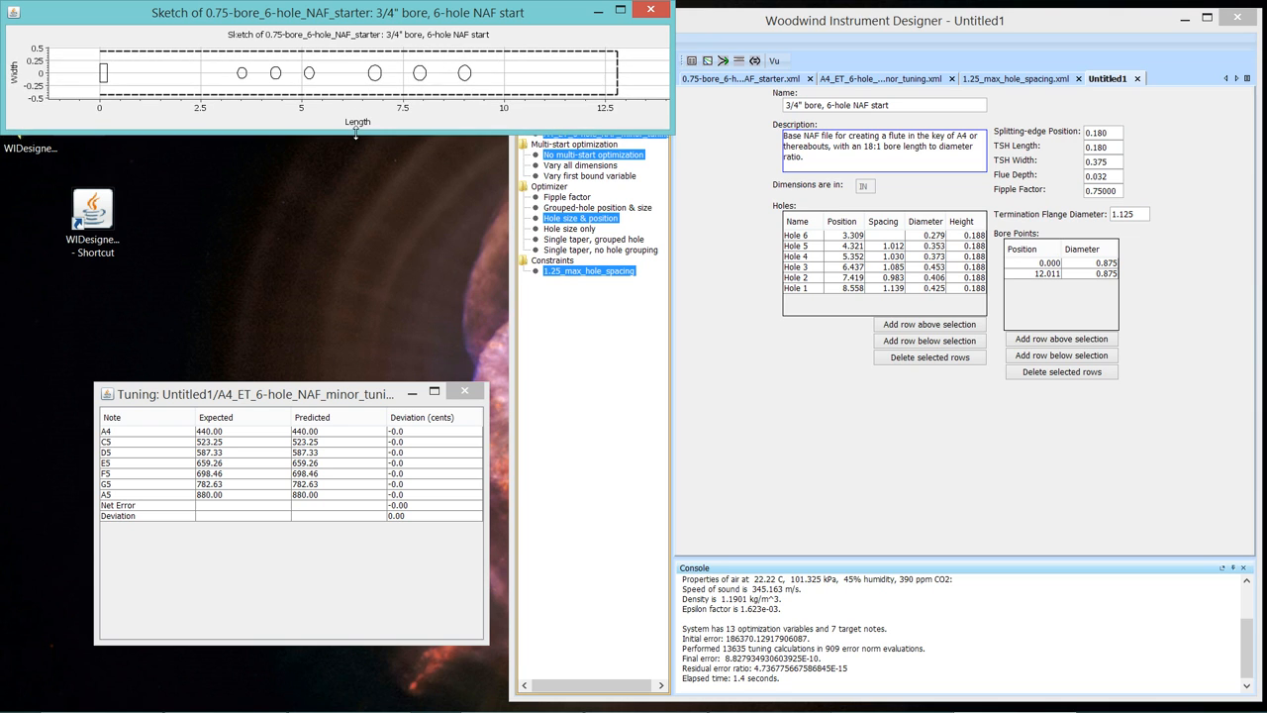
mouse_move(313, 84)
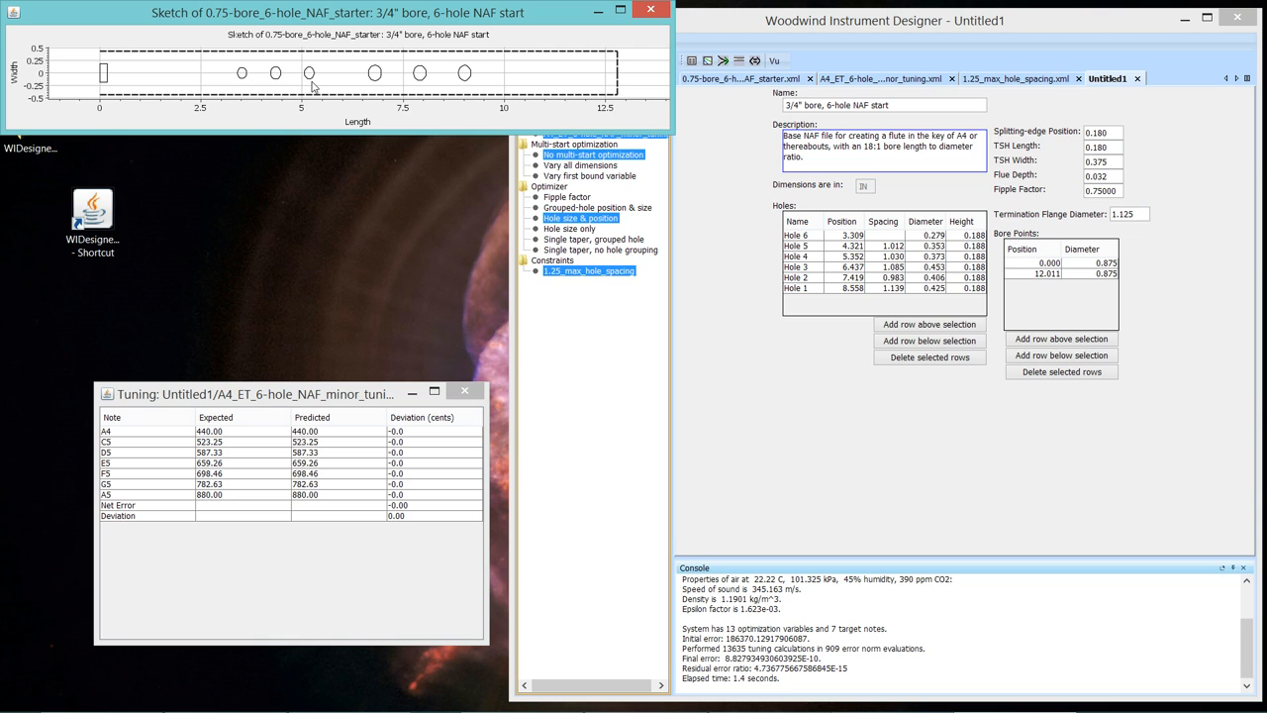
mouse_move(295, 79)
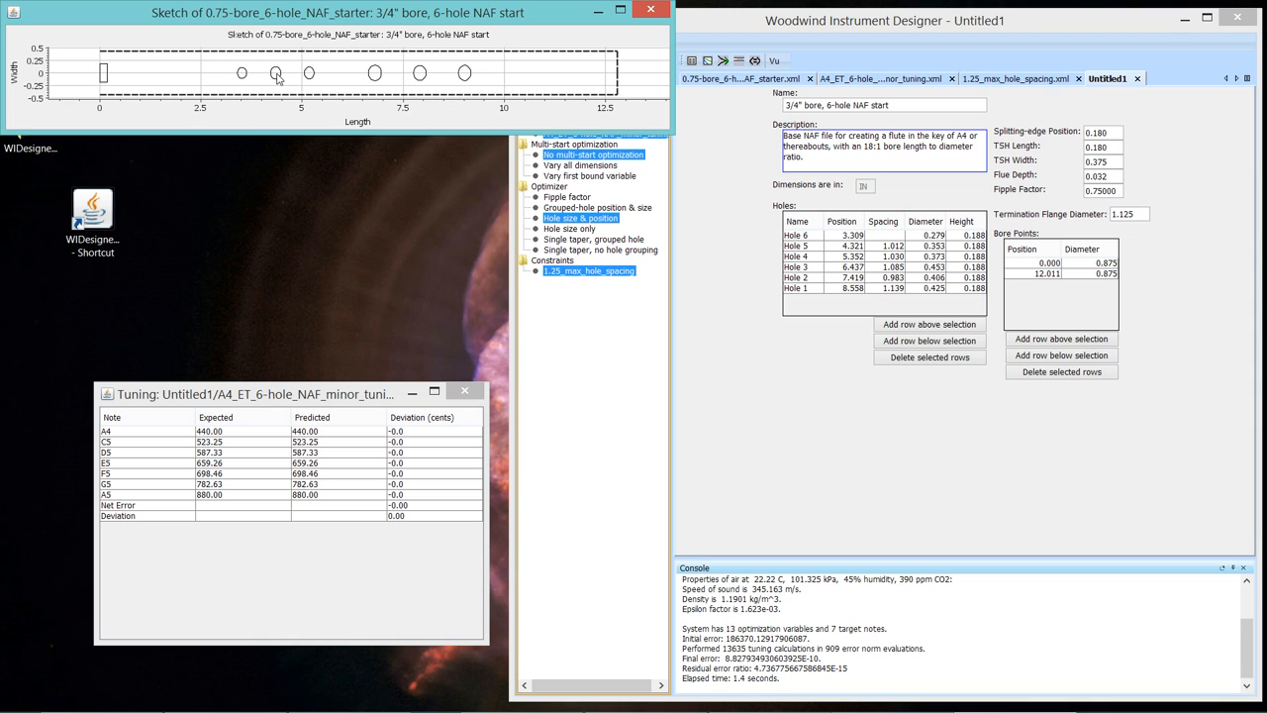
mouse_move(316, 79)
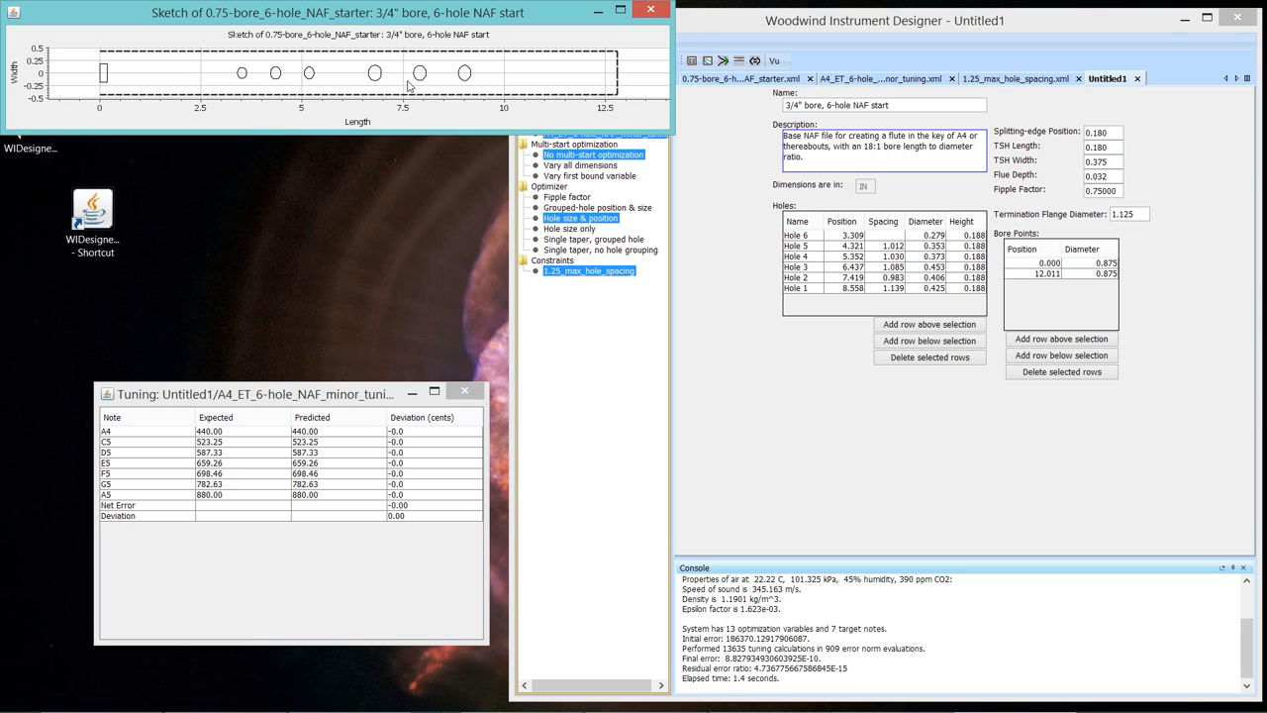
mouse_move(253, 62)
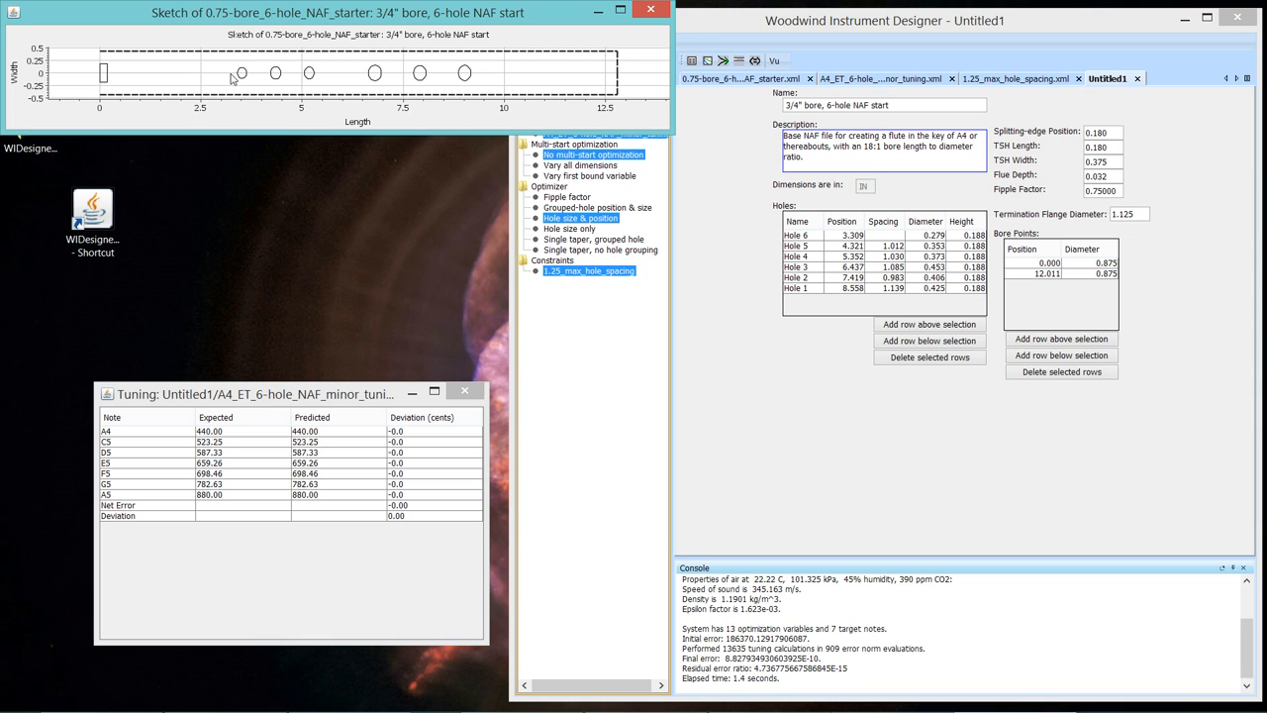
mouse_move(249, 79)
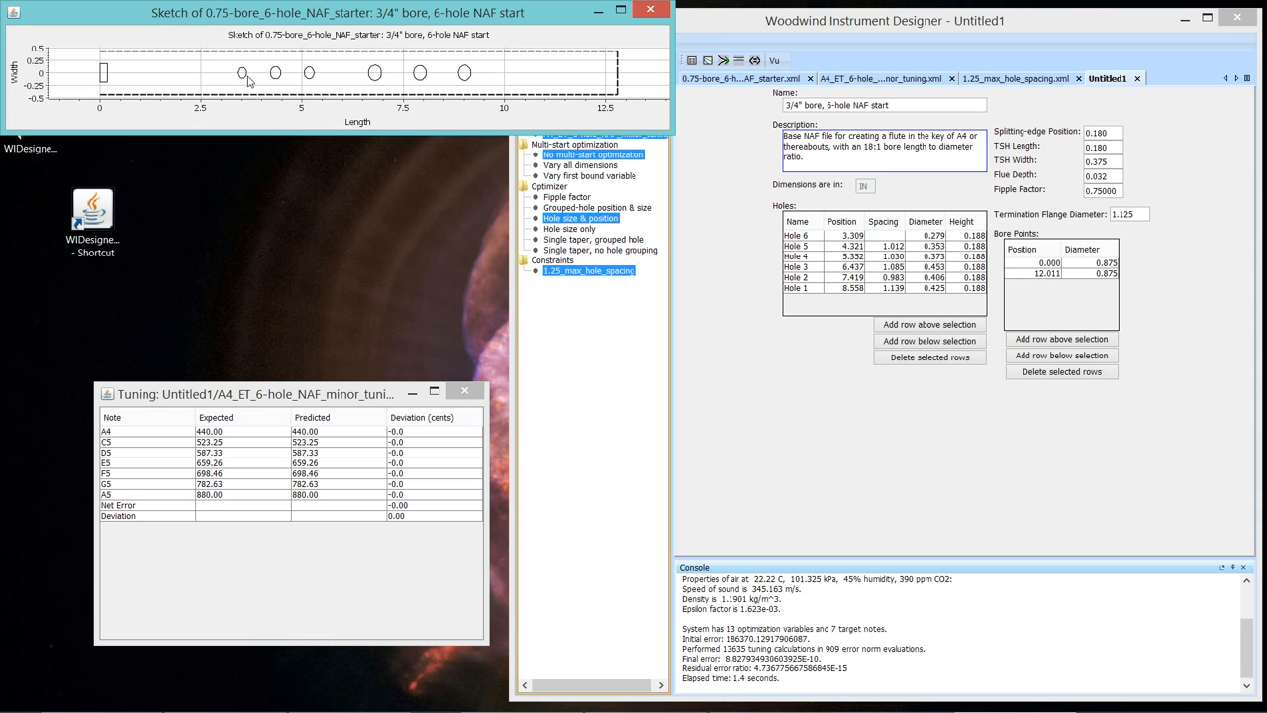
mouse_move(305, 87)
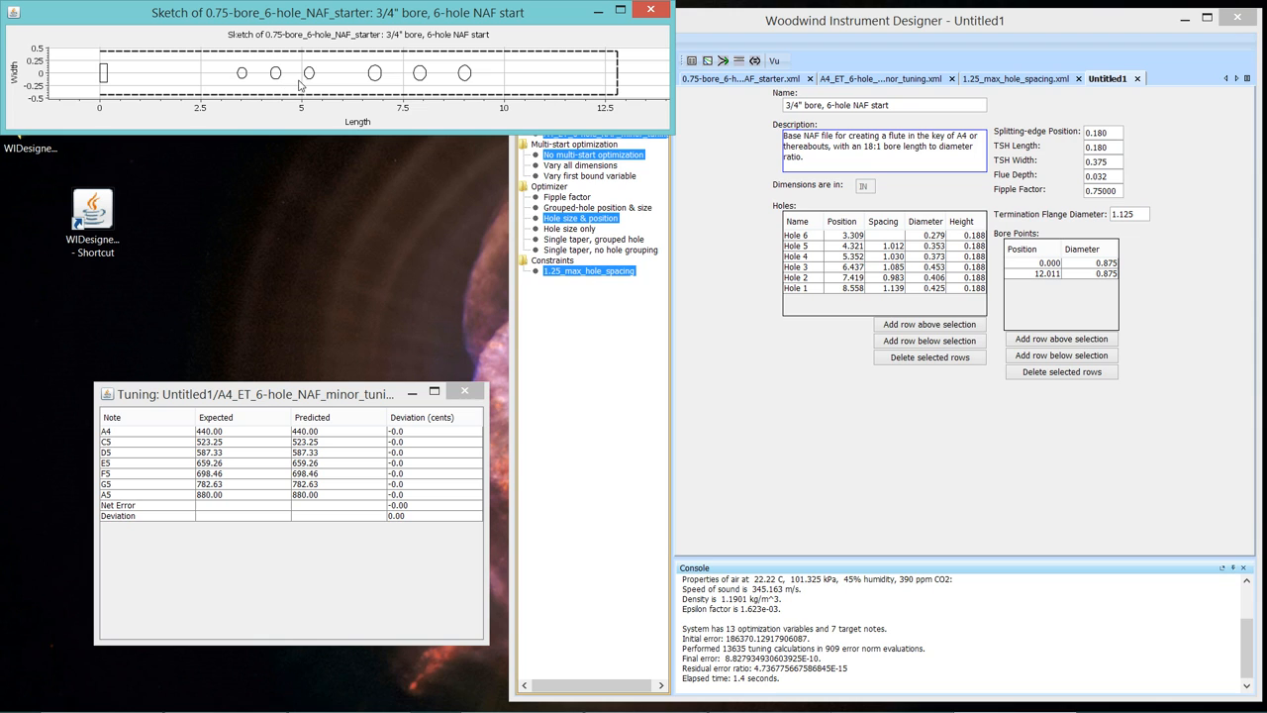
mouse_move(460, 72)
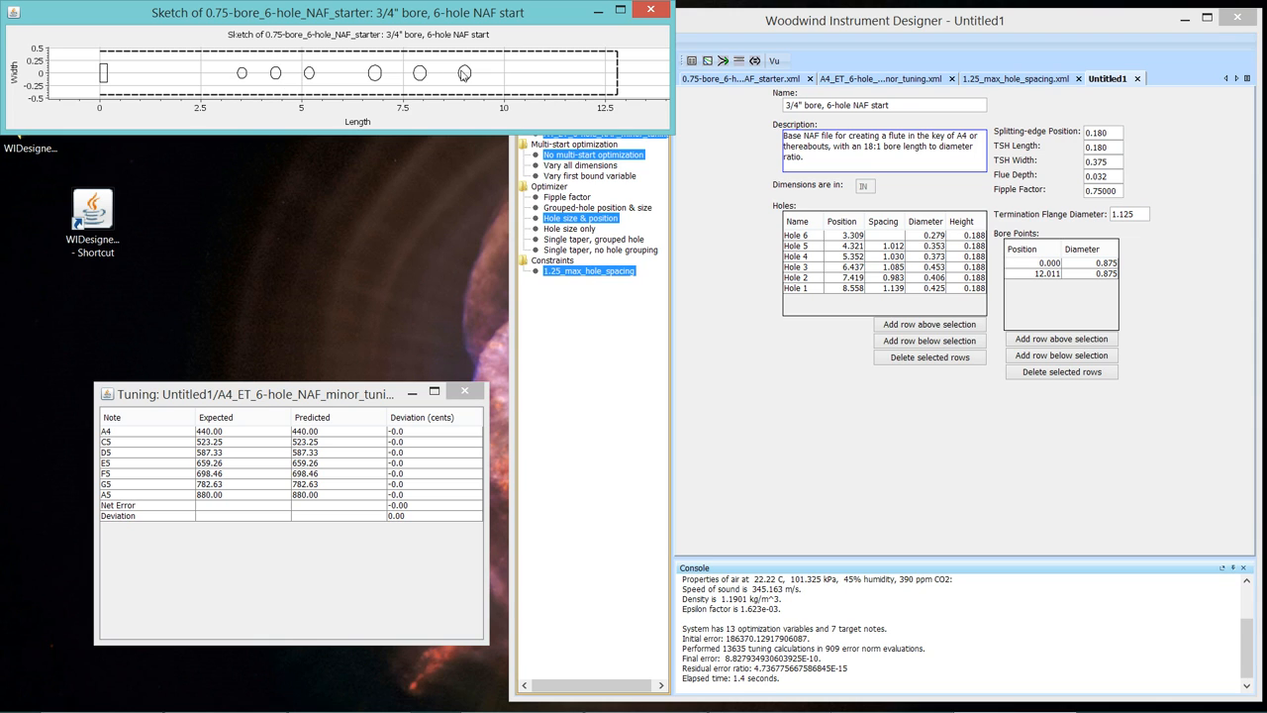
mouse_move(441, 62)
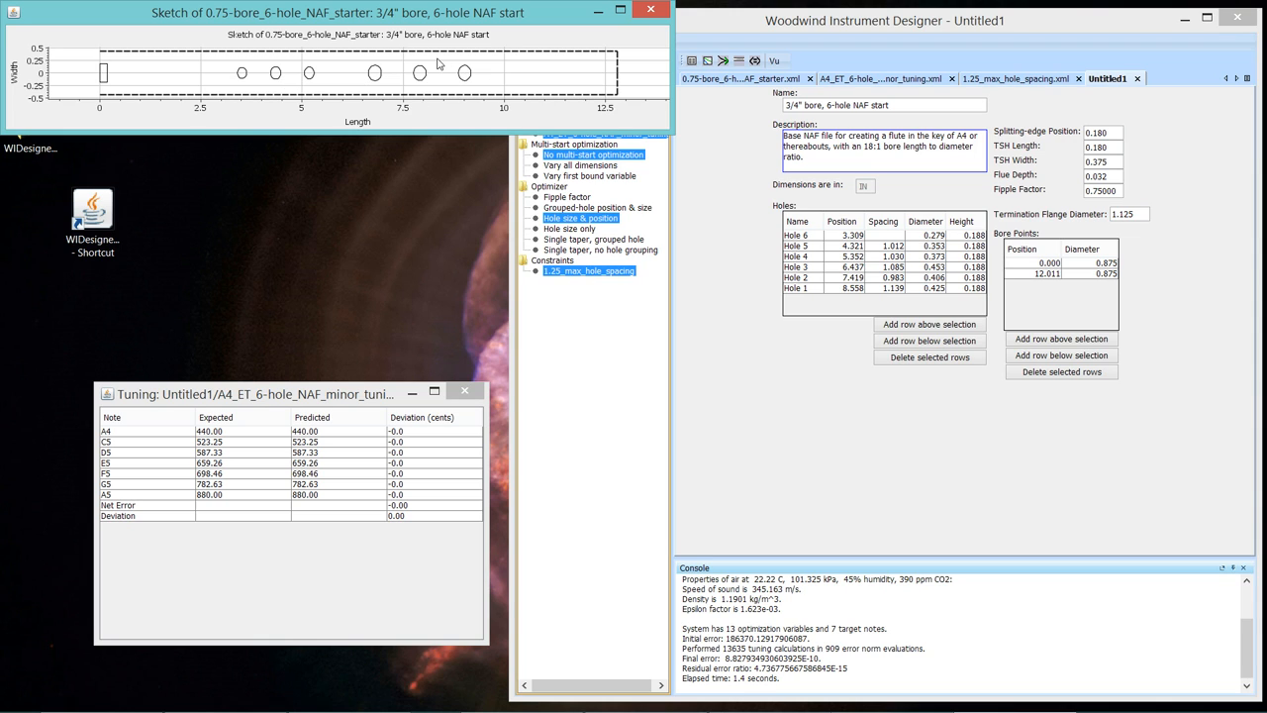
mouse_move(443, 67)
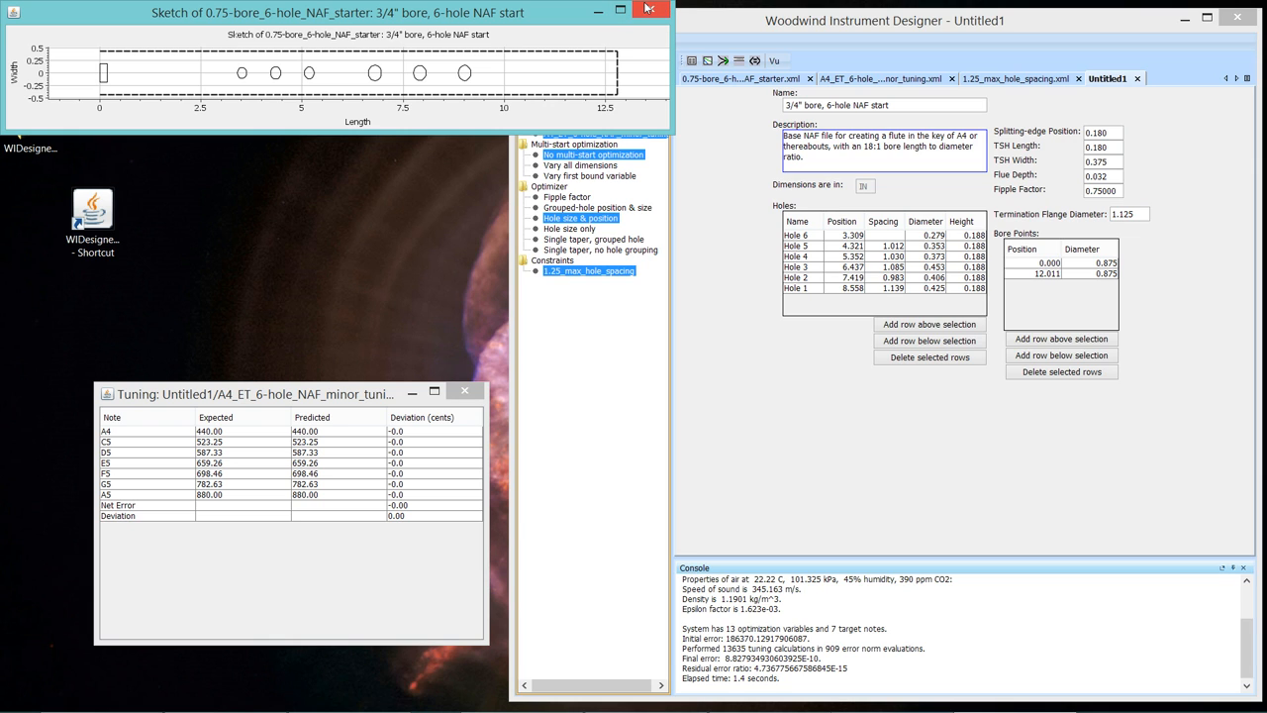
click(638, 12)
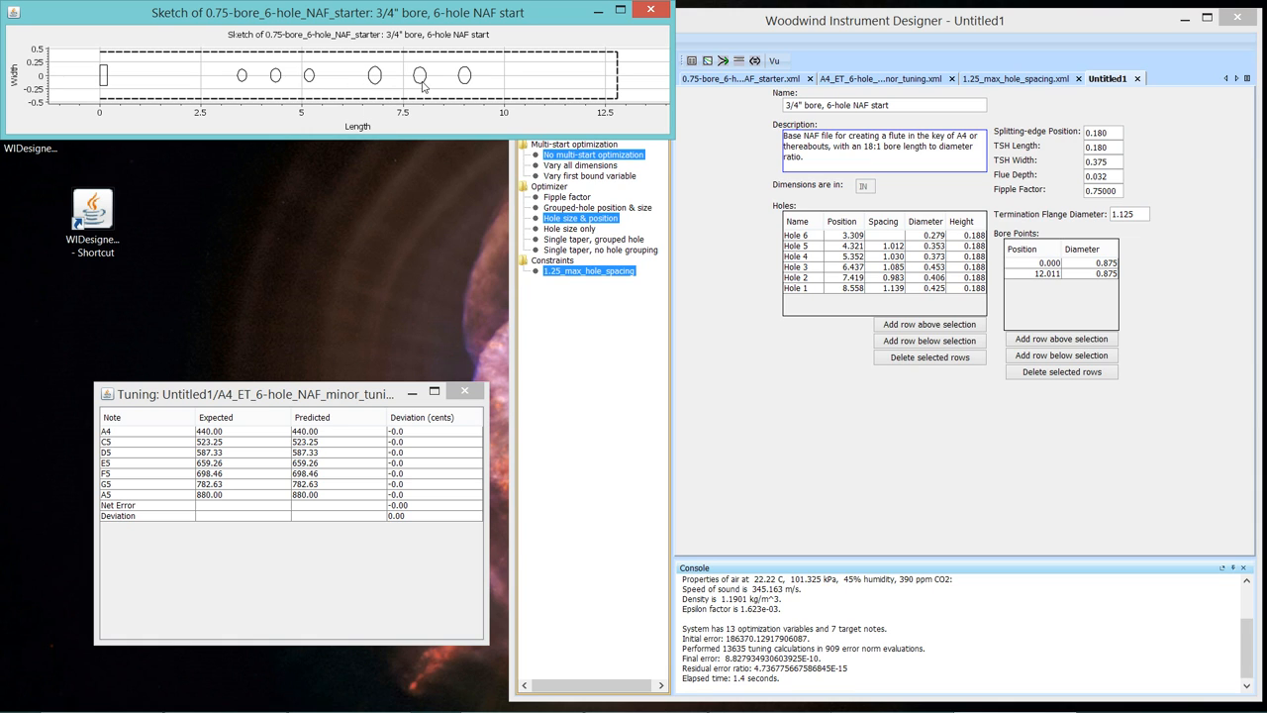
mouse_move(432, 83)
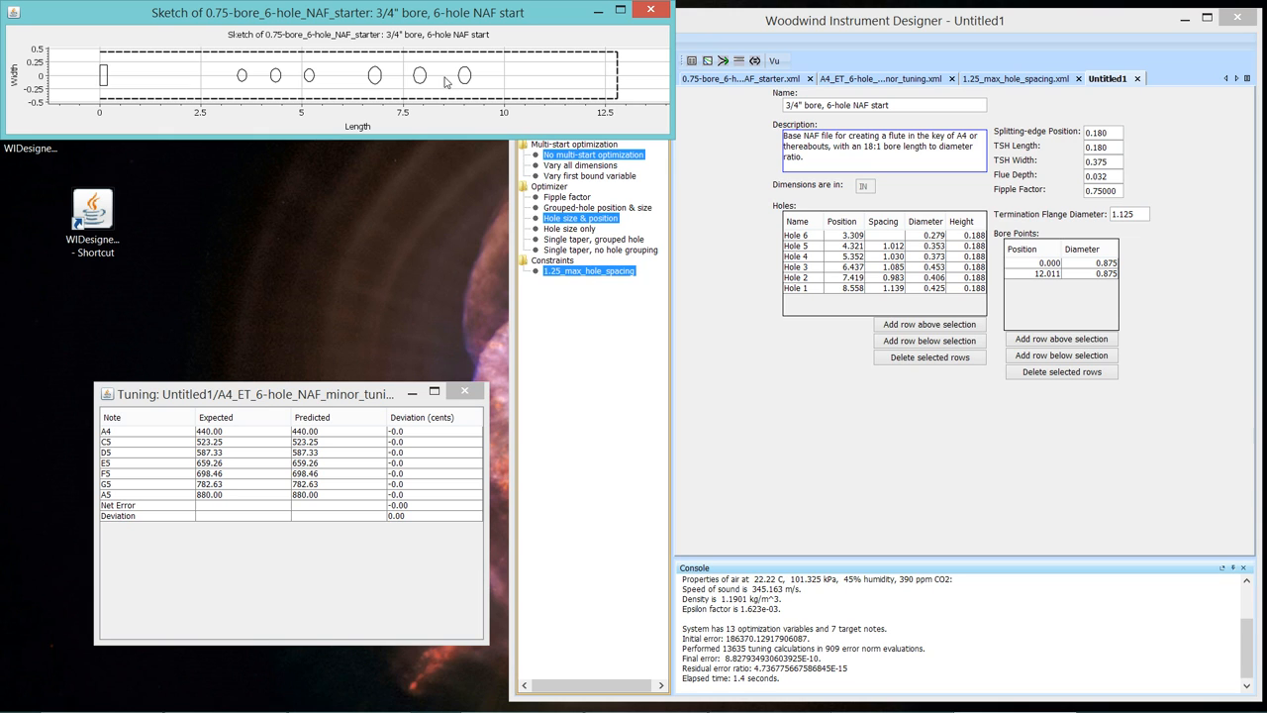
mouse_move(298, 87)
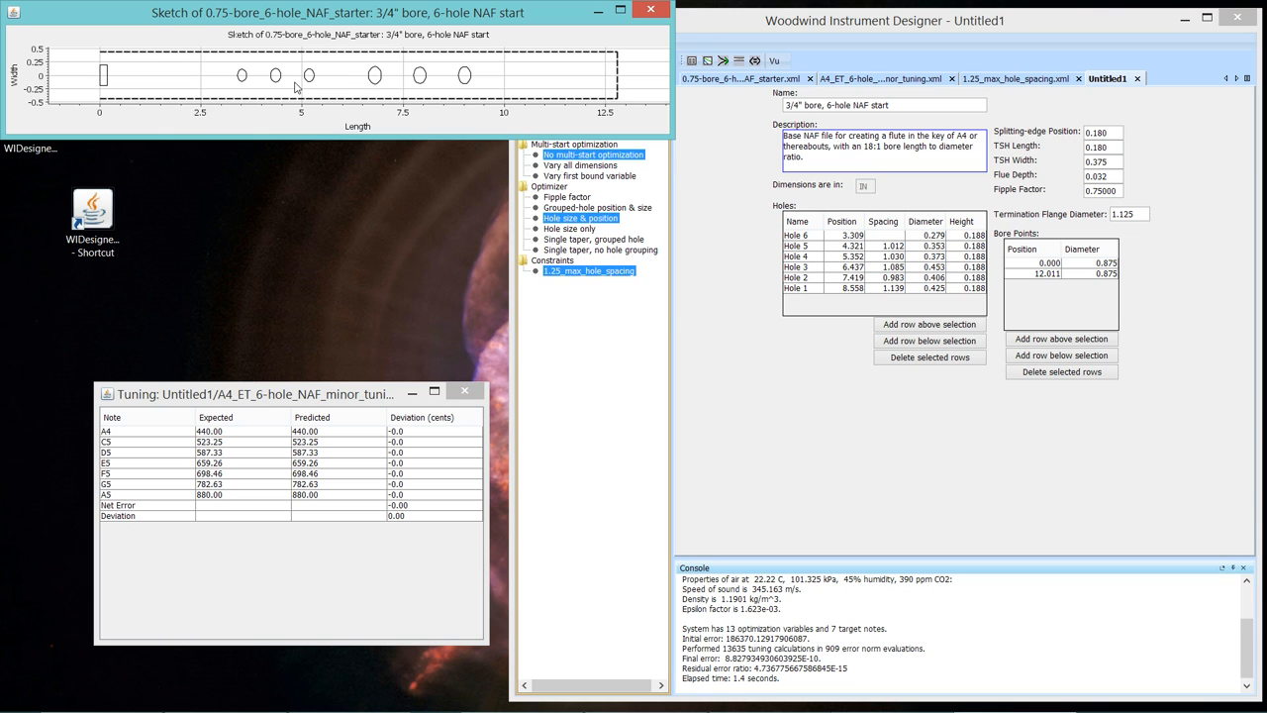
mouse_move(275, 83)
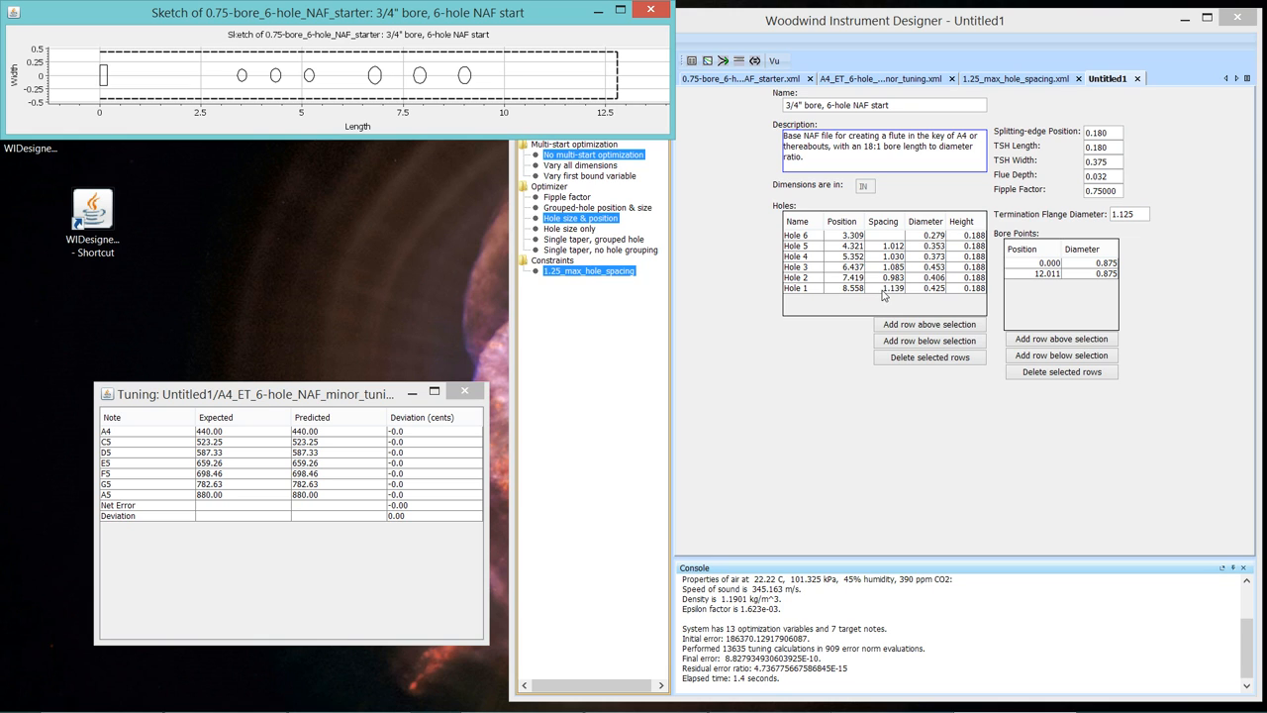
mouse_move(893, 297)
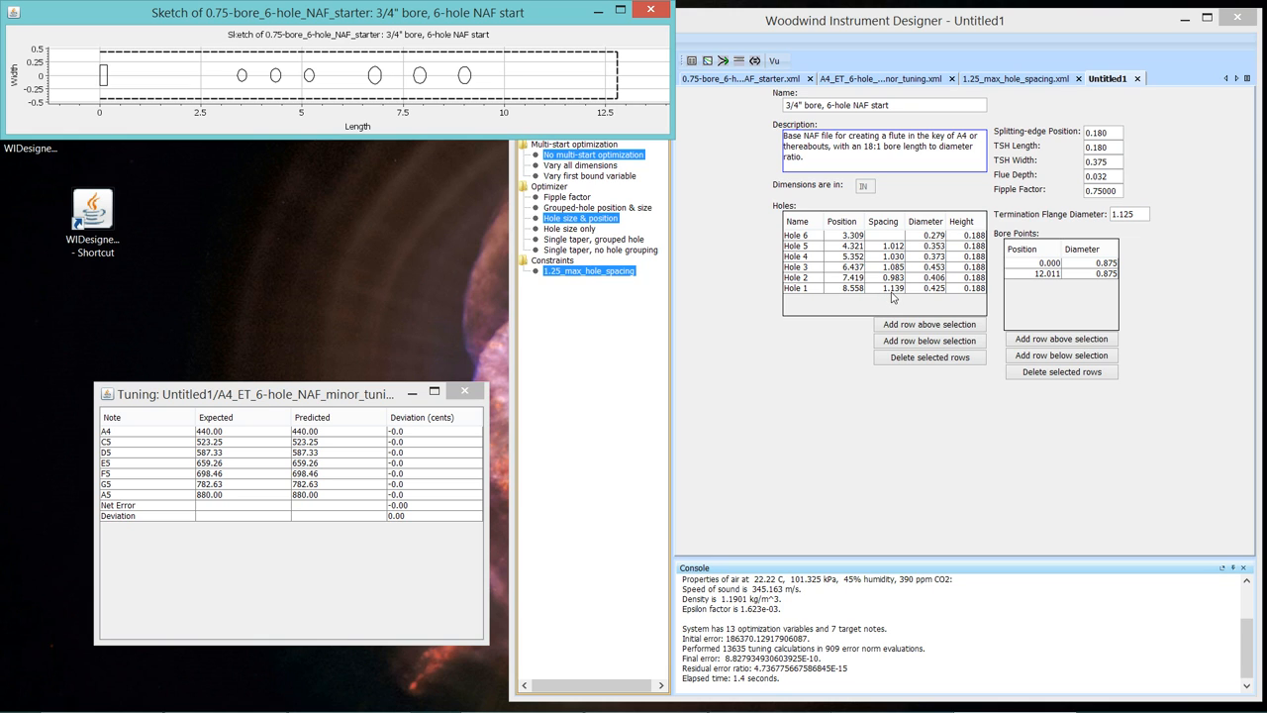
mouse_move(895, 293)
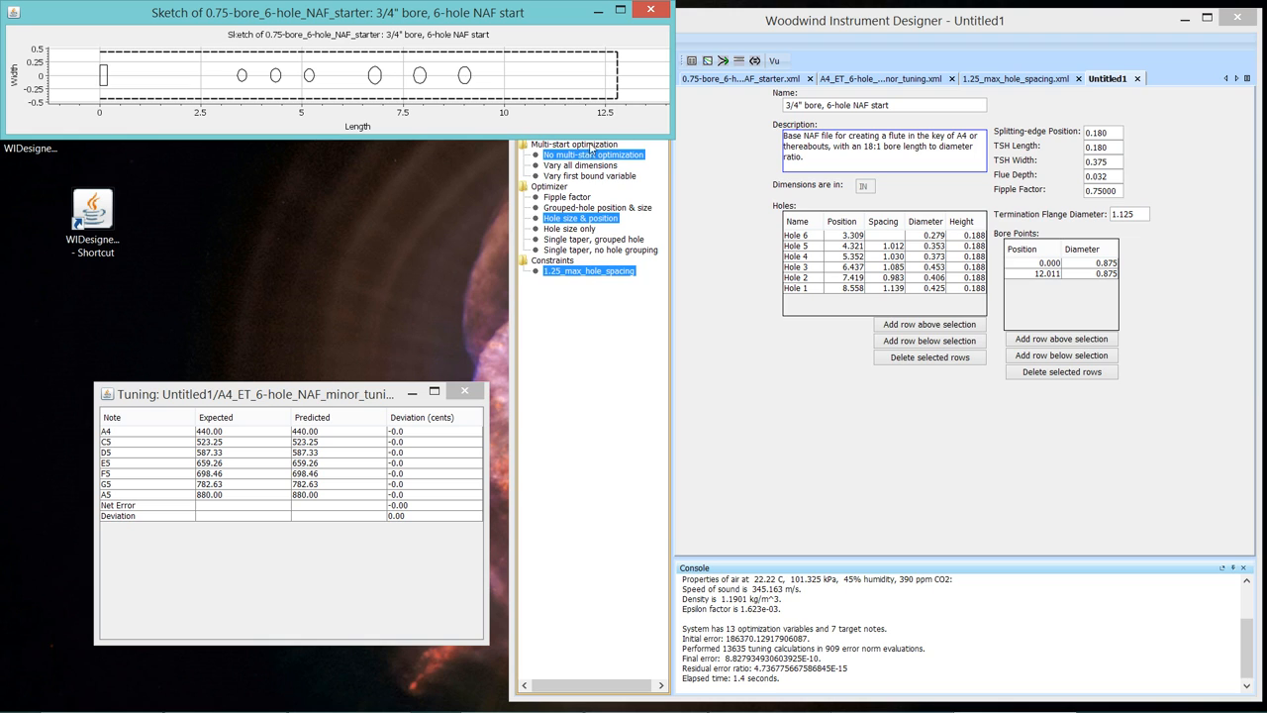
mouse_move(584, 143)
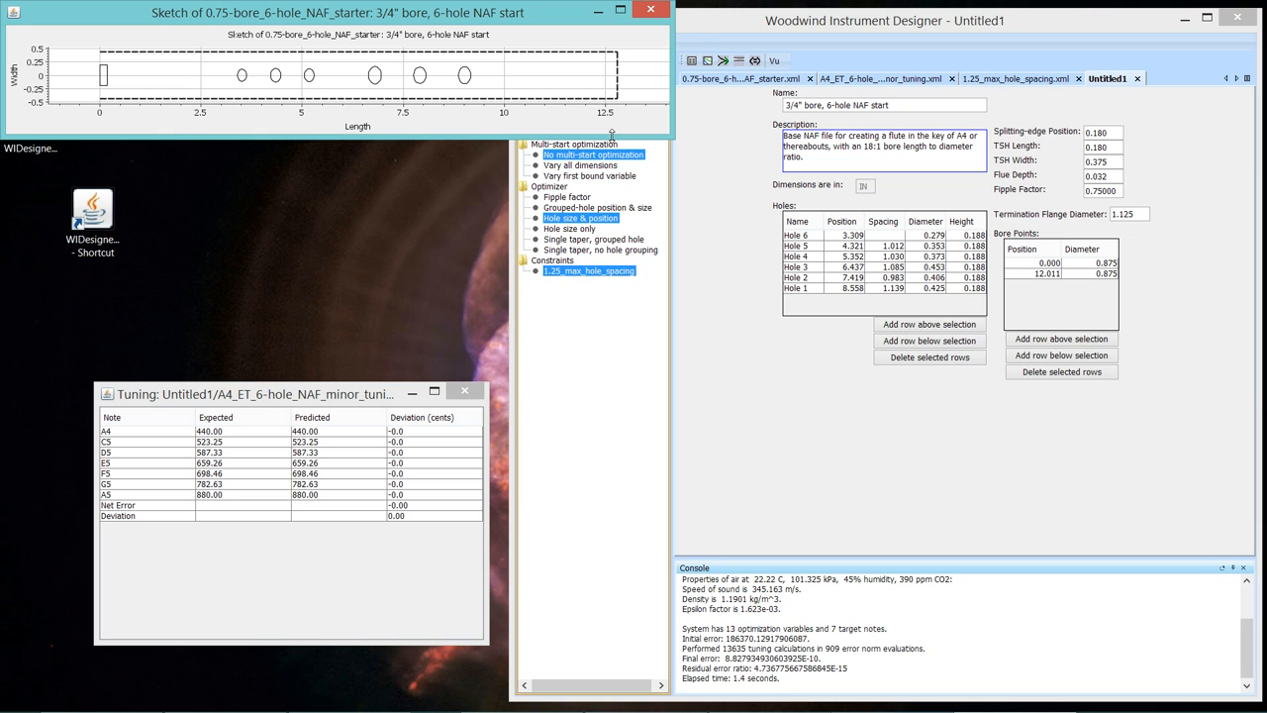
mouse_move(360, 69)
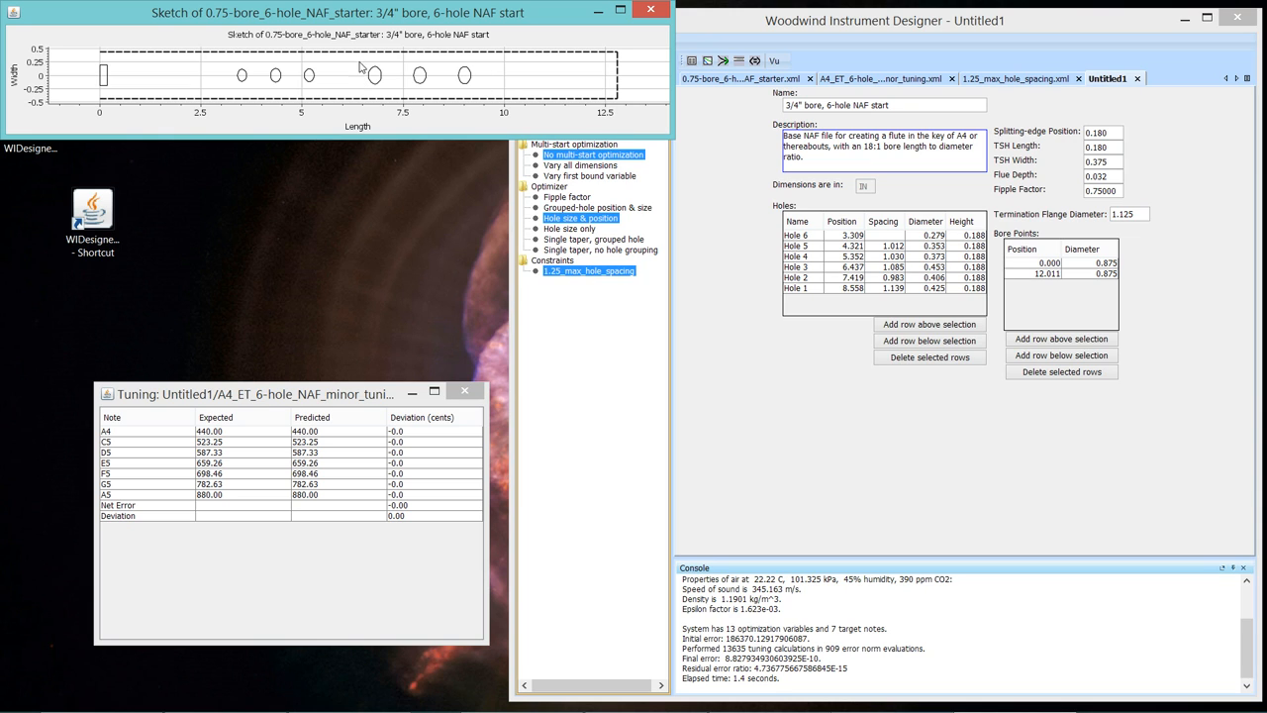
mouse_move(404, 99)
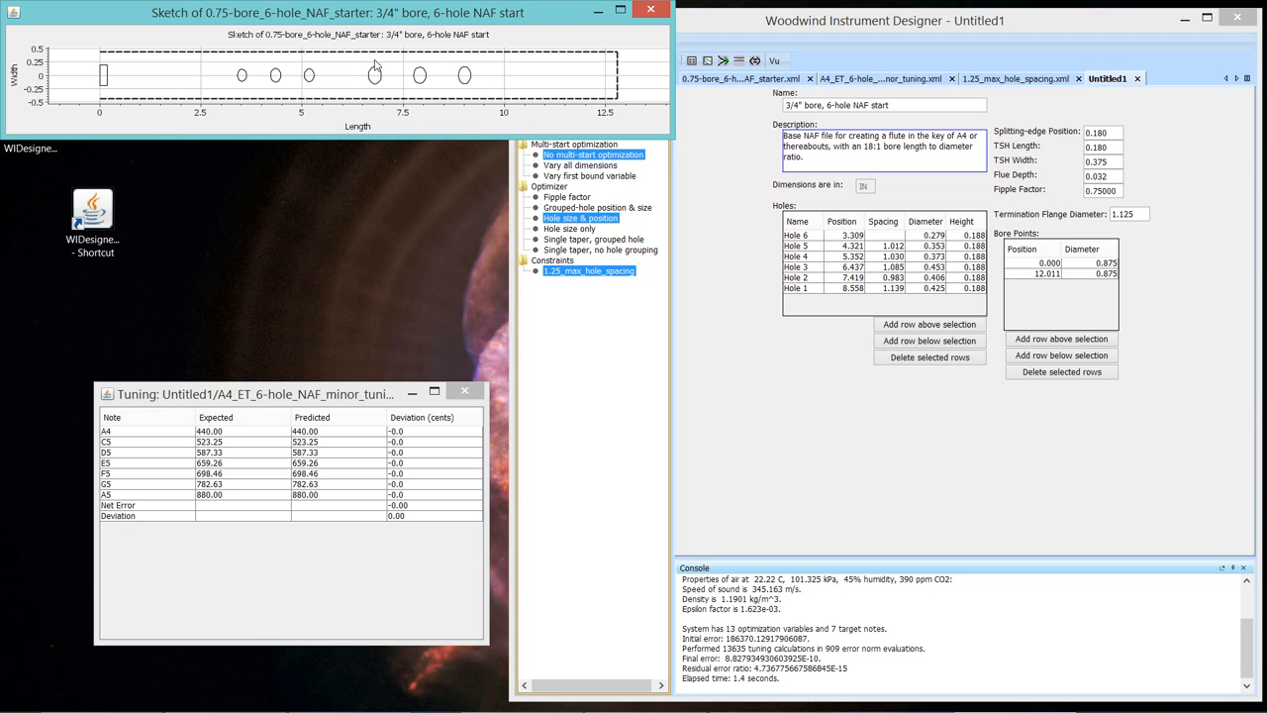
mouse_move(300, 77)
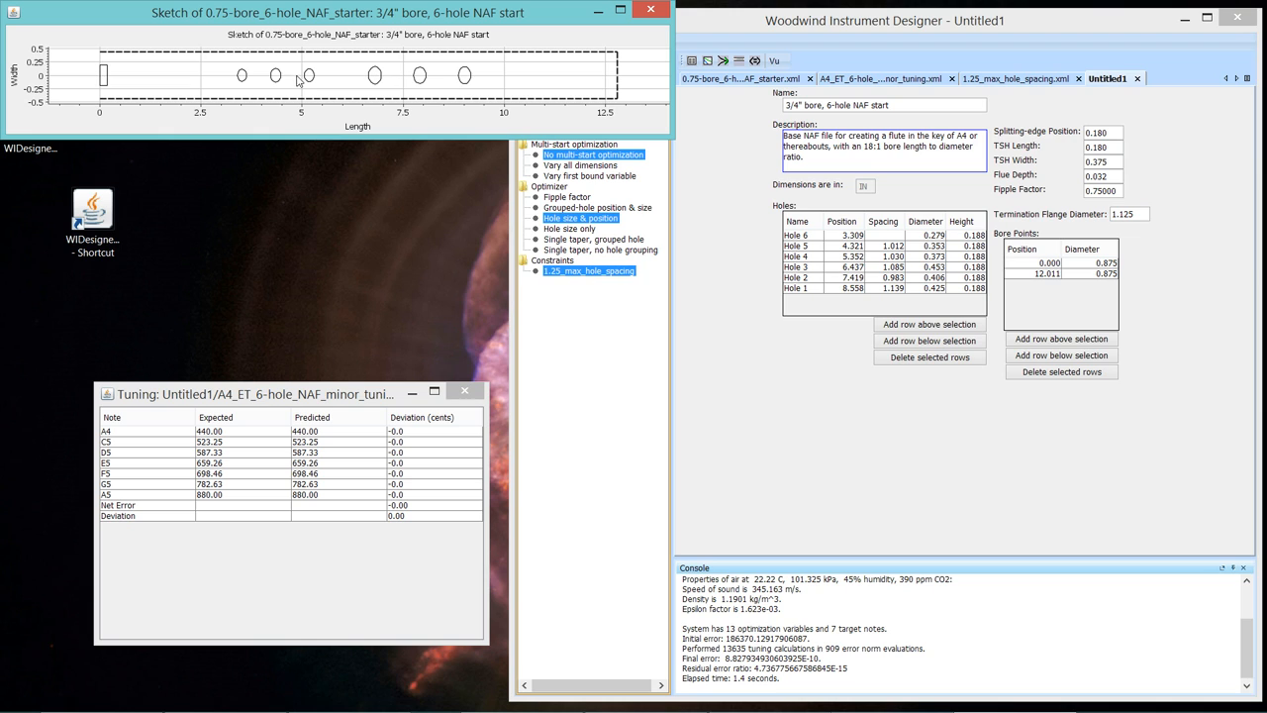
mouse_move(301, 79)
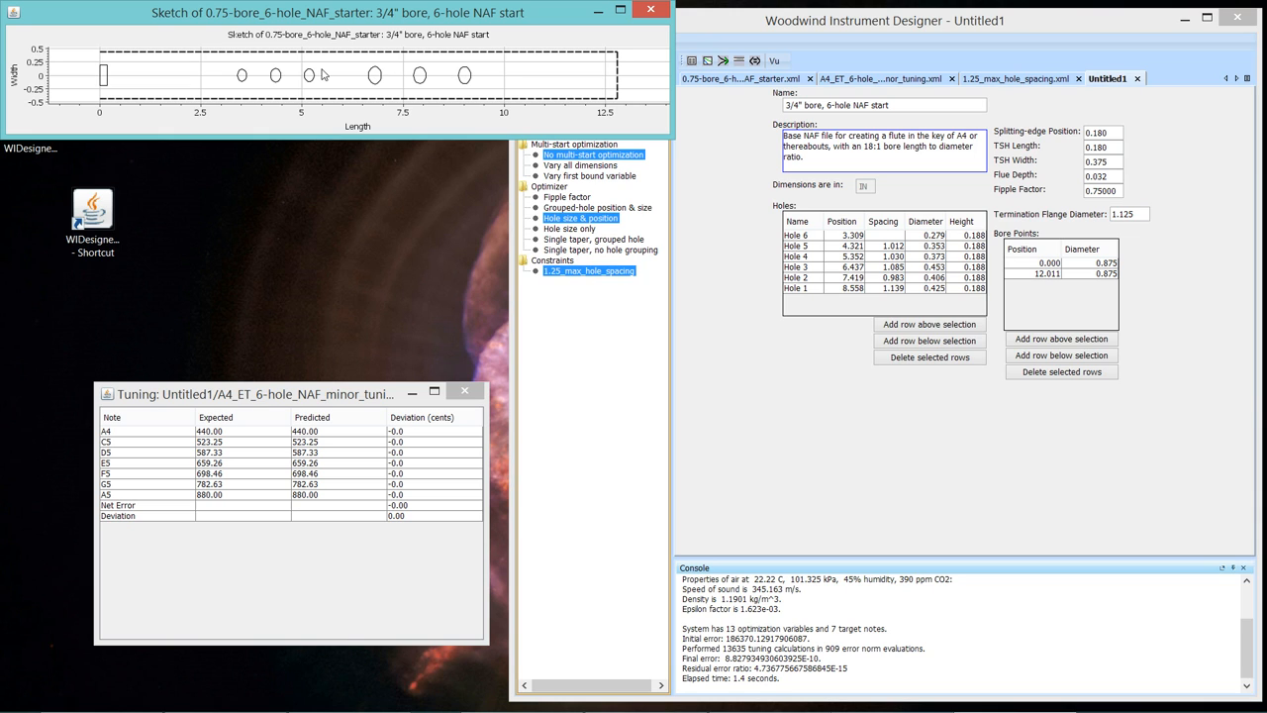
mouse_move(297, 79)
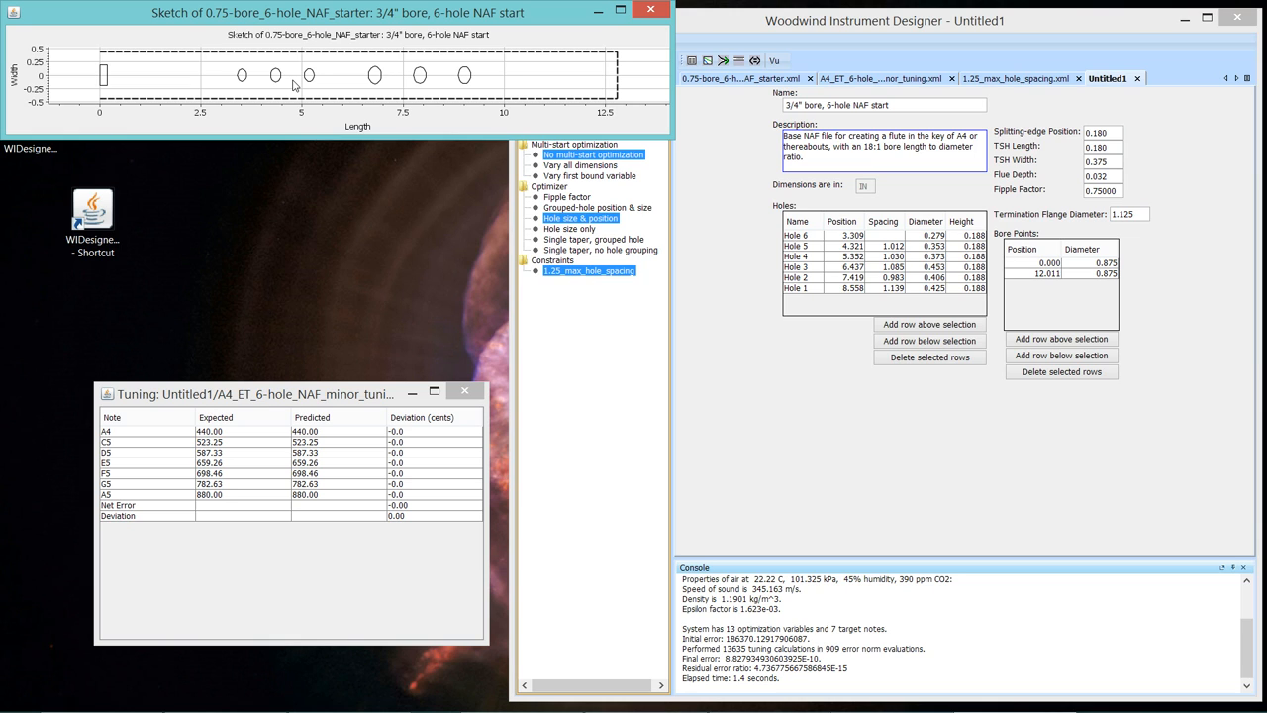
mouse_move(388, 95)
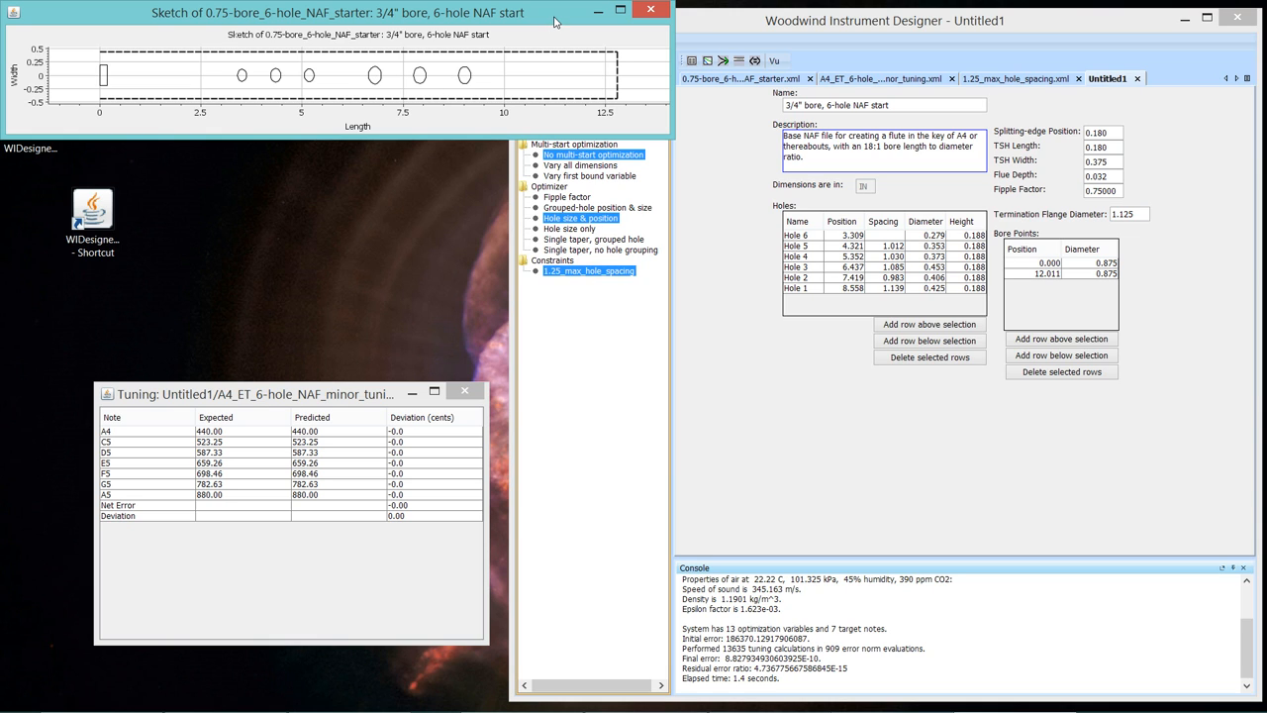
mouse_move(562, 24)
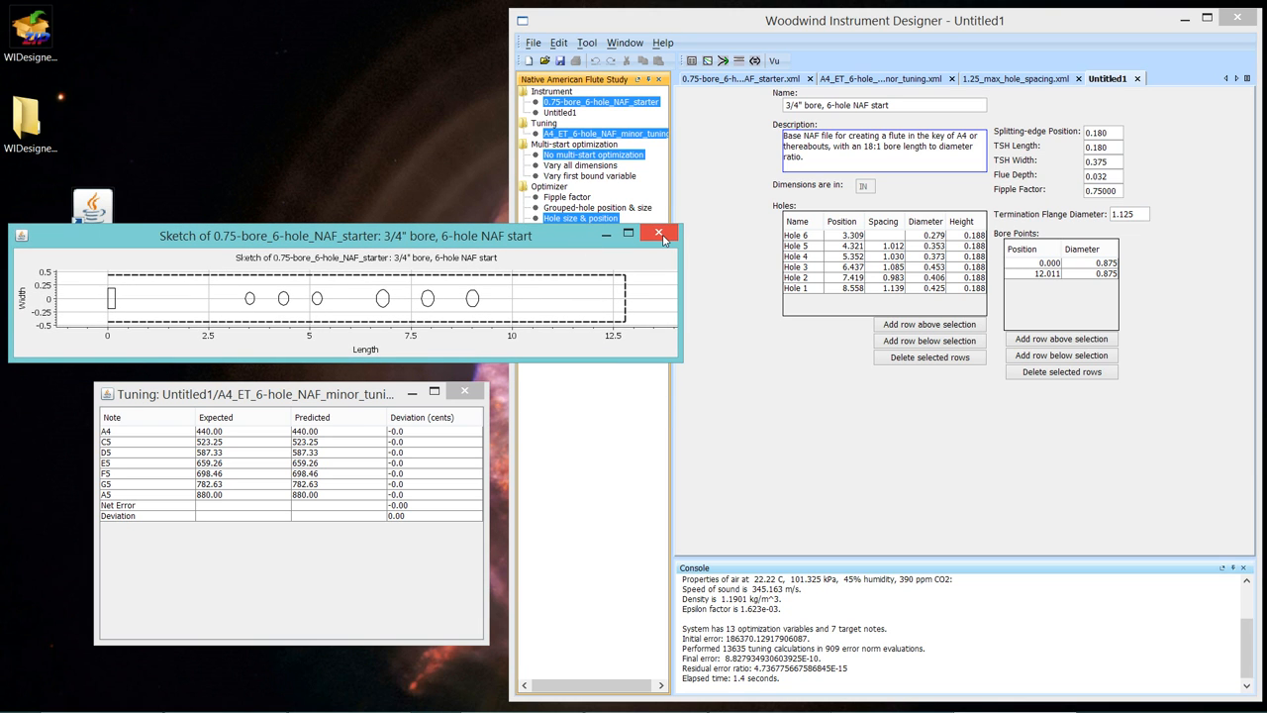
Rename the Untitled1 instrument to 'No grouping' via Window > Rename window.
click(651, 234)
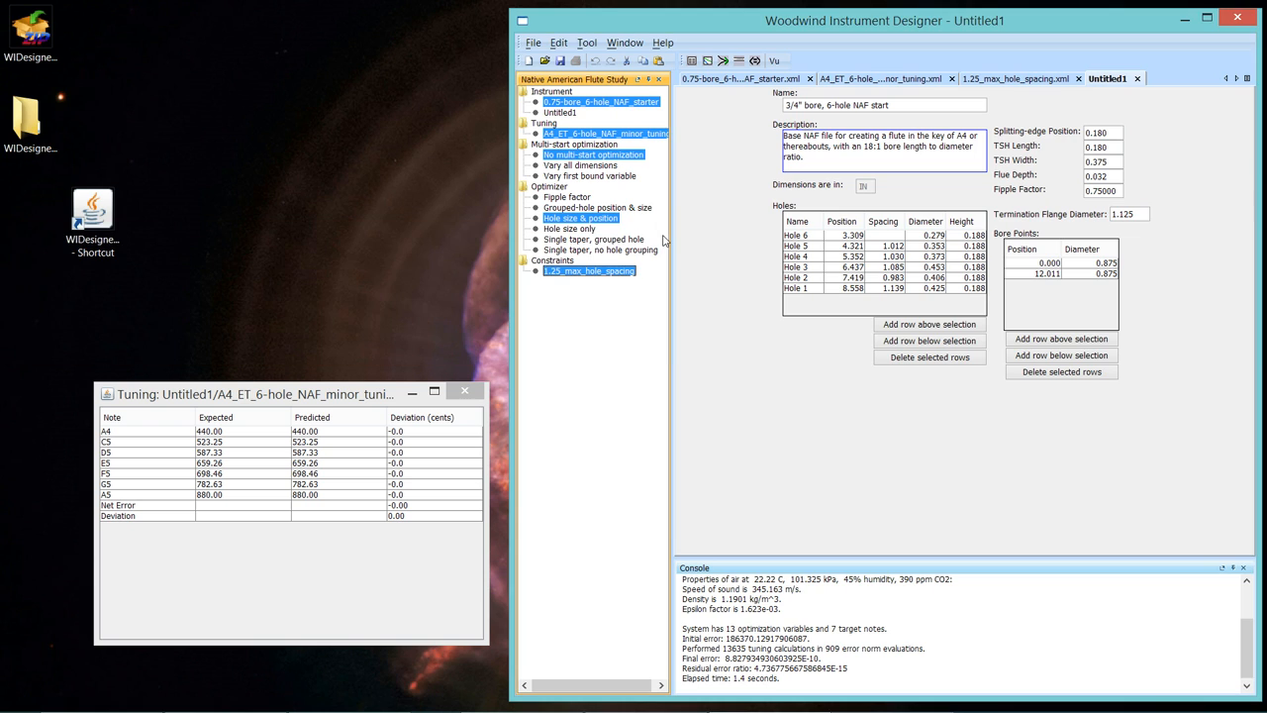
mouse_move(907, 356)
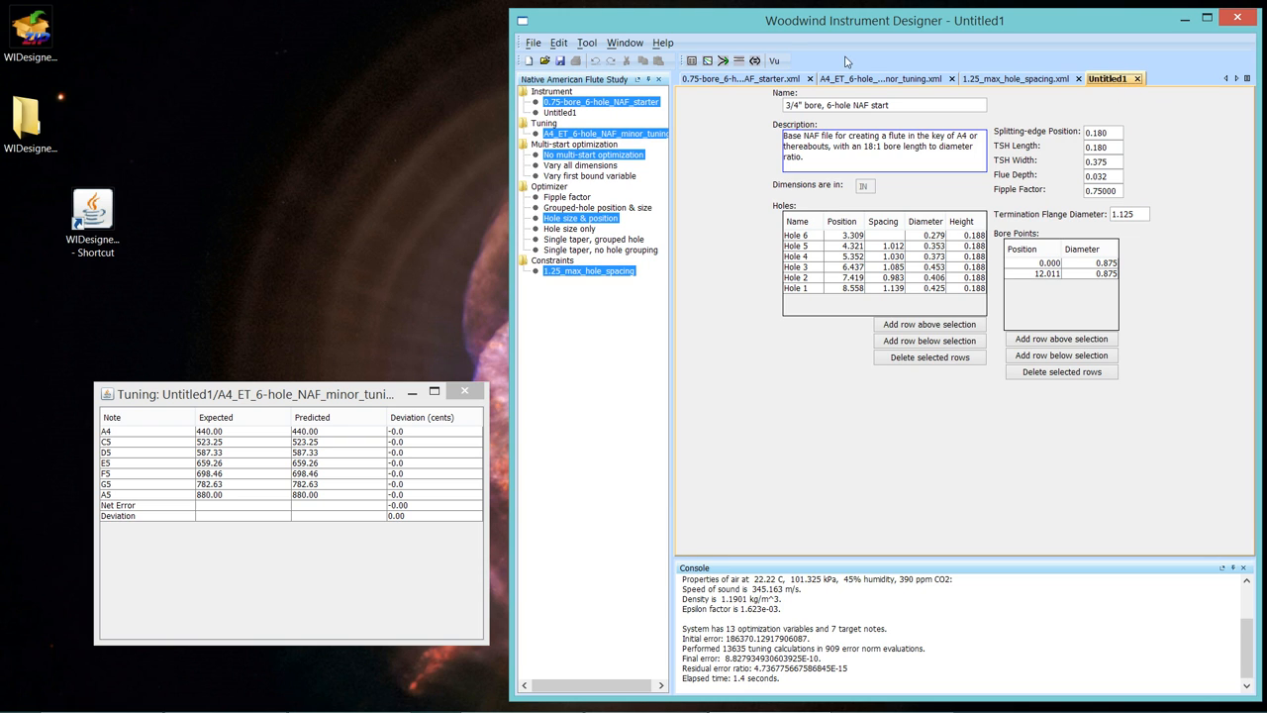
click(626, 44)
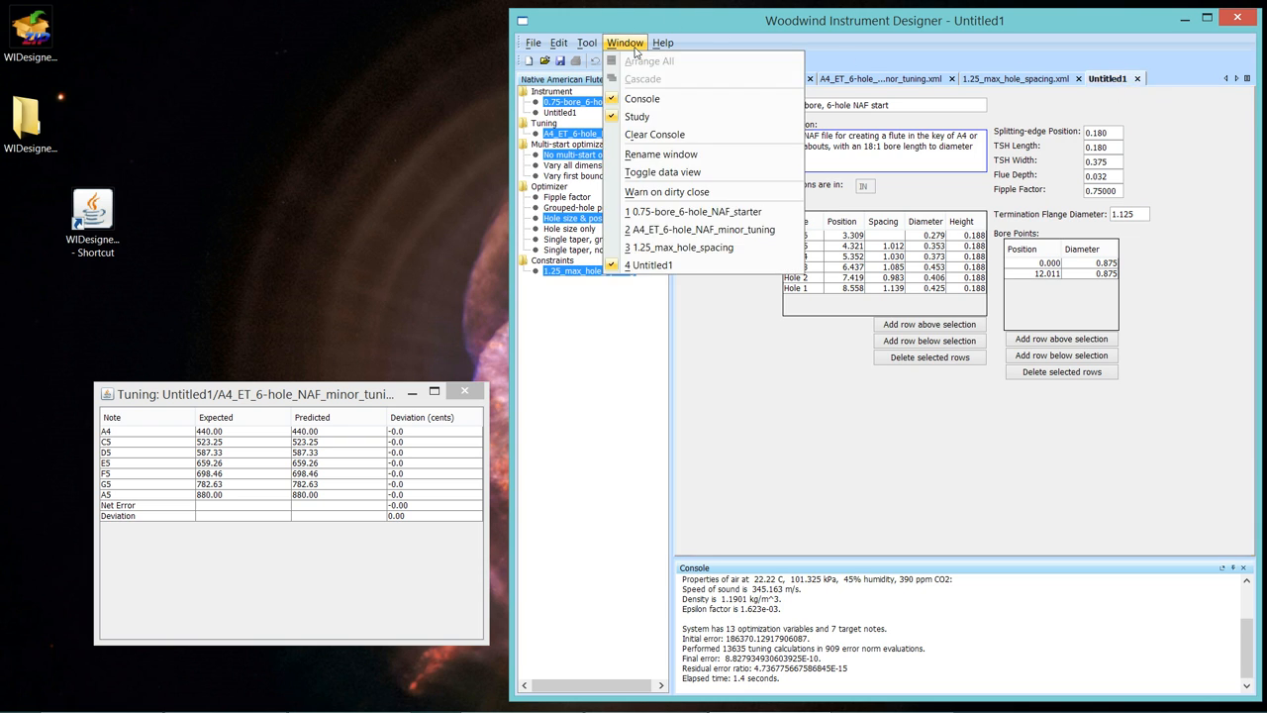
click(661, 155)
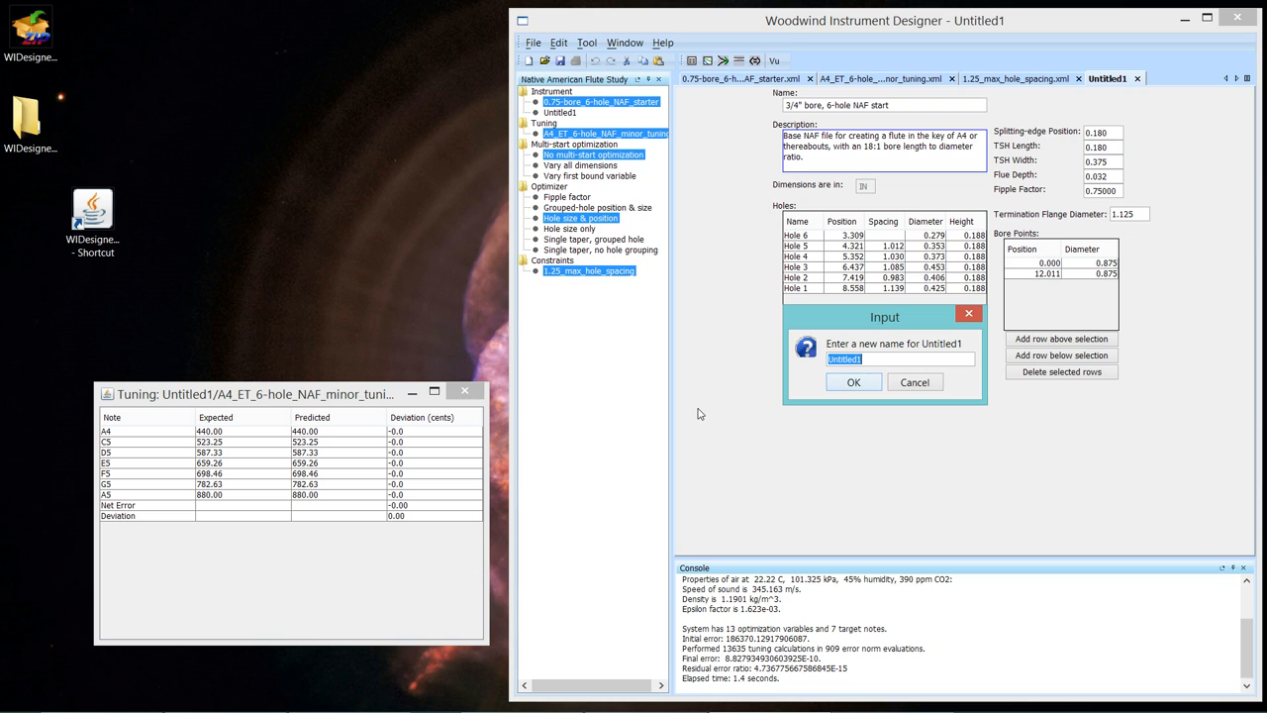
text(No grouping)
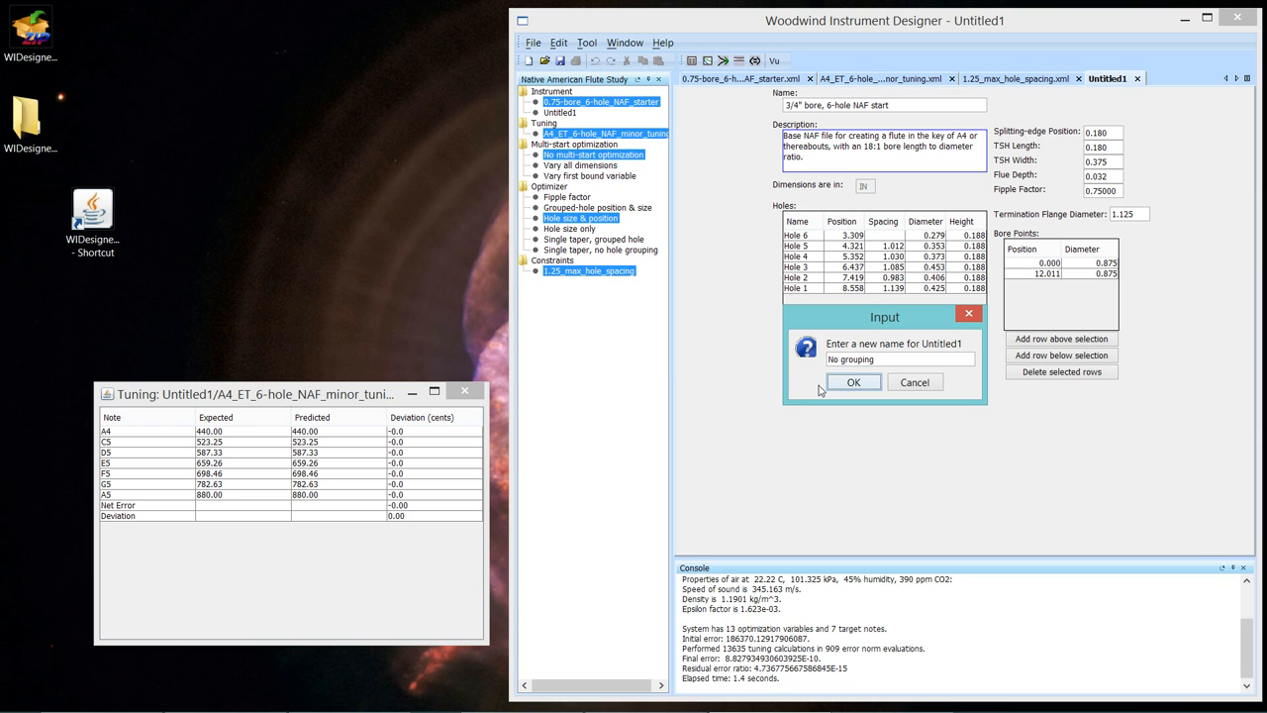
click(855, 380)
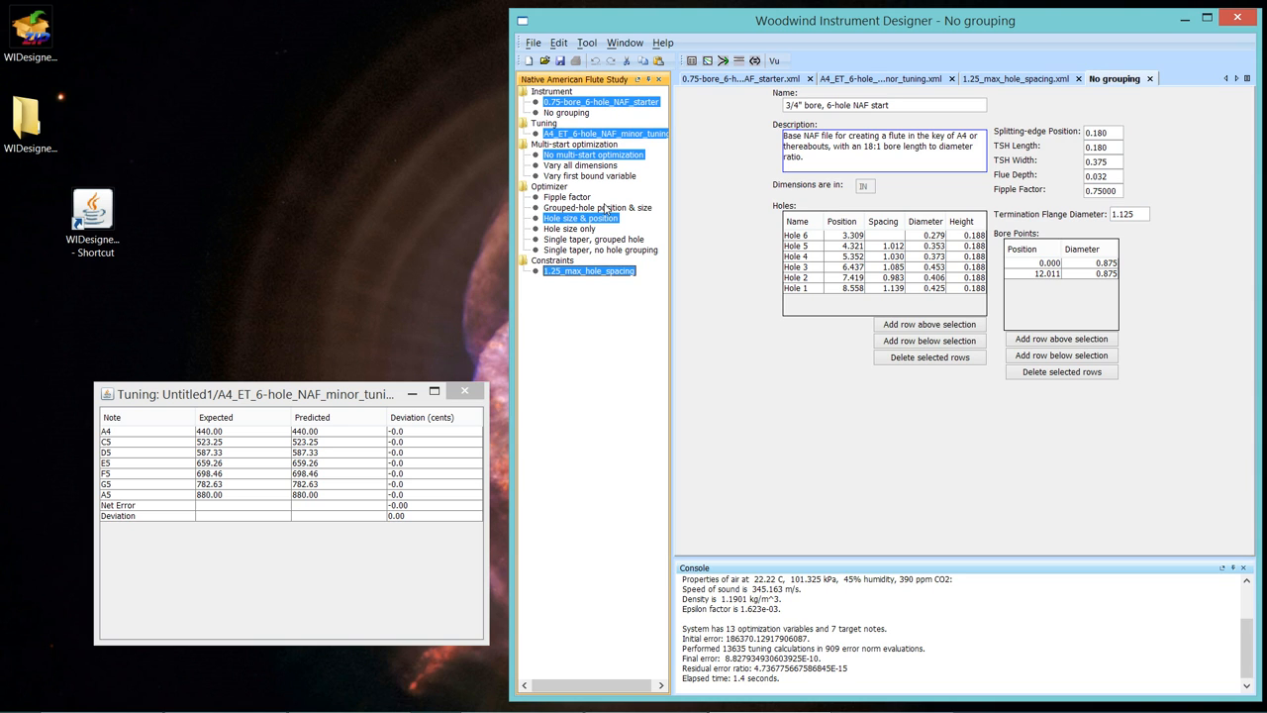
mouse_move(582, 218)
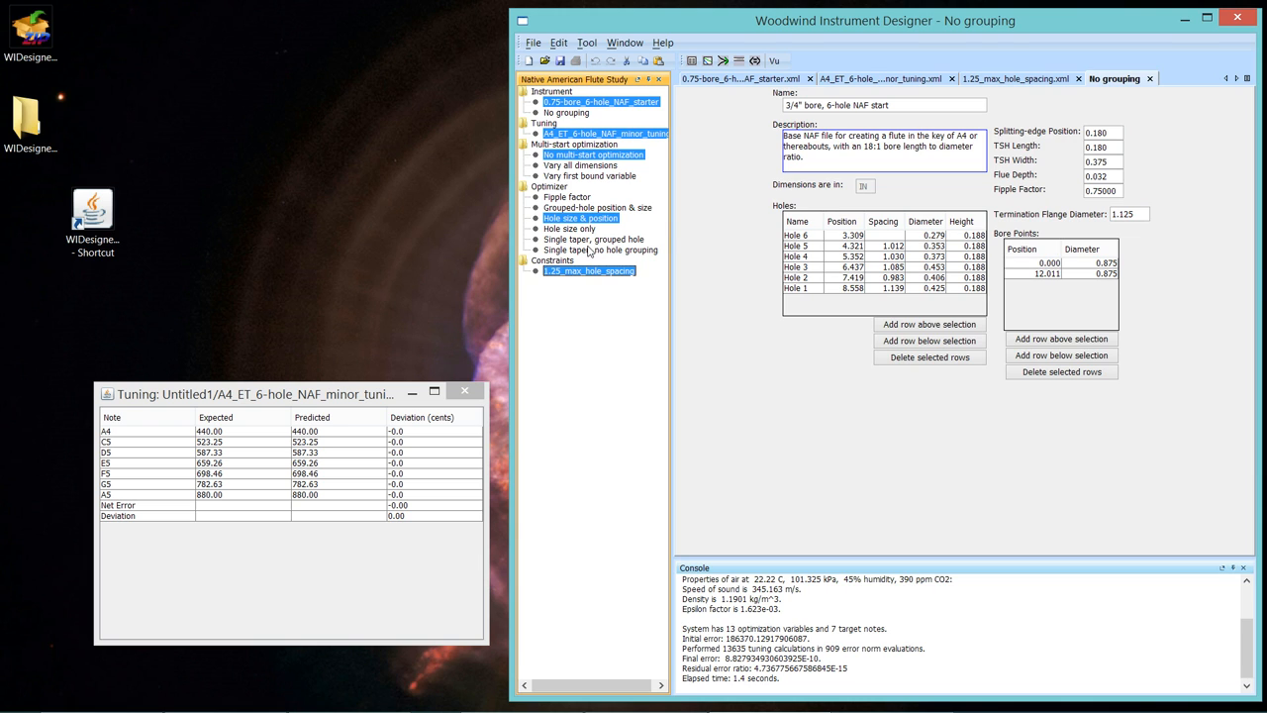
mouse_move(590, 218)
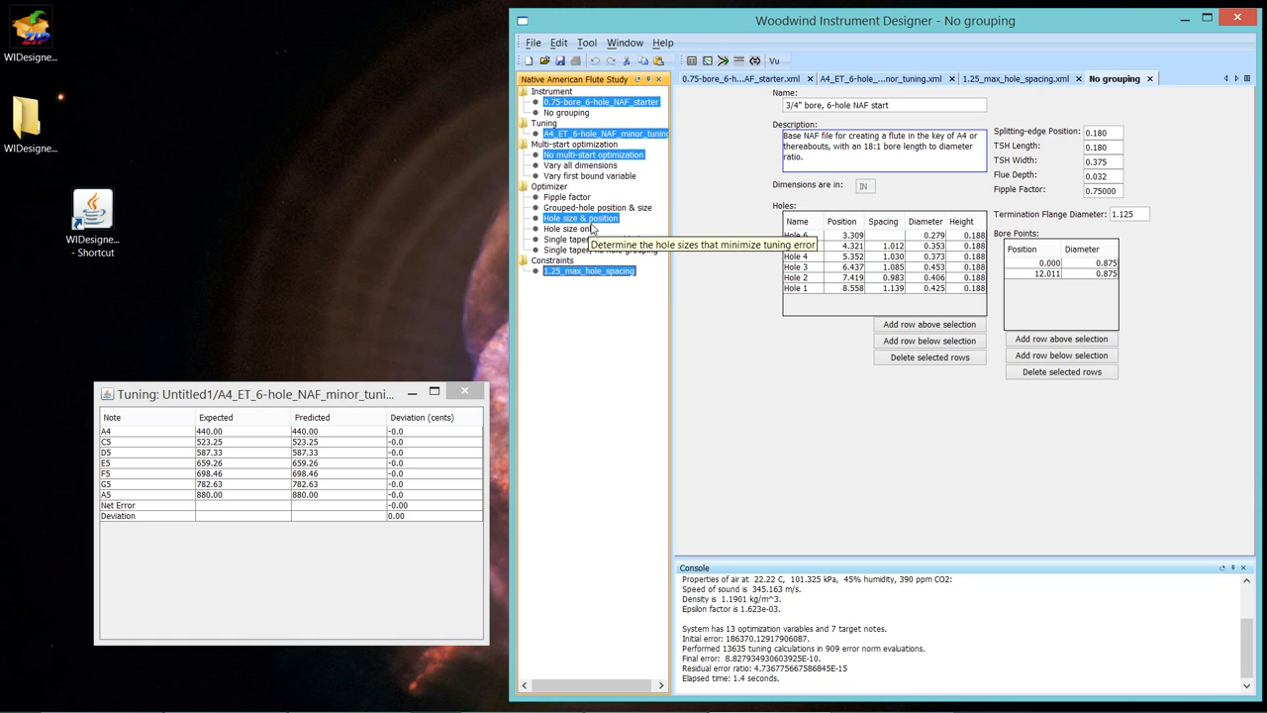
mouse_move(594, 249)
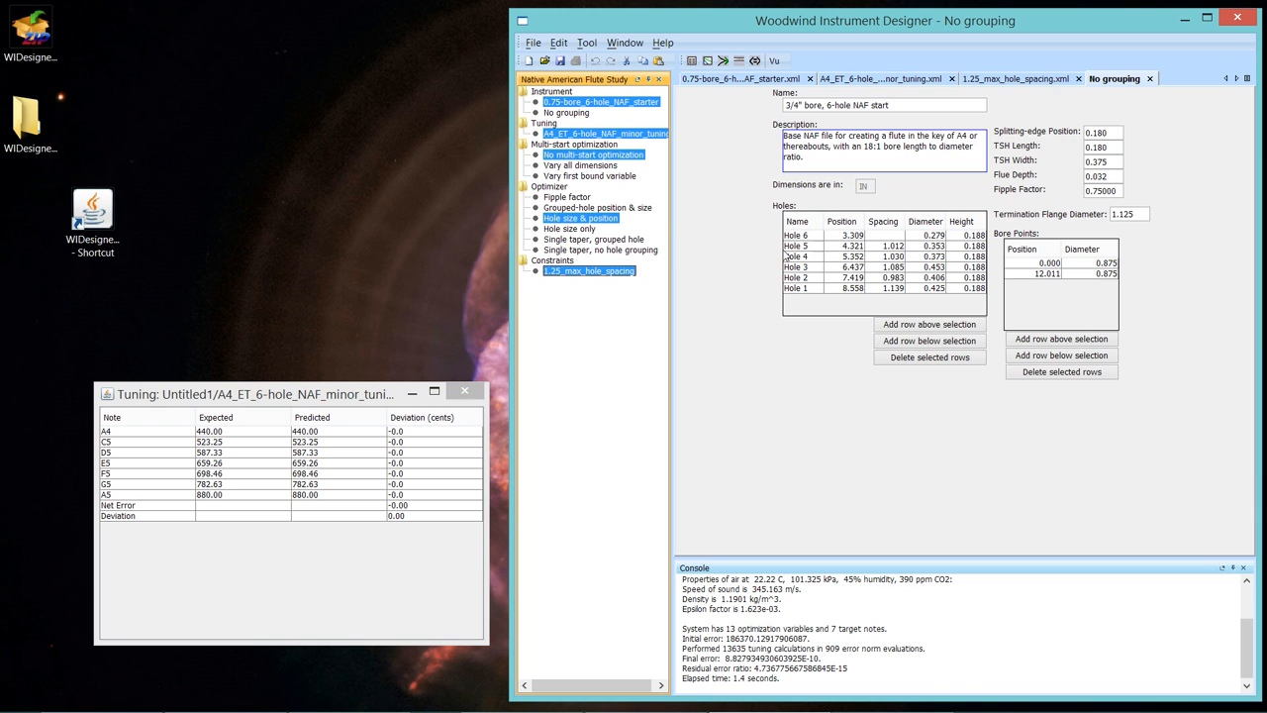
mouse_move(579, 218)
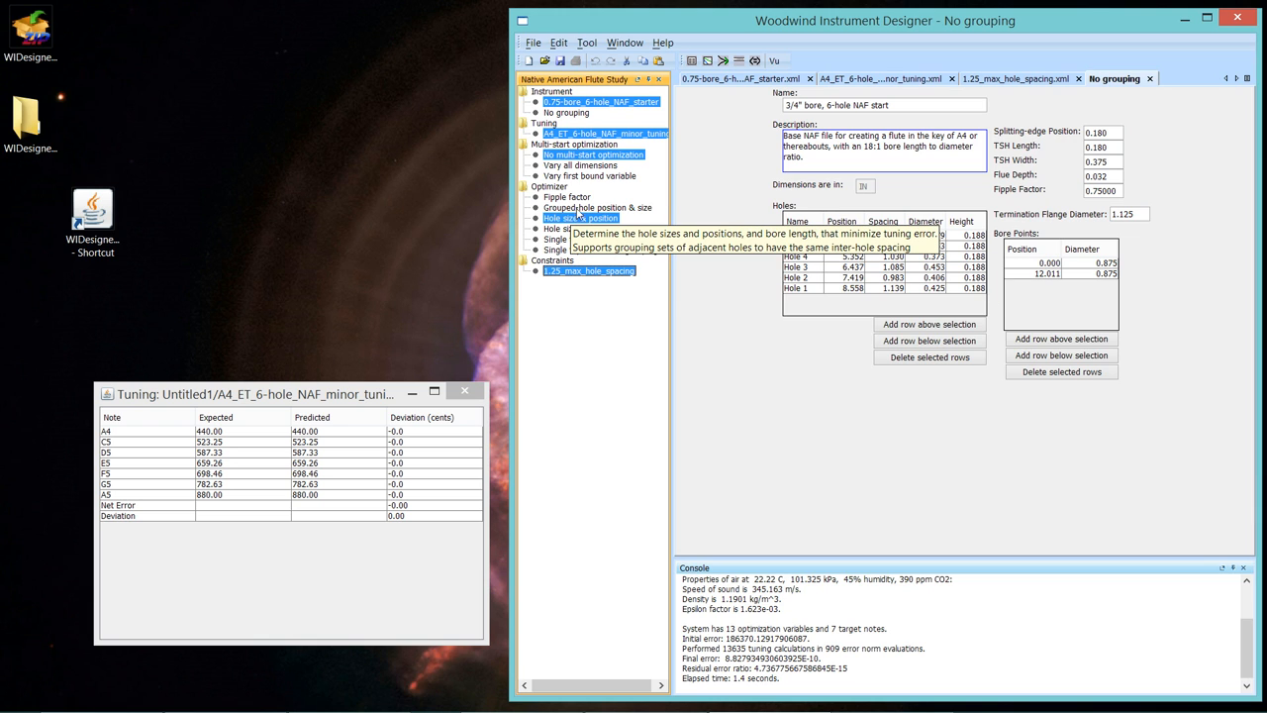
Select 'Grouped-hole position & size' under Optimizer in the study tree.
click(598, 207)
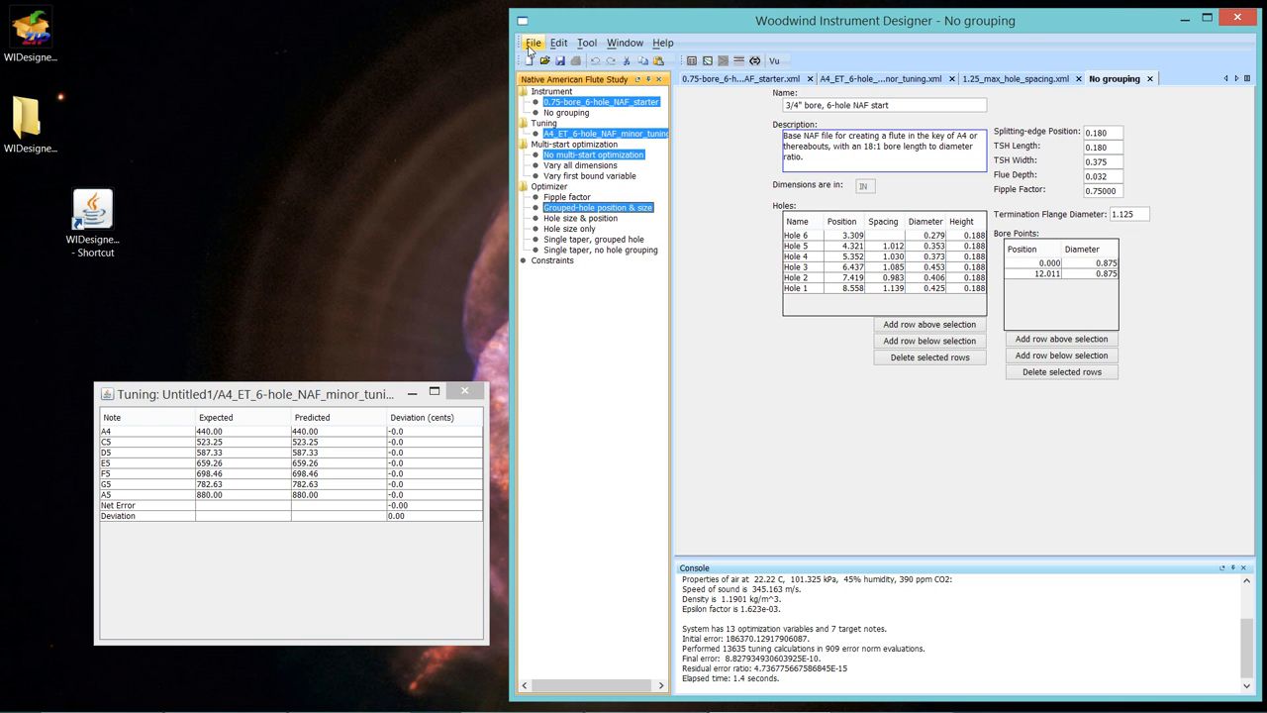
Open the 2-group_1.25_max_spacing.xml constraints file via File > Open constraints.
click(536, 44)
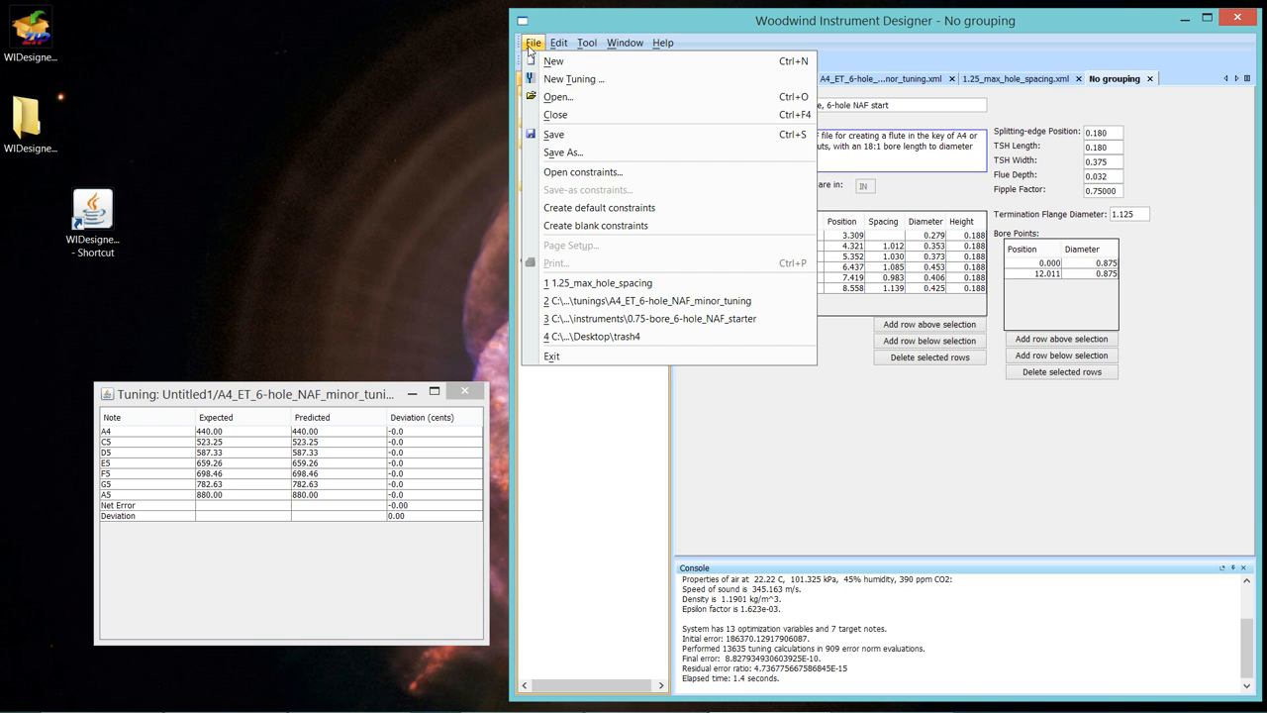
mouse_move(598, 170)
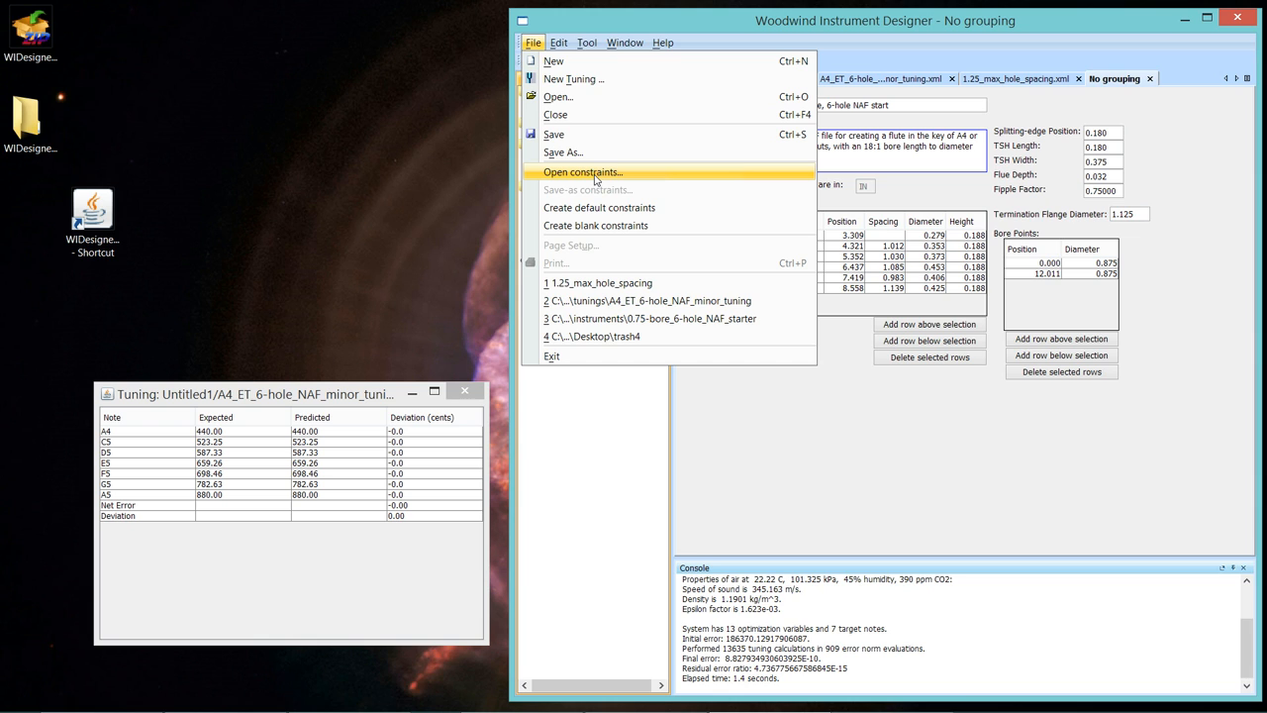
click(590, 170)
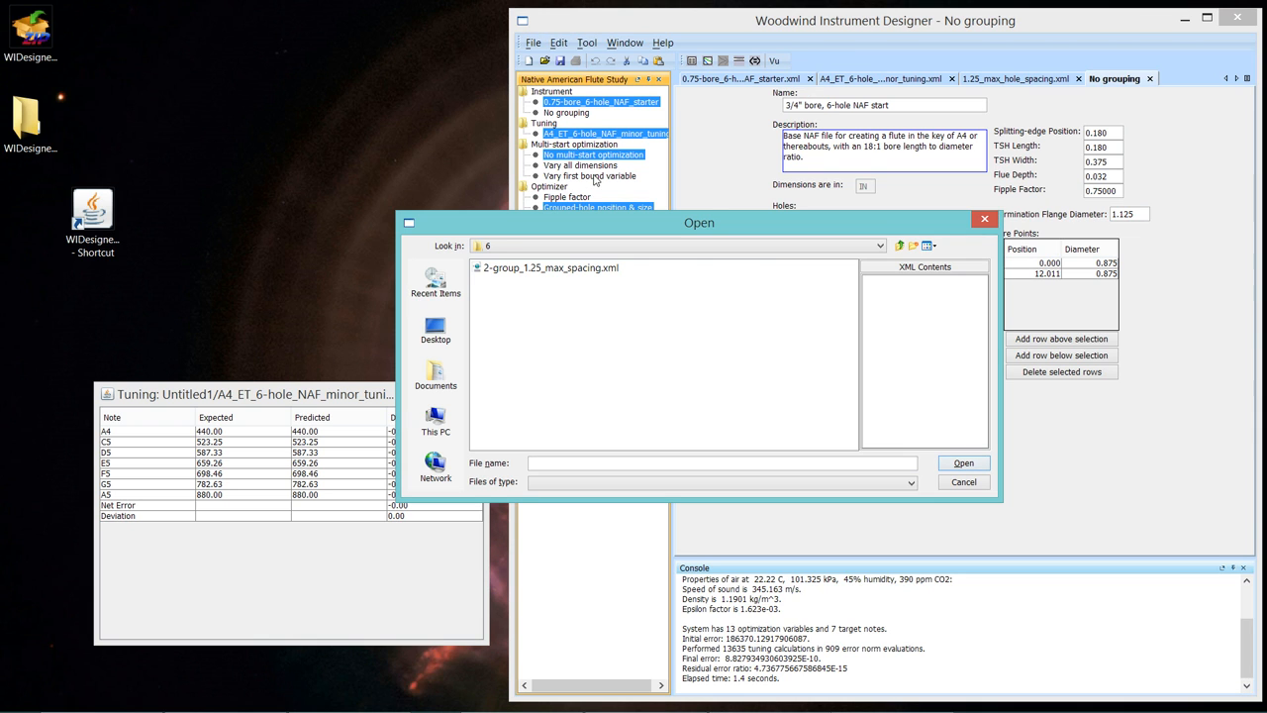
mouse_move(523, 277)
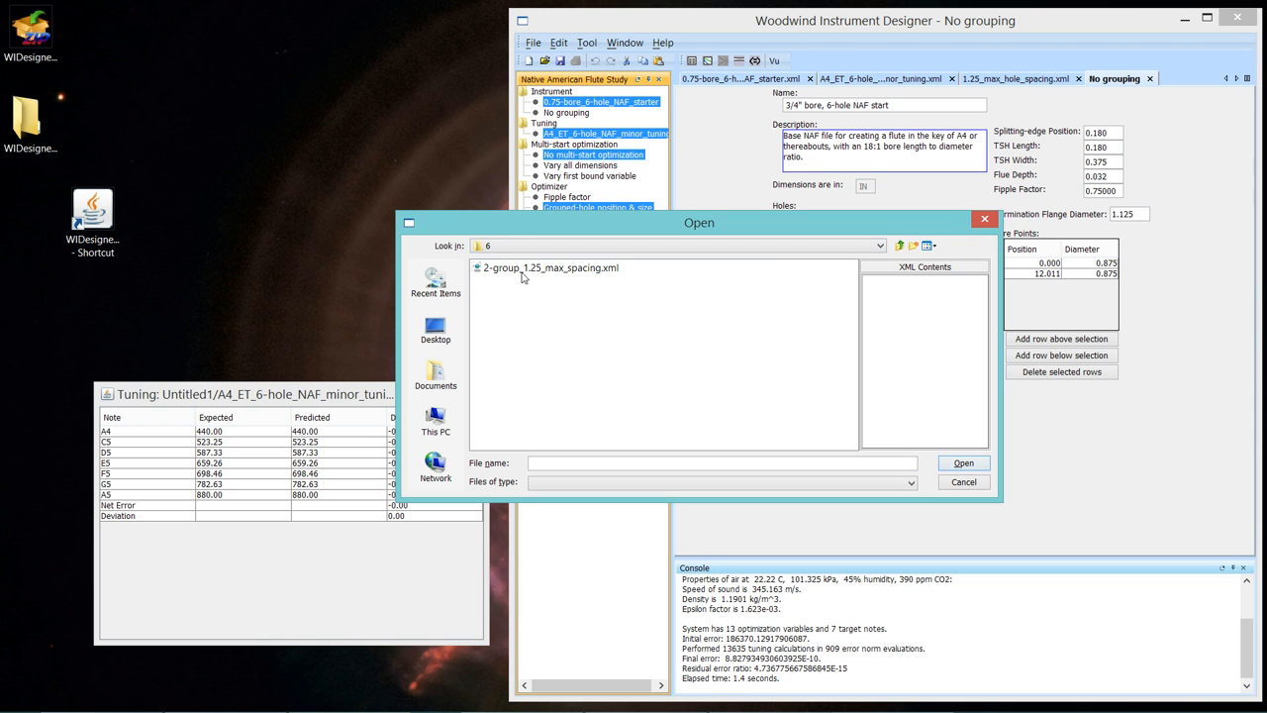
mouse_move(517, 273)
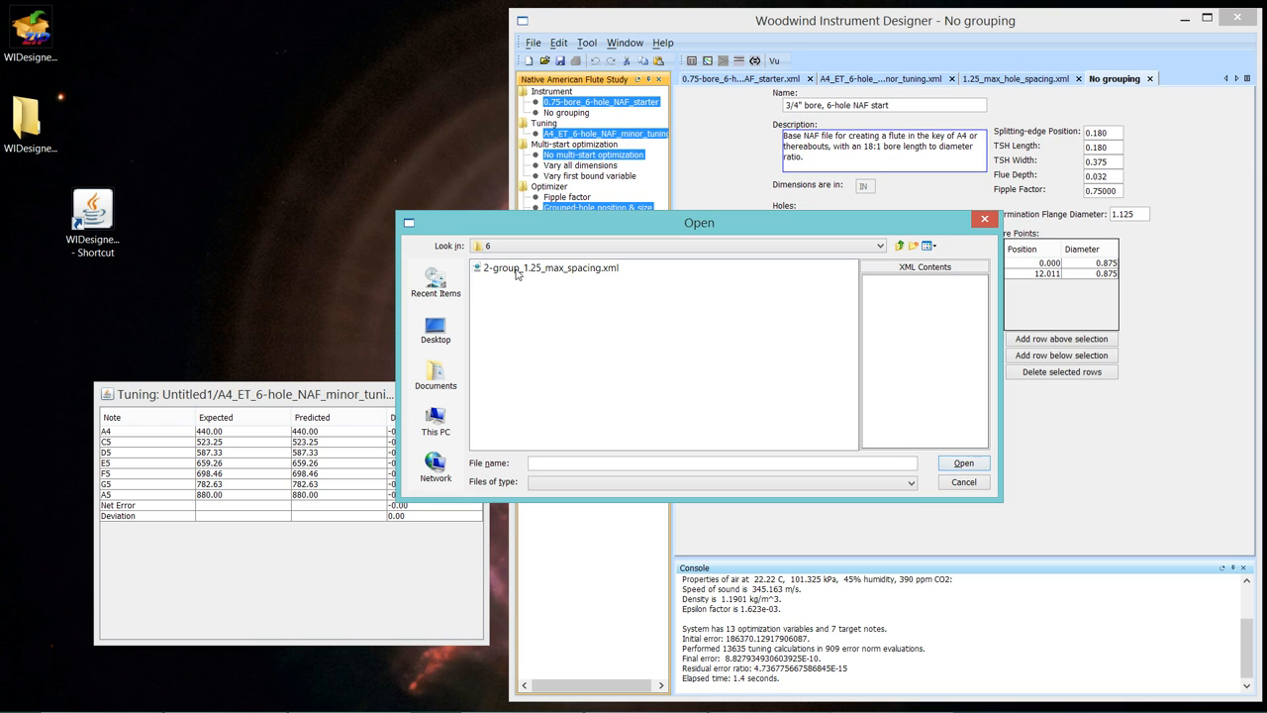
click(551, 267)
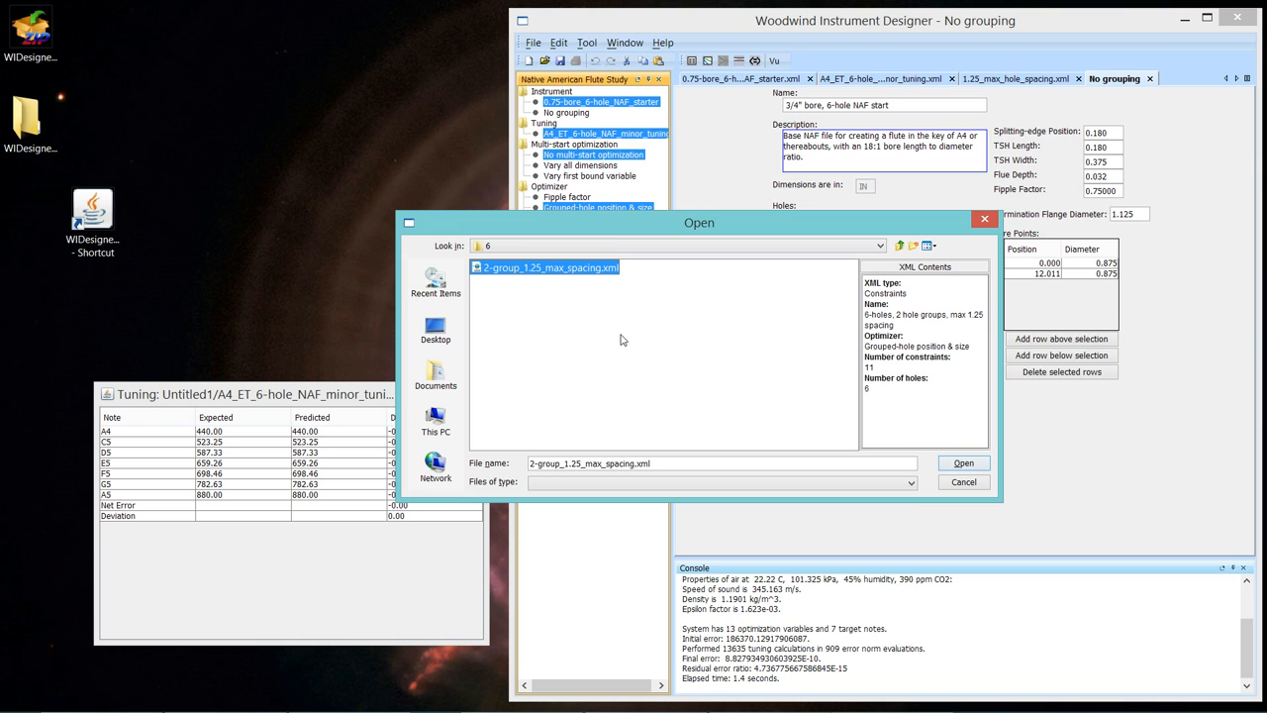
mouse_move(962, 463)
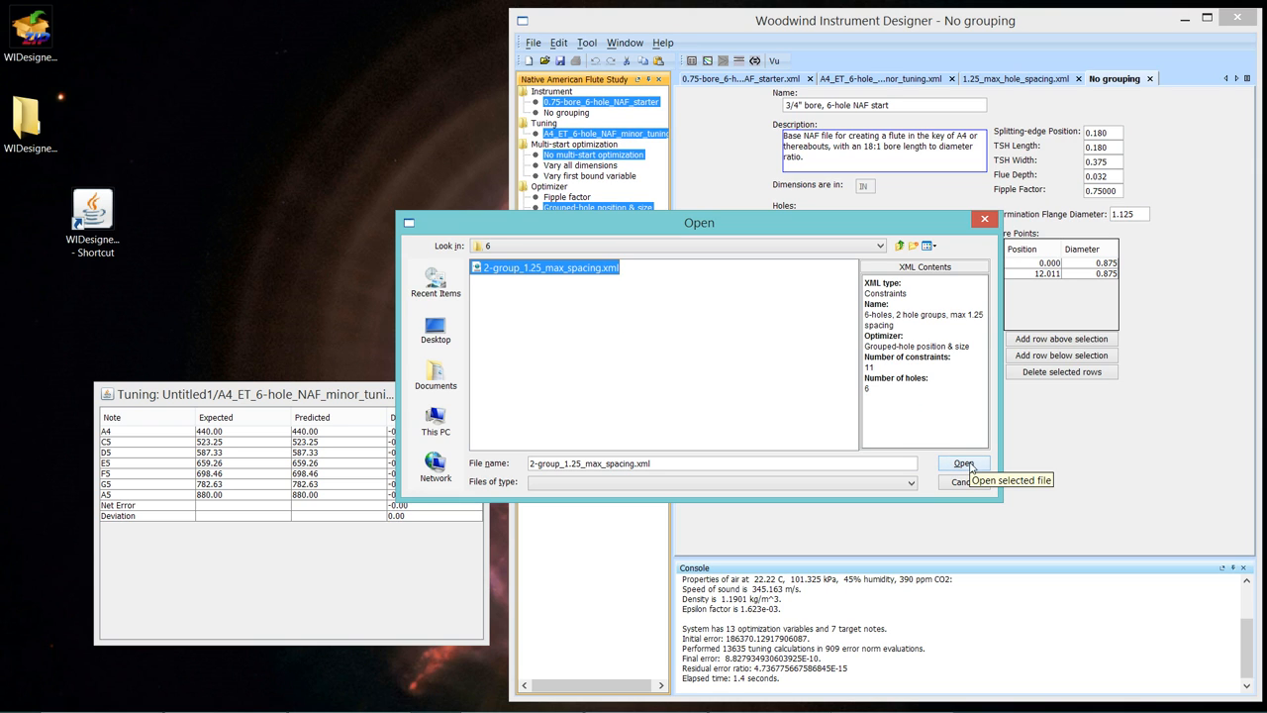
click(962, 463)
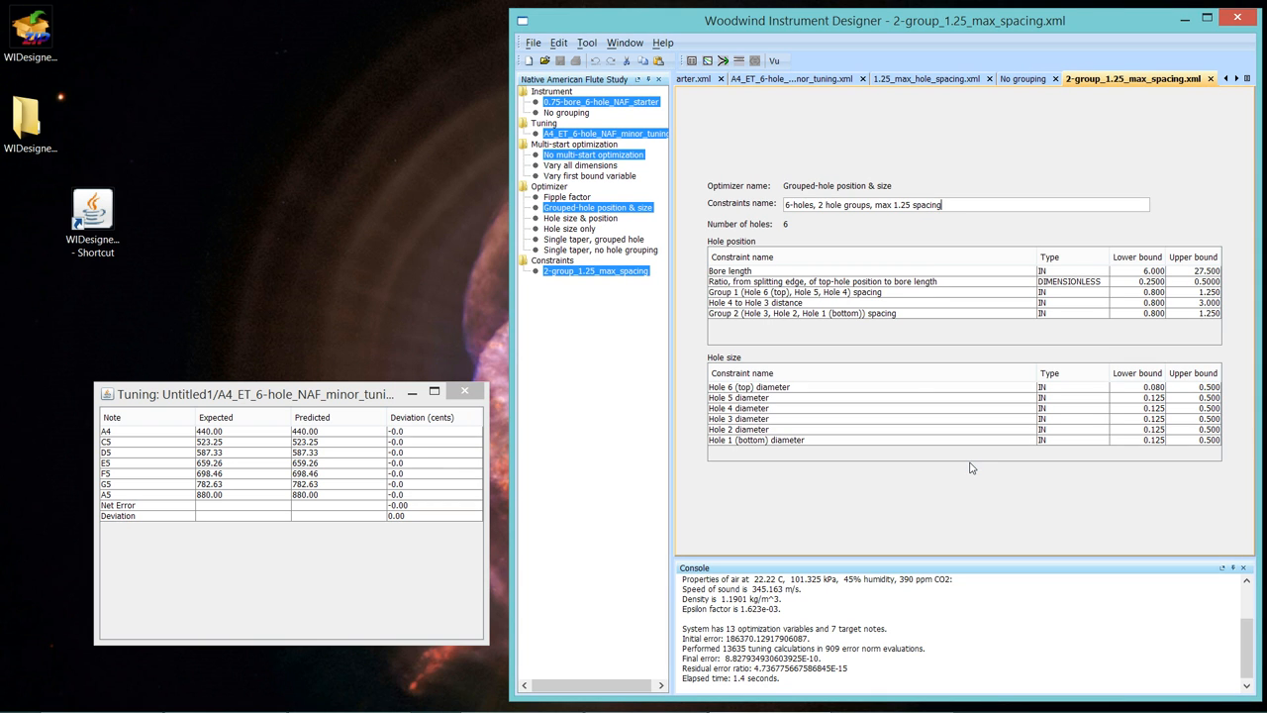
mouse_move(804, 305)
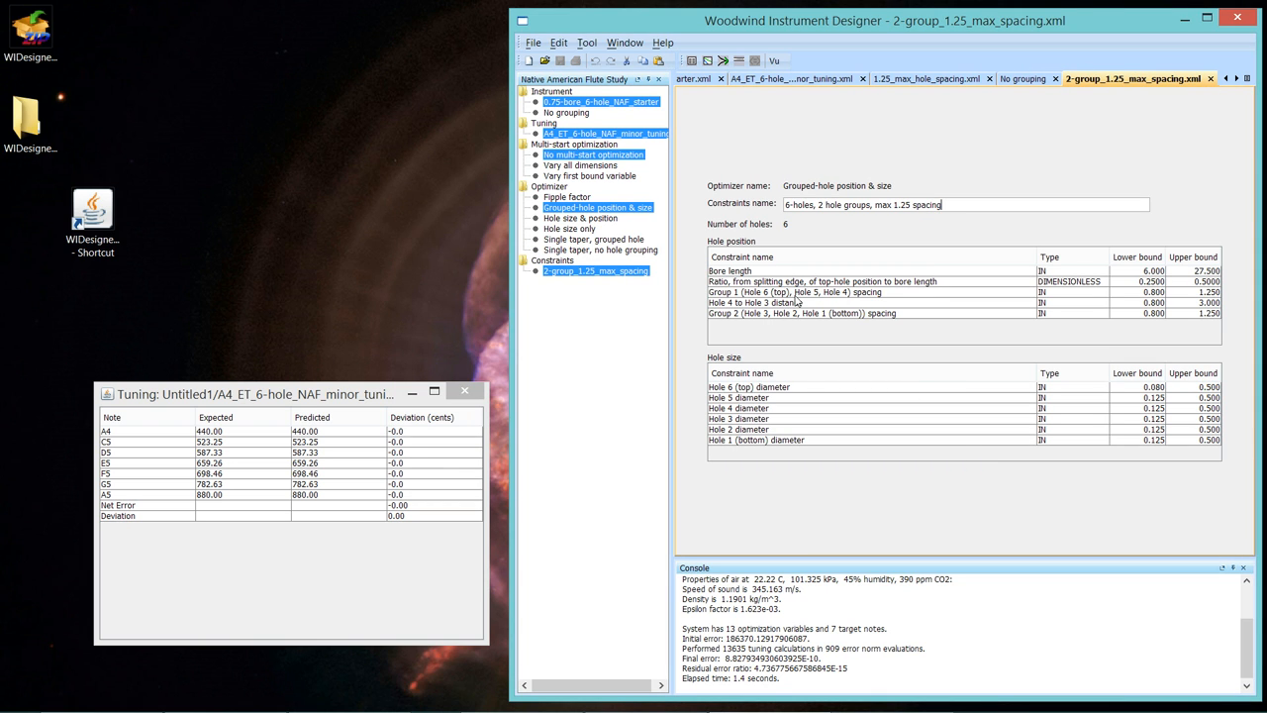
mouse_move(839, 210)
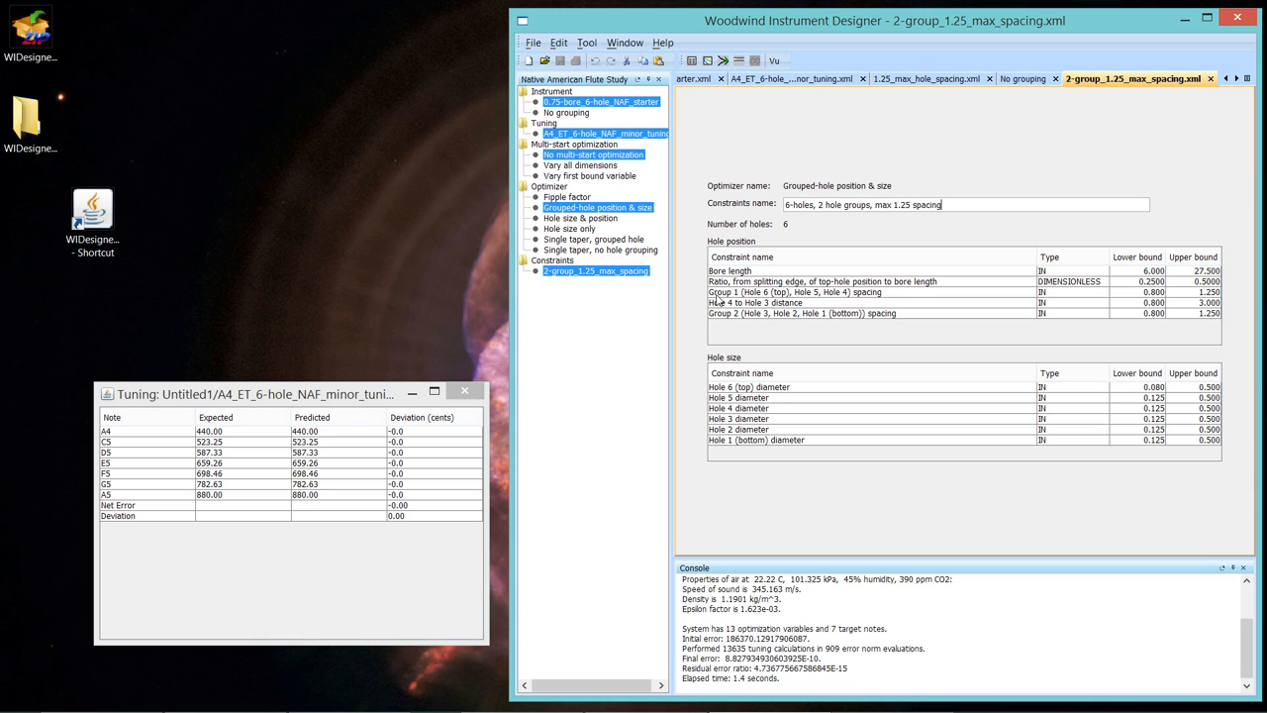
mouse_move(768, 297)
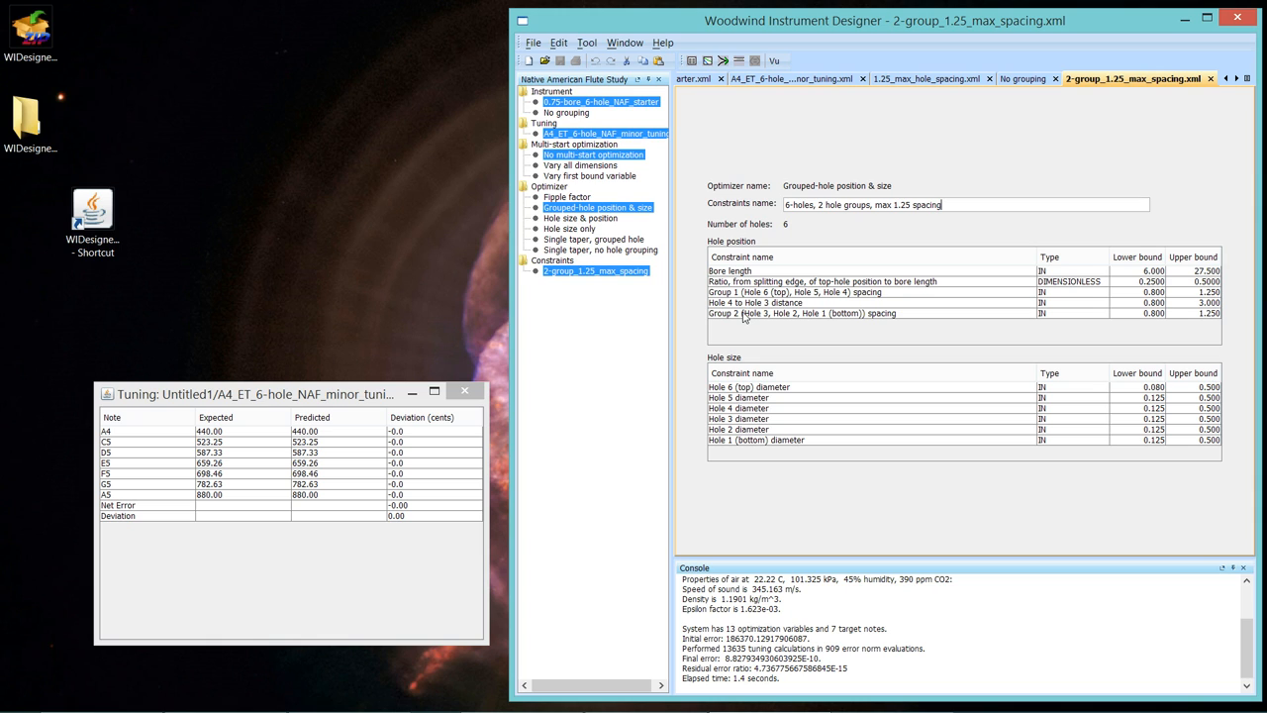
mouse_move(839, 321)
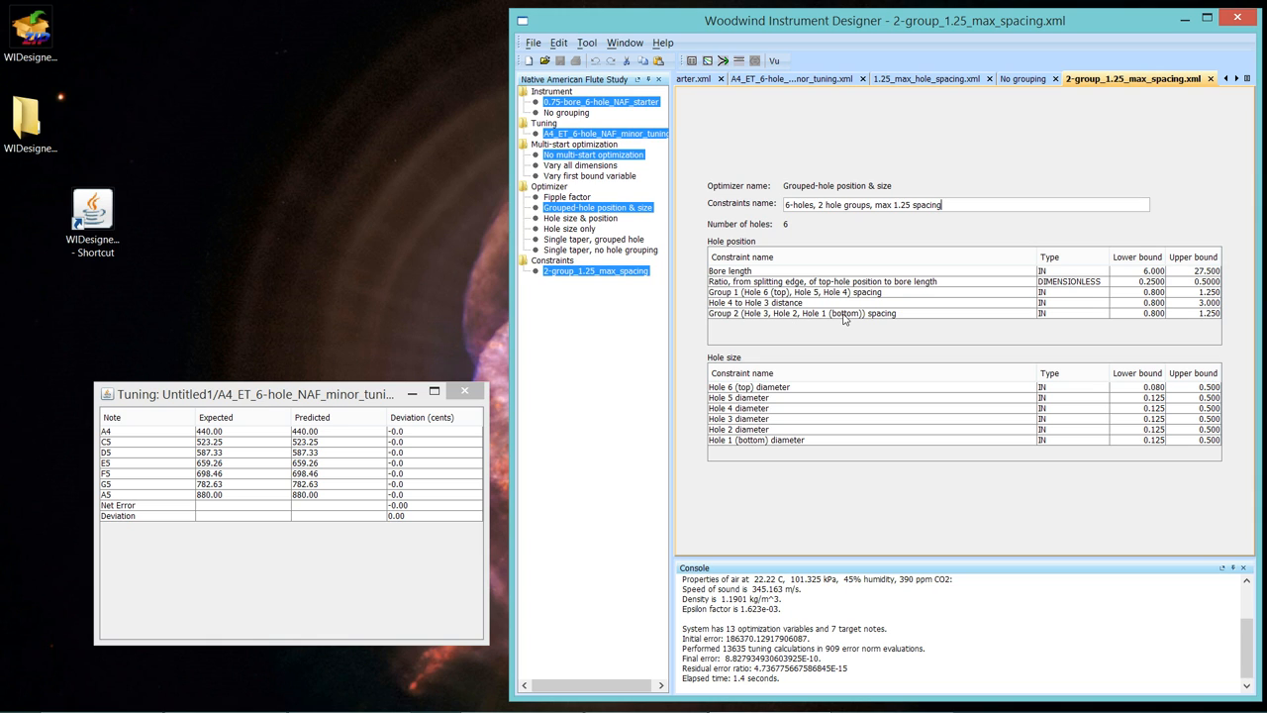
mouse_move(780, 322)
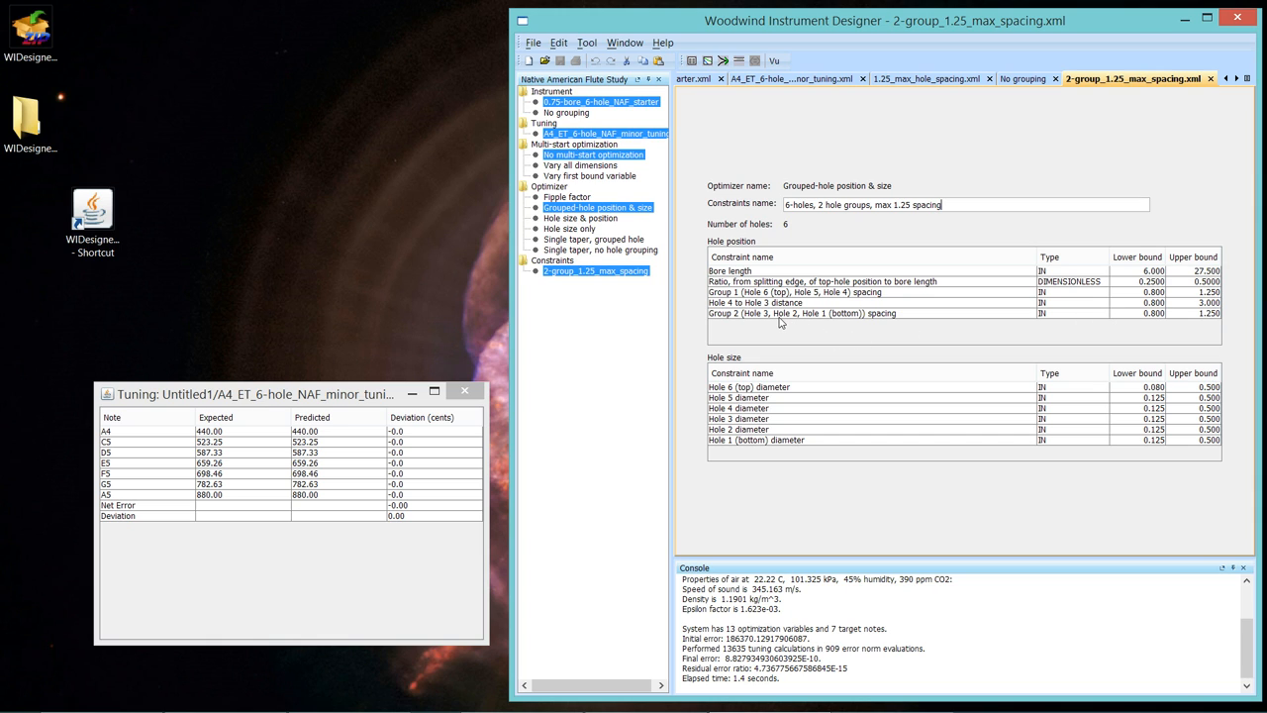
mouse_move(831, 338)
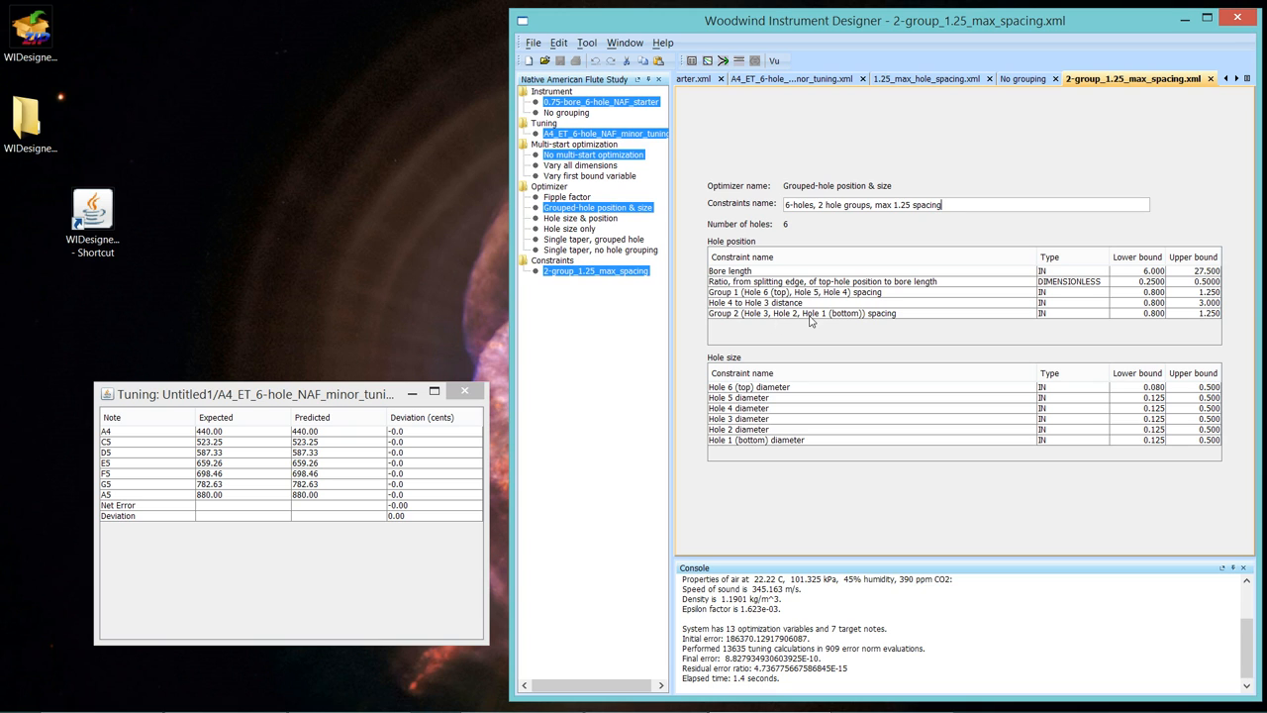
mouse_move(827, 327)
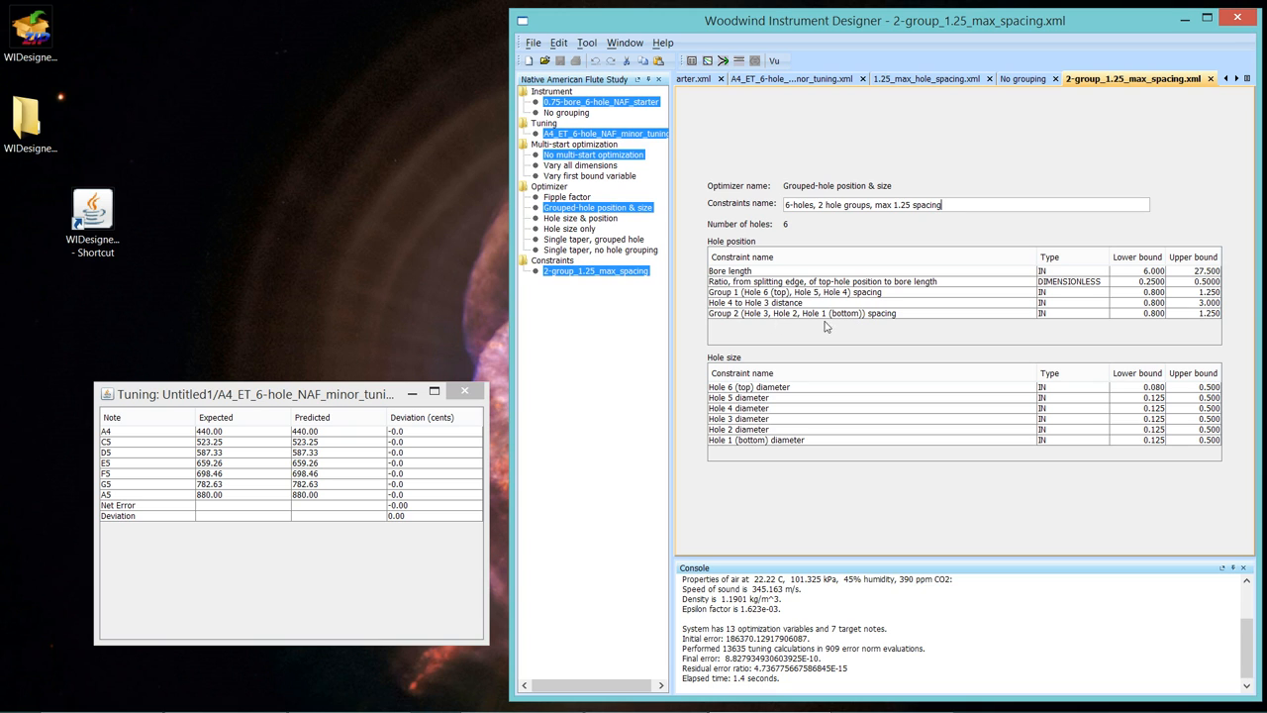
mouse_move(812, 329)
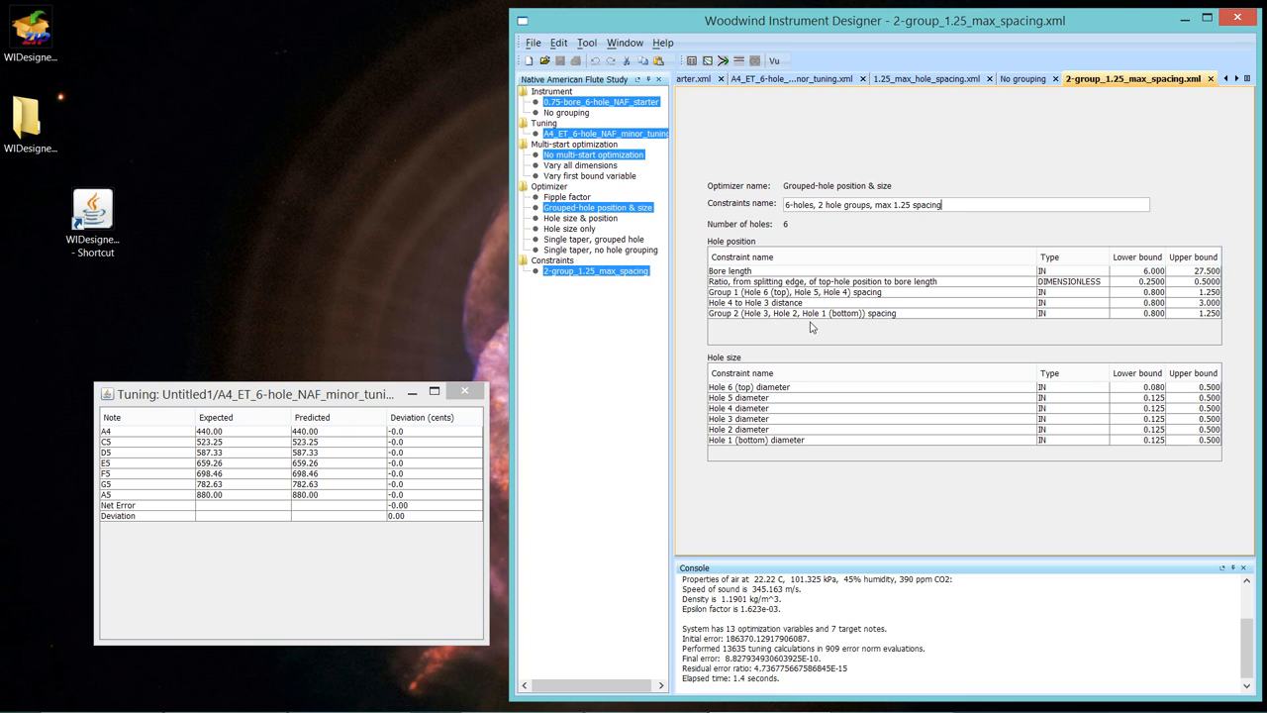
mouse_move(1231, 321)
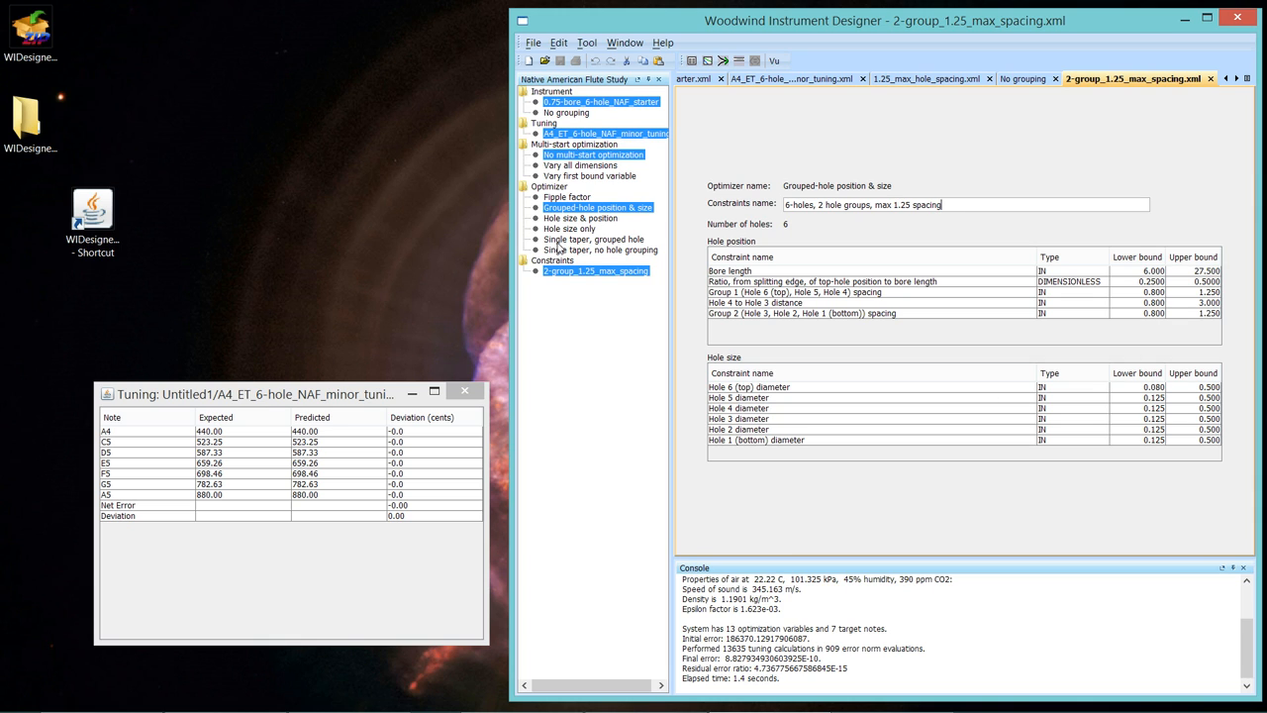
mouse_move(676, 304)
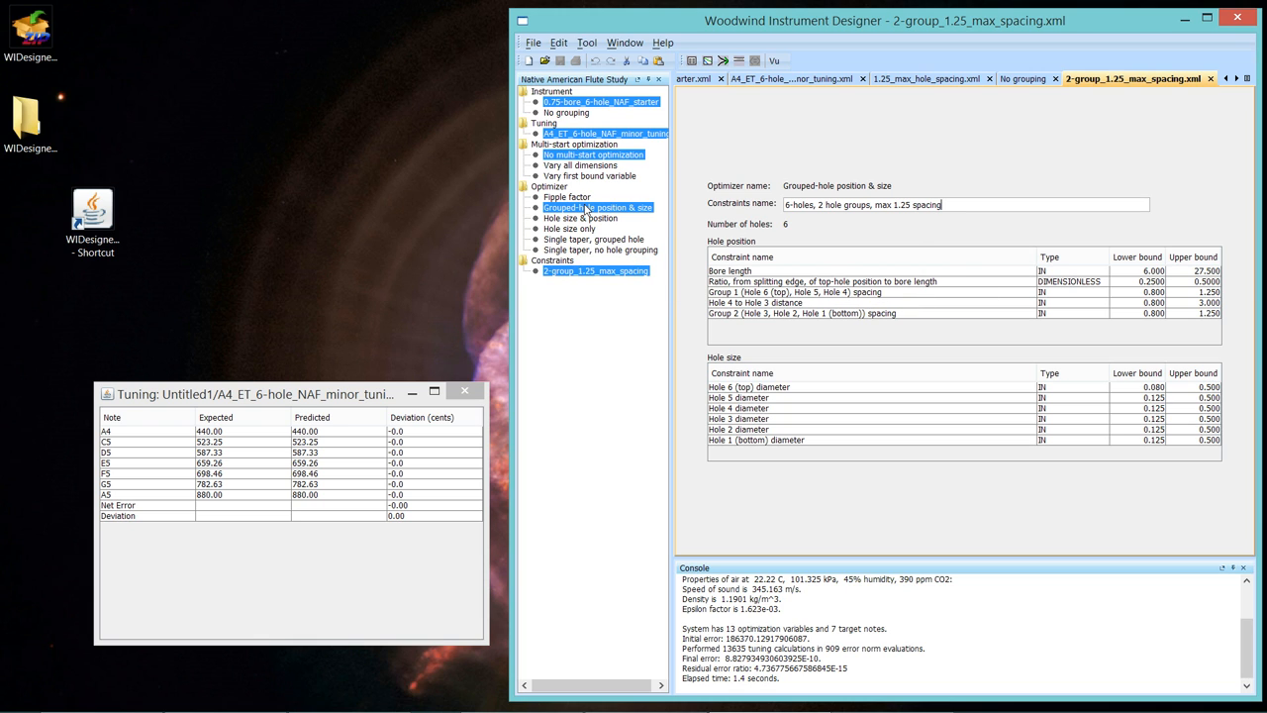
mouse_move(582, 212)
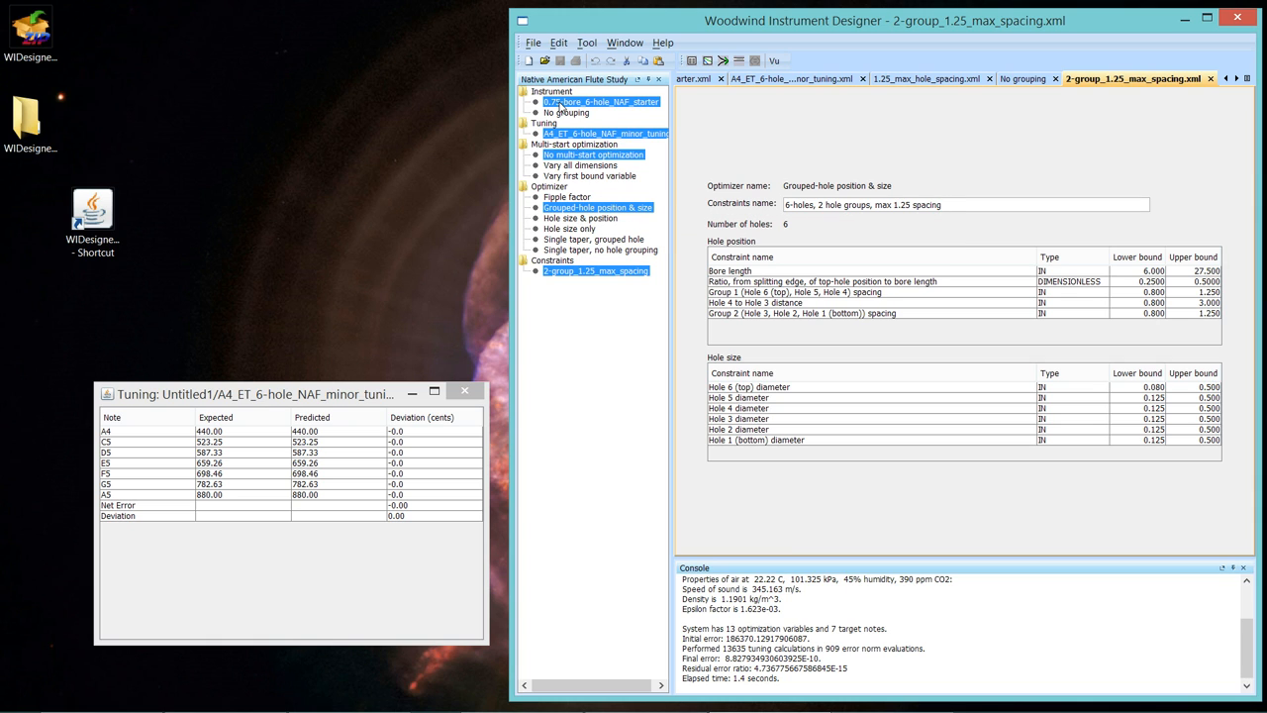
mouse_move(713, 56)
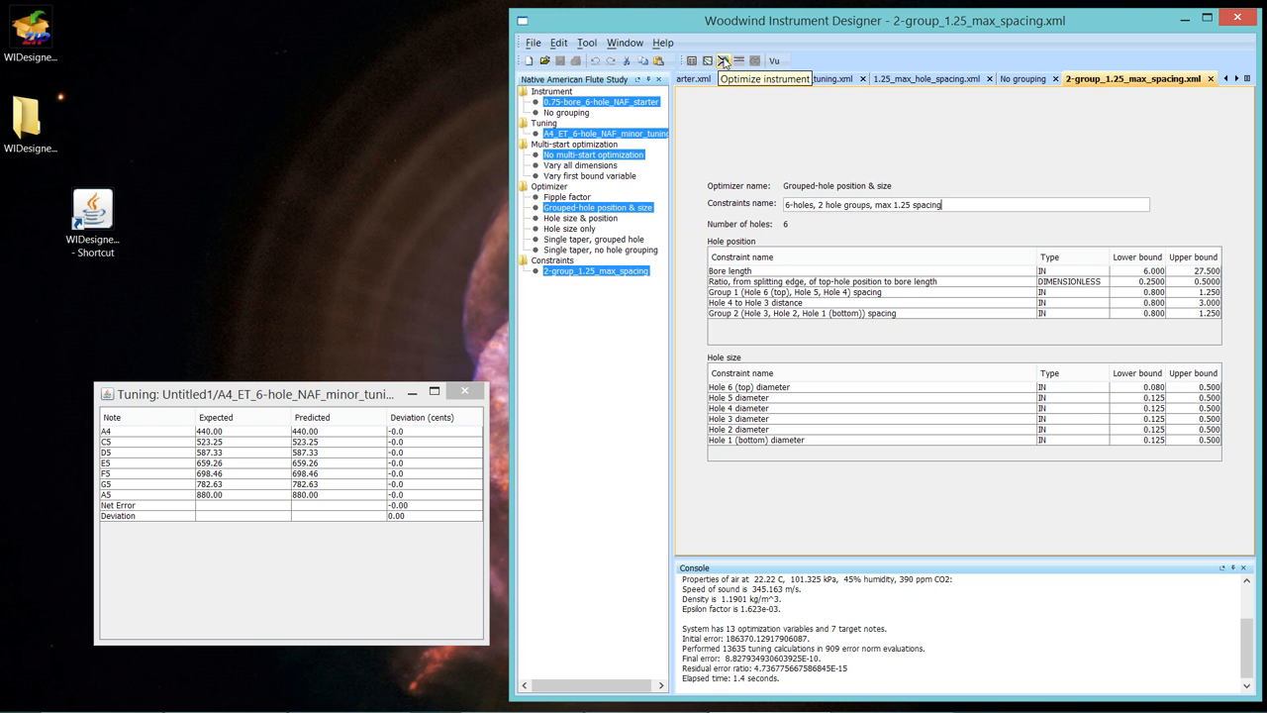
click(723, 55)
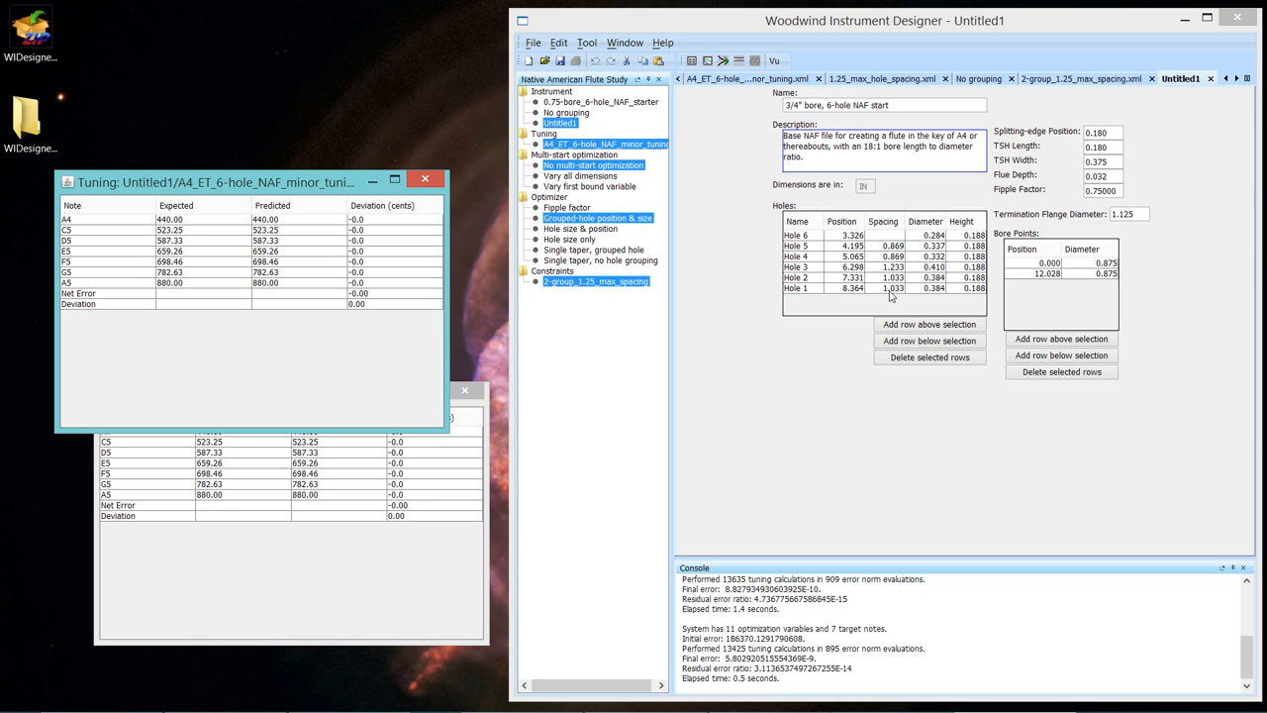
mouse_move(894, 293)
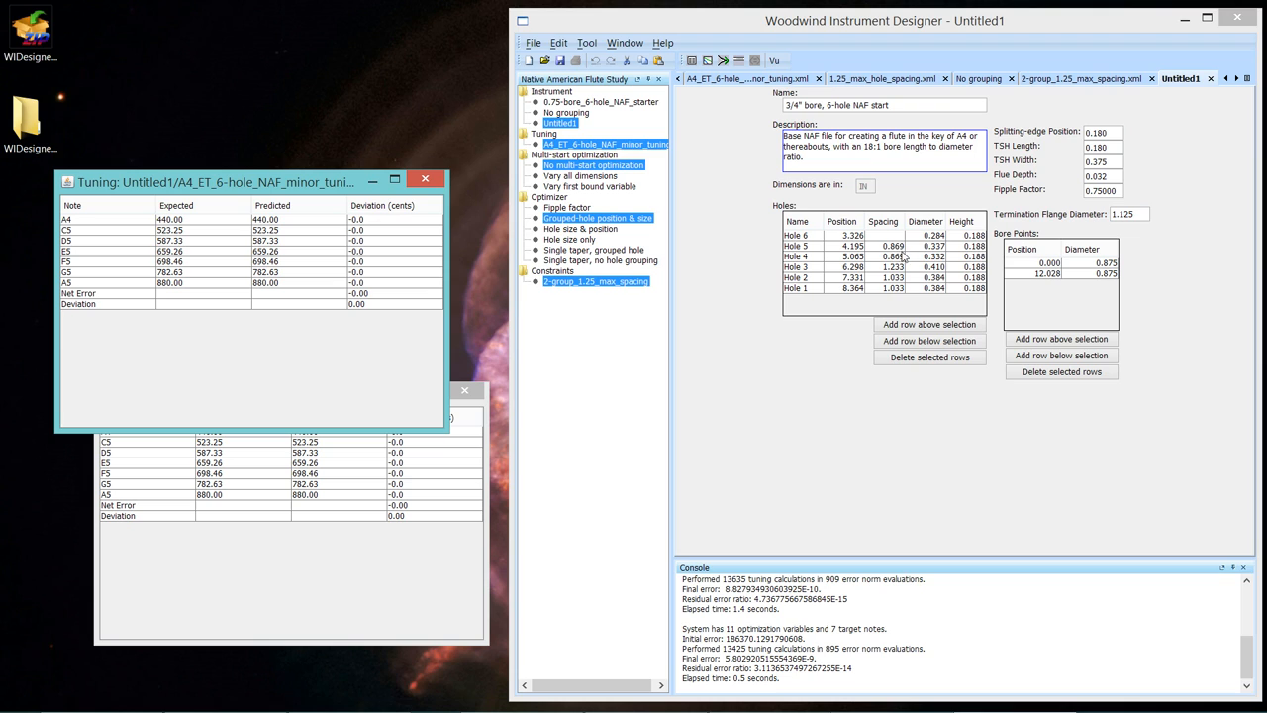
mouse_move(910, 261)
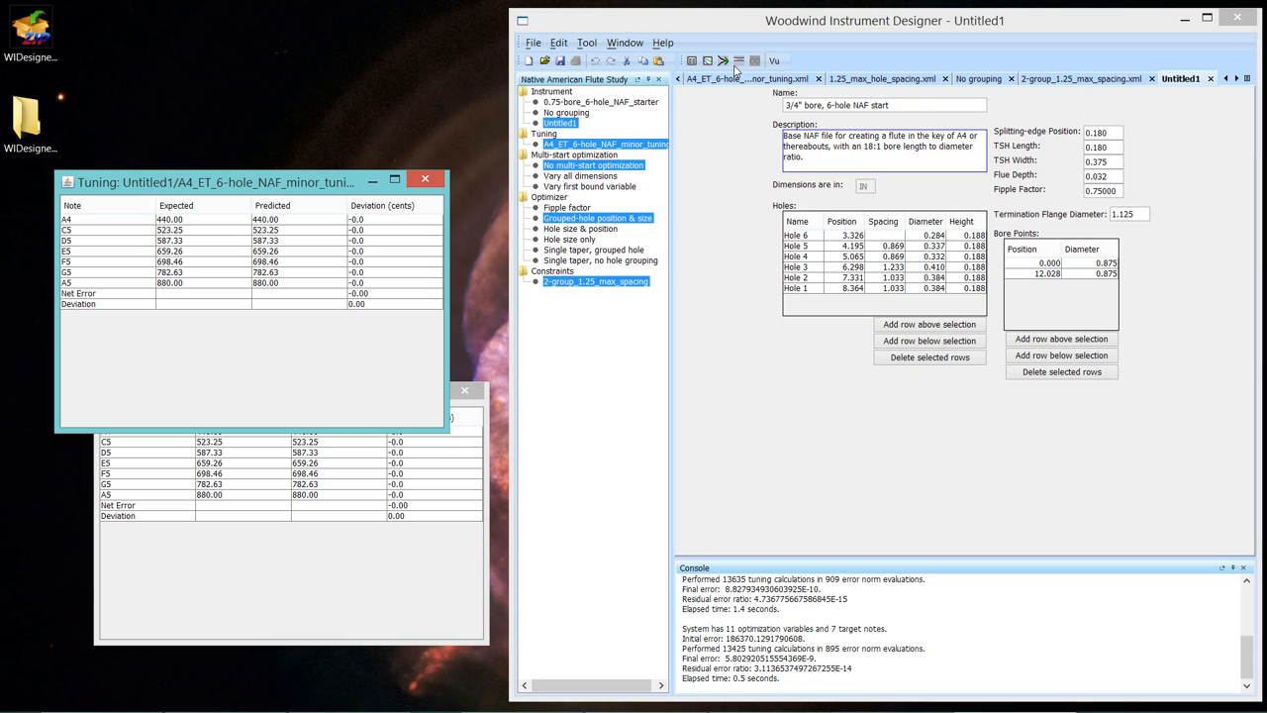
mouse_move(728, 58)
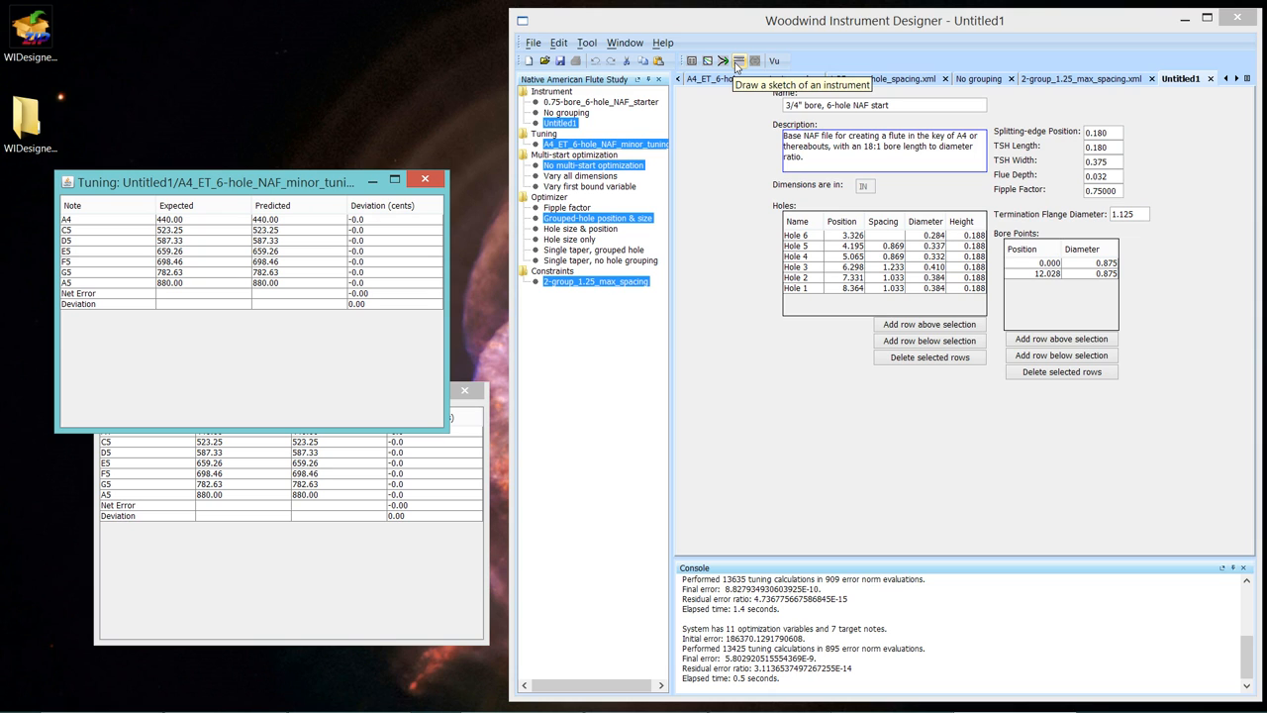
Draw a sketch of the 6-hole instrument's bore and hole layout.
click(736, 55)
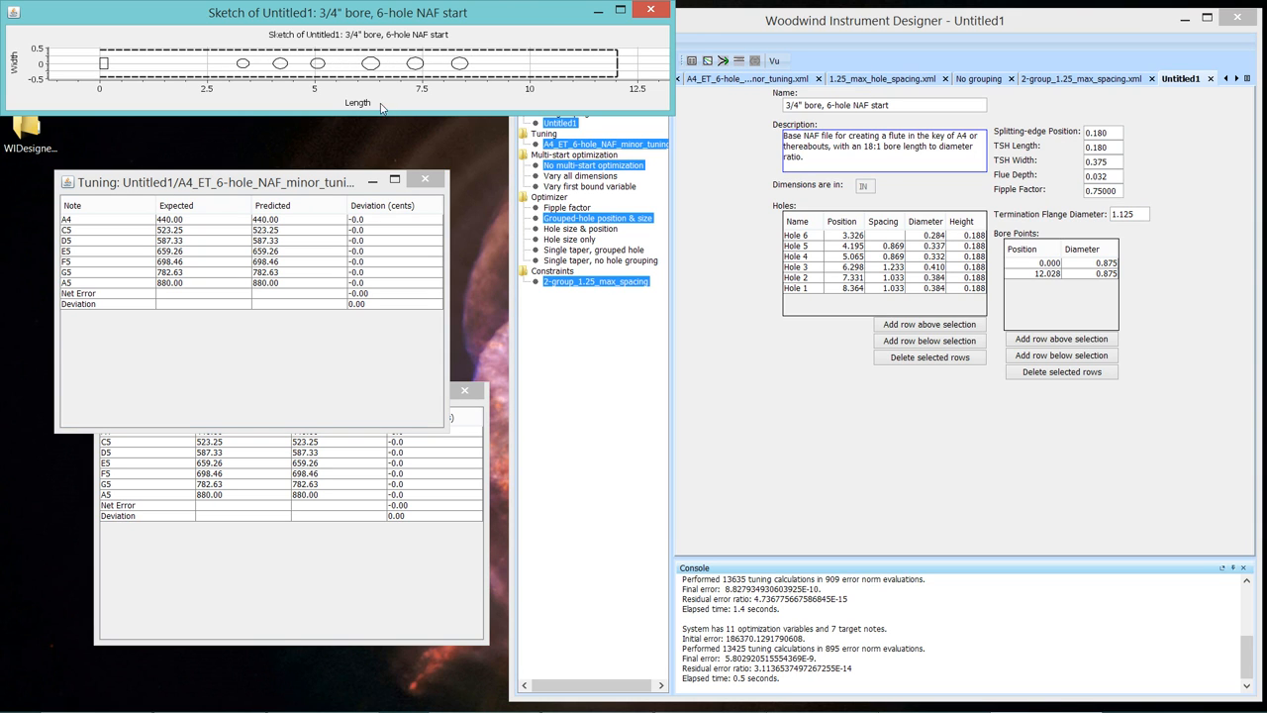
mouse_move(390, 155)
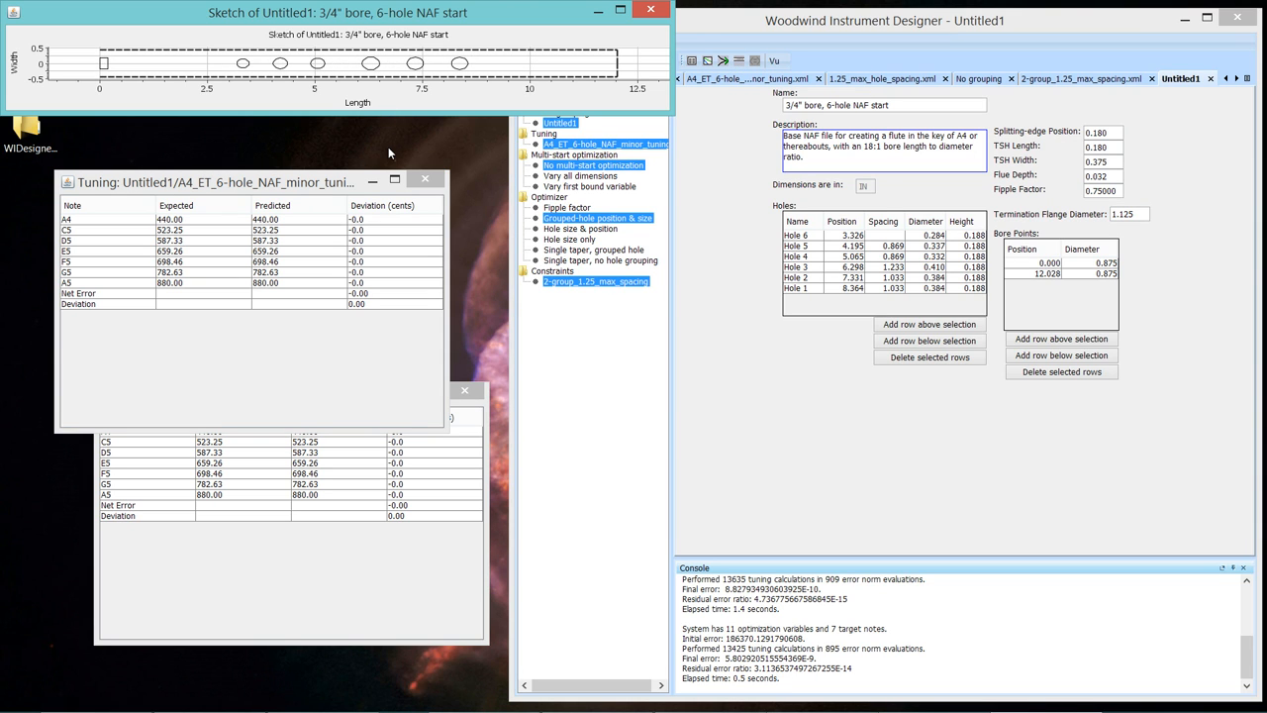
mouse_move(380, 130)
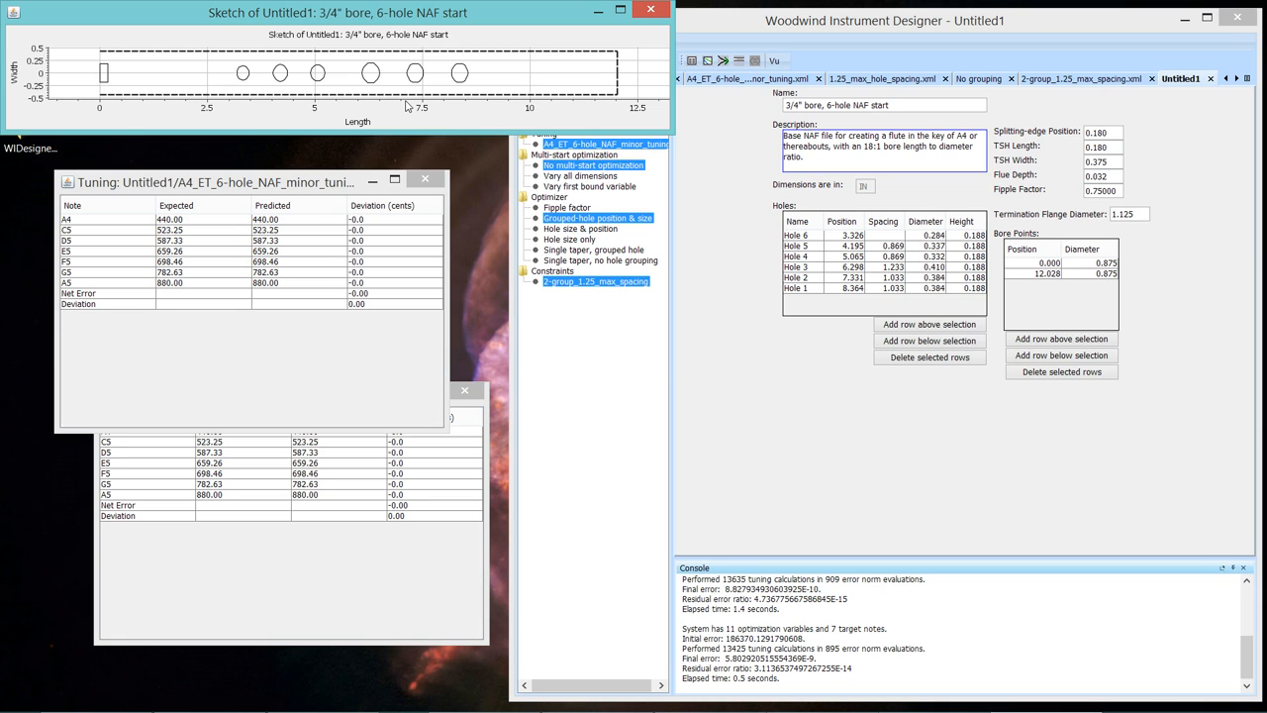
mouse_move(455, 87)
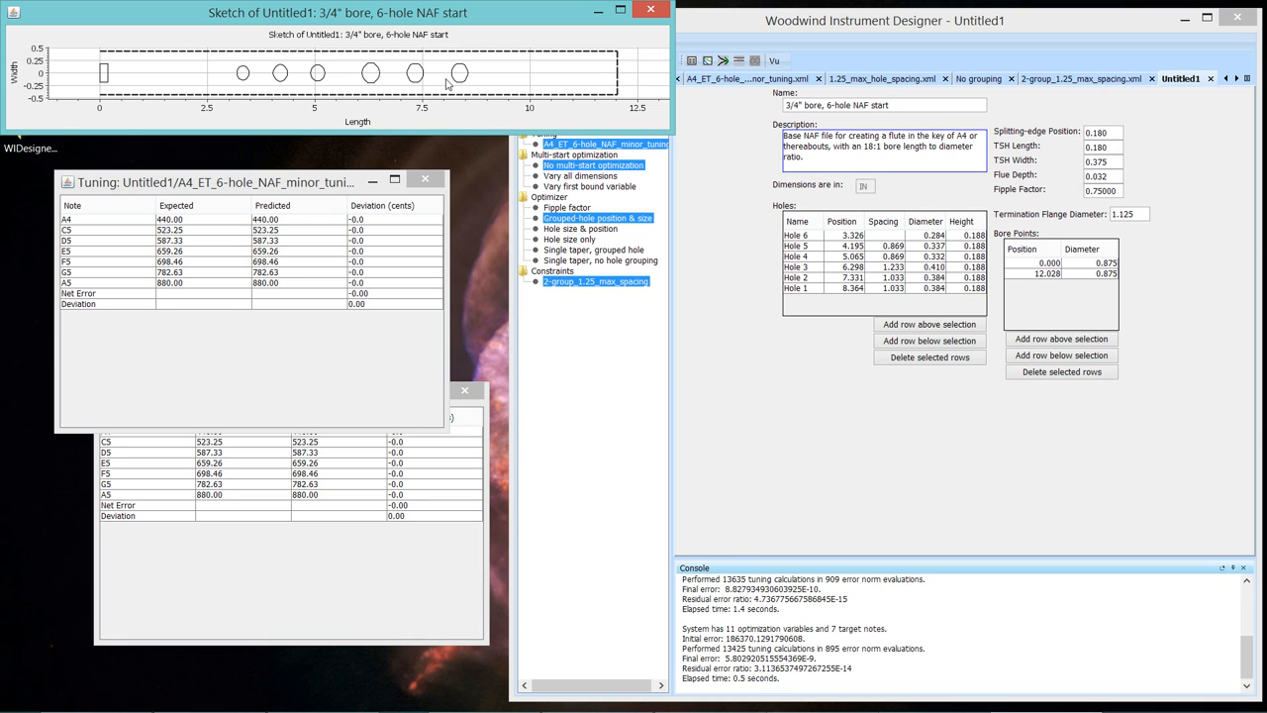
mouse_move(452, 75)
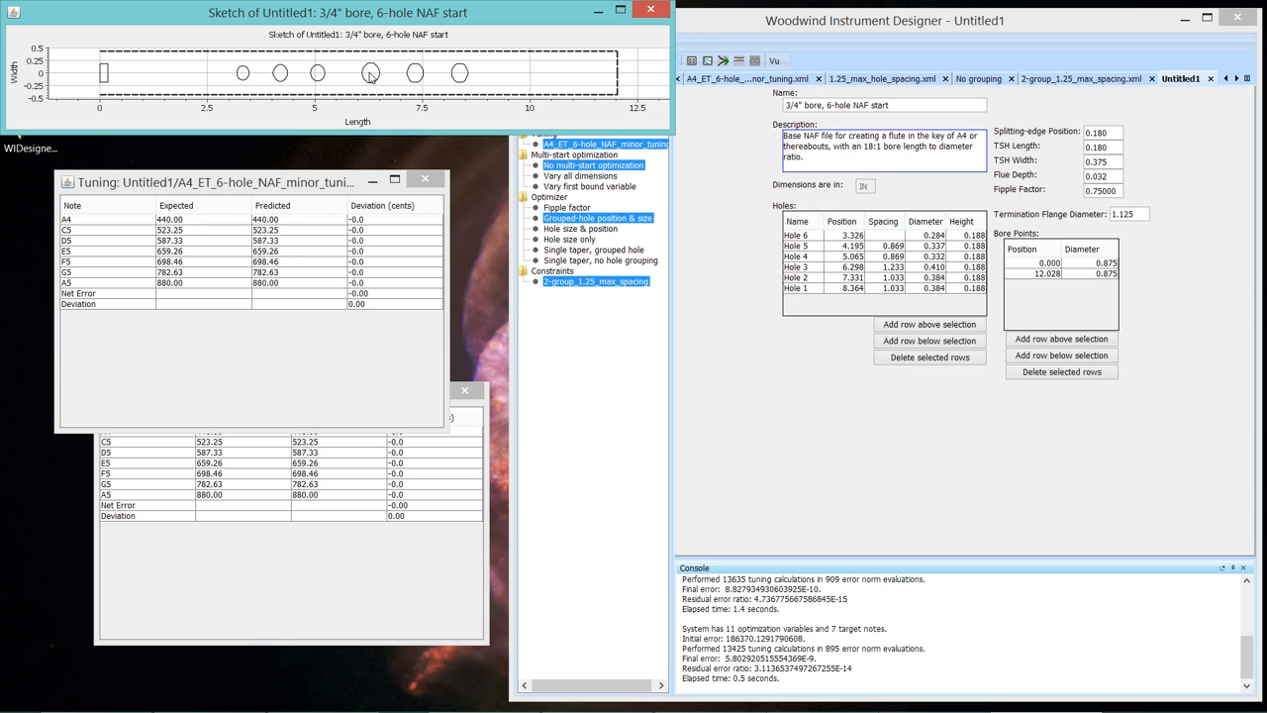
mouse_move(447, 74)
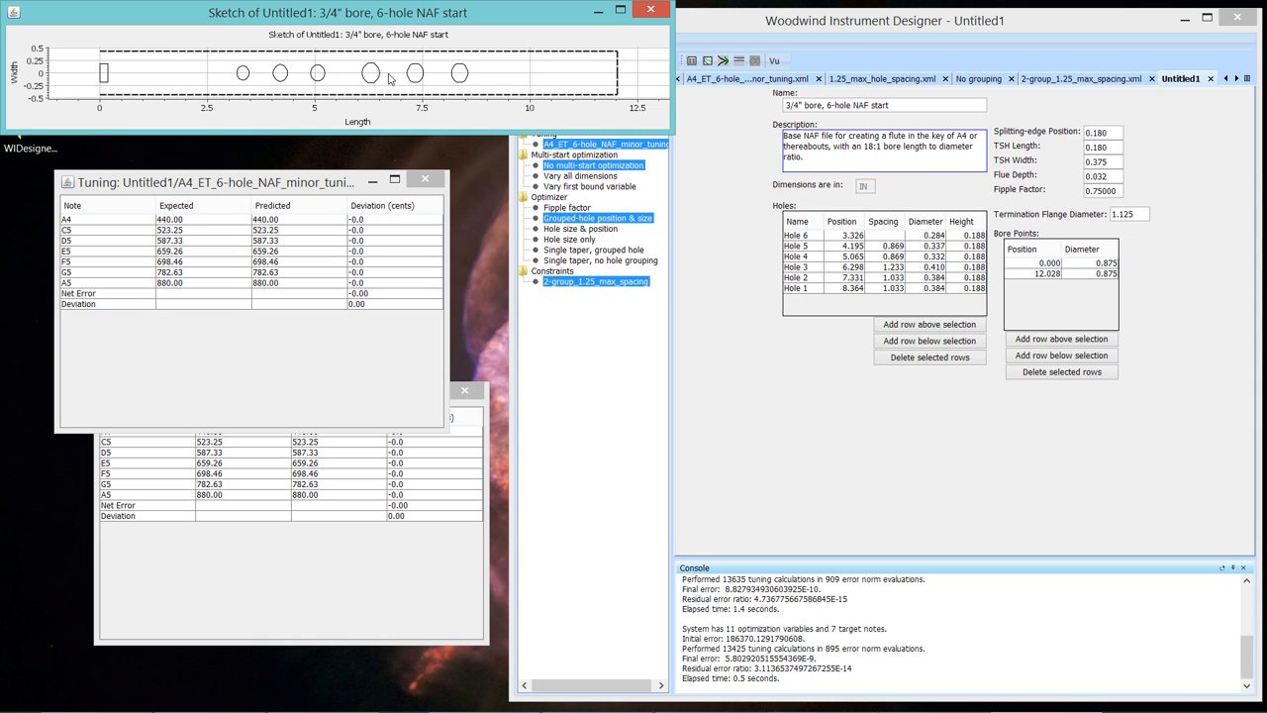
mouse_move(452, 83)
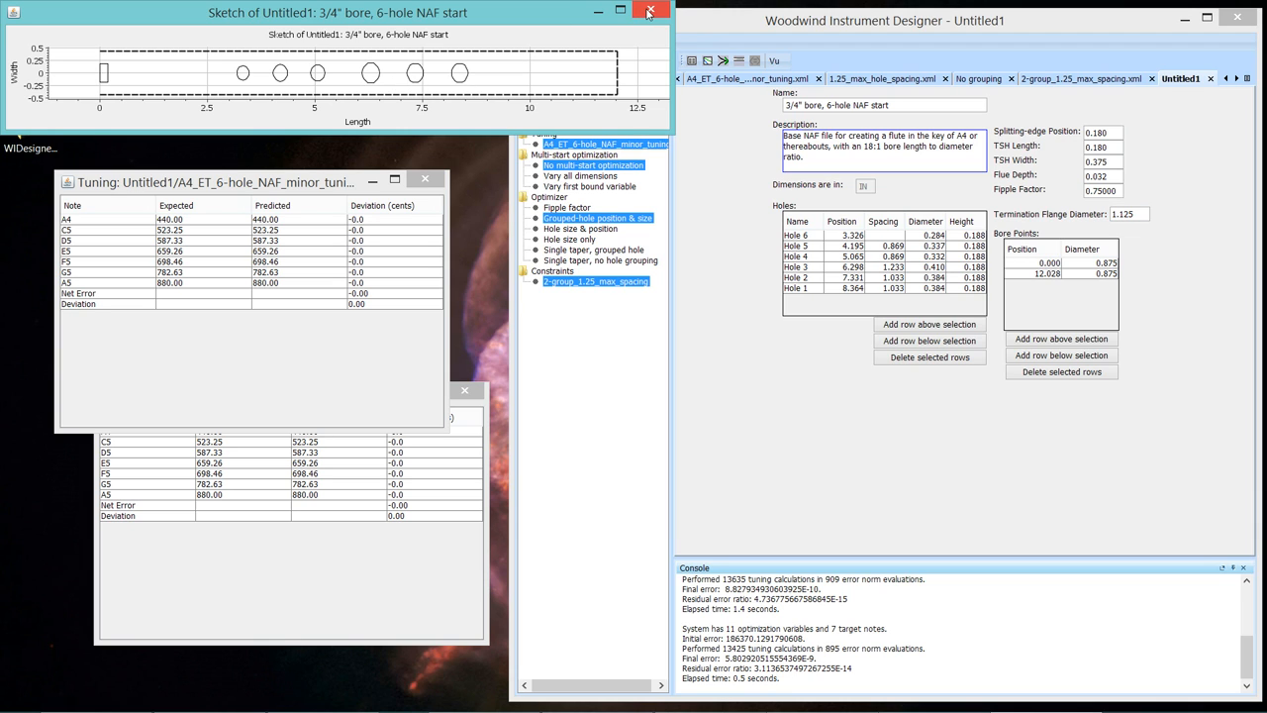
Close the sketch, check the 2-group constraint set, and return to Untitled1.
click(669, 16)
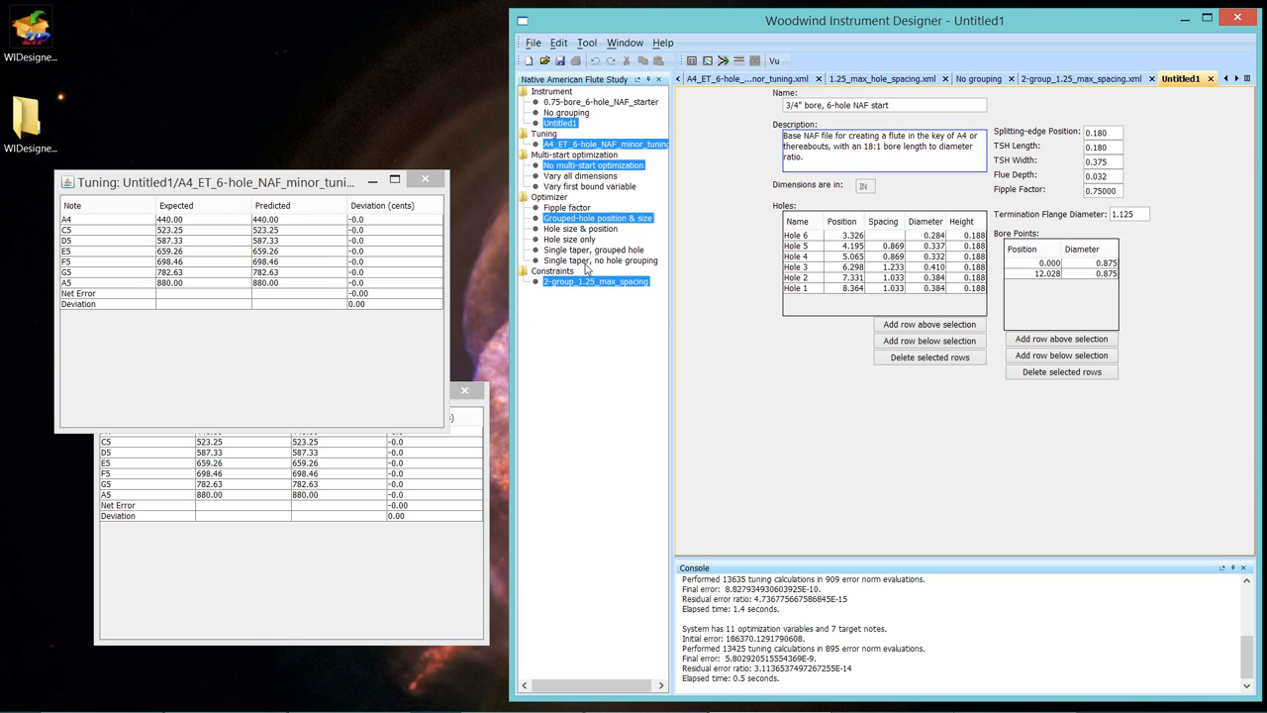
mouse_move(598, 237)
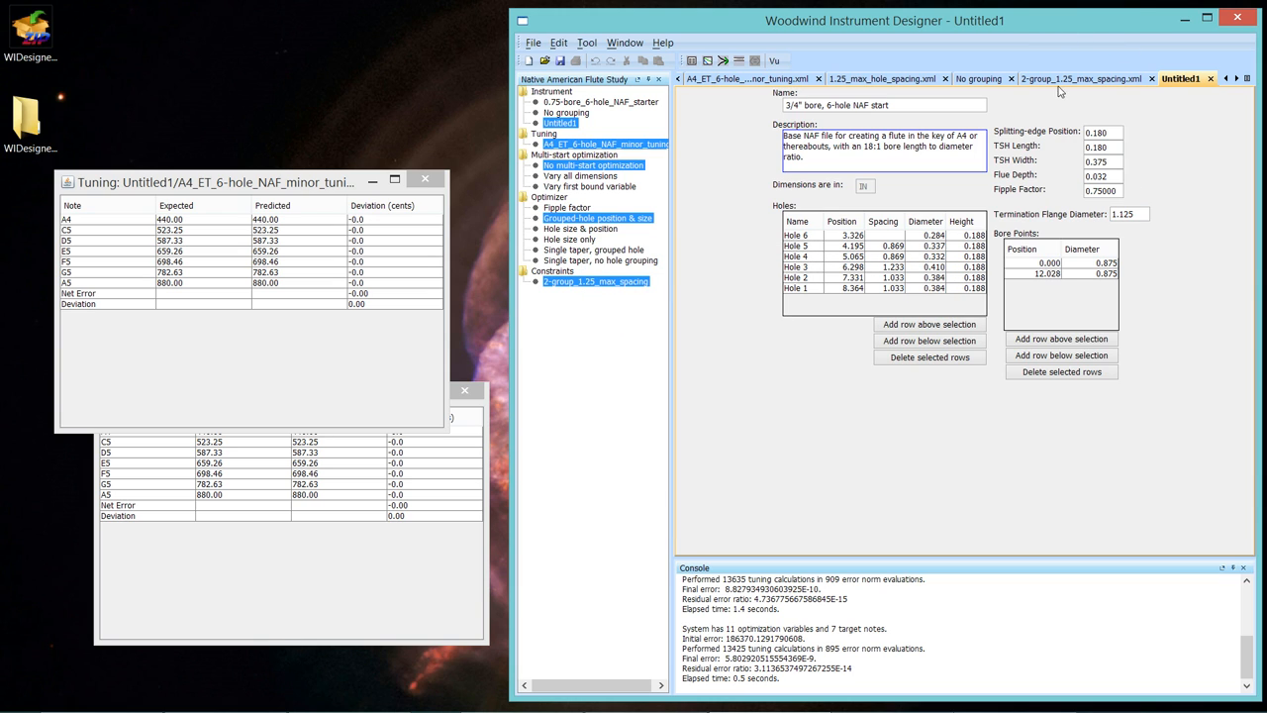
click(1105, 79)
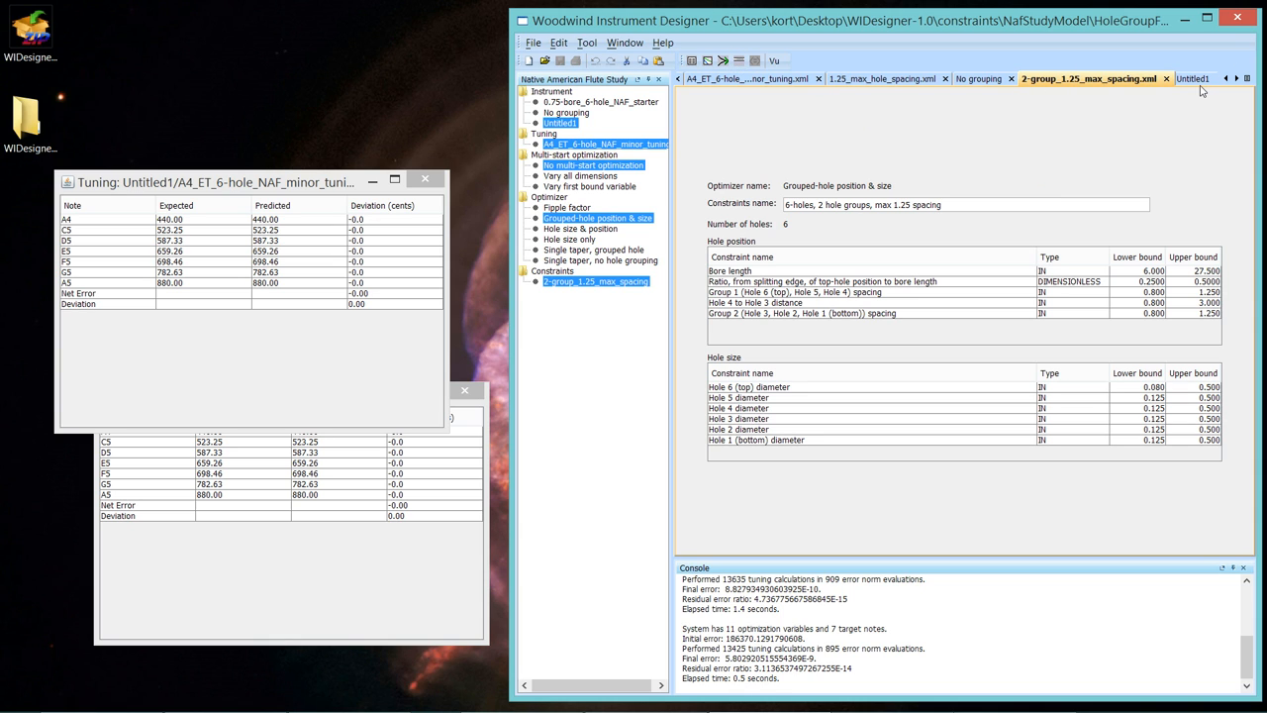
click(1204, 73)
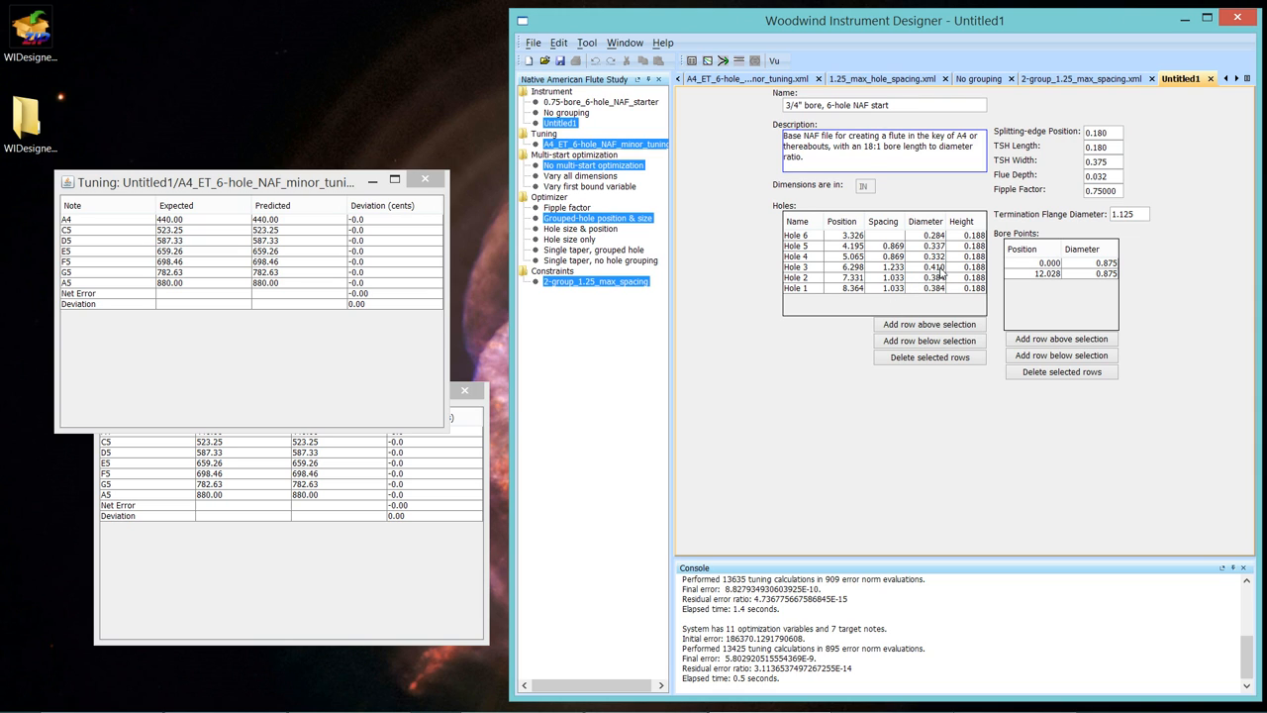
mouse_move(947, 293)
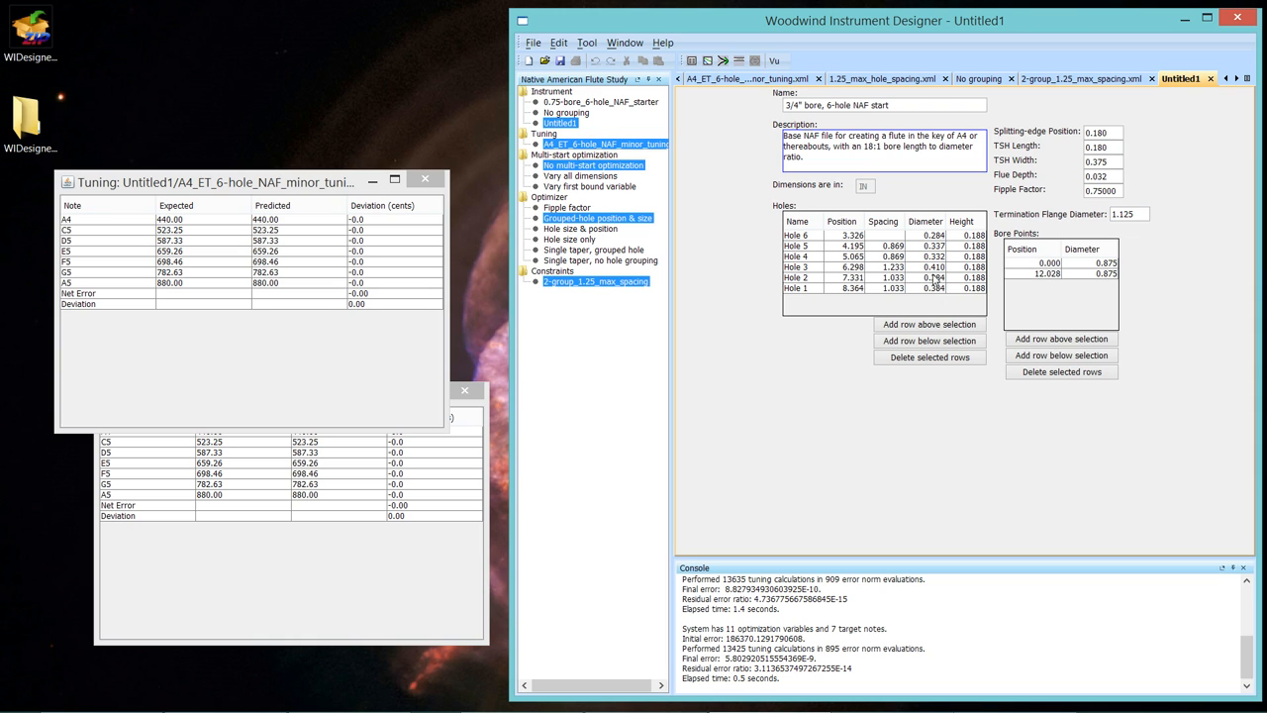
mouse_move(964, 265)
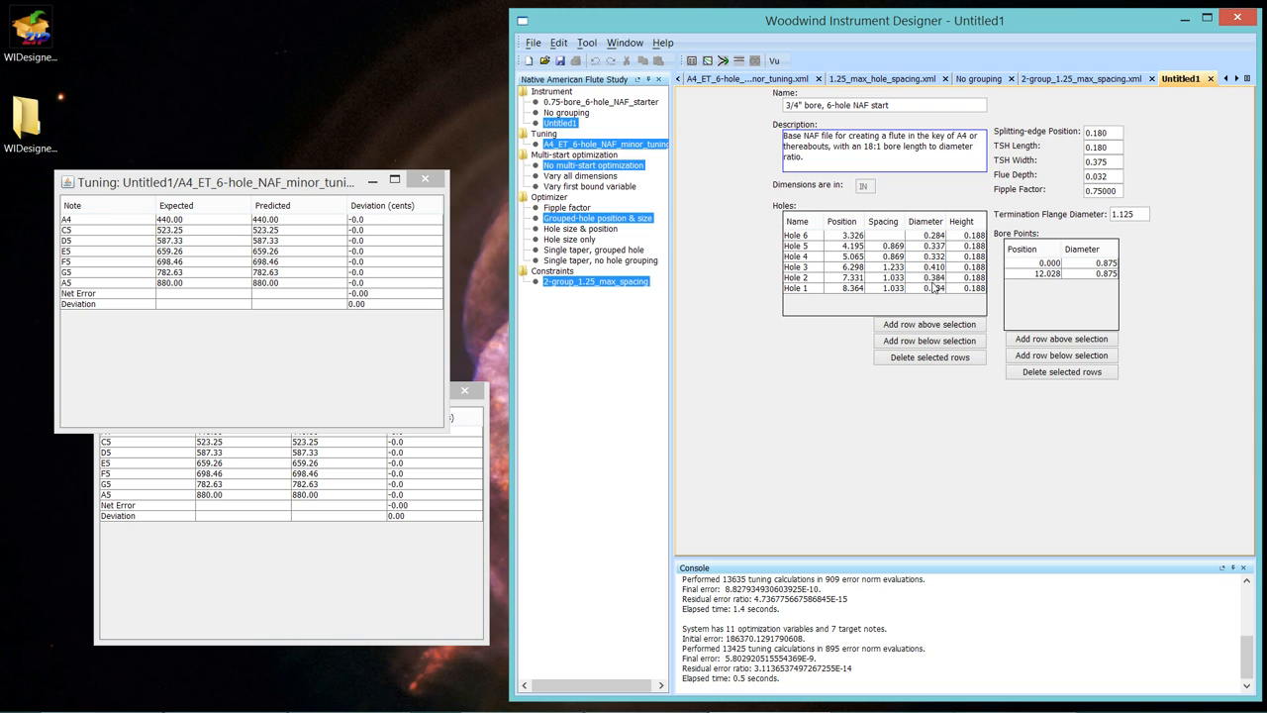
mouse_move(1168, 178)
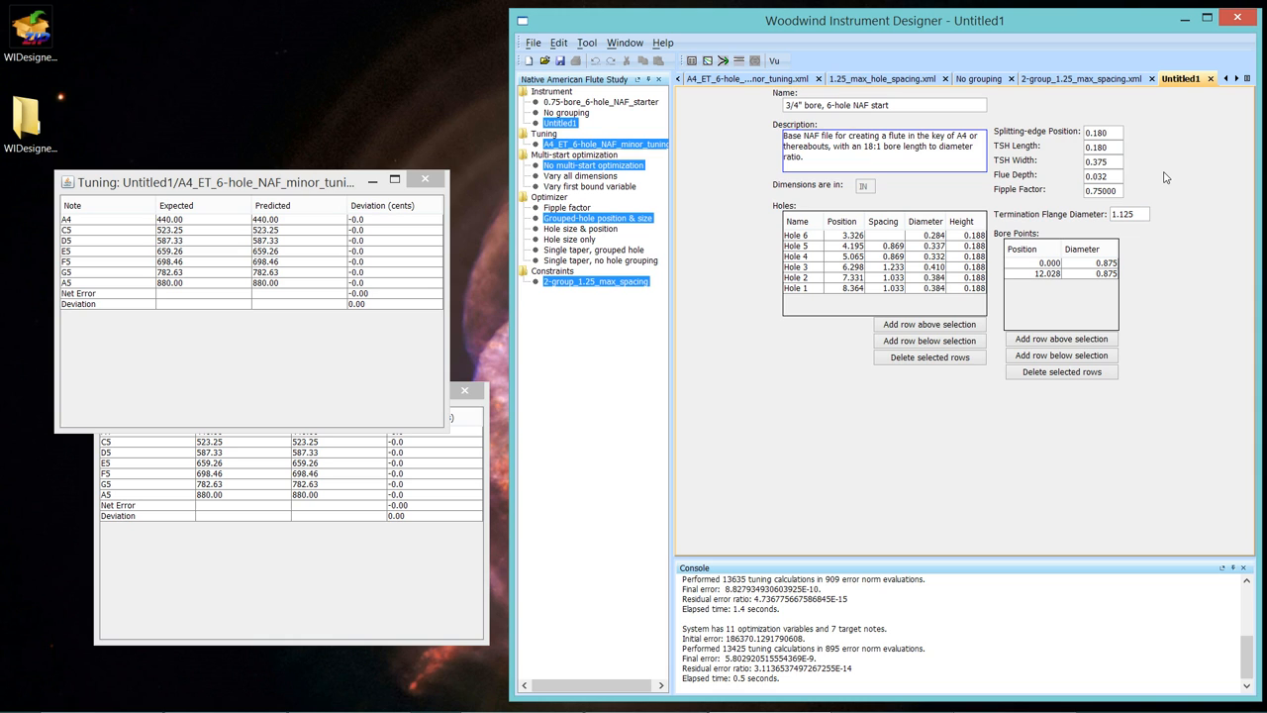
Show the 2-group_1.25_max_spacing constraints and examine the Hole 4 diameter upper bound.
click(1116, 73)
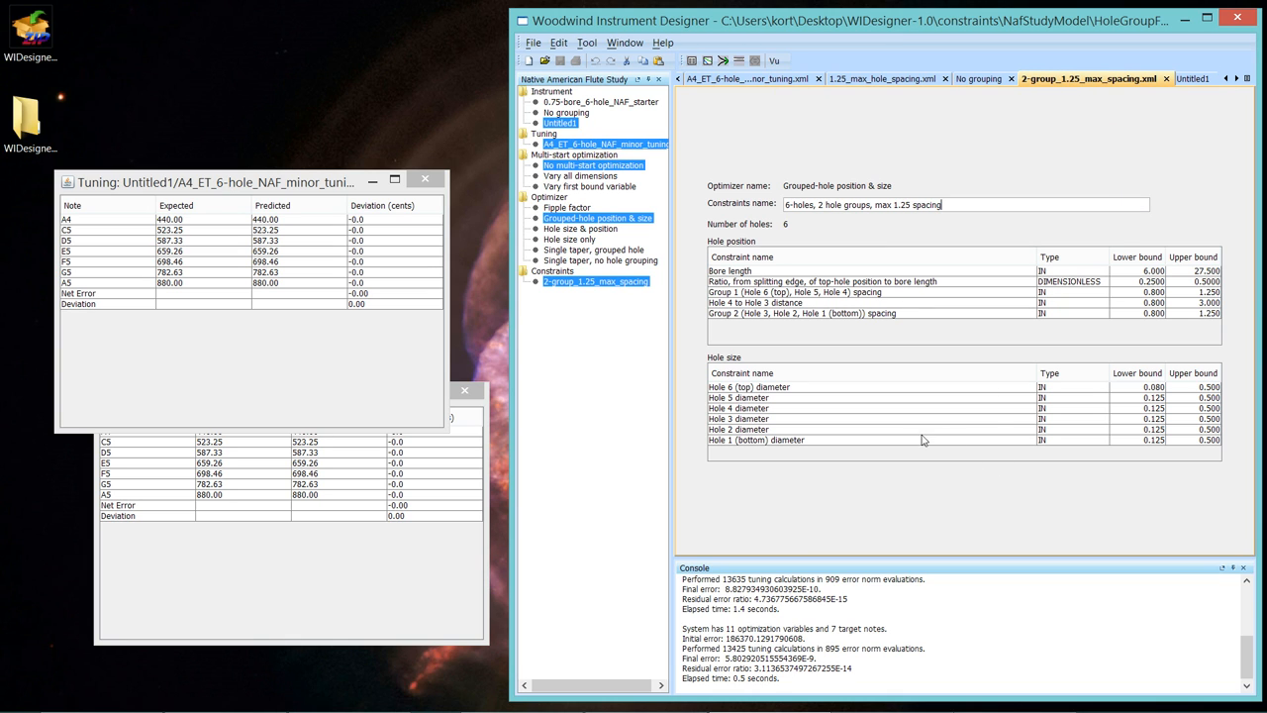
mouse_move(1124, 424)
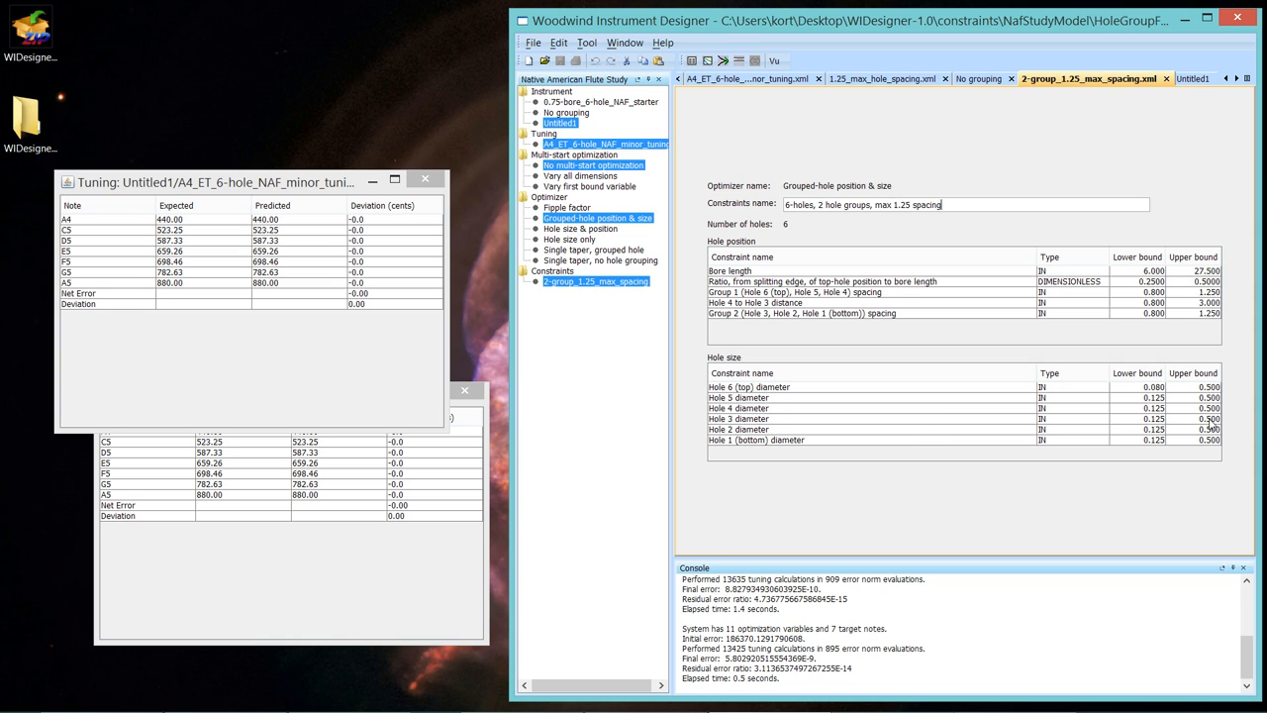
click(1204, 423)
text(0.350)
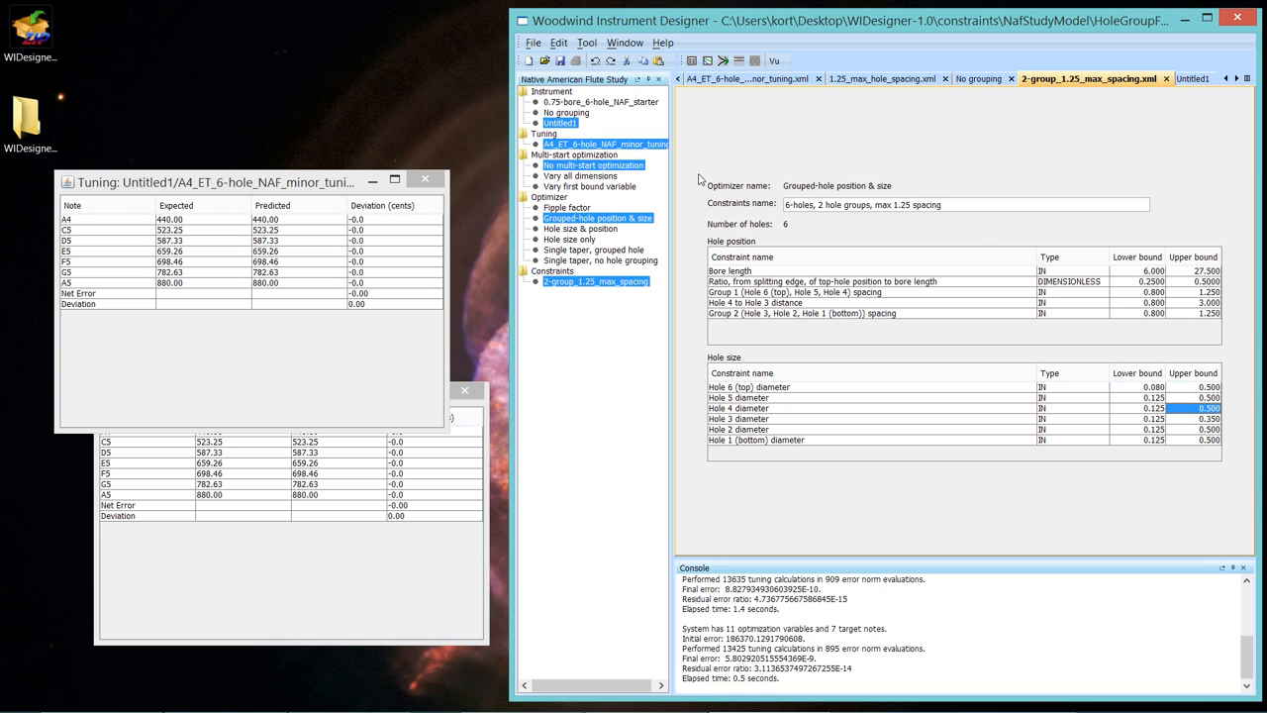
mouse_move(613, 110)
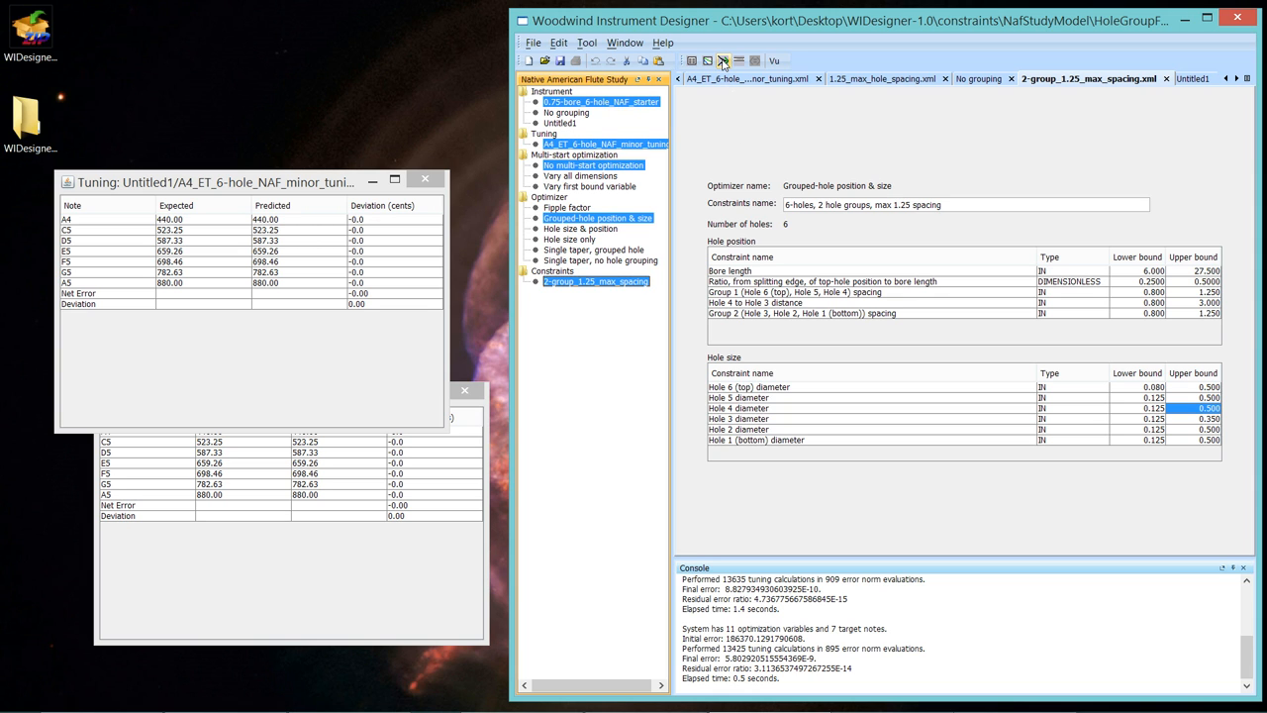
Optimize the 6-hole instrument to the tuning, producing Untitled2.
click(697, 56)
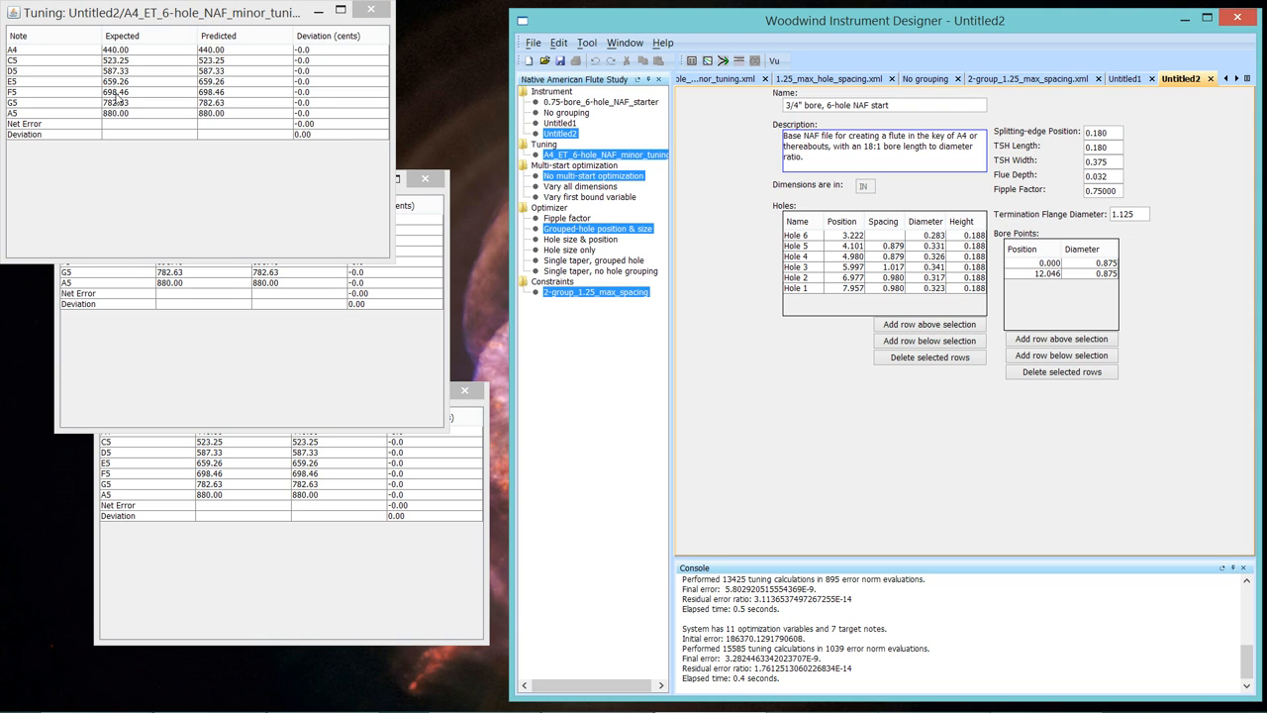
mouse_move(327, 83)
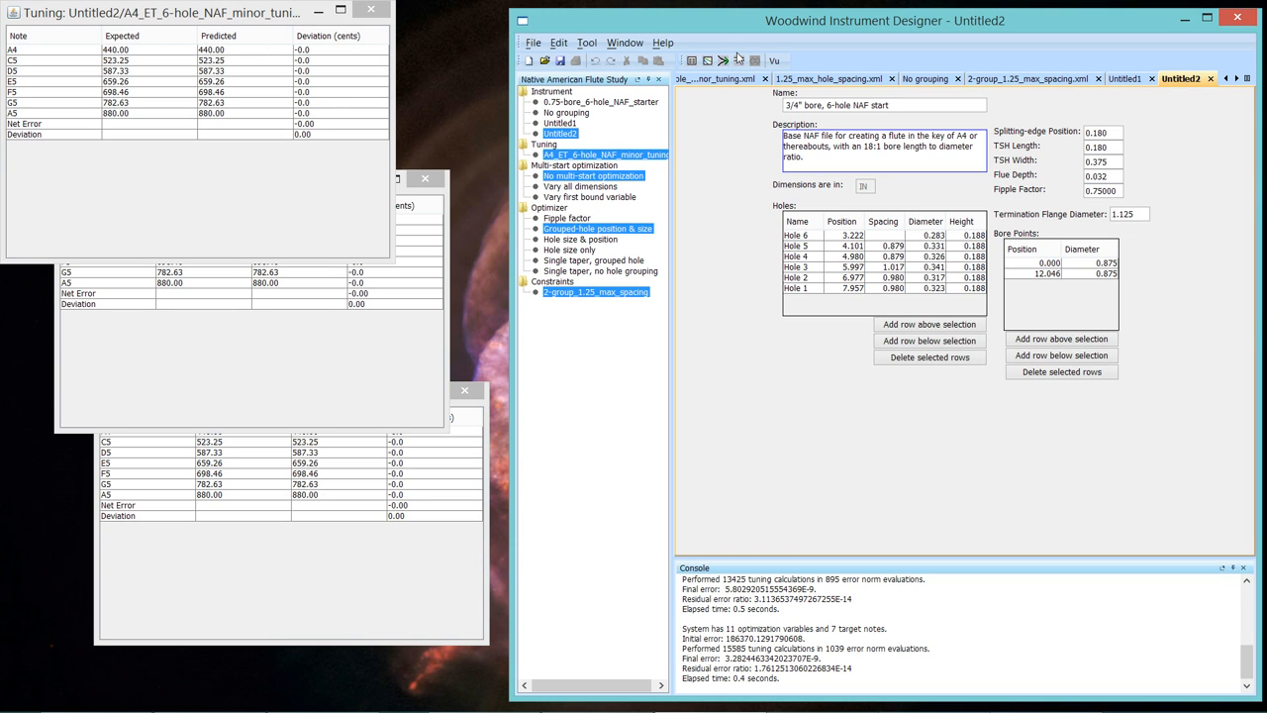
Draw a sketch of the new Untitled2 instrument's 3/4" bore and hole layout.
click(742, 53)
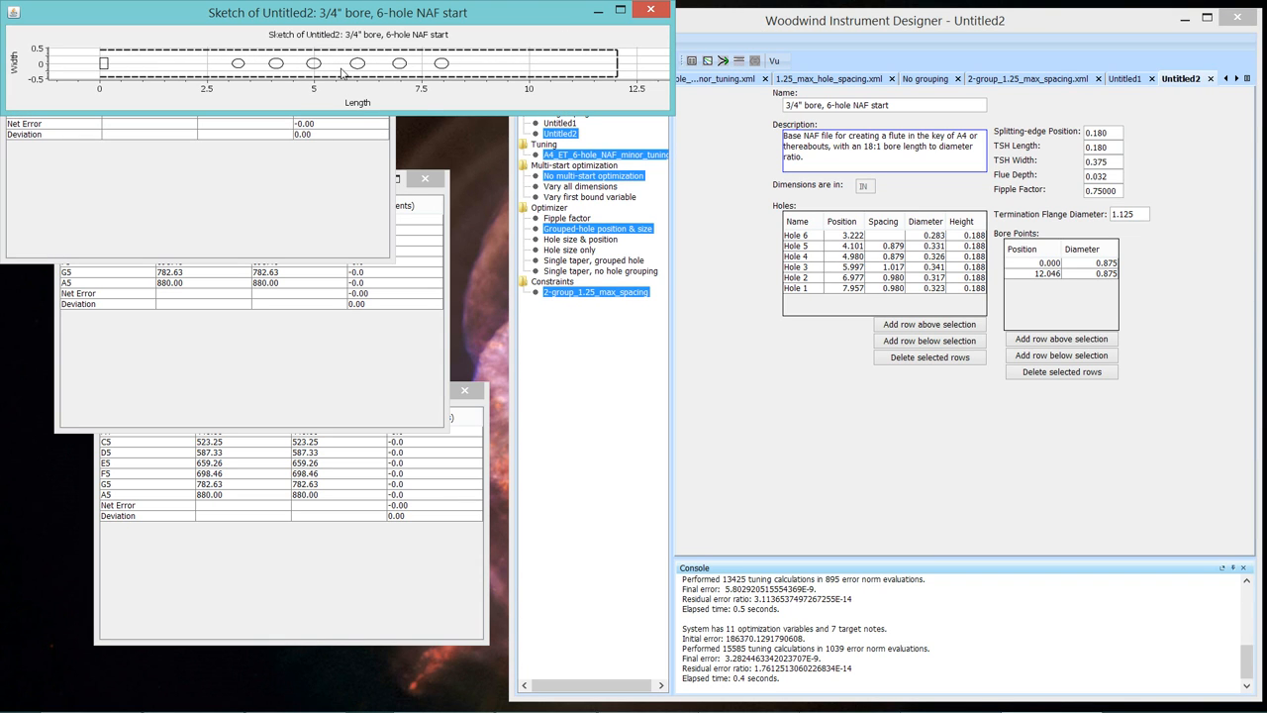
mouse_move(376, 75)
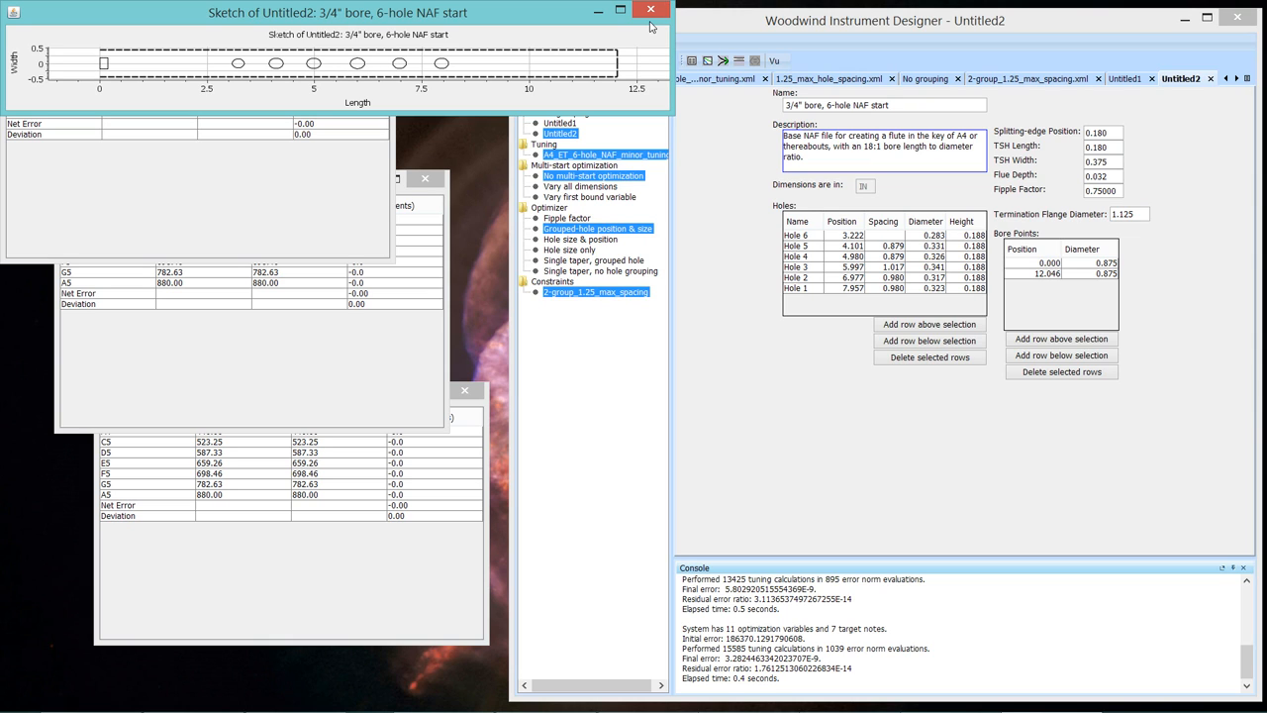
mouse_move(657, 11)
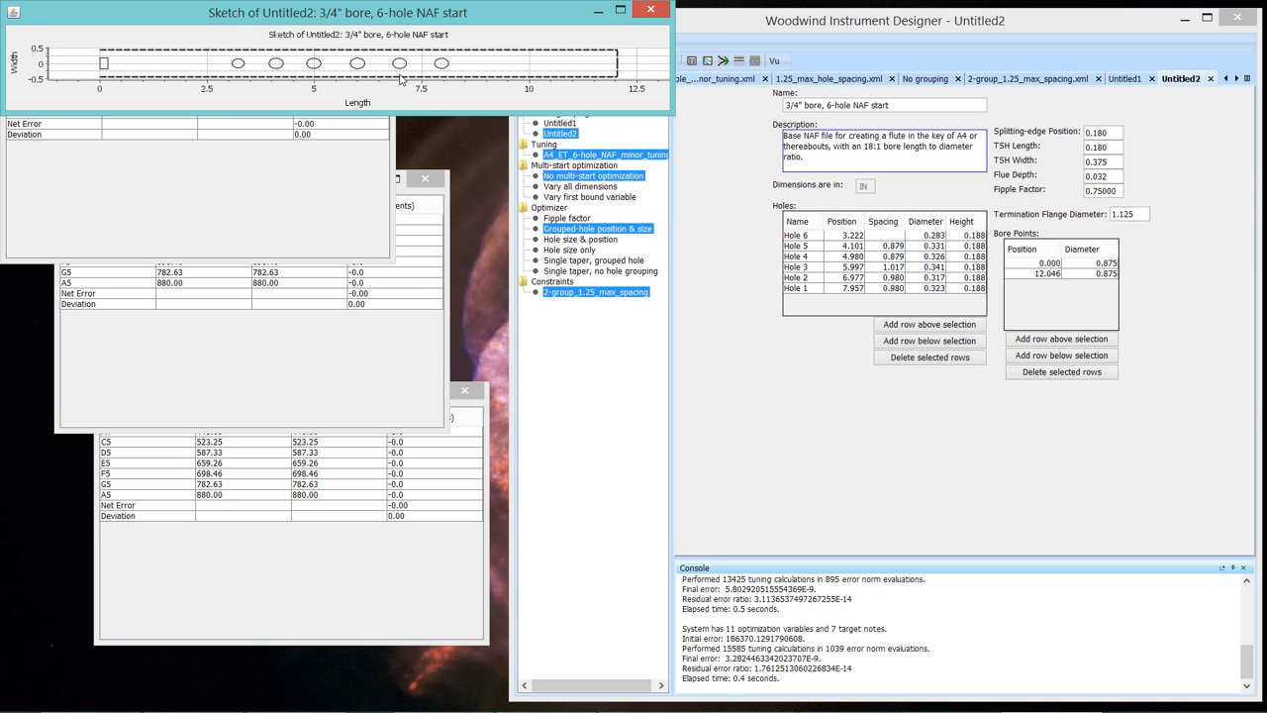
mouse_move(261, 196)
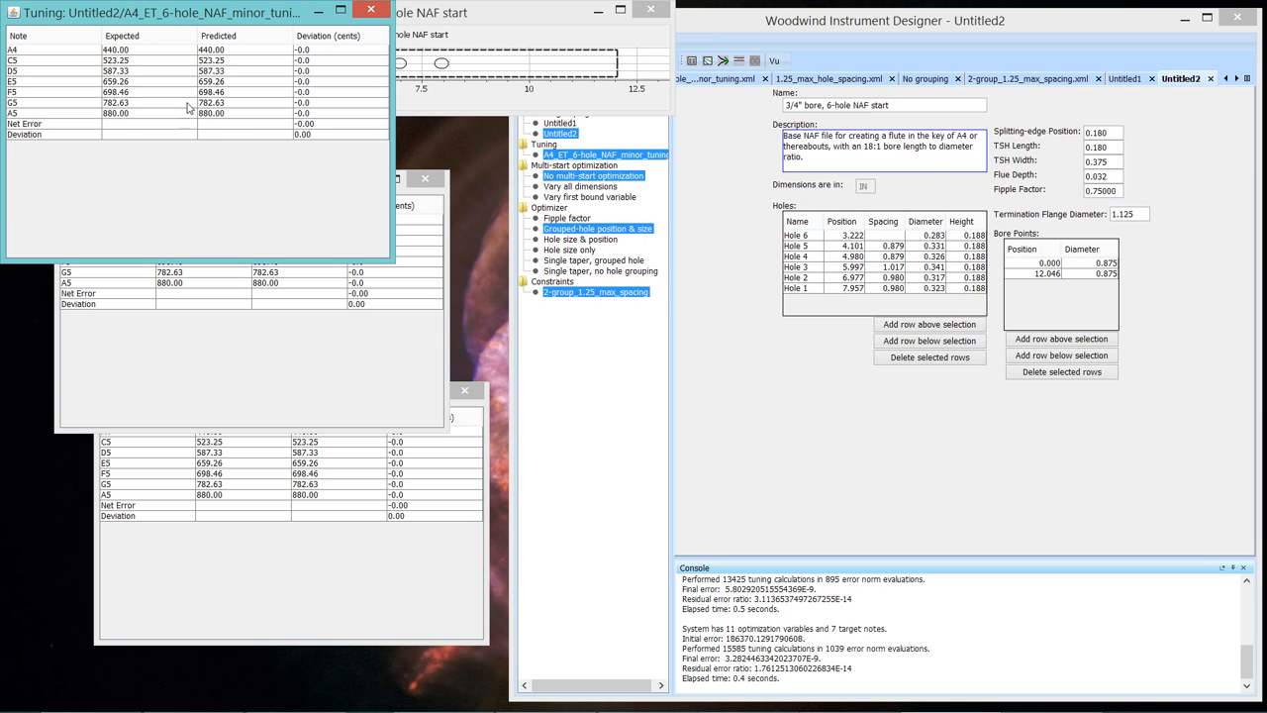
mouse_move(323, 156)
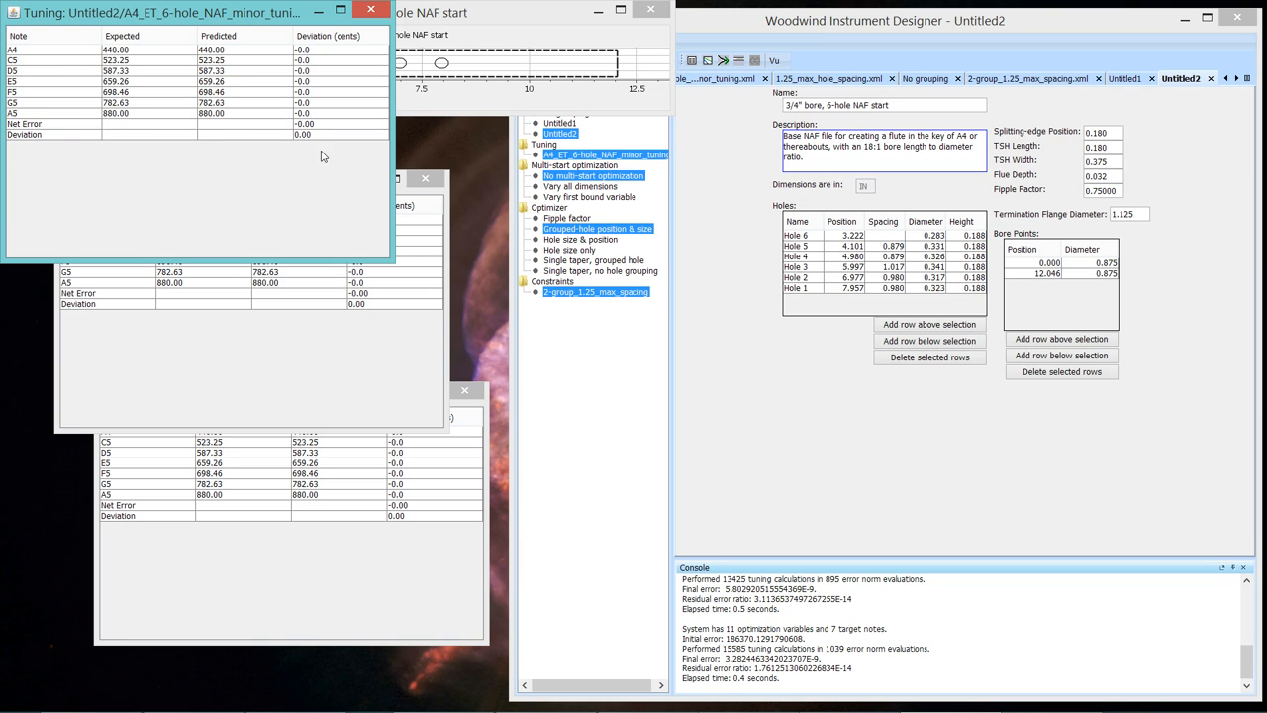
mouse_move(465, 103)
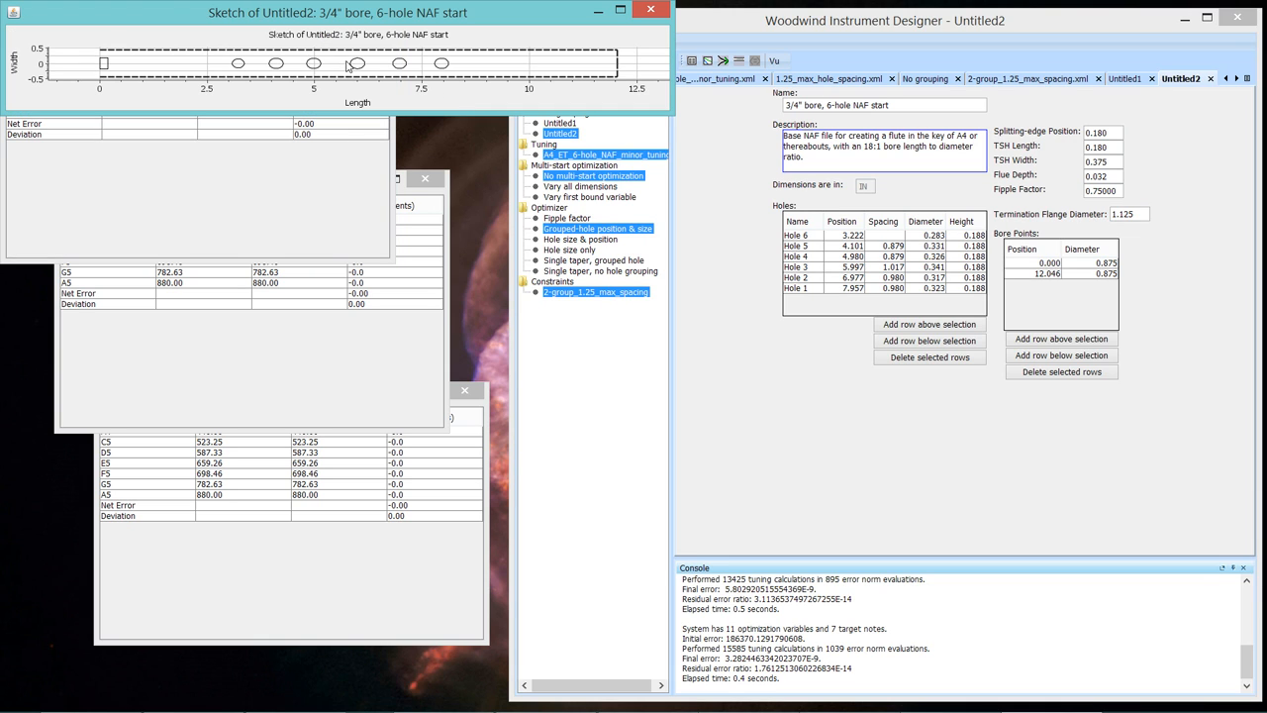
mouse_move(364, 68)
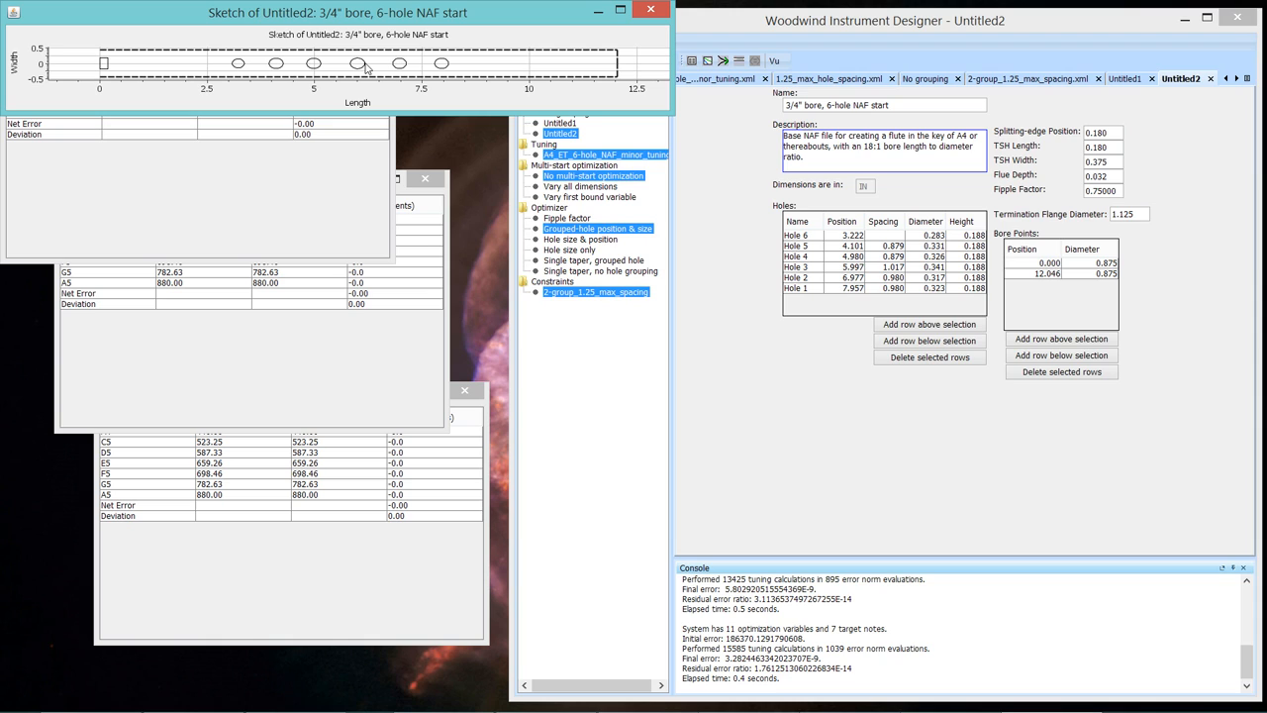
mouse_move(459, 102)
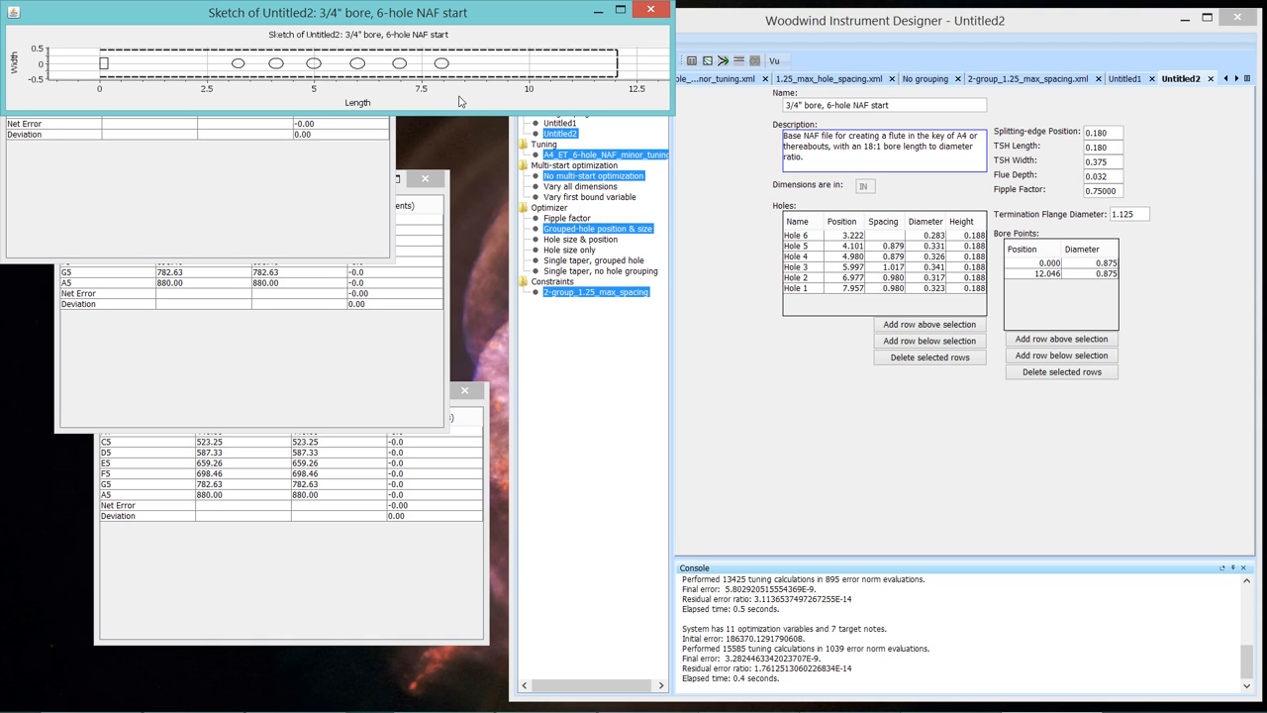
mouse_move(308, 160)
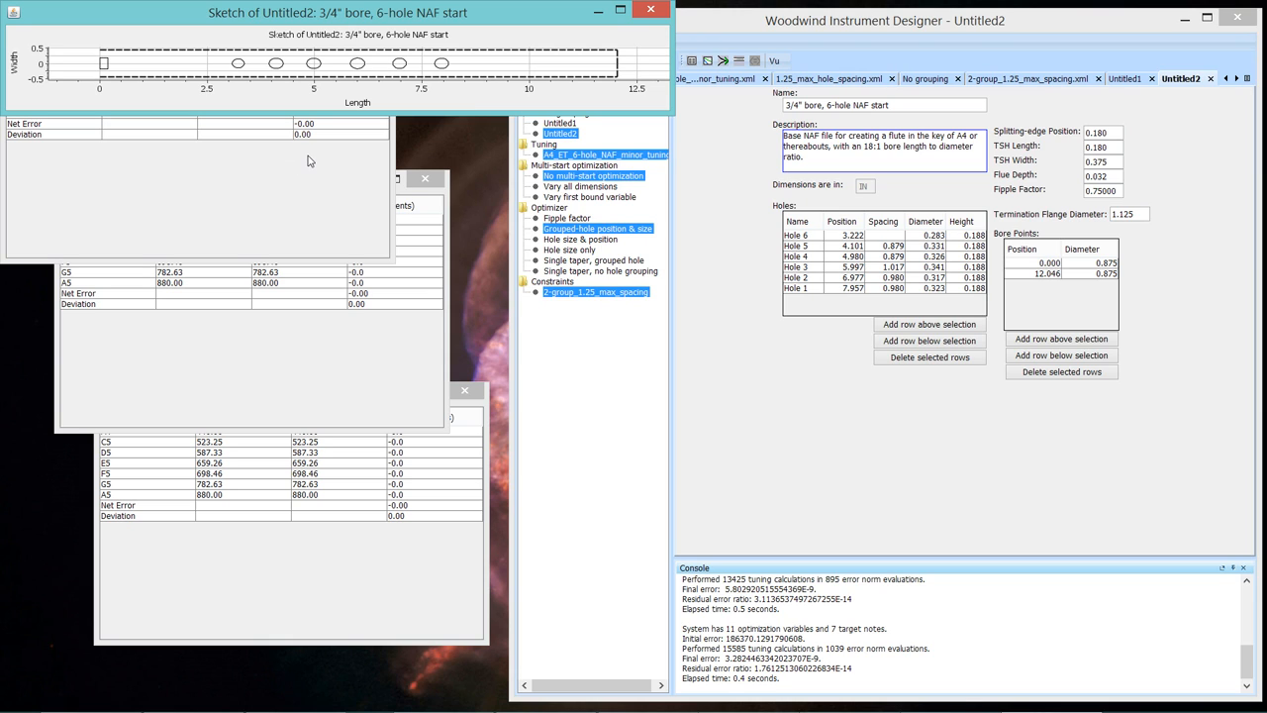
mouse_move(356, 69)
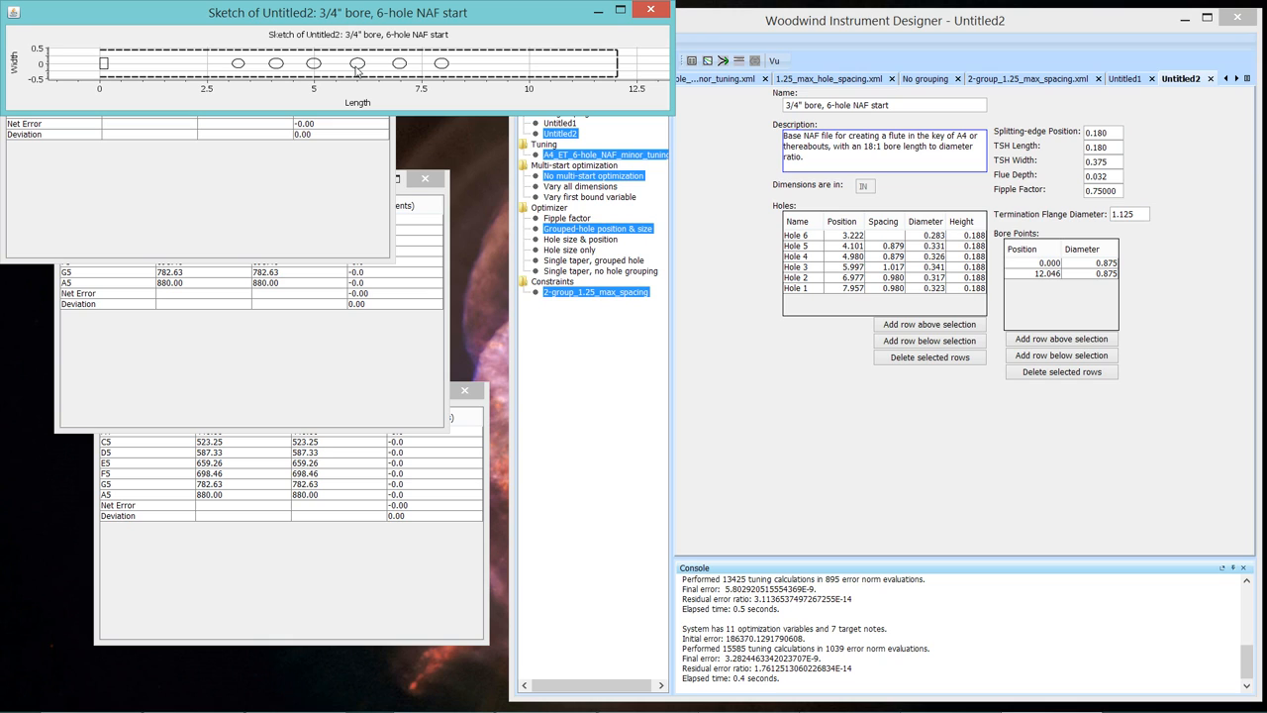
mouse_move(361, 75)
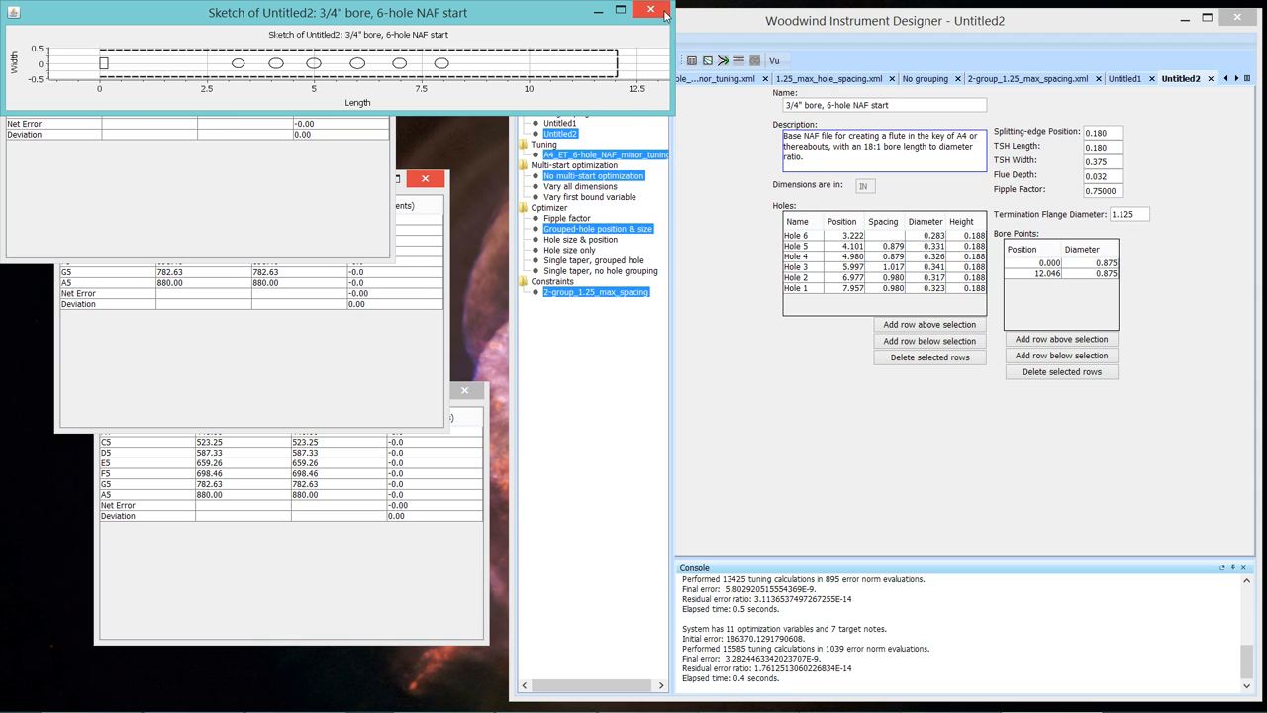
Close the sketch and bring up the File commands for creating constraints.
click(667, 12)
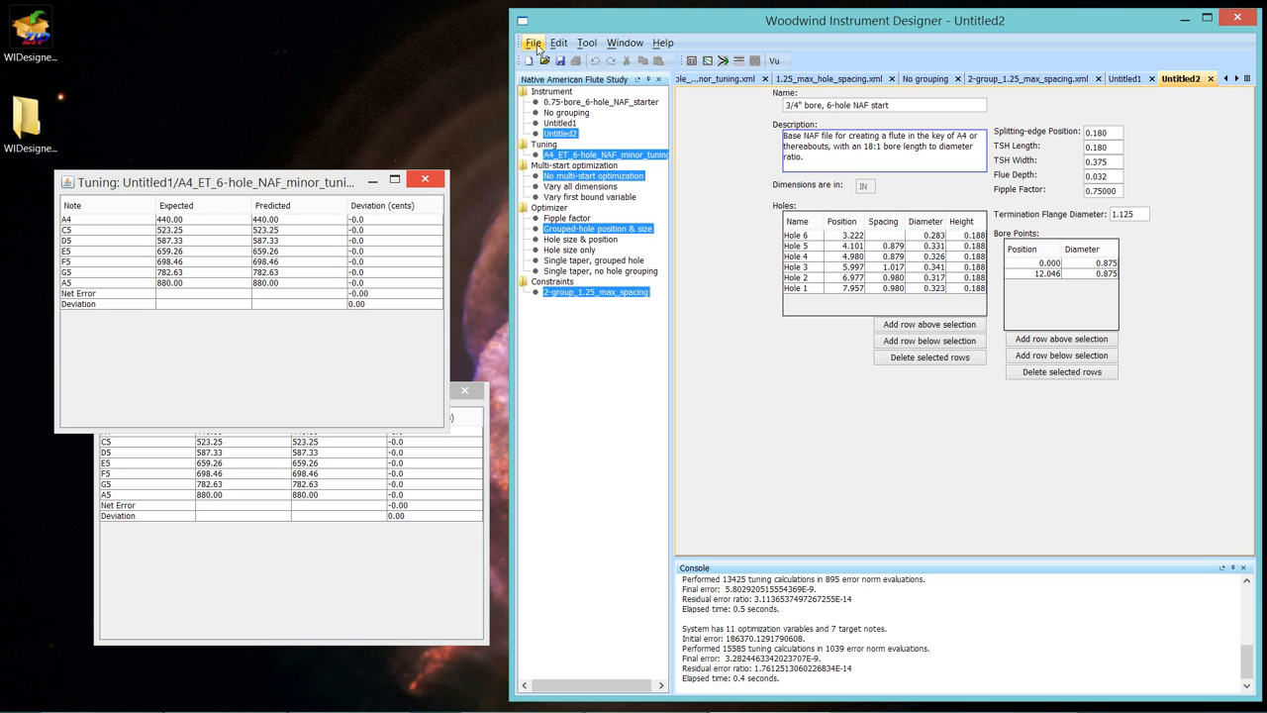
click(534, 43)
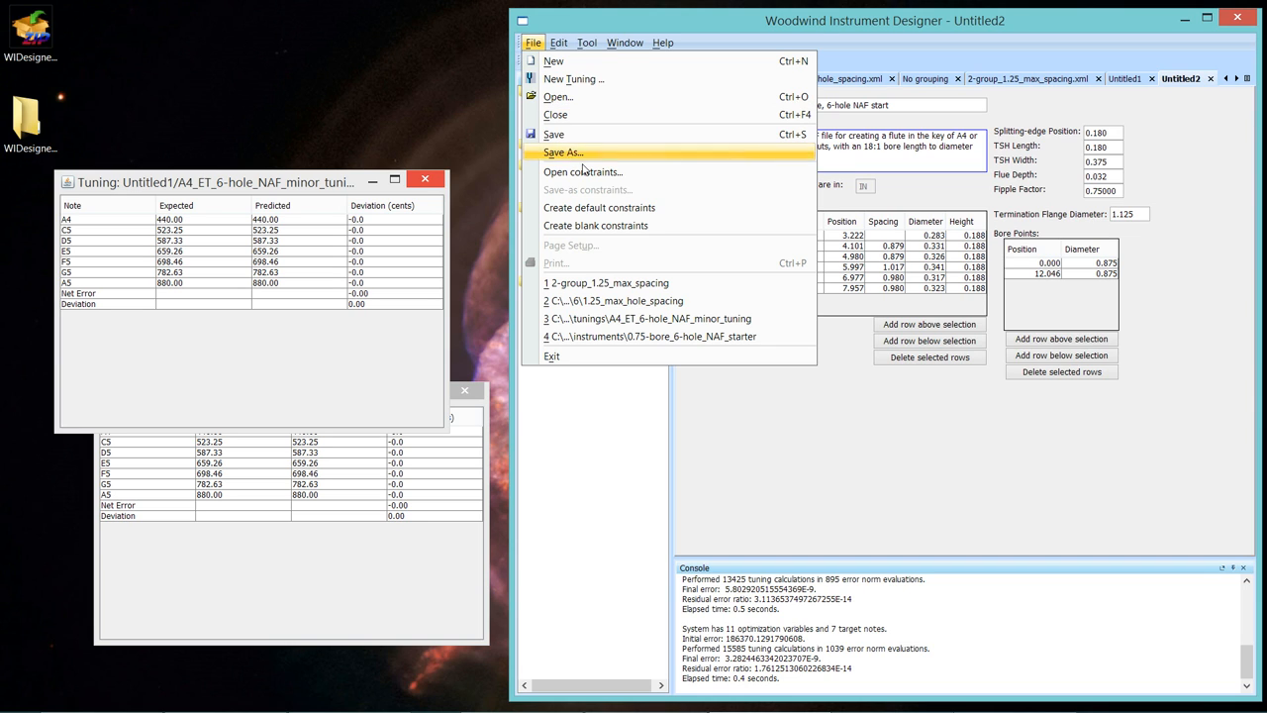
mouse_move(598, 208)
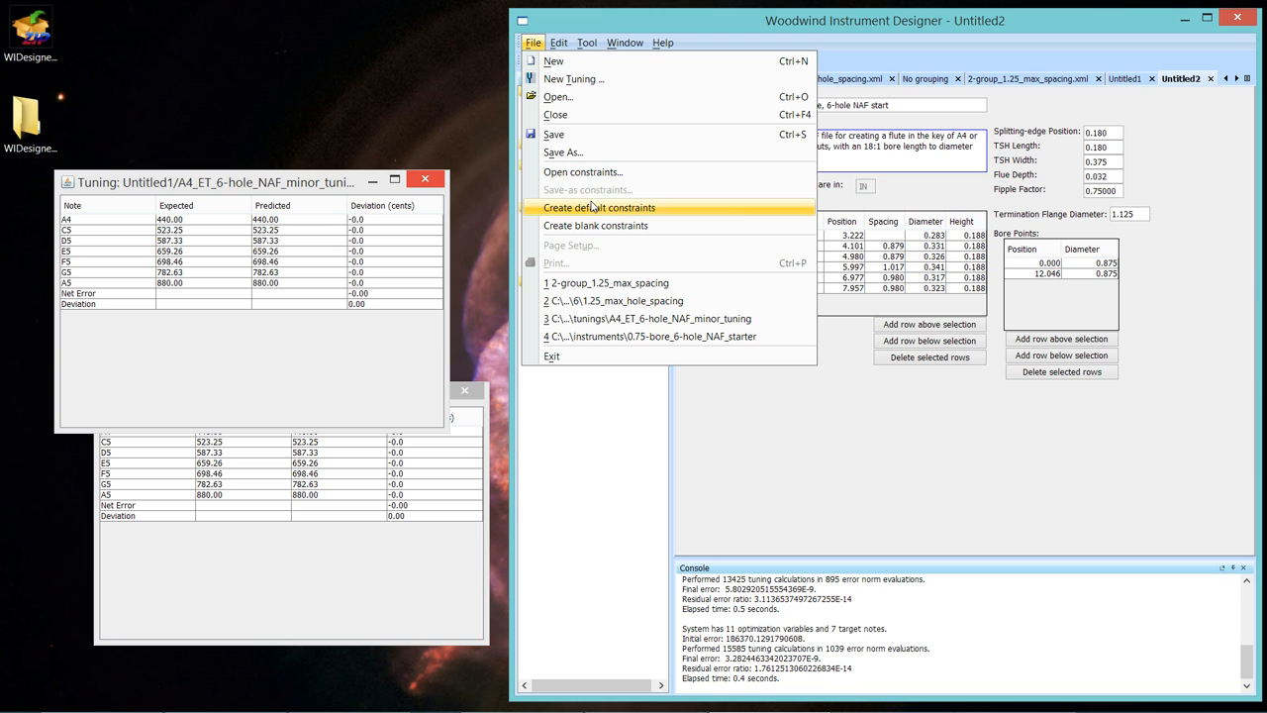
mouse_move(594, 208)
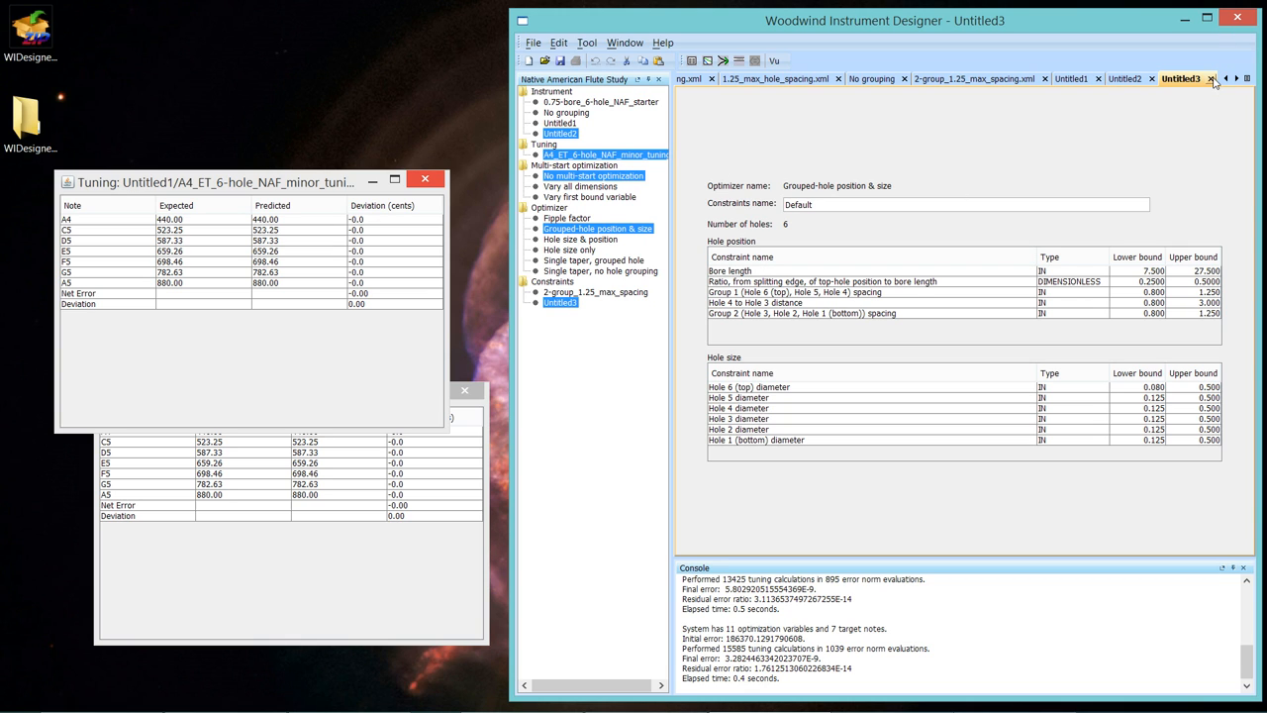
Rename the Untitled2 instrument window to '2 groups'.
click(1200, 85)
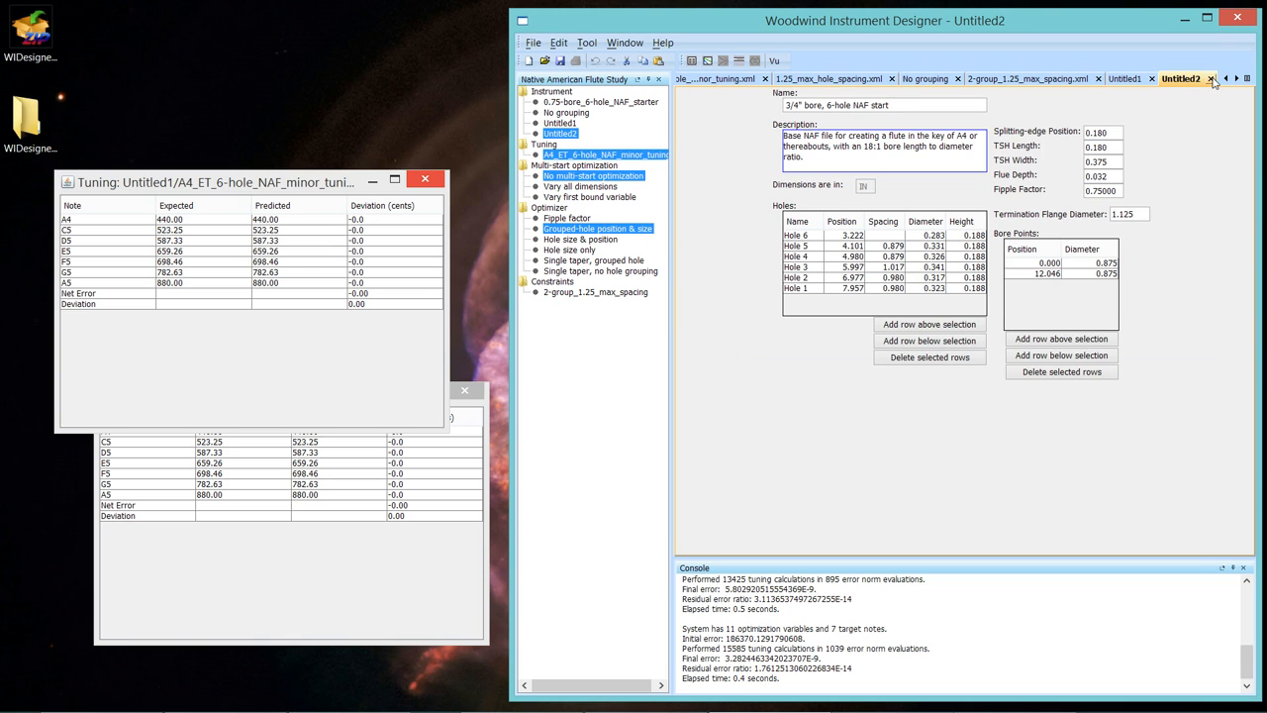
mouse_move(1212, 80)
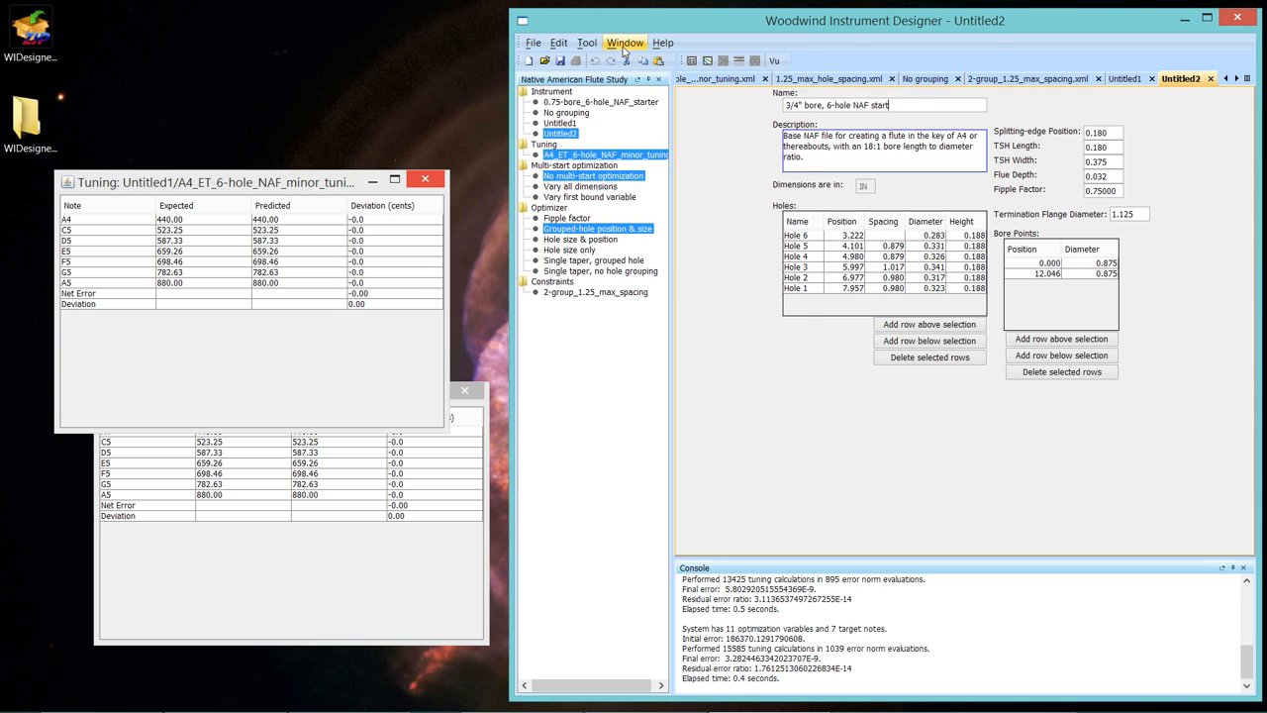
click(625, 44)
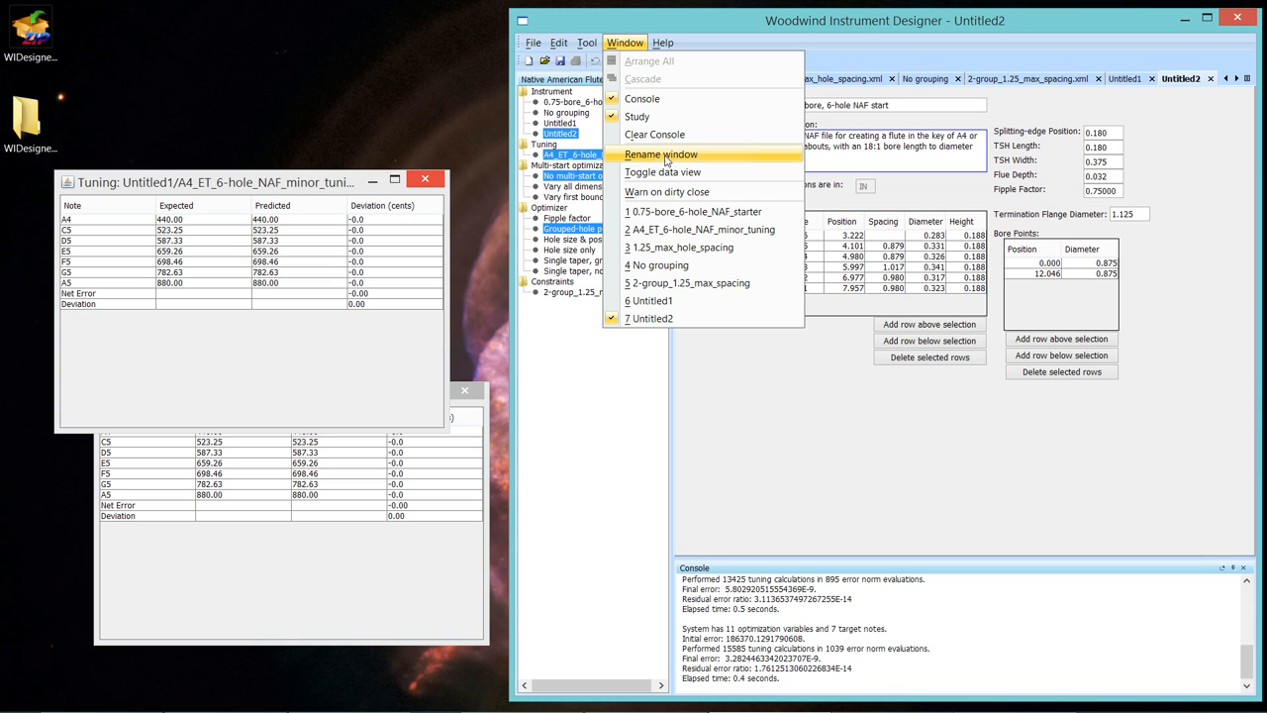
click(661, 154)
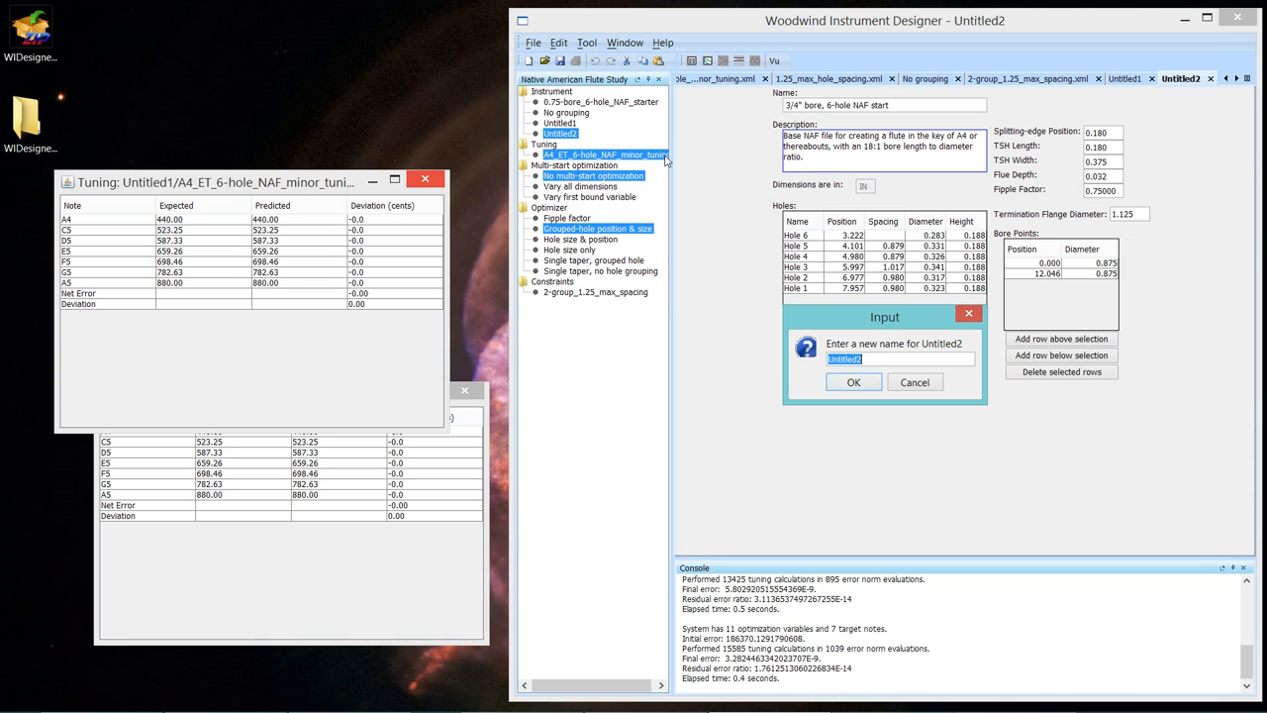
text(2 groups)
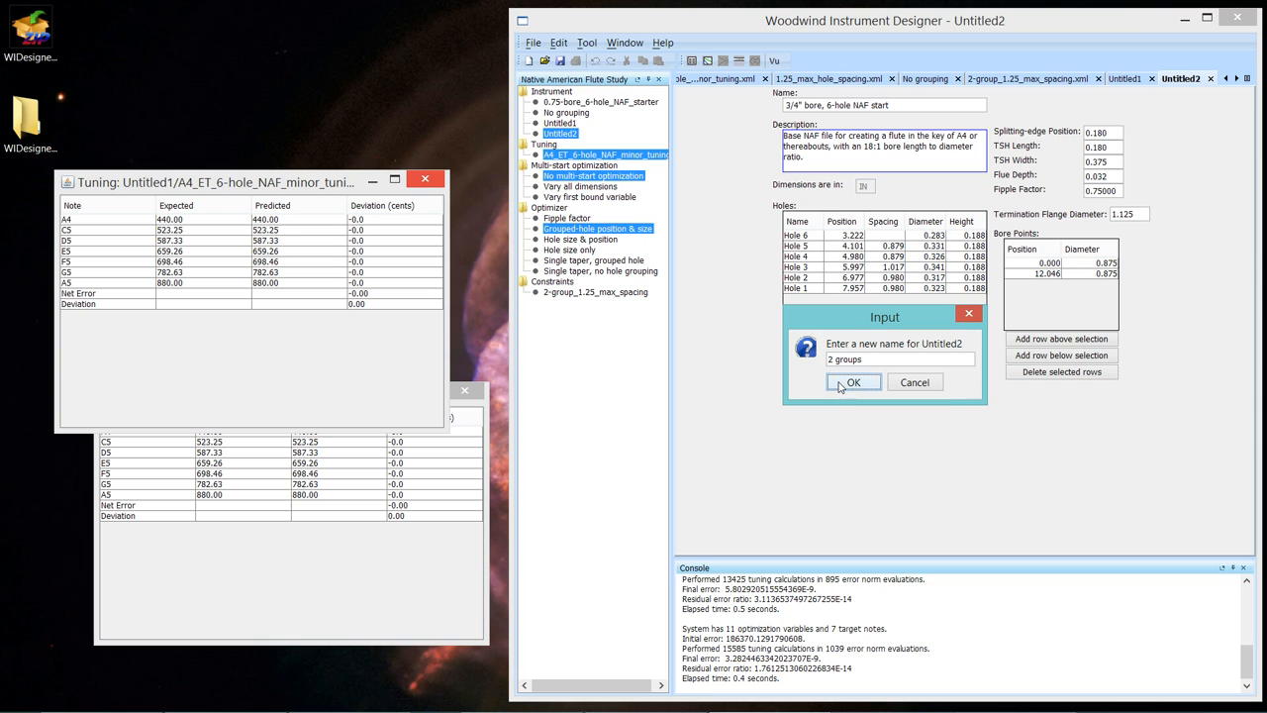
click(854, 380)
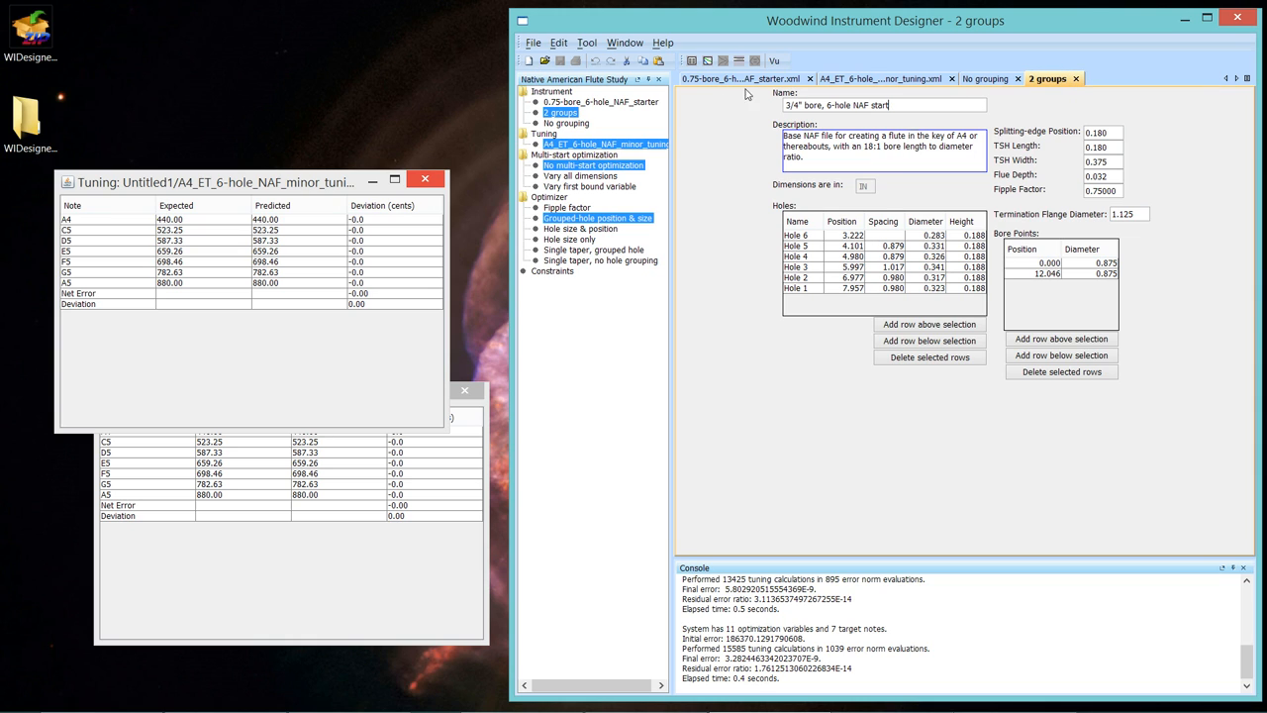
mouse_move(966, 89)
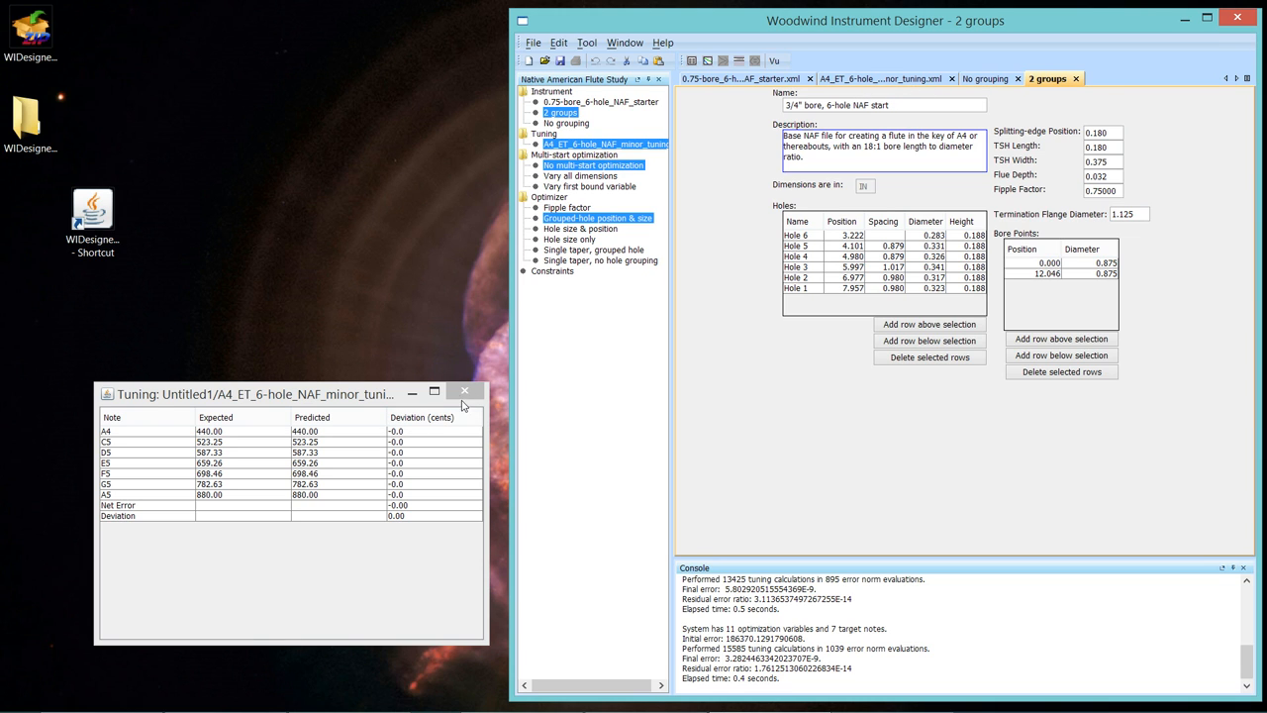
Close the tuning table, start blank constraints, then dismiss the Hole-spacing Groups dialog.
click(463, 390)
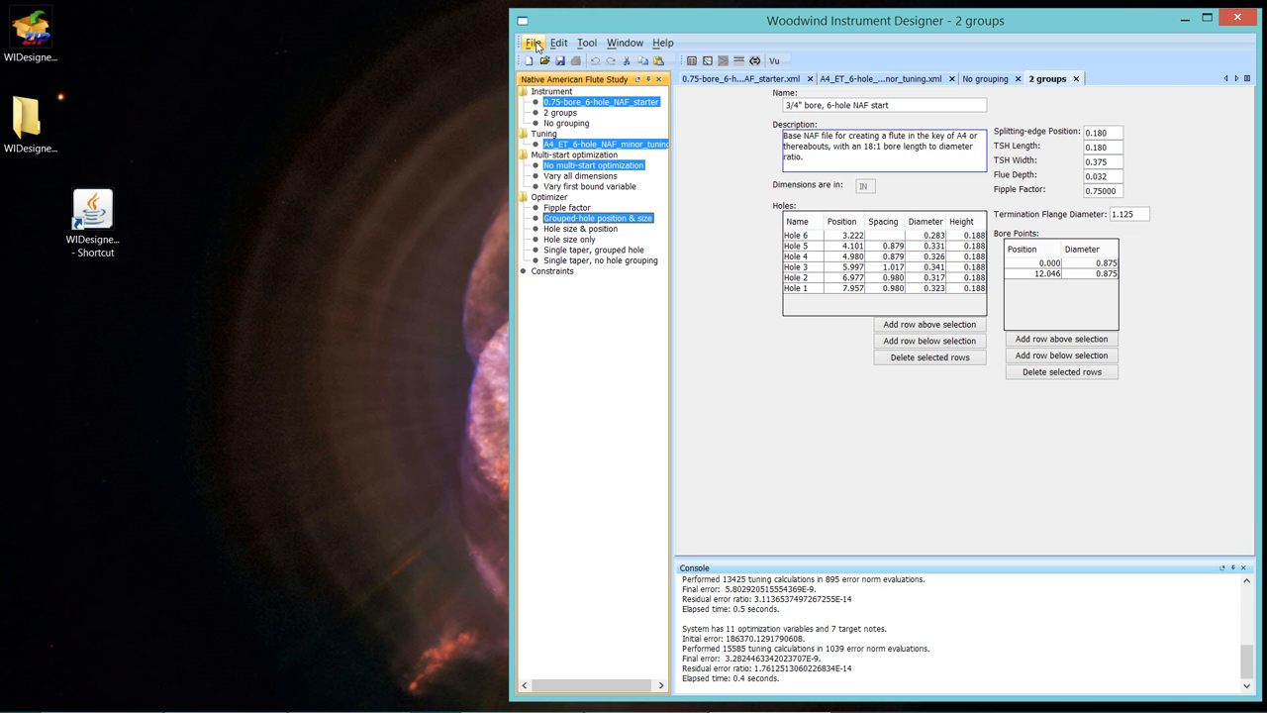
click(535, 44)
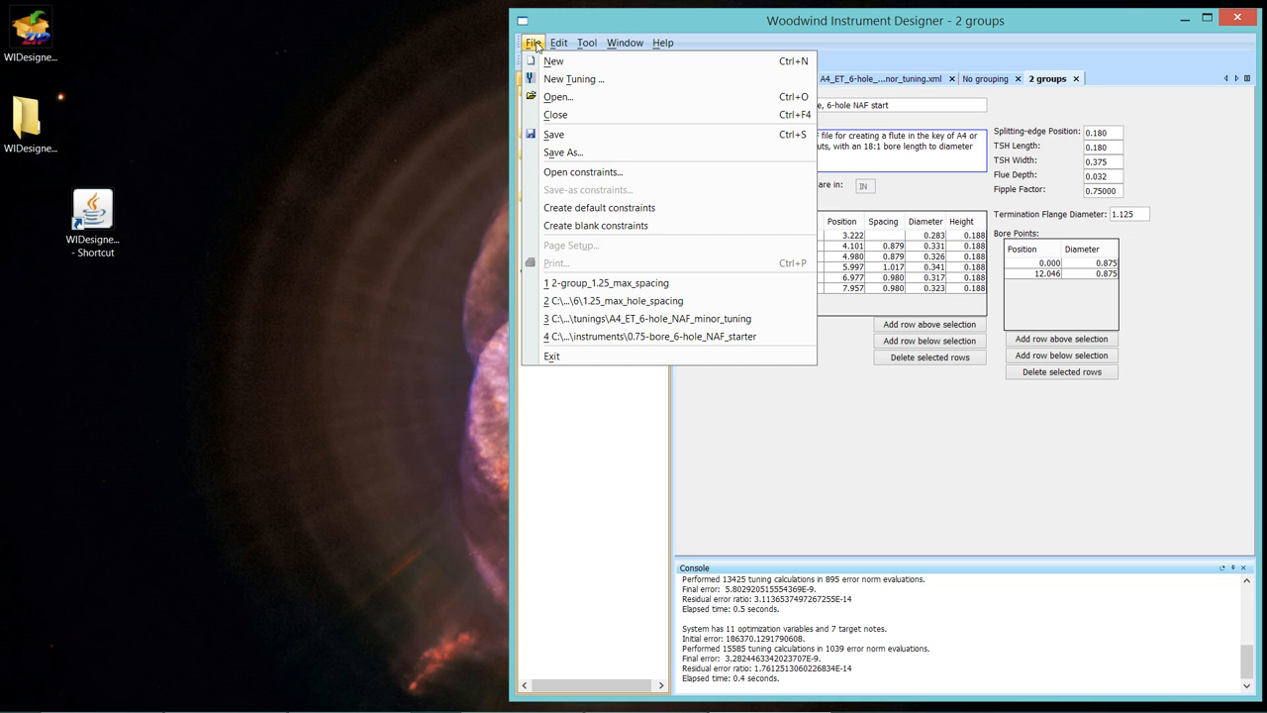
mouse_move(570, 196)
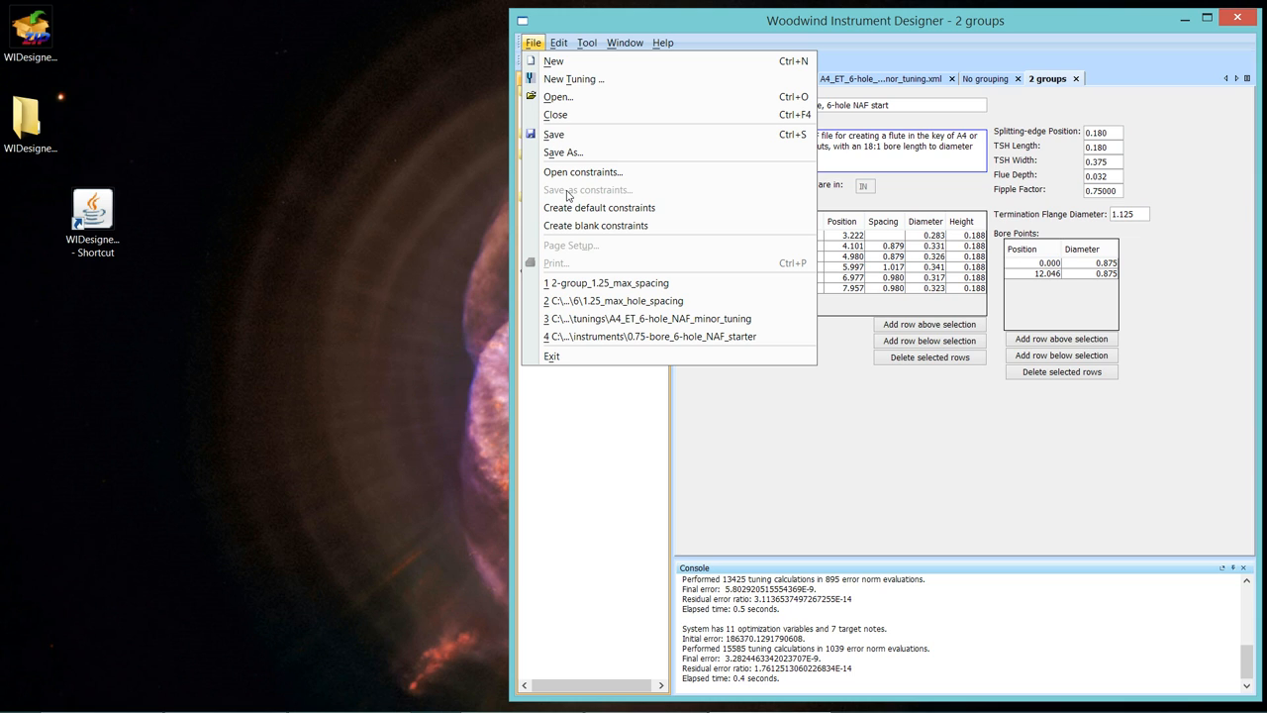
mouse_move(598, 208)
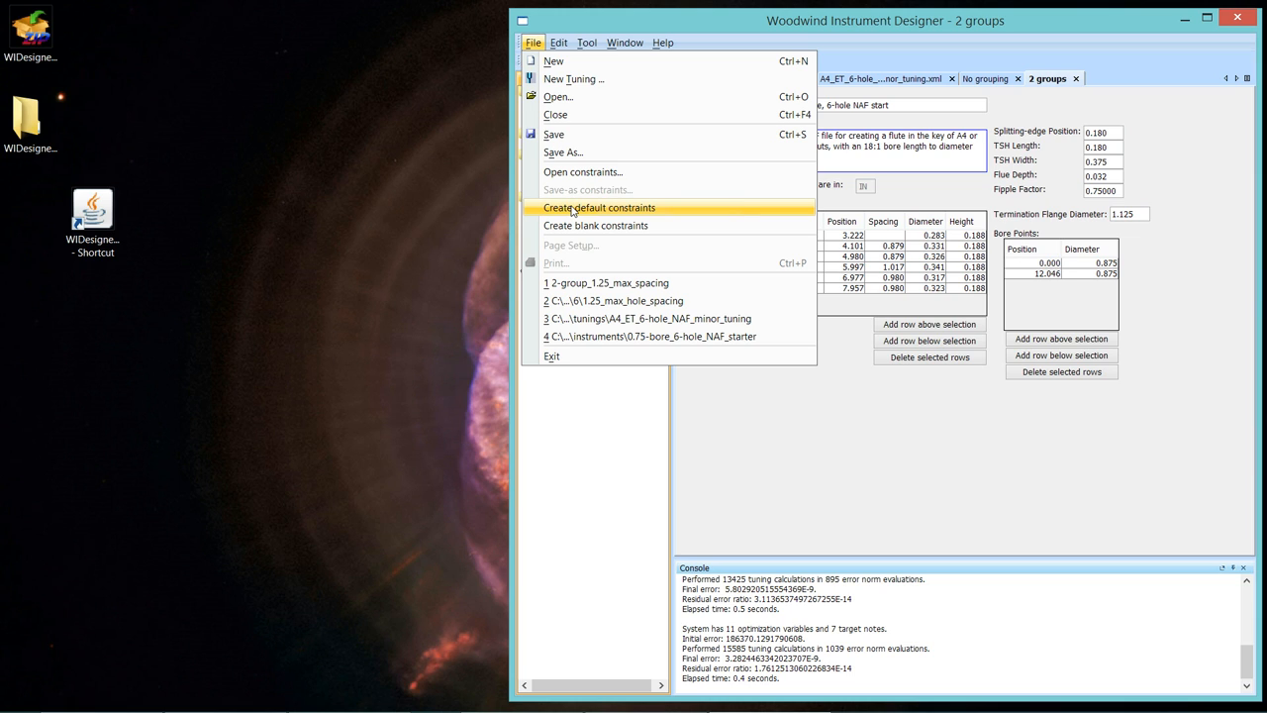
mouse_move(595, 225)
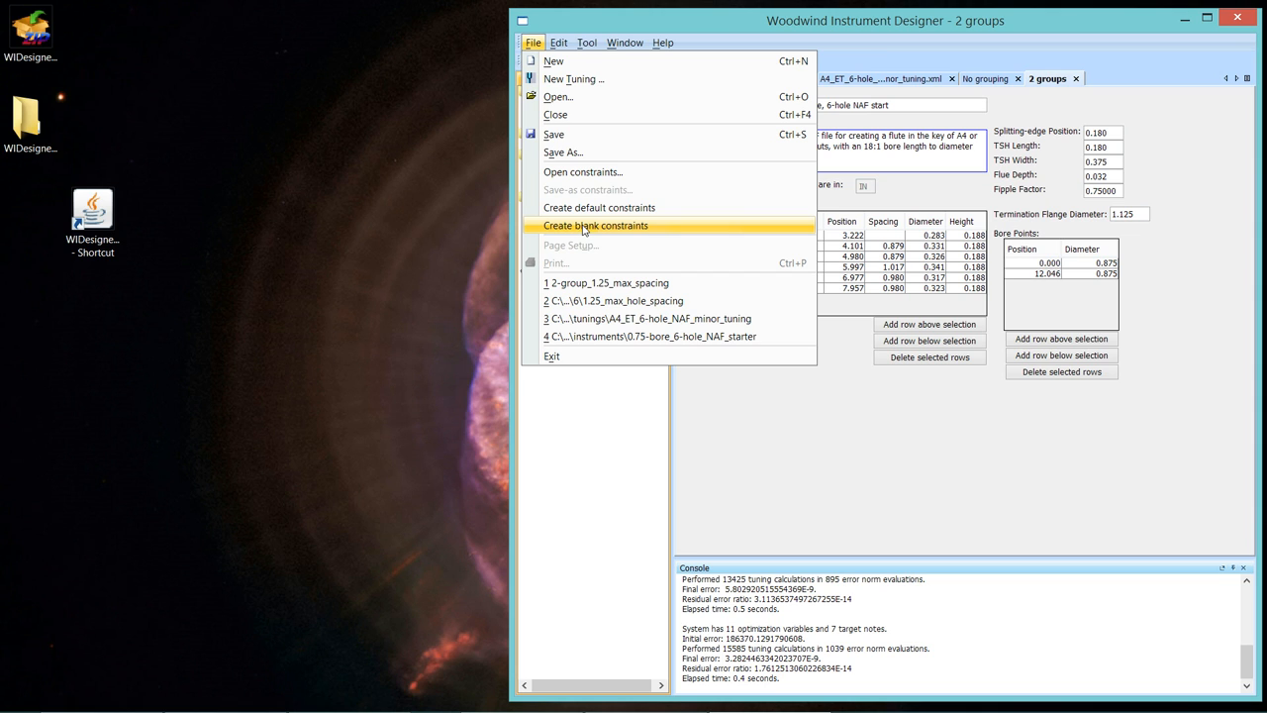
click(594, 226)
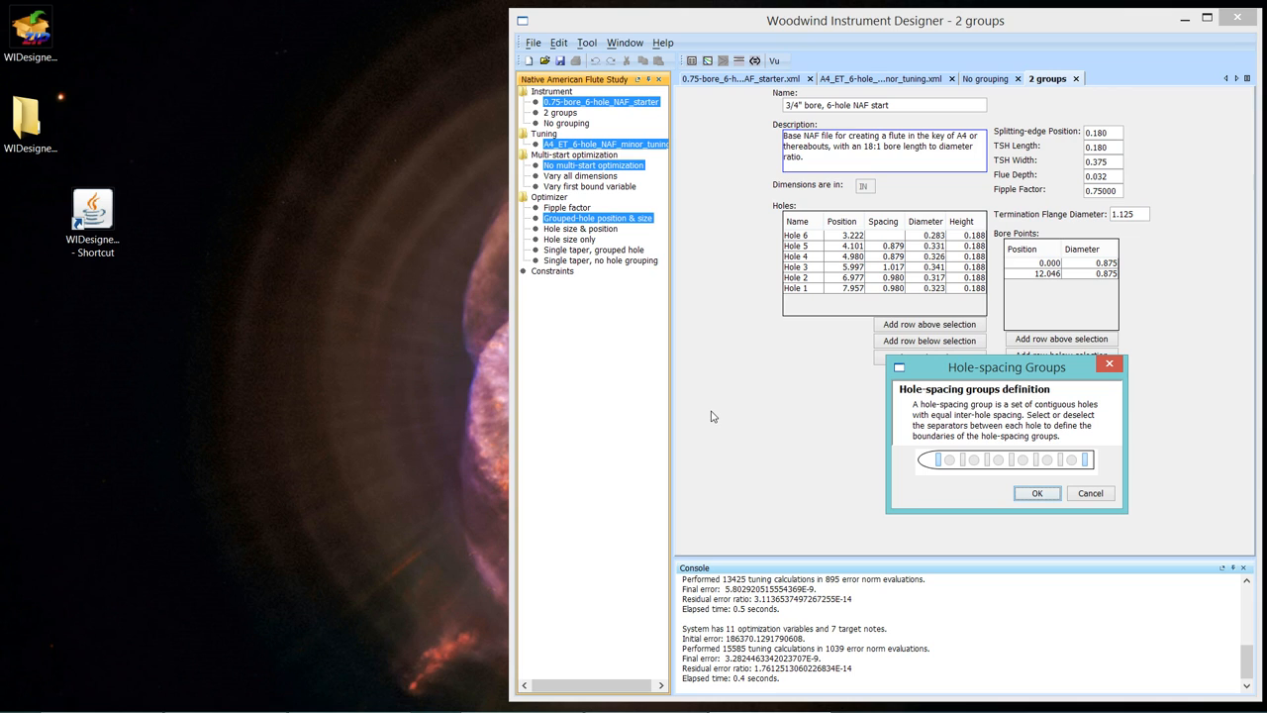
mouse_move(926, 467)
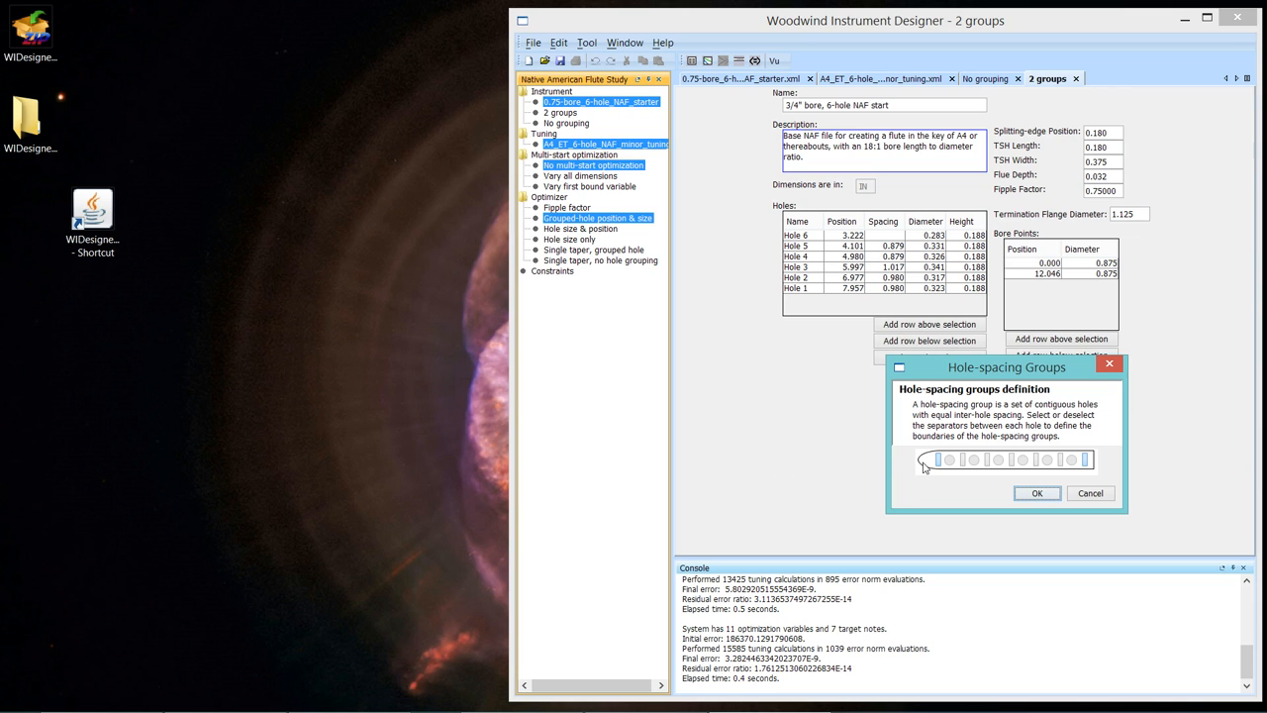
mouse_move(1014, 475)
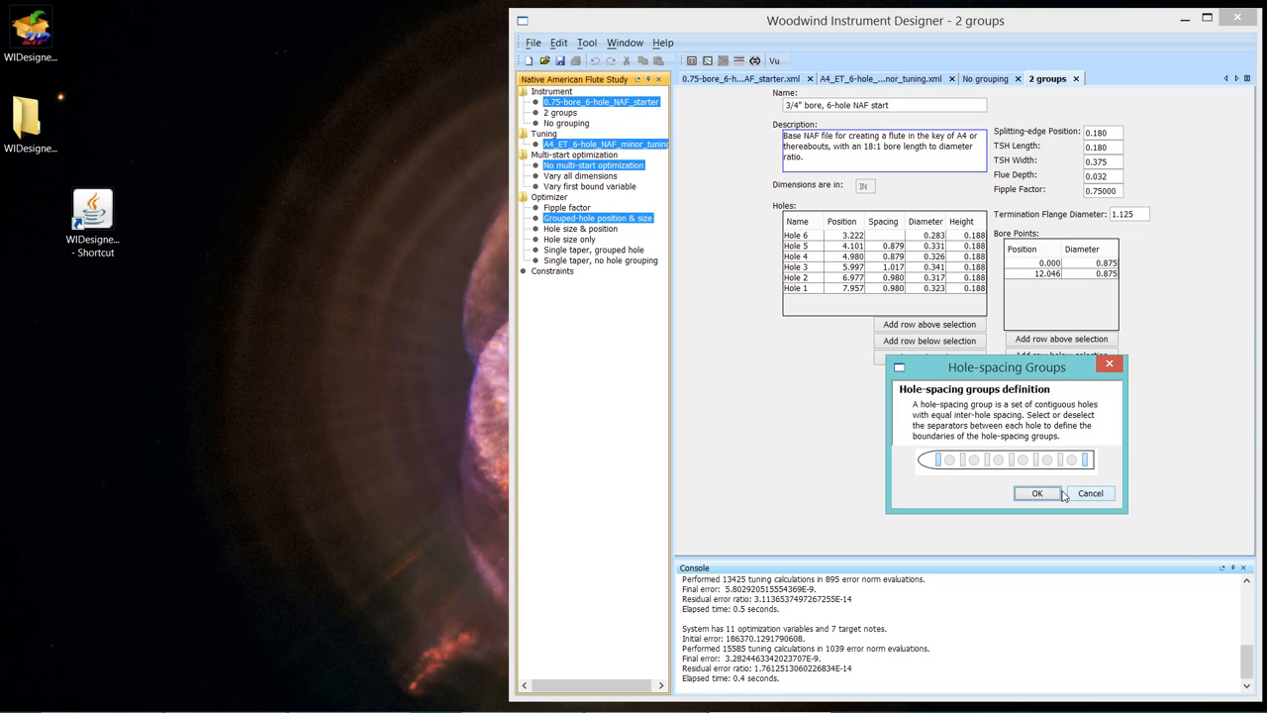
click(1038, 493)
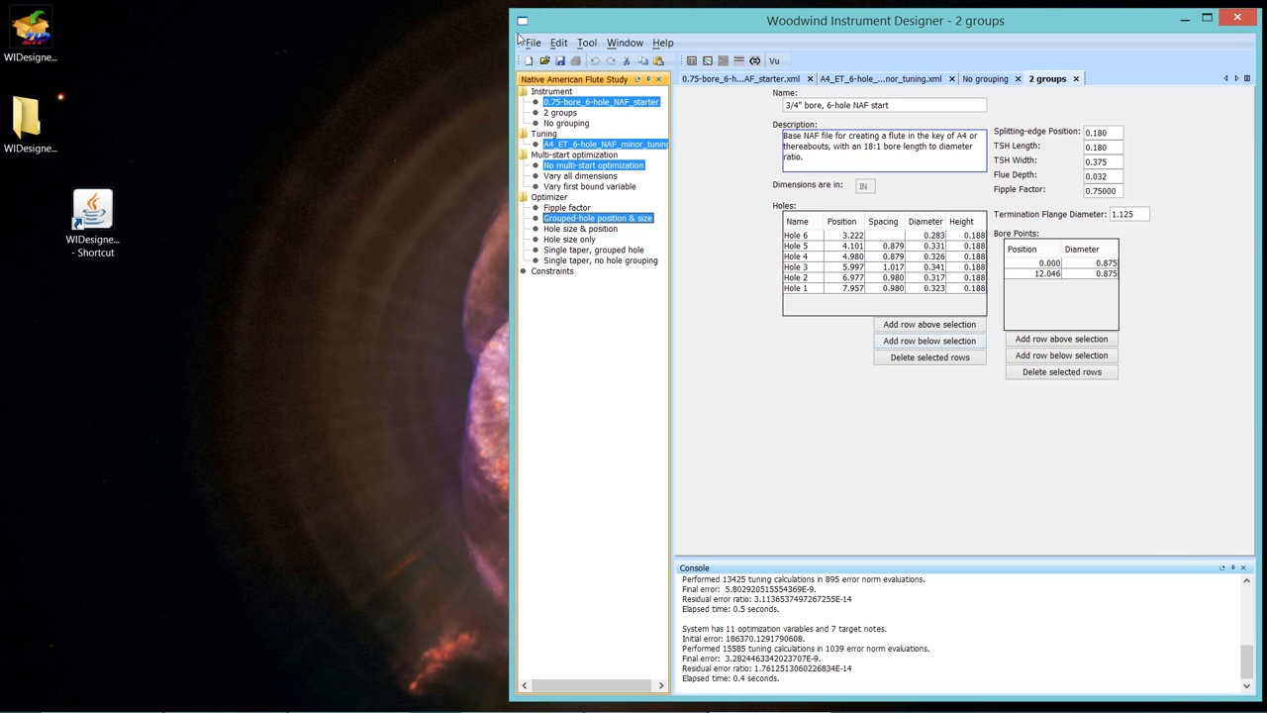
Start blank constraints again and merge all six holes into one spacing group.
click(531, 43)
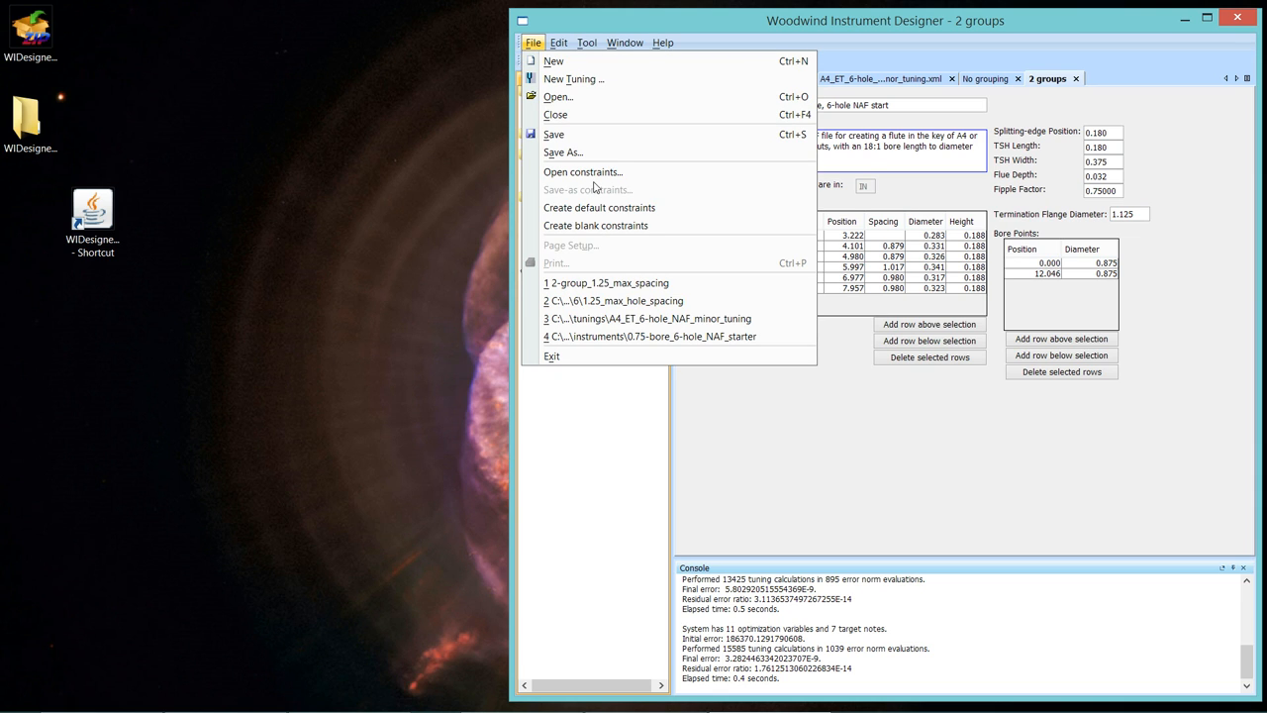
mouse_move(607, 225)
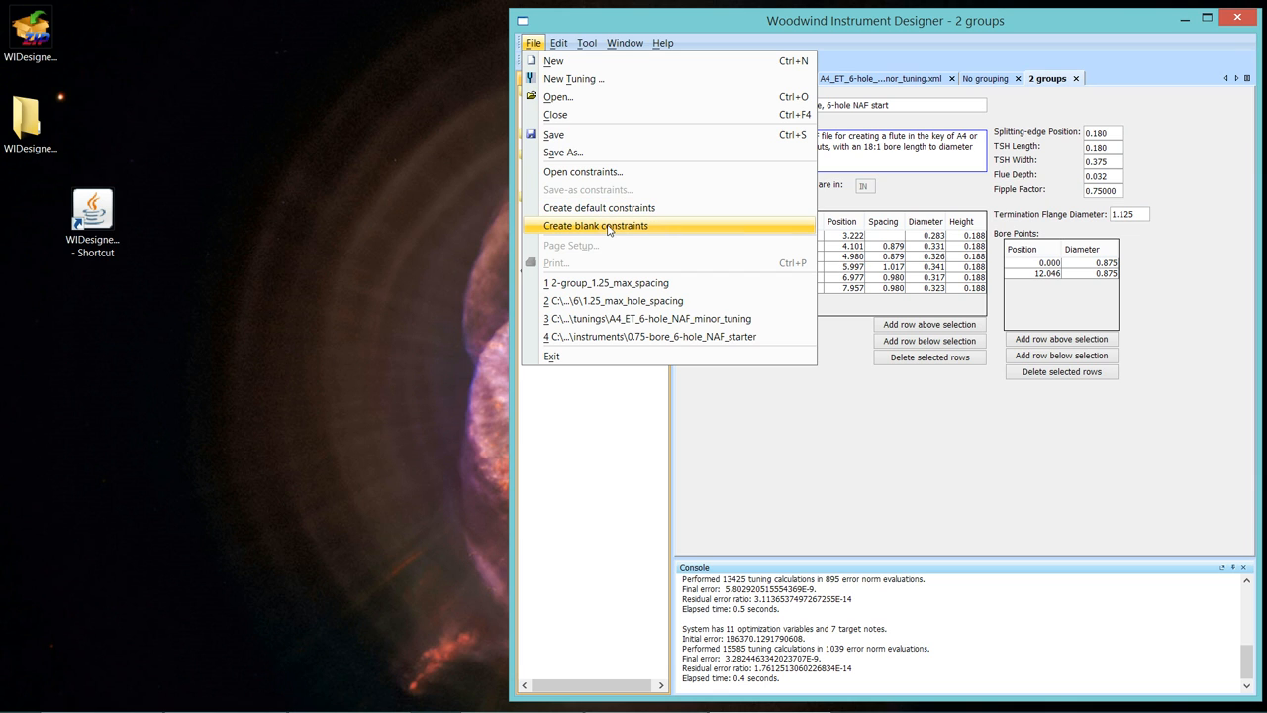
click(596, 225)
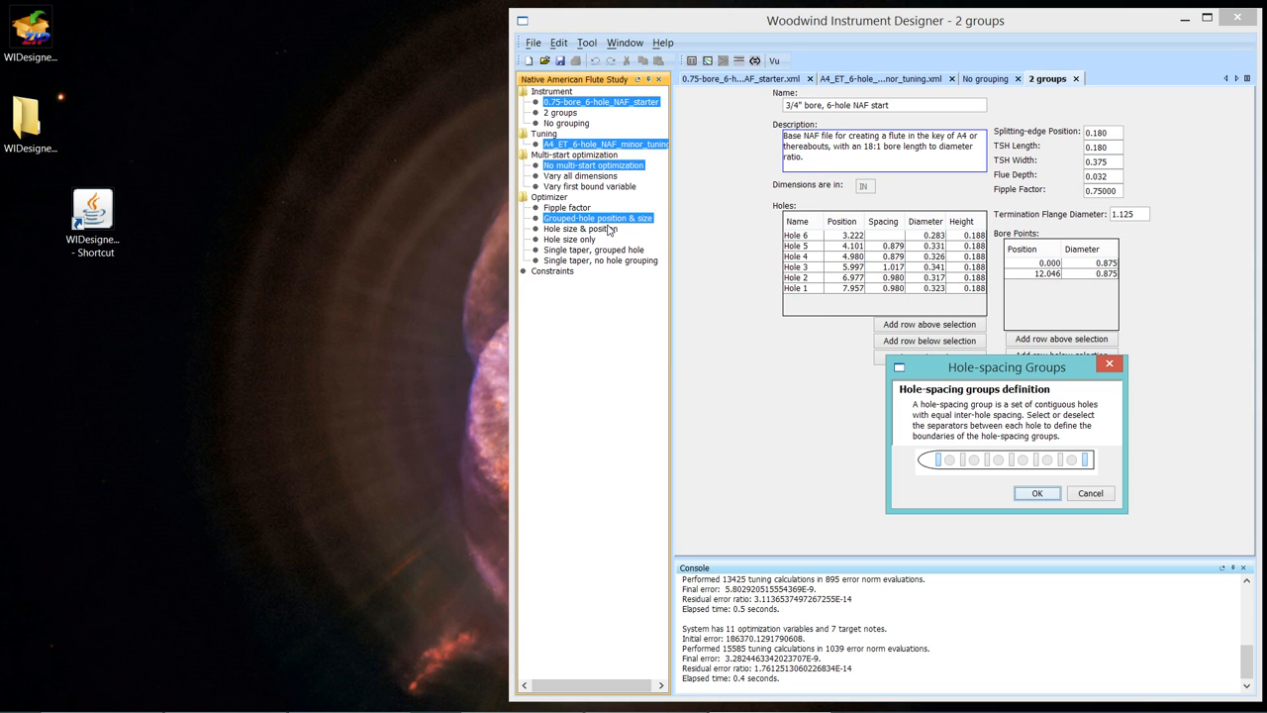
mouse_move(1019, 368)
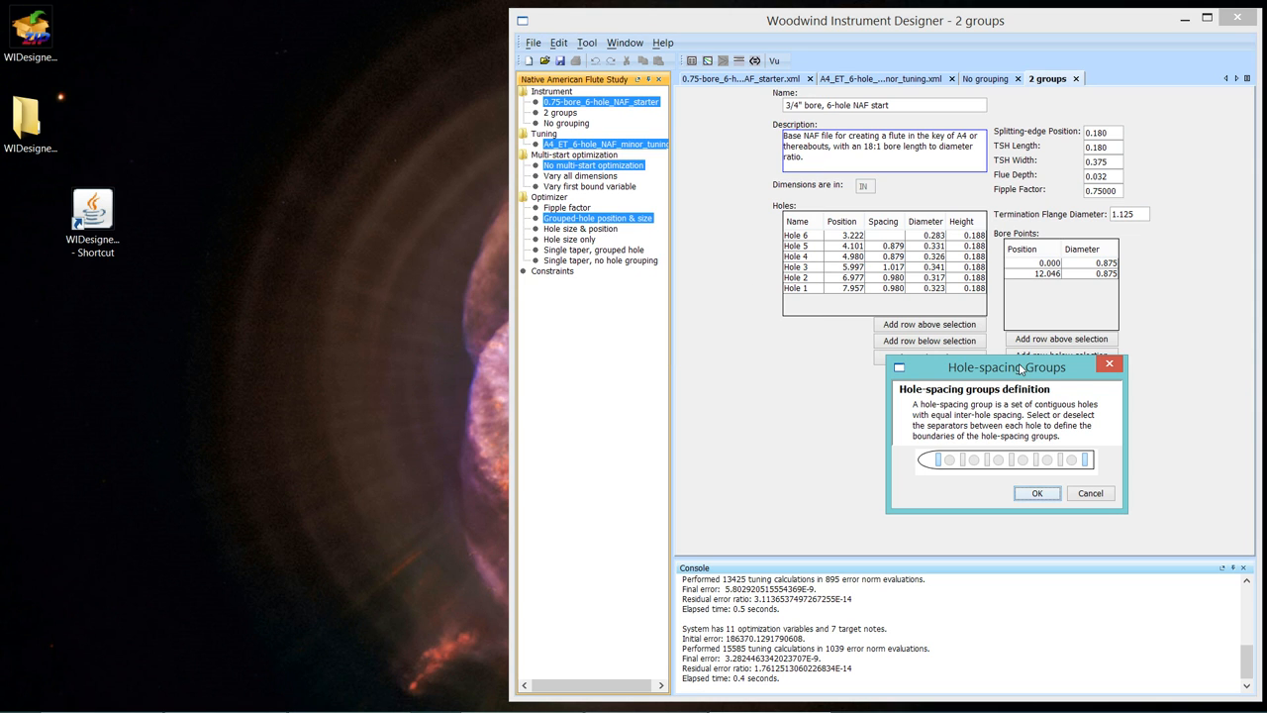
drag(1005, 366, 823, 274)
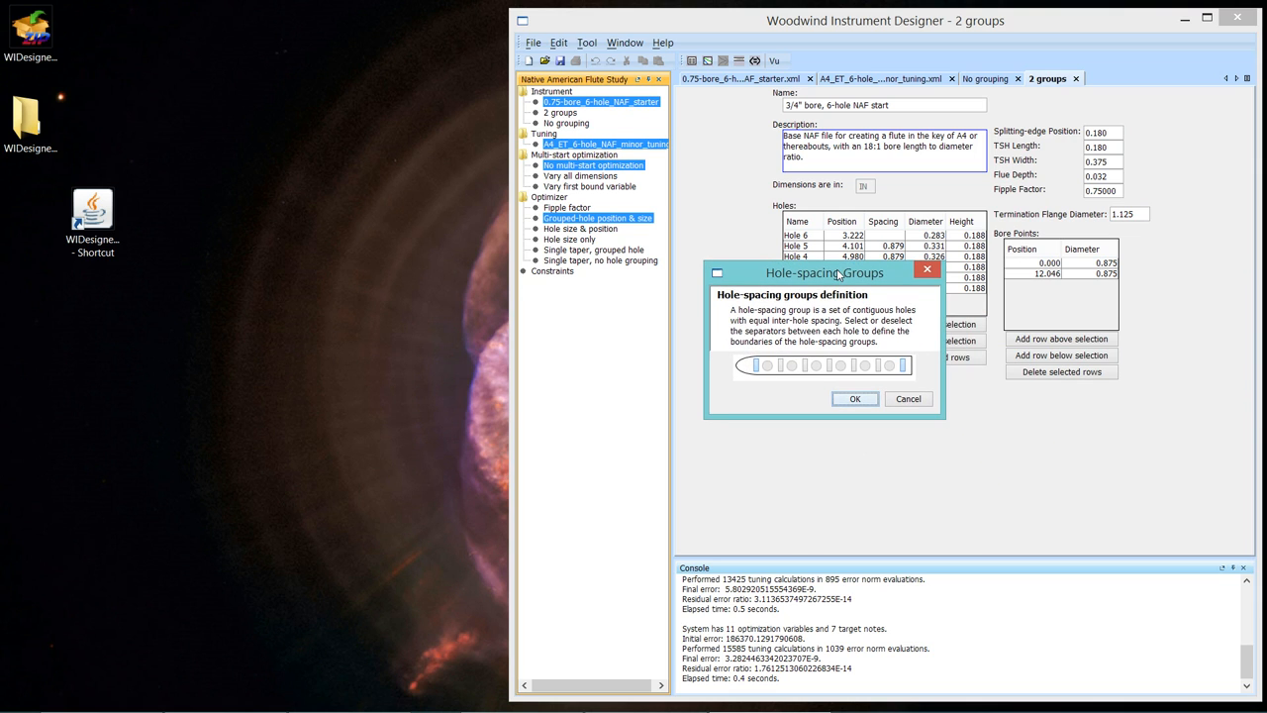
drag(826, 273, 812, 274)
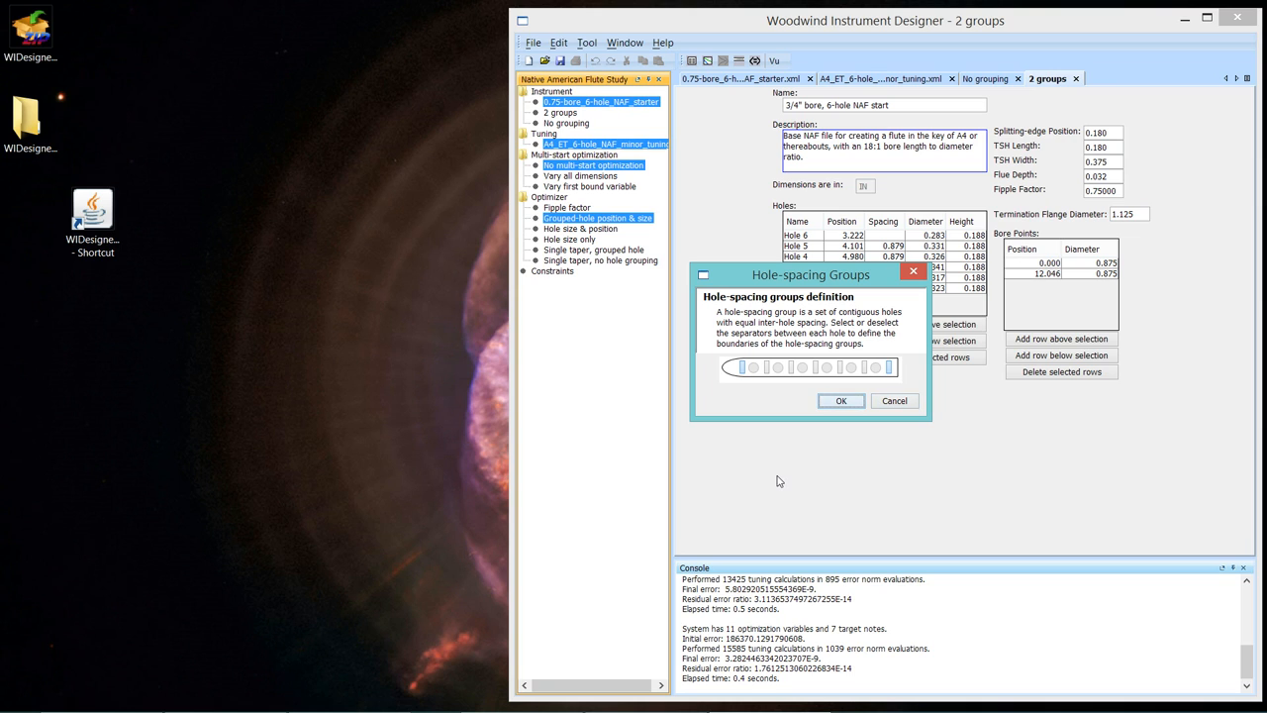
mouse_move(749, 432)
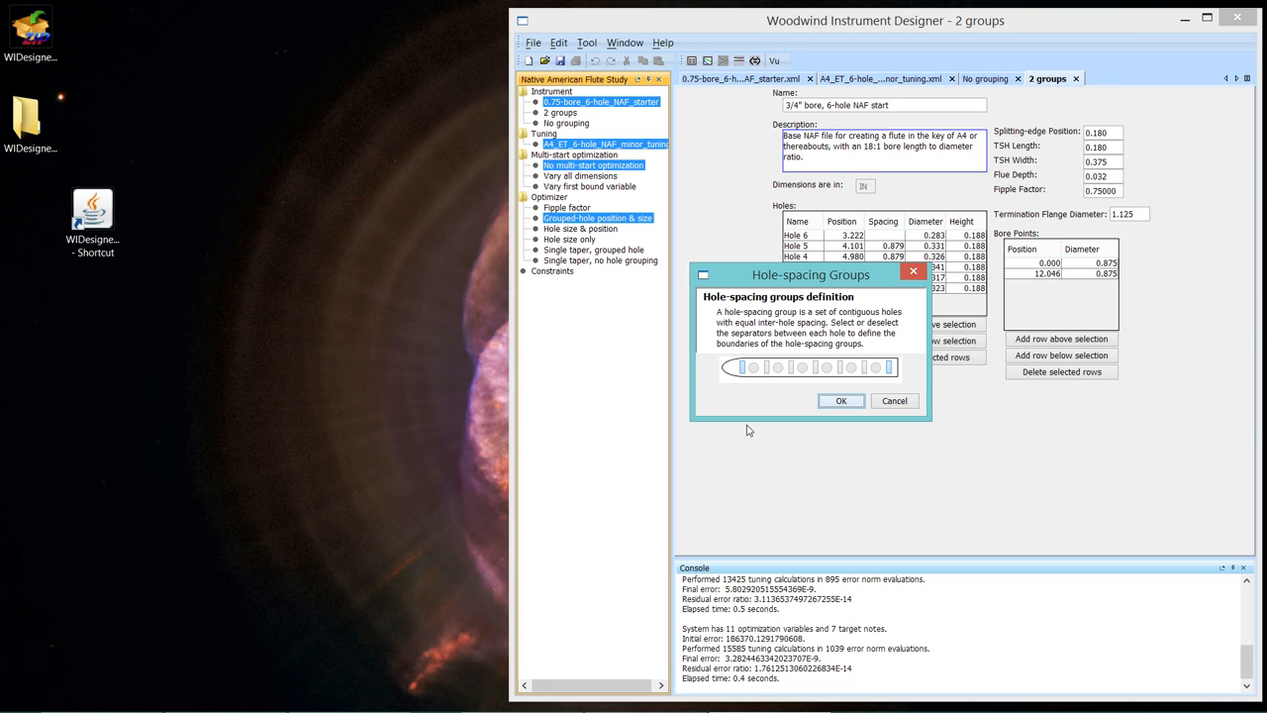
mouse_move(744, 416)
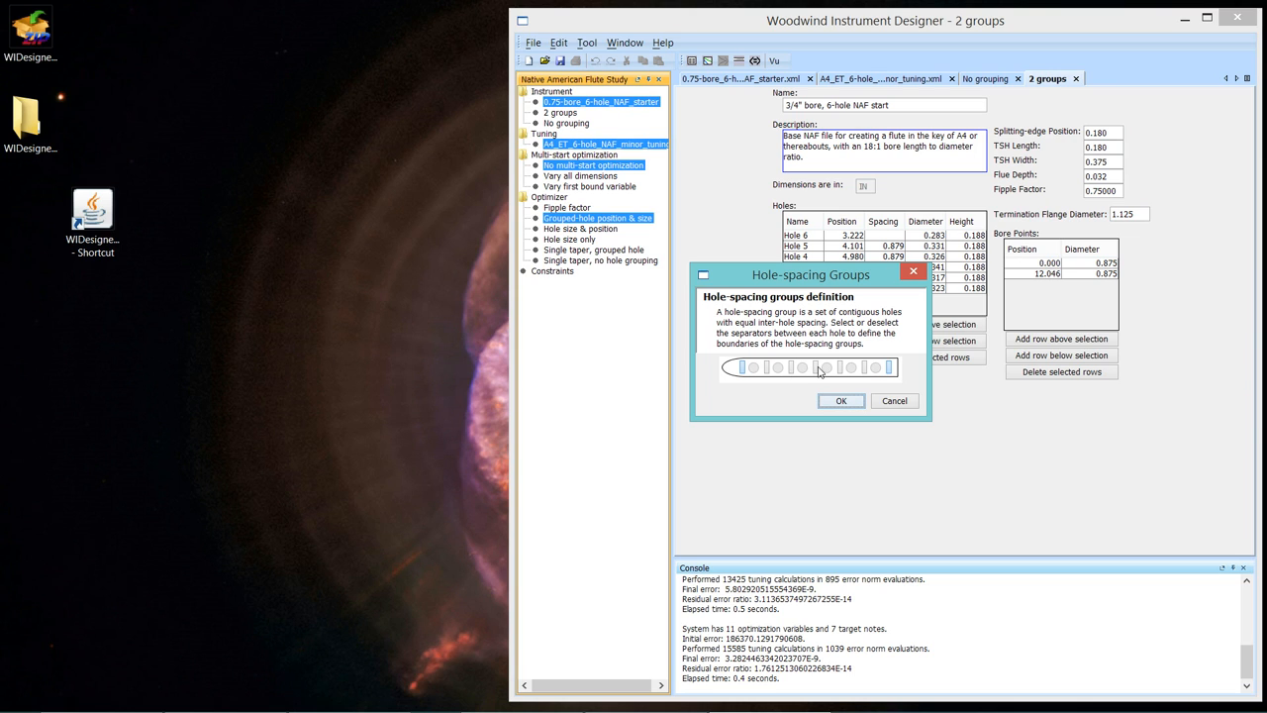
mouse_move(867, 368)
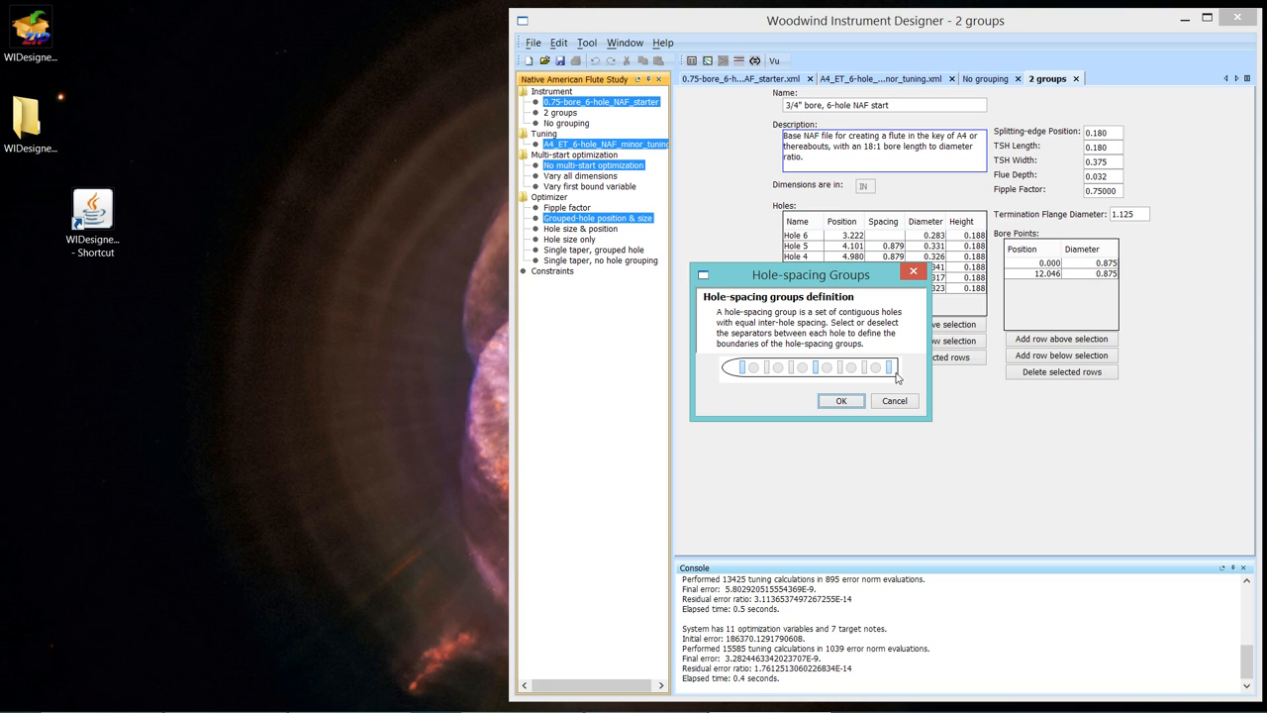
mouse_move(891, 374)
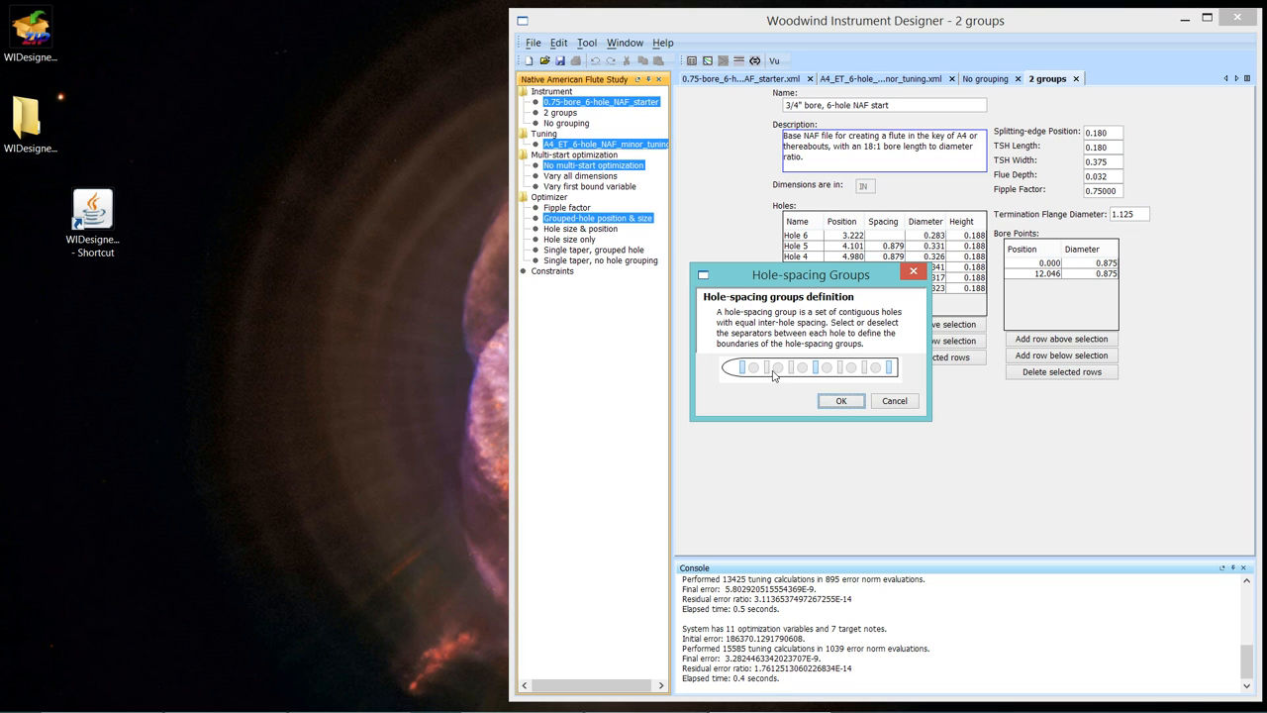
click(774, 366)
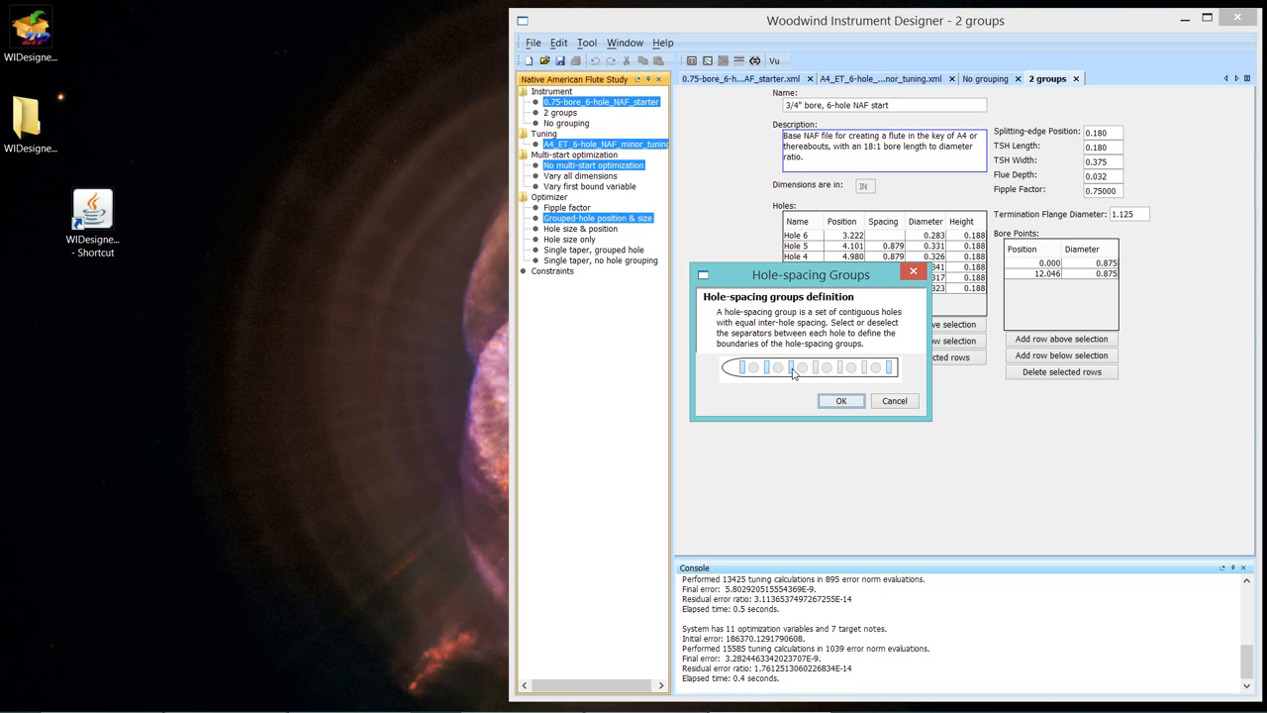
click(768, 367)
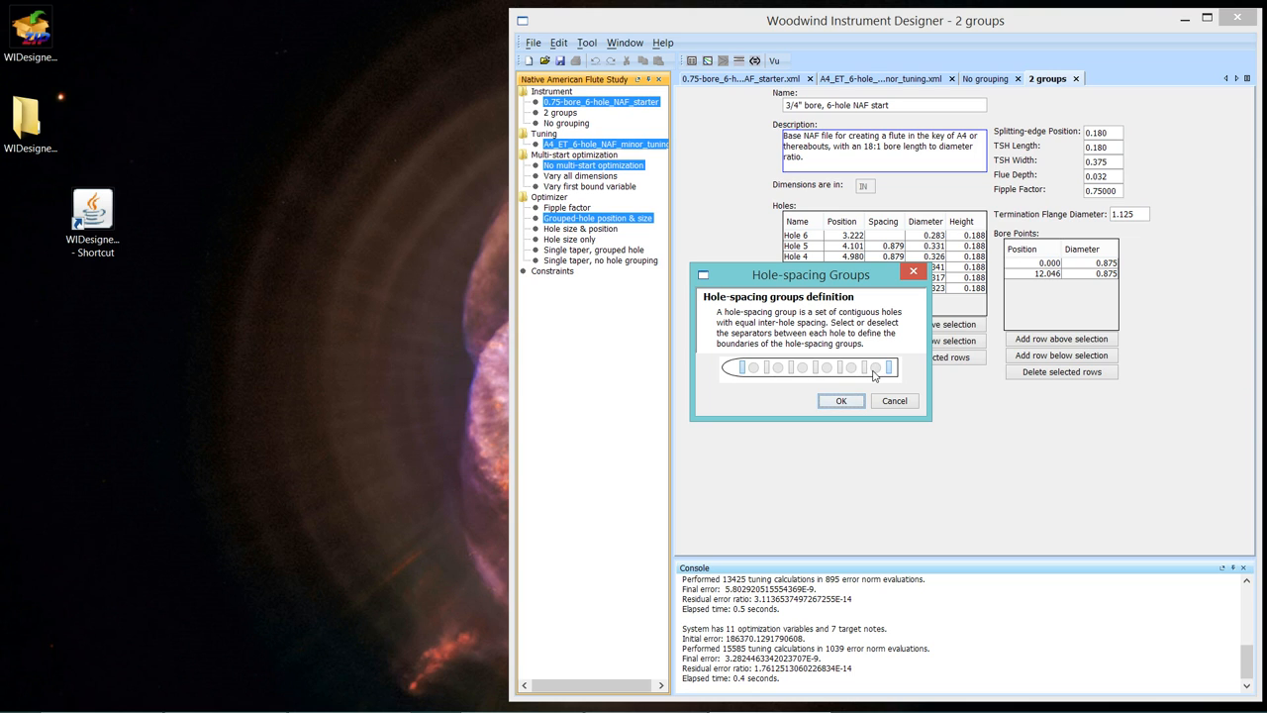
mouse_move(893, 376)
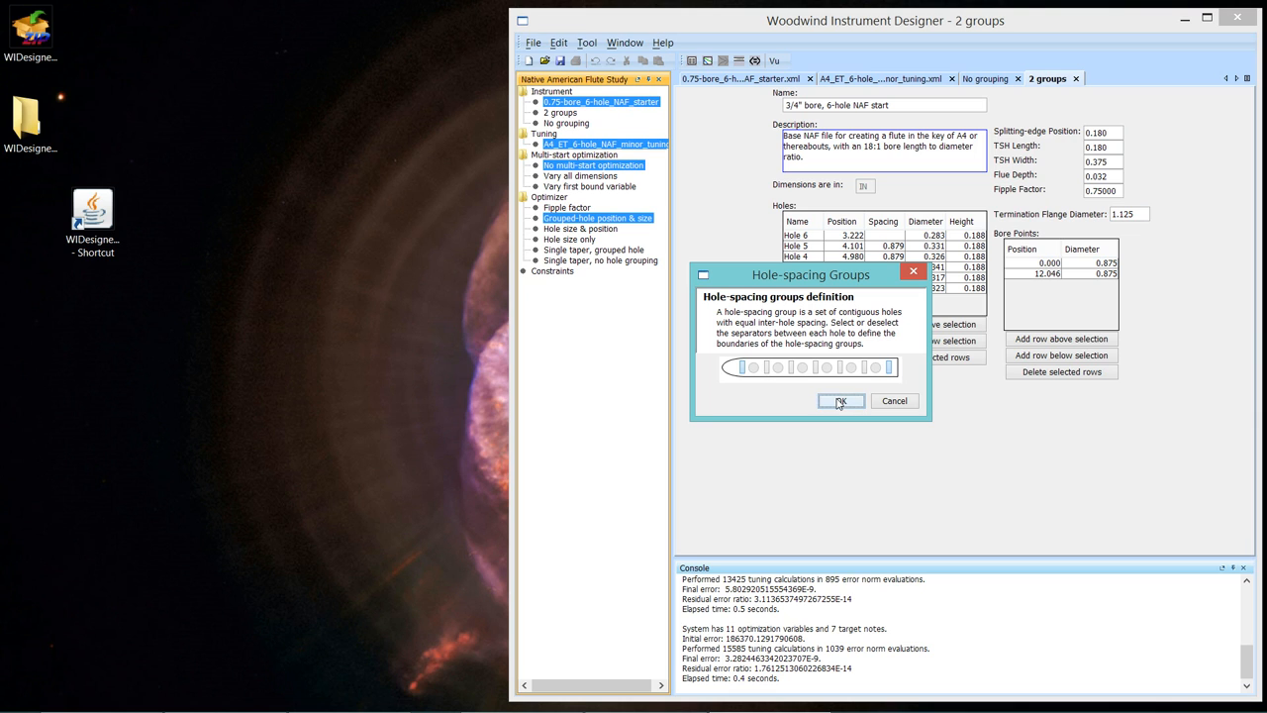
Confirm the single spacing group and begin editing the top-hole ratio lower bound.
click(839, 400)
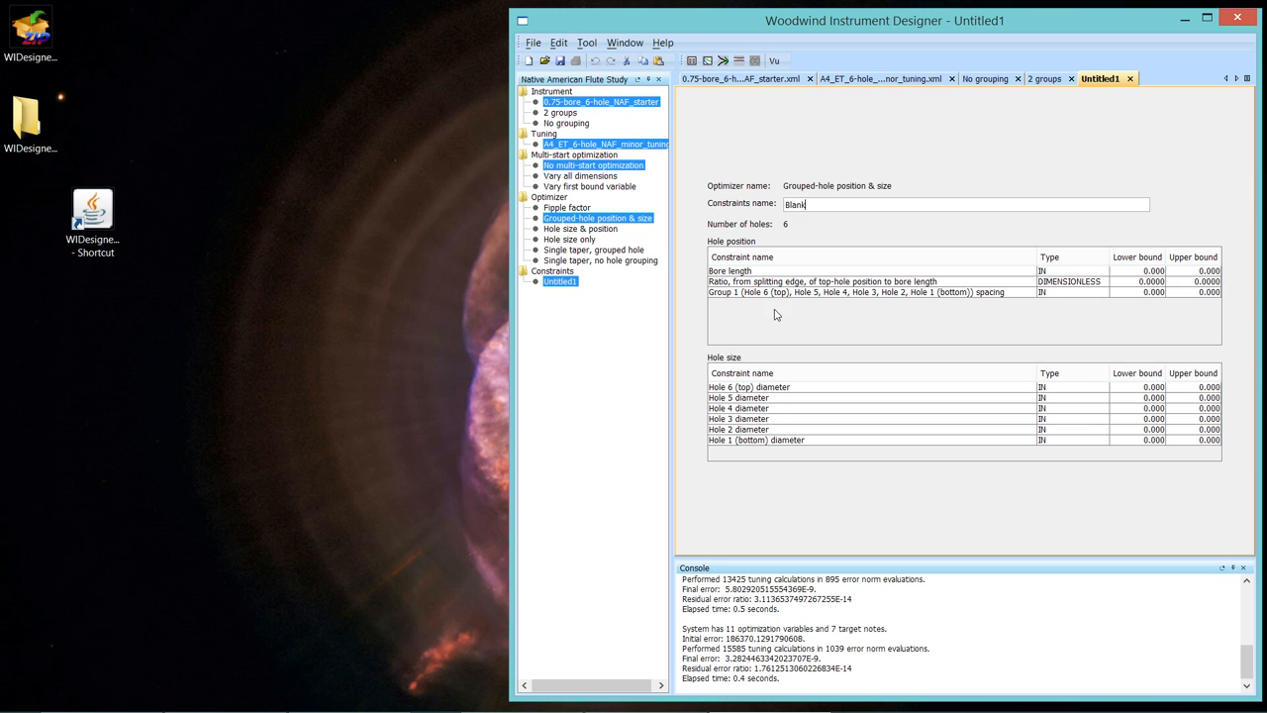
mouse_move(768, 299)
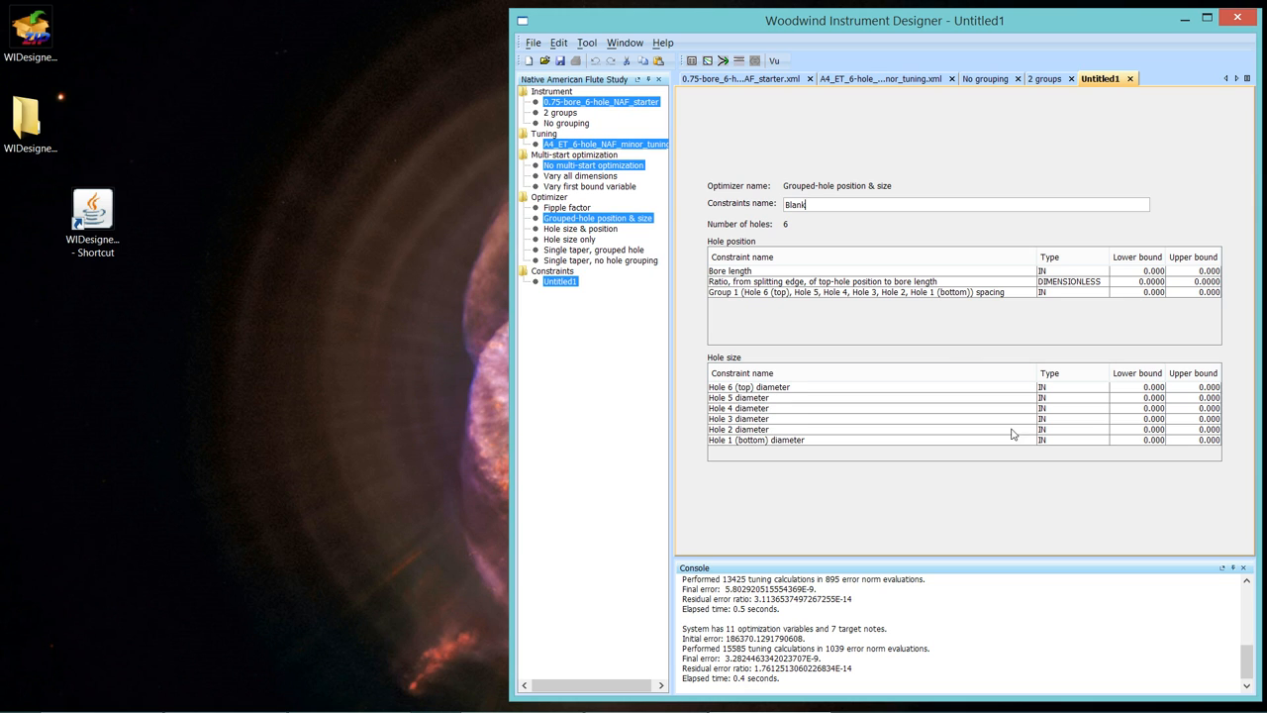
mouse_move(1229, 285)
text(.25)
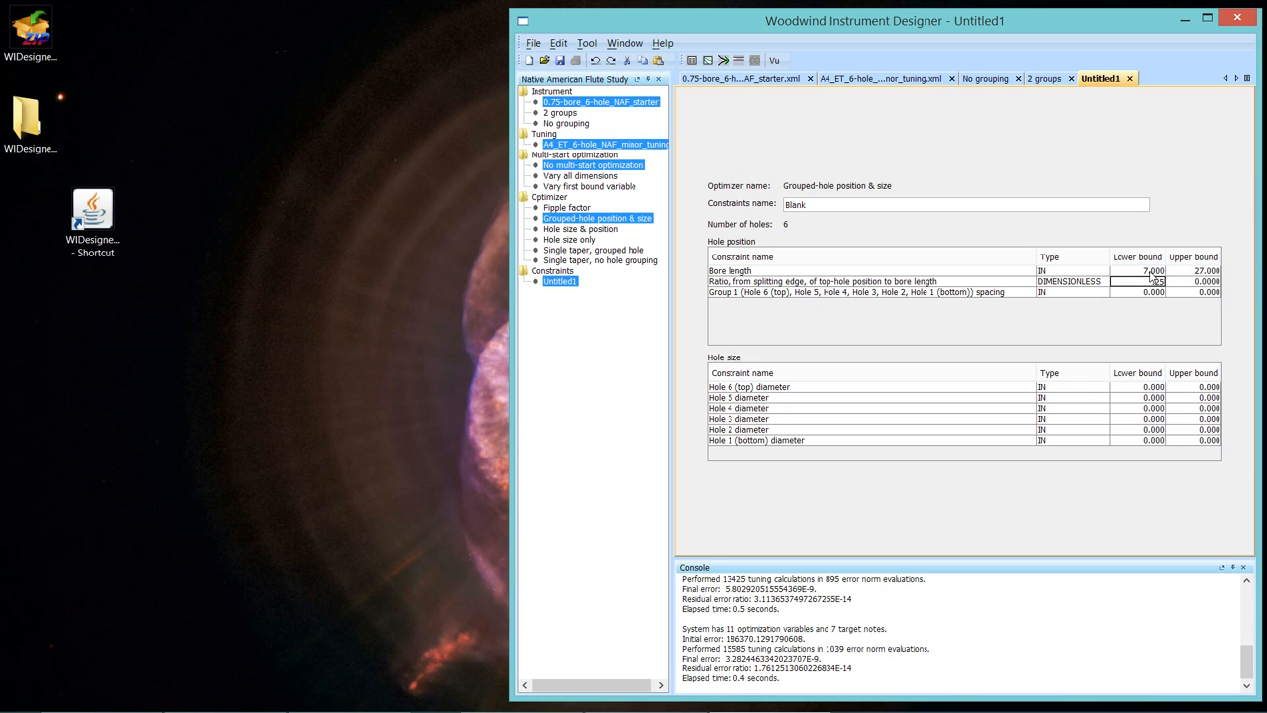
click(1199, 285)
text(0.5000)
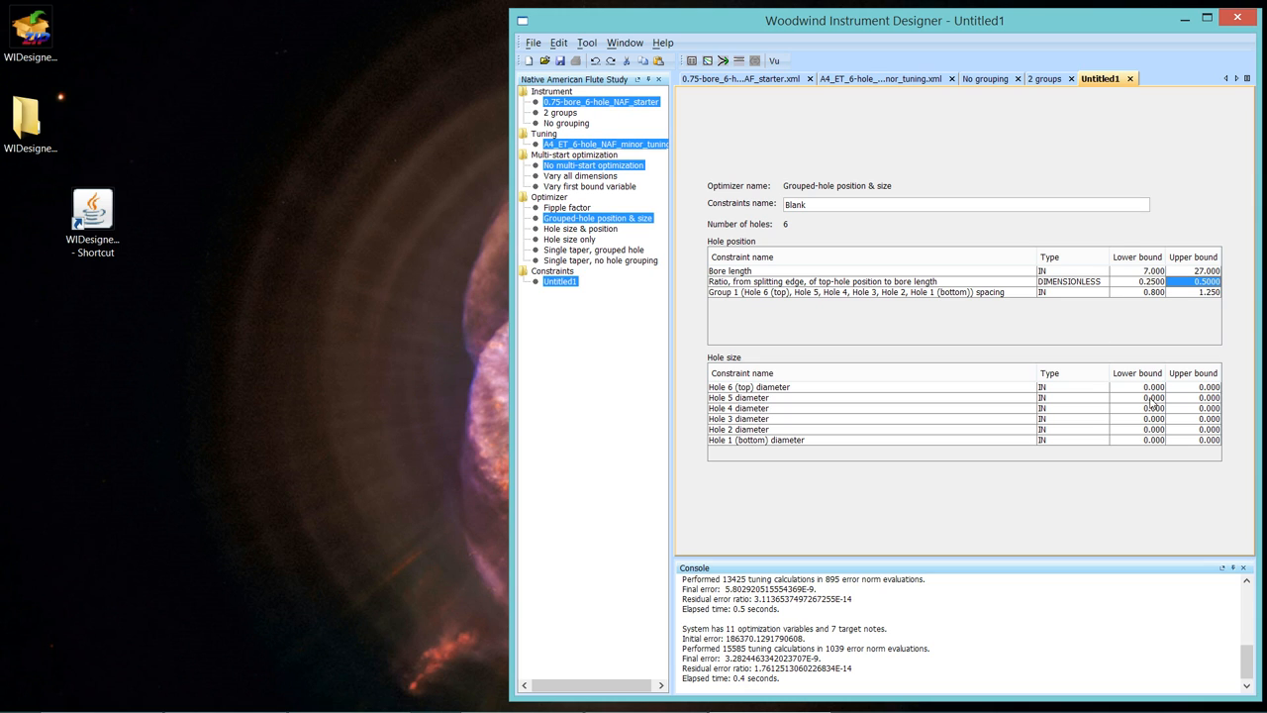
Enter 0.100 lower and 0.400 upper diameter bounds for all six holes in the Hole size table.
click(1138, 388)
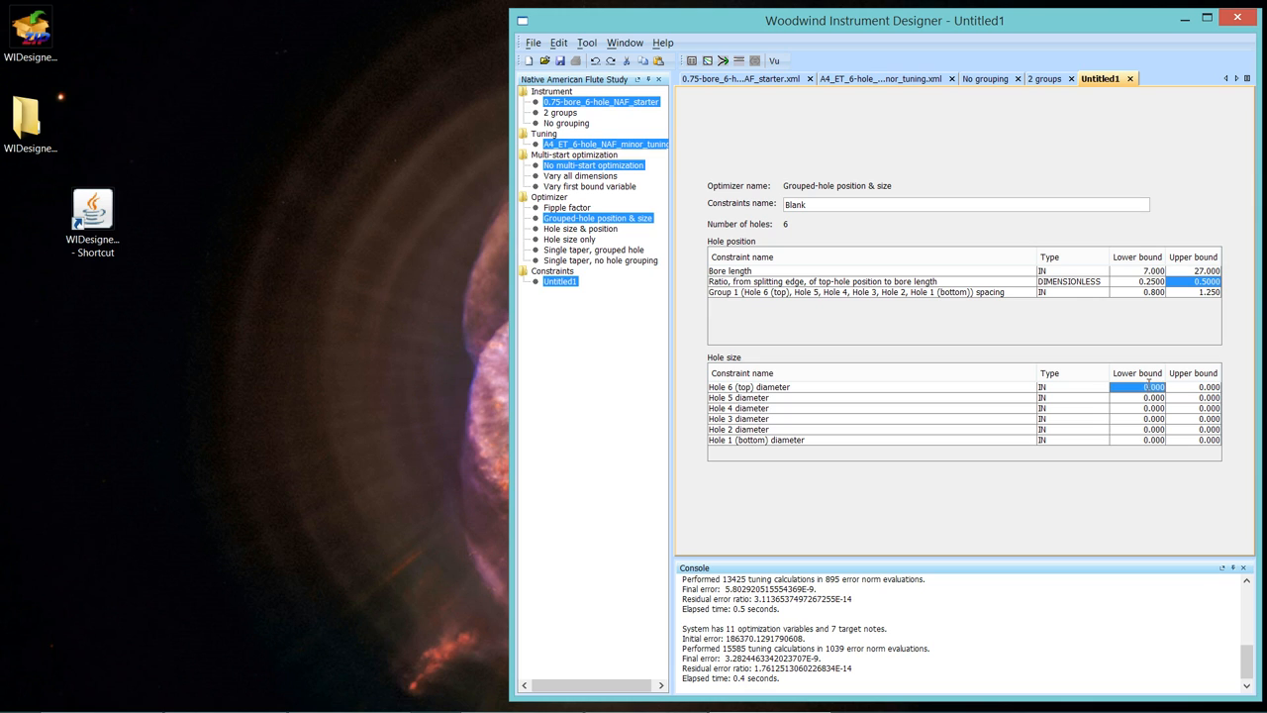
click(1148, 400)
text(0.100)
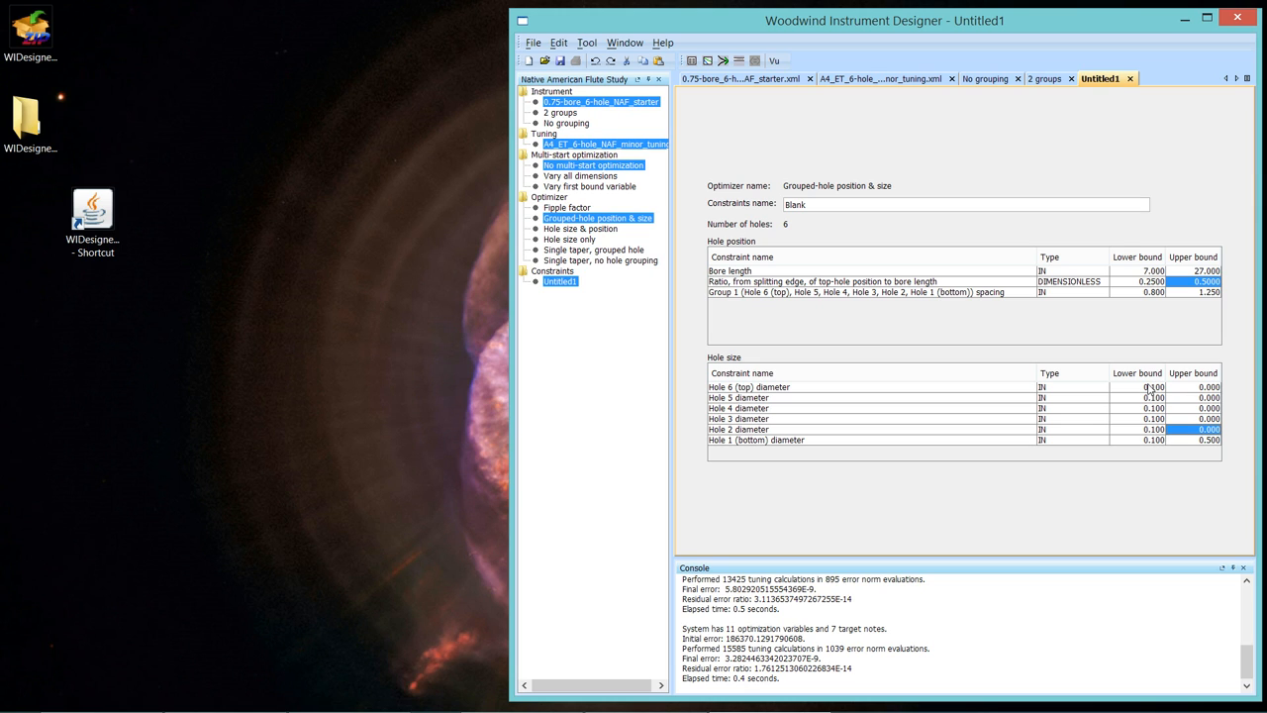
click(1203, 420)
text(.5)
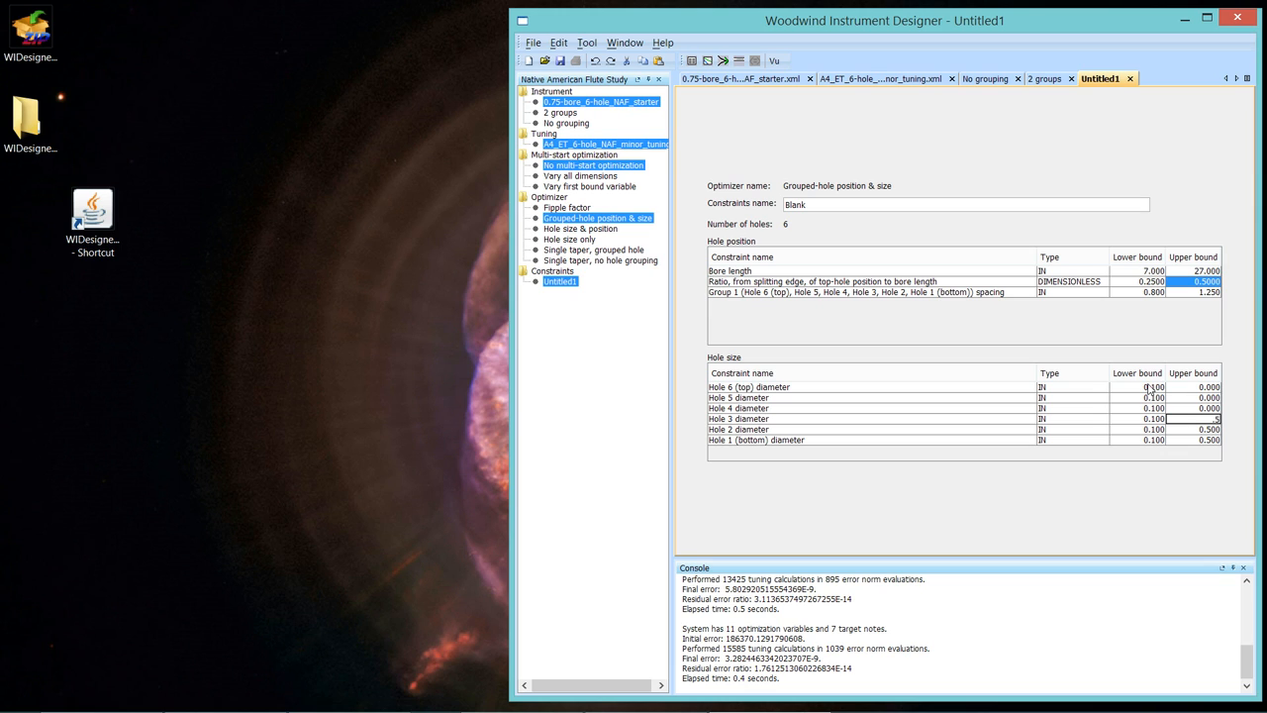
click(1192, 428)
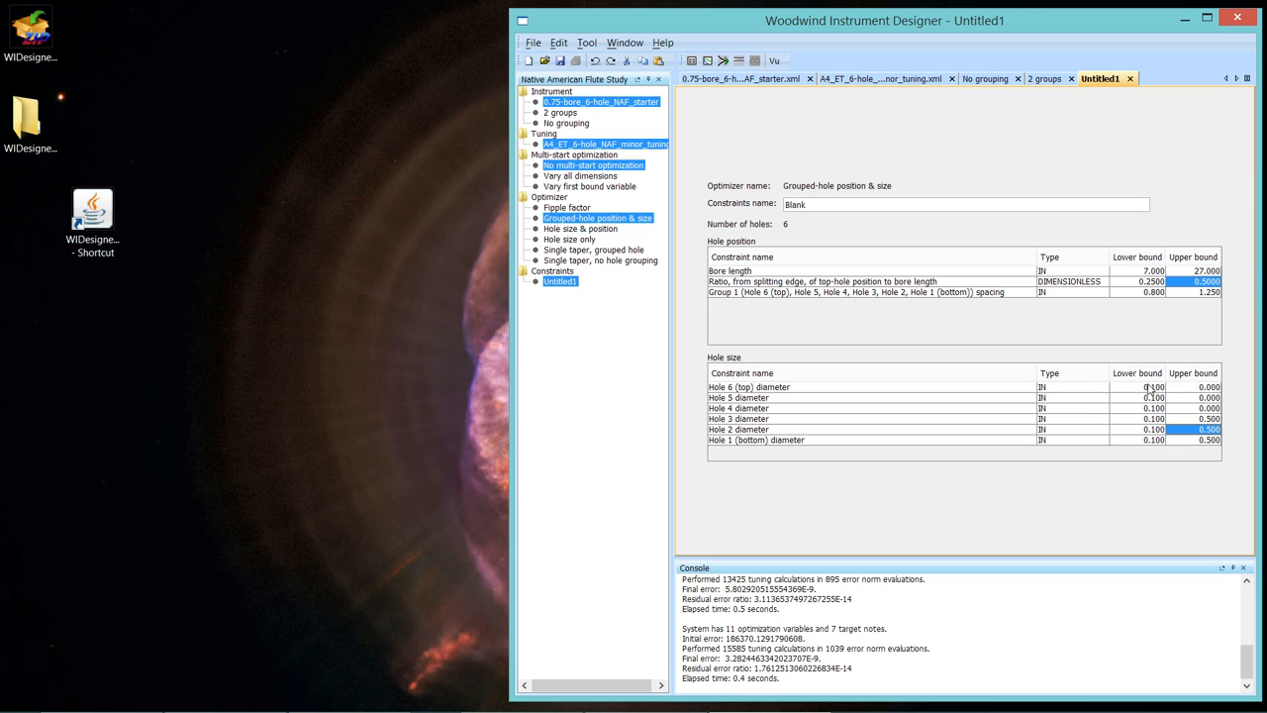
click(1208, 445)
text(0.400)
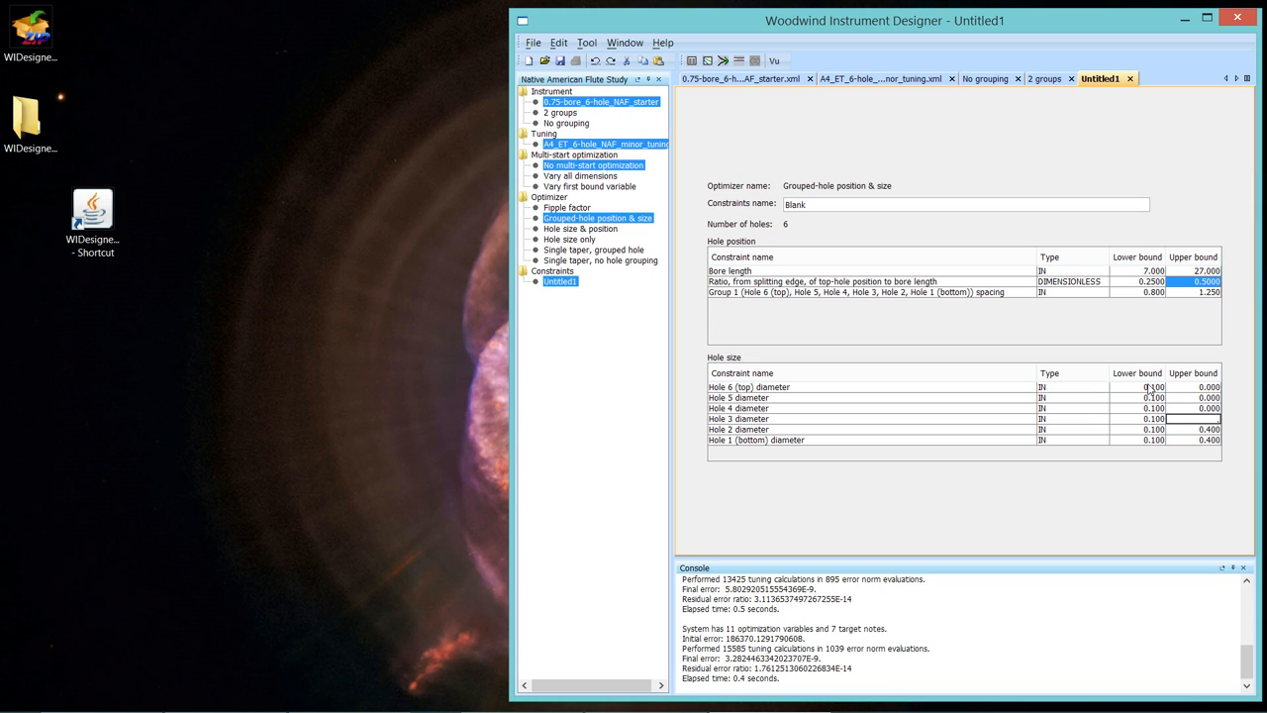
click(1211, 410)
text(0.400)
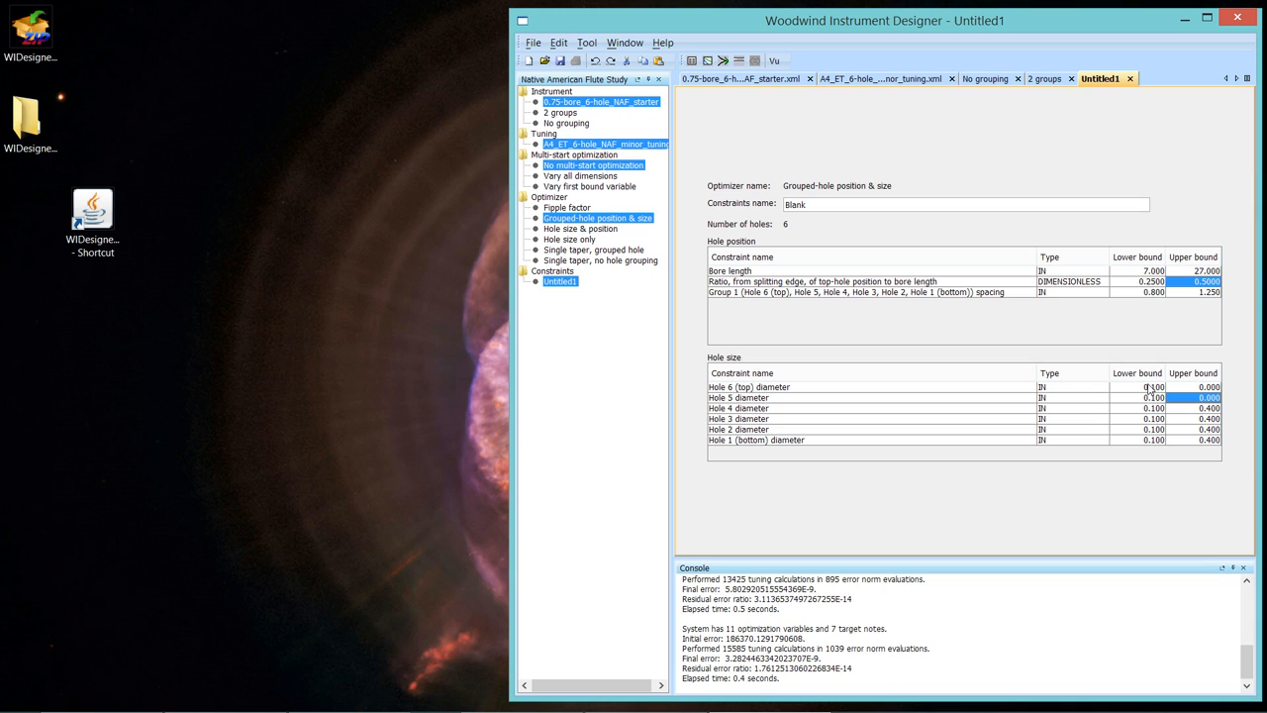
click(1204, 396)
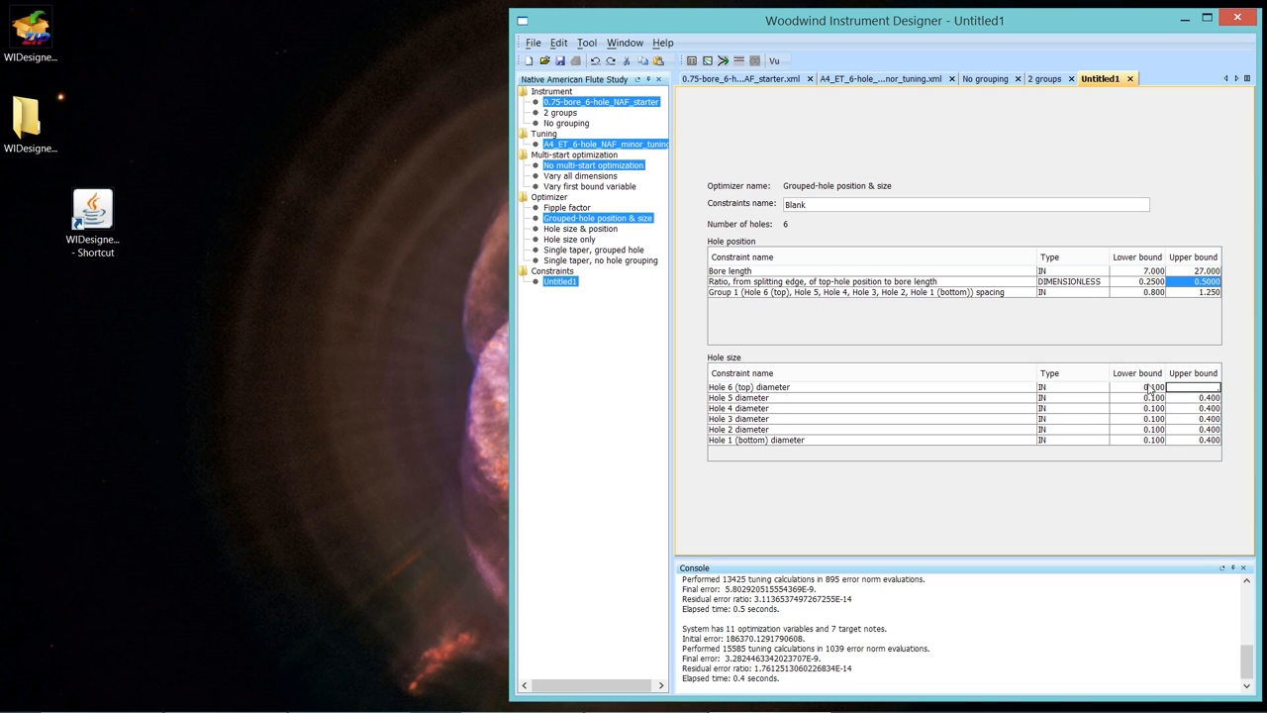
click(1204, 394)
text(0.400)
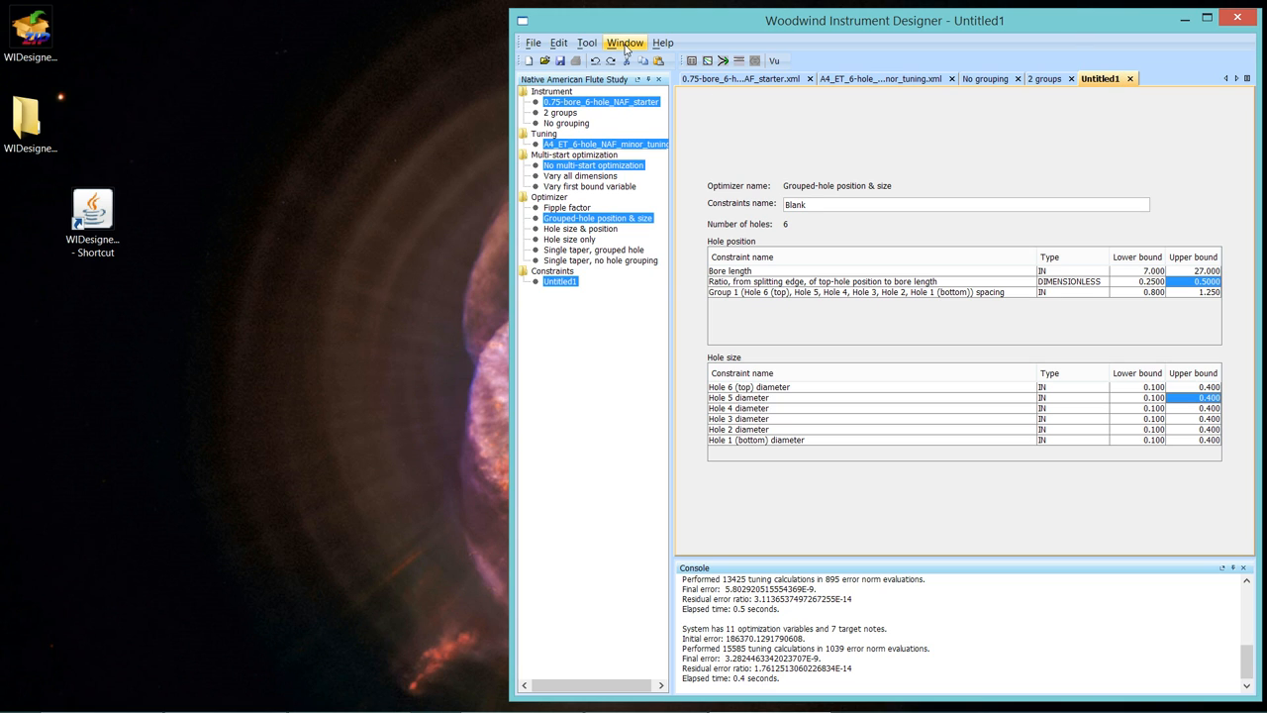
Rename the Untitled1 constraints window to '1 group constraints' via Window > Rename window.
click(625, 44)
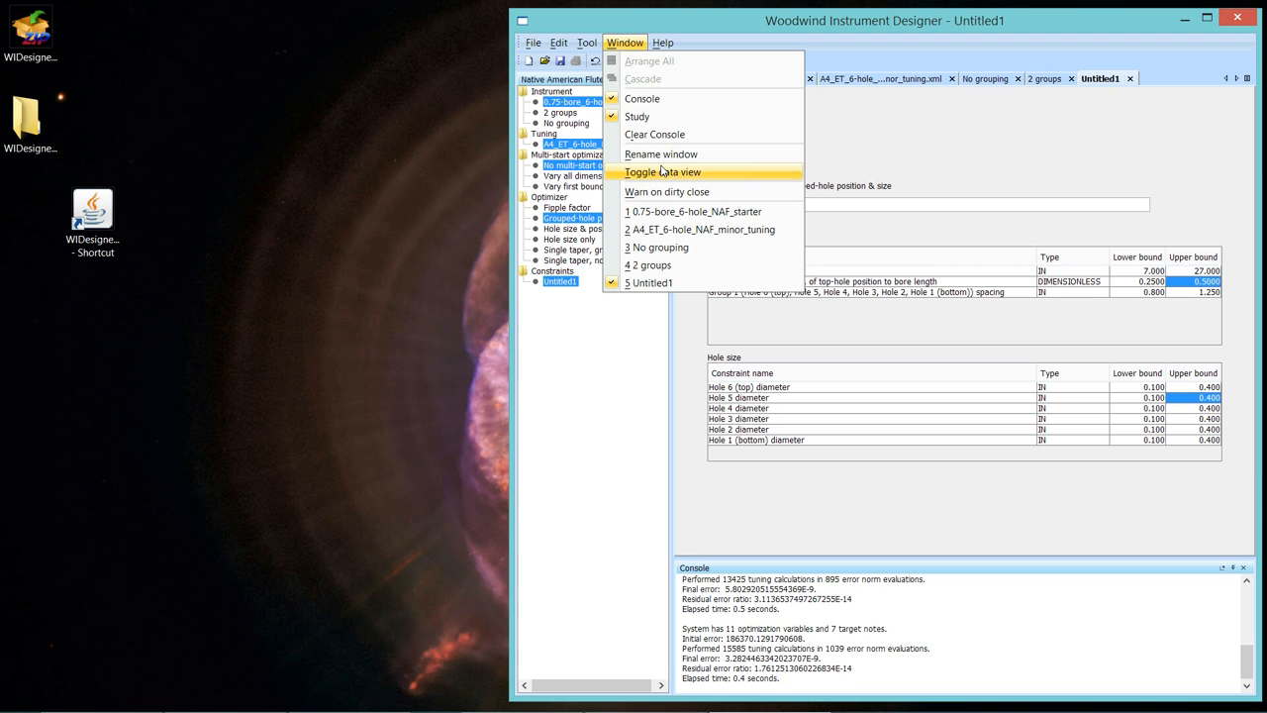
click(662, 154)
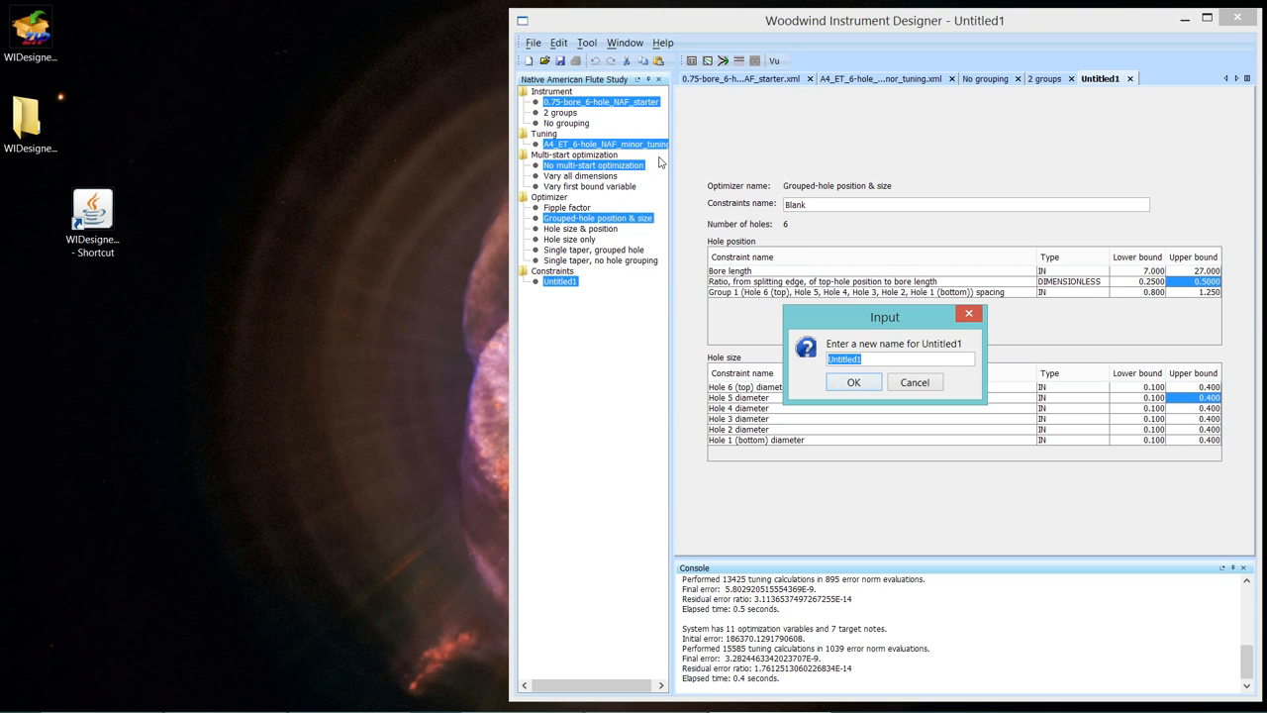
text(1)
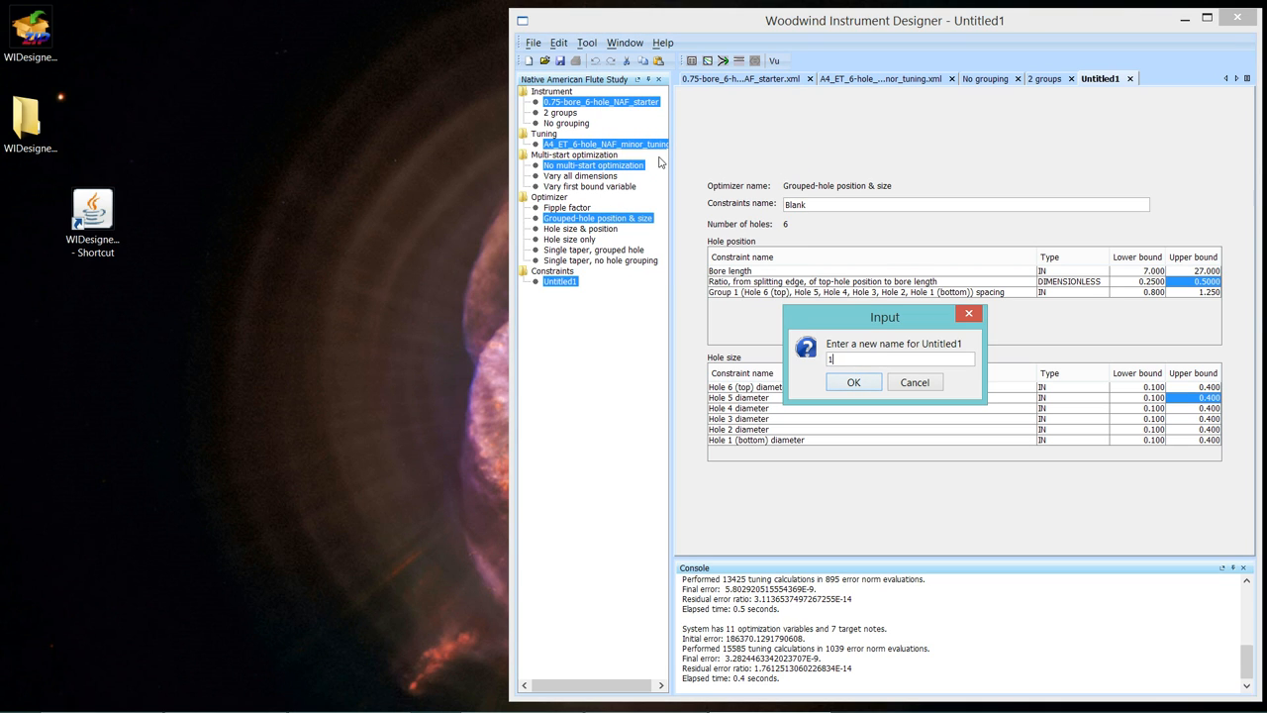
text(d)
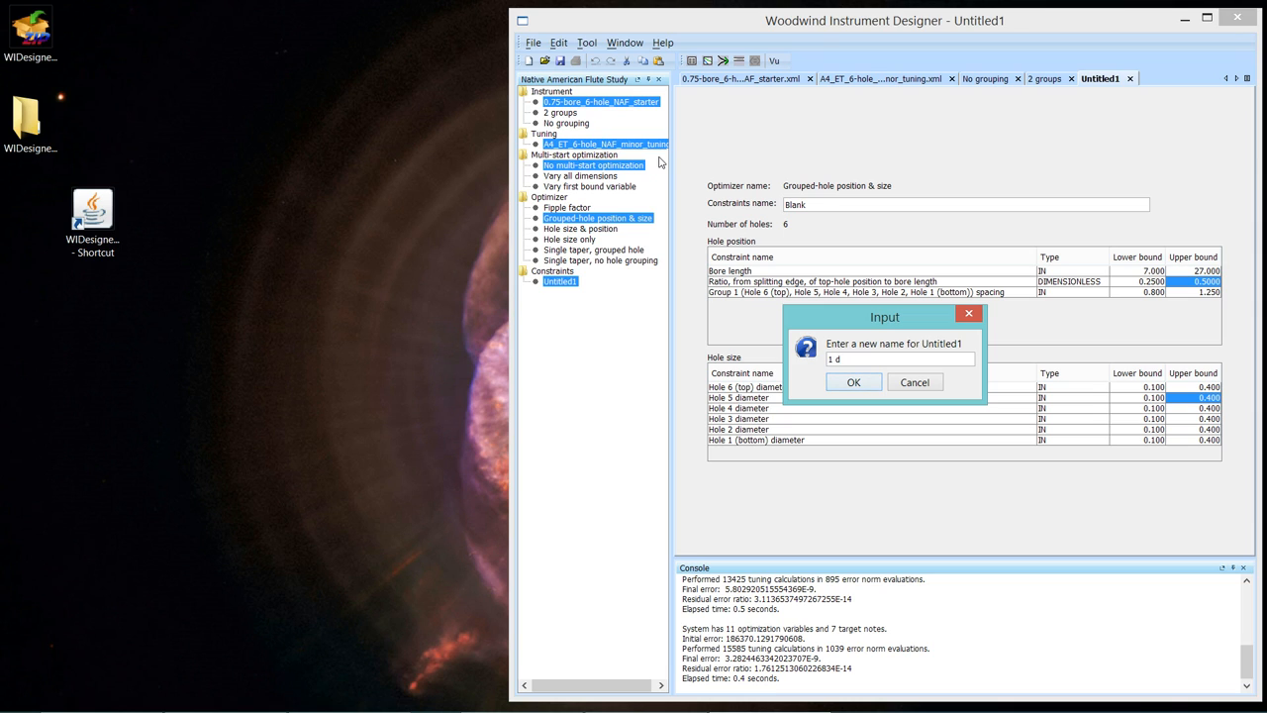
text(group constrai)
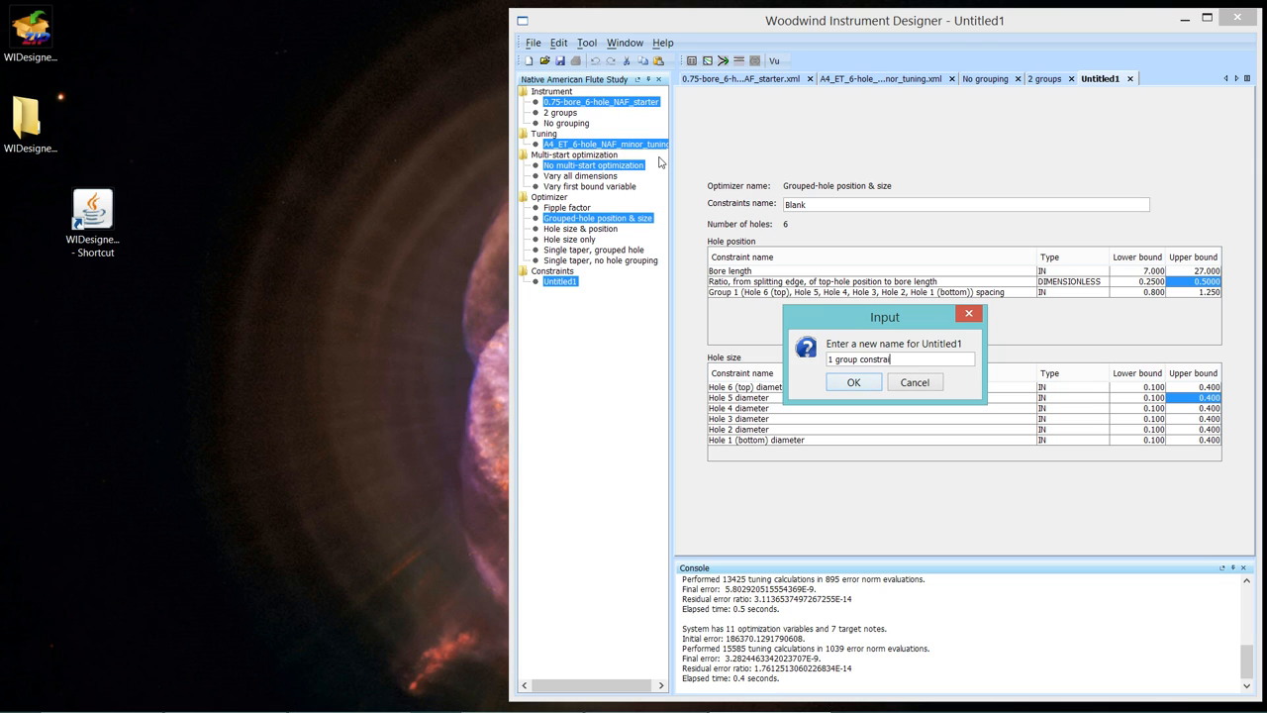
text(ts)
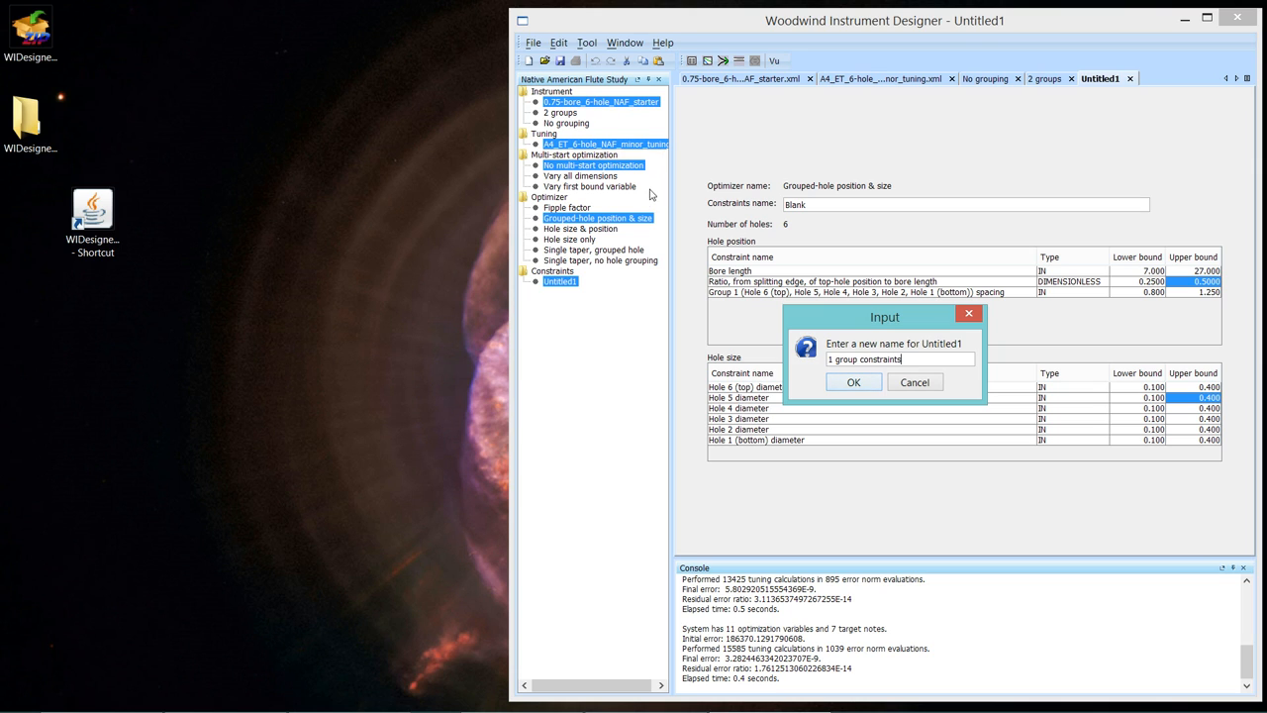
click(853, 380)
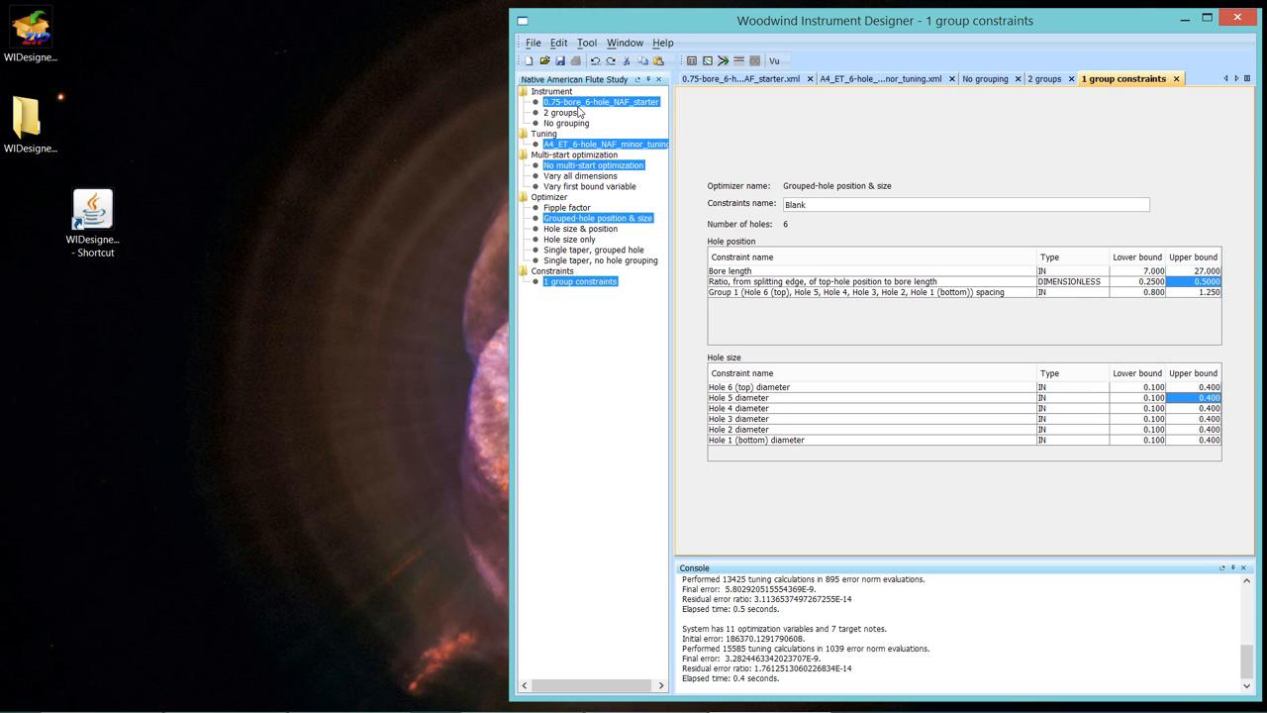
mouse_move(590, 117)
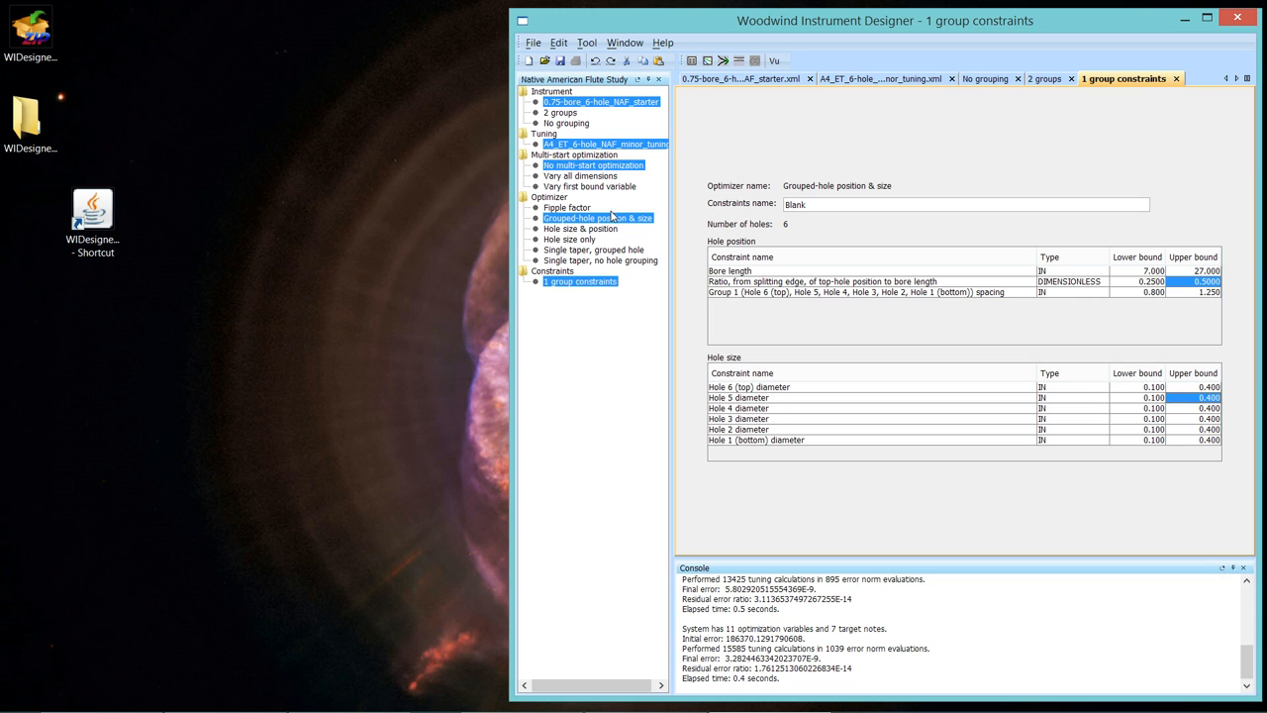
mouse_move(592, 218)
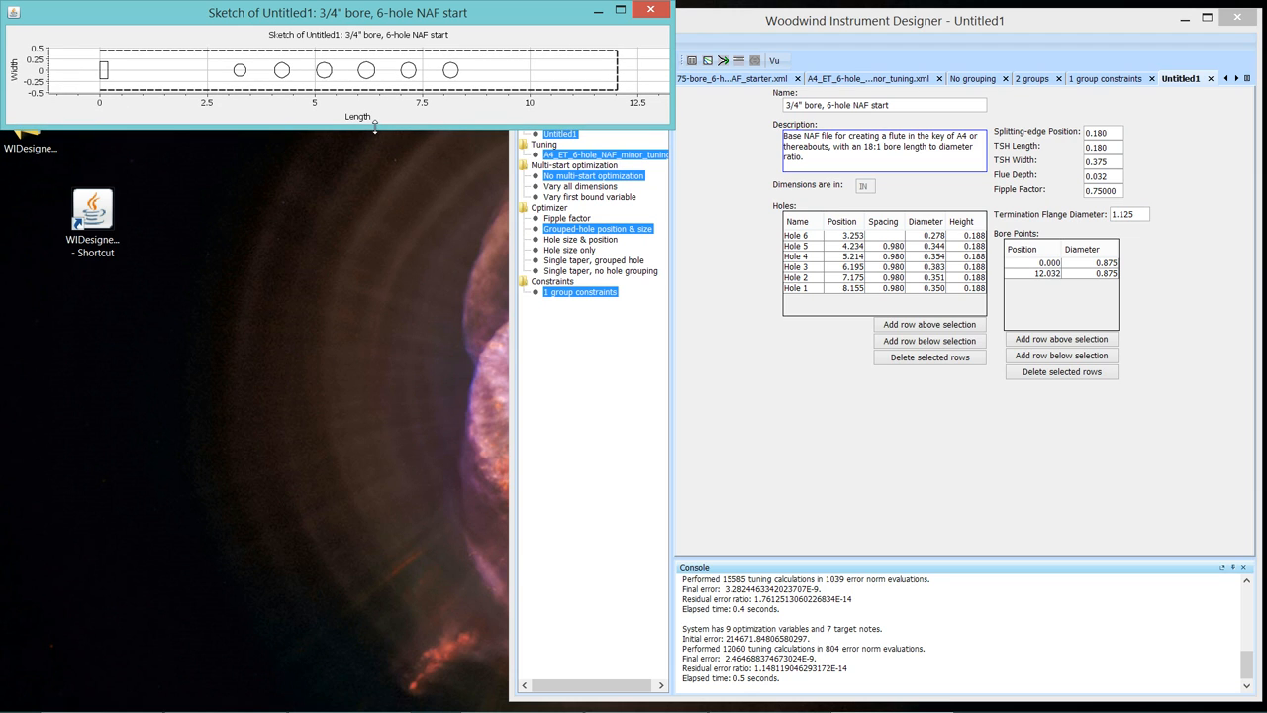
mouse_move(711, 218)
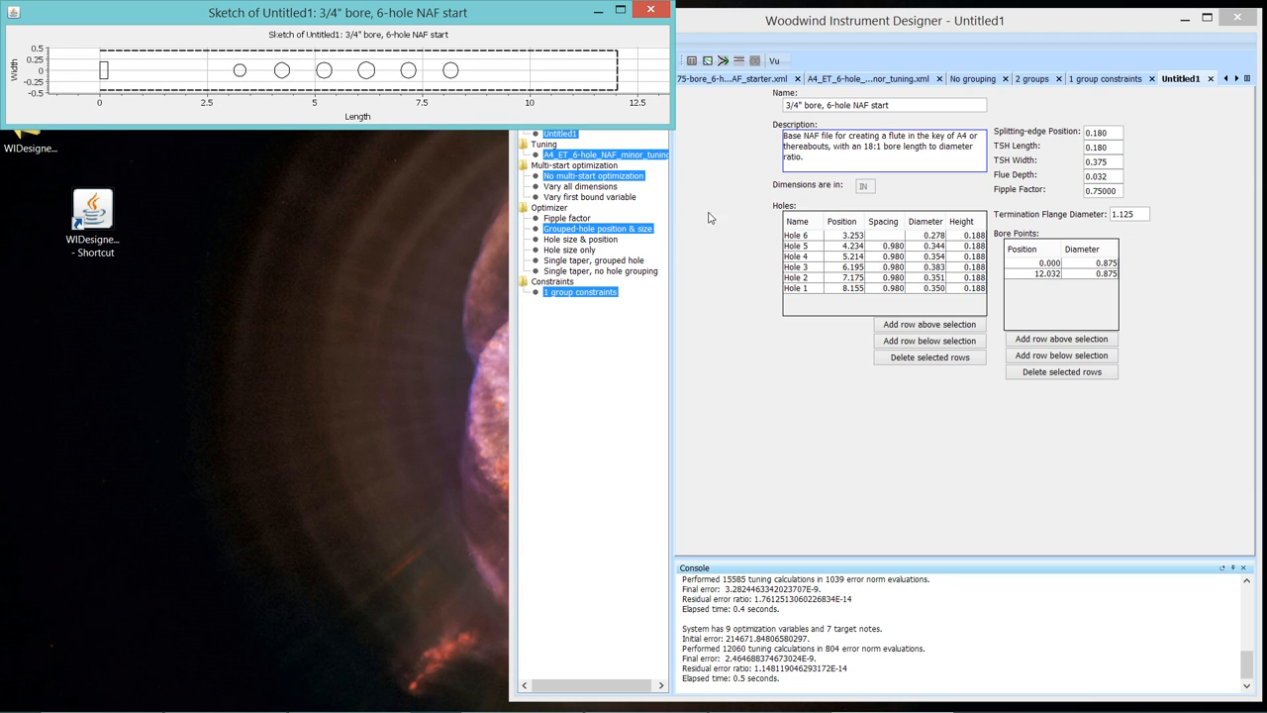
mouse_move(685, 229)
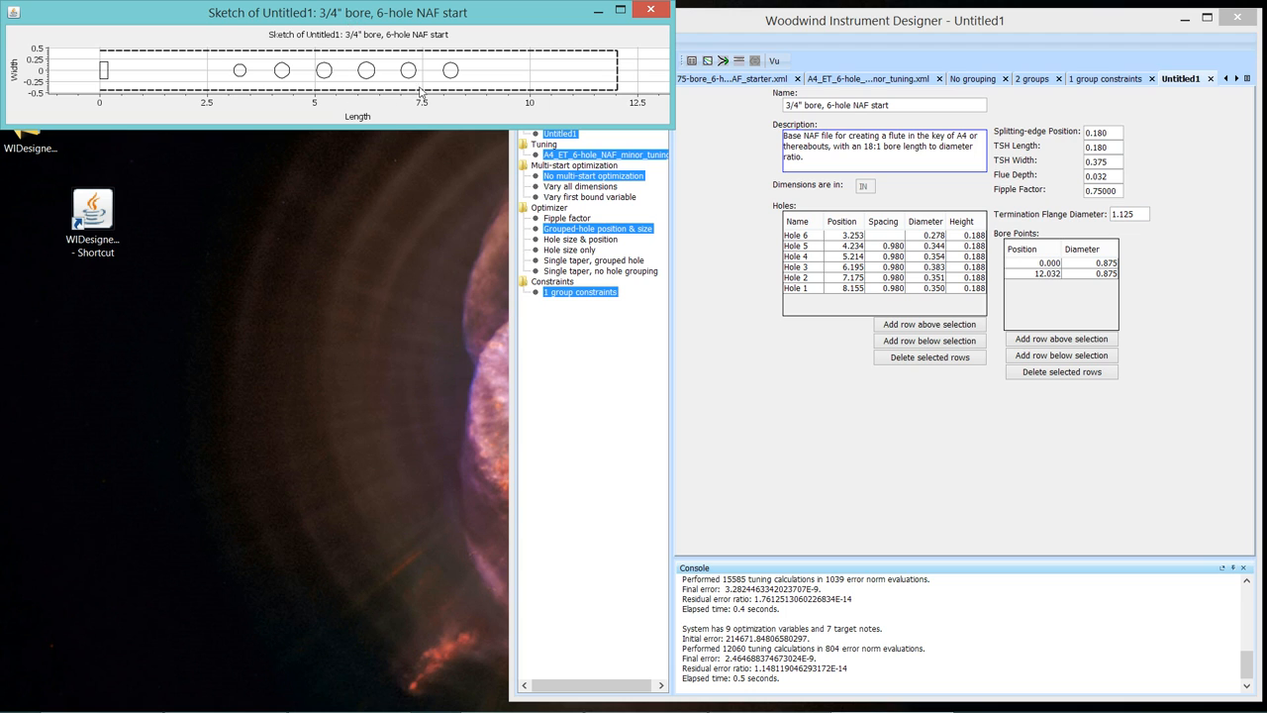
mouse_move(566, 30)
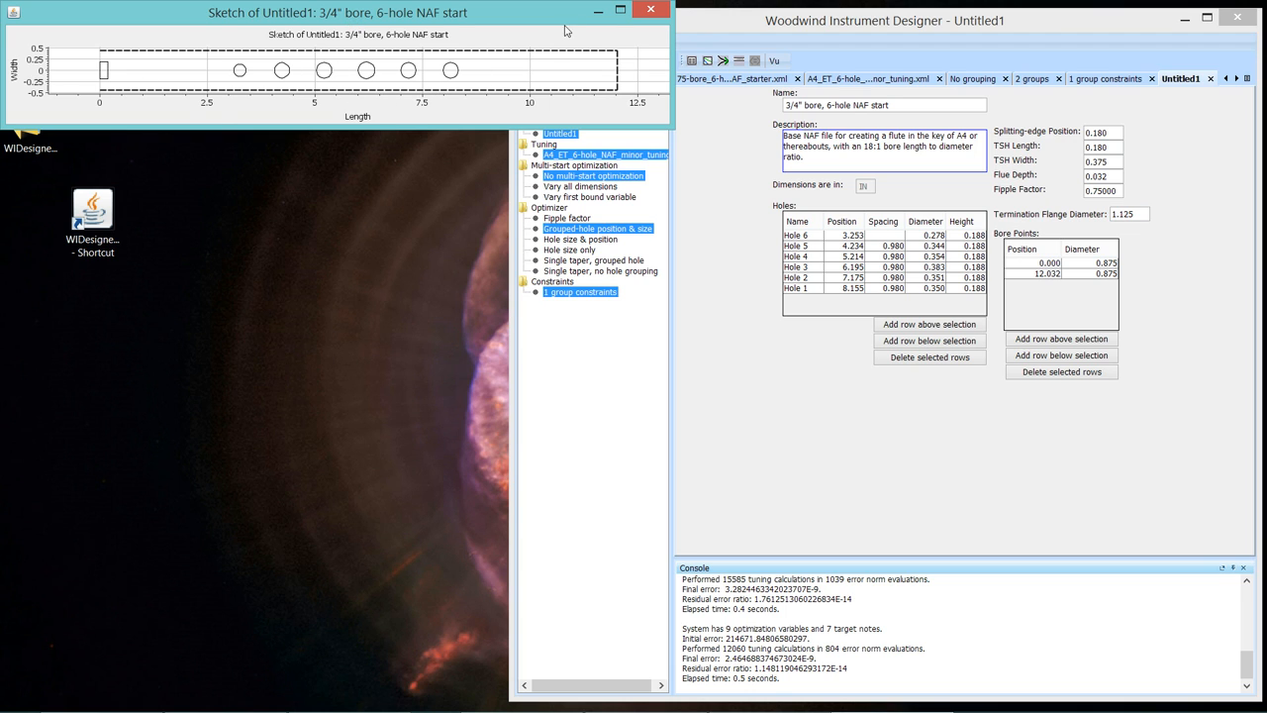
mouse_move(548, 22)
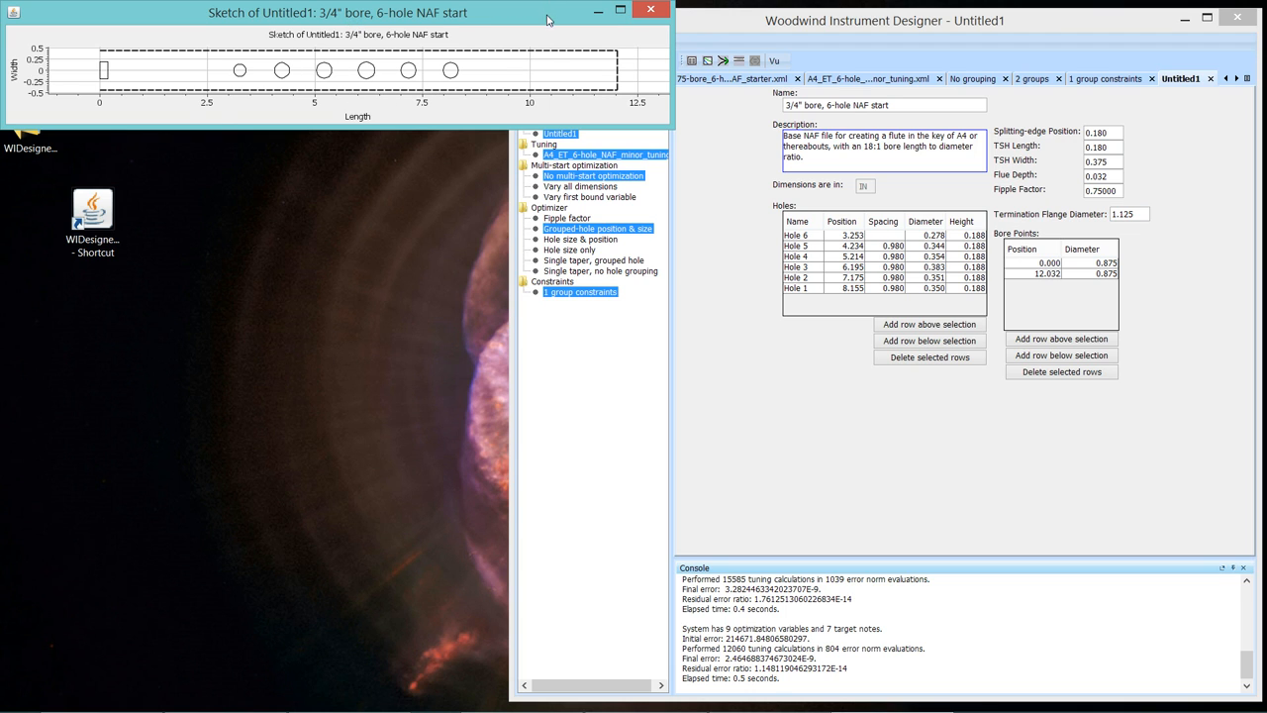
Drag the Sketch window lower and close the Tuning results window.
drag(336, 12, 332, 365)
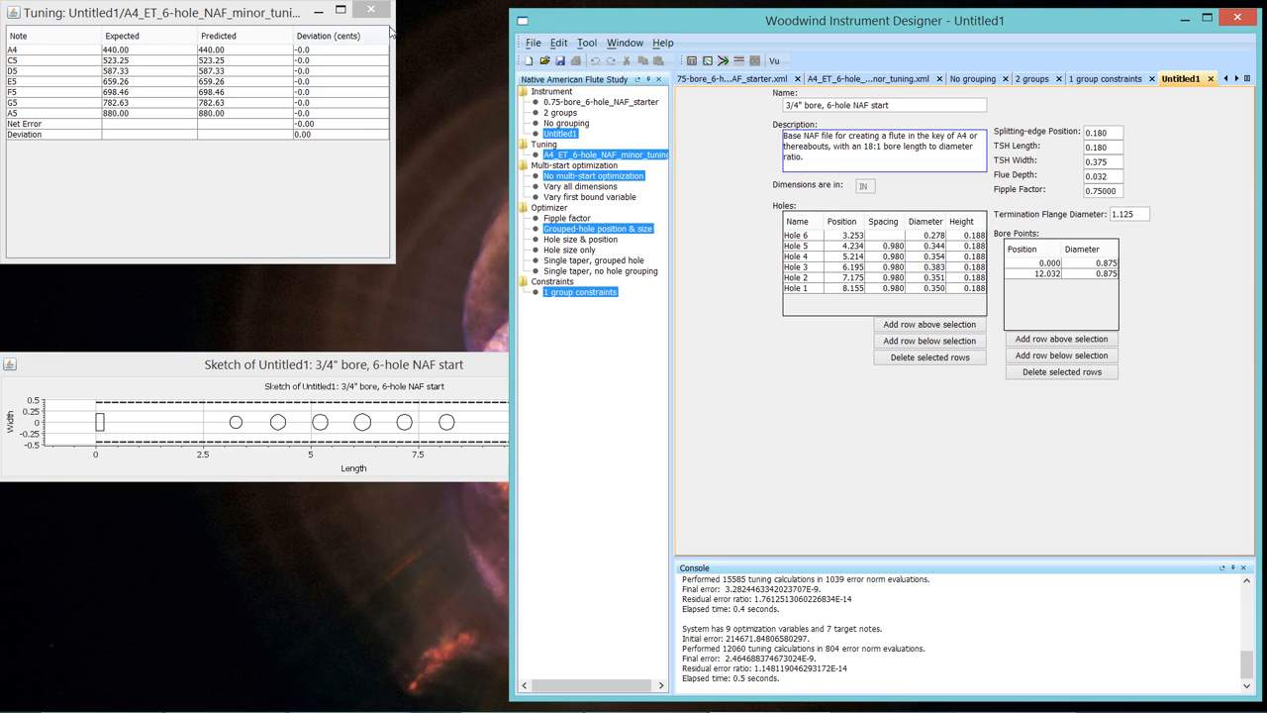
click(372, 12)
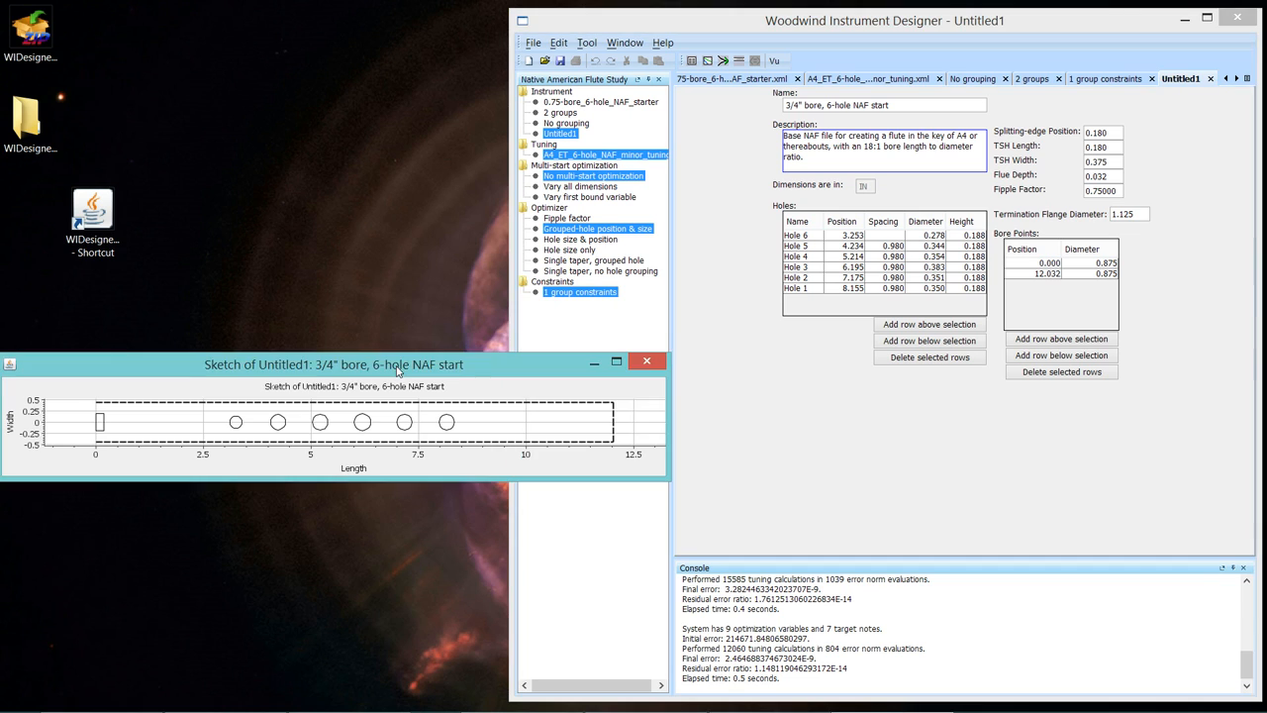
Reposition and then close the 'Sketch of Untitled1' window.
drag(332, 364, 348, 249)
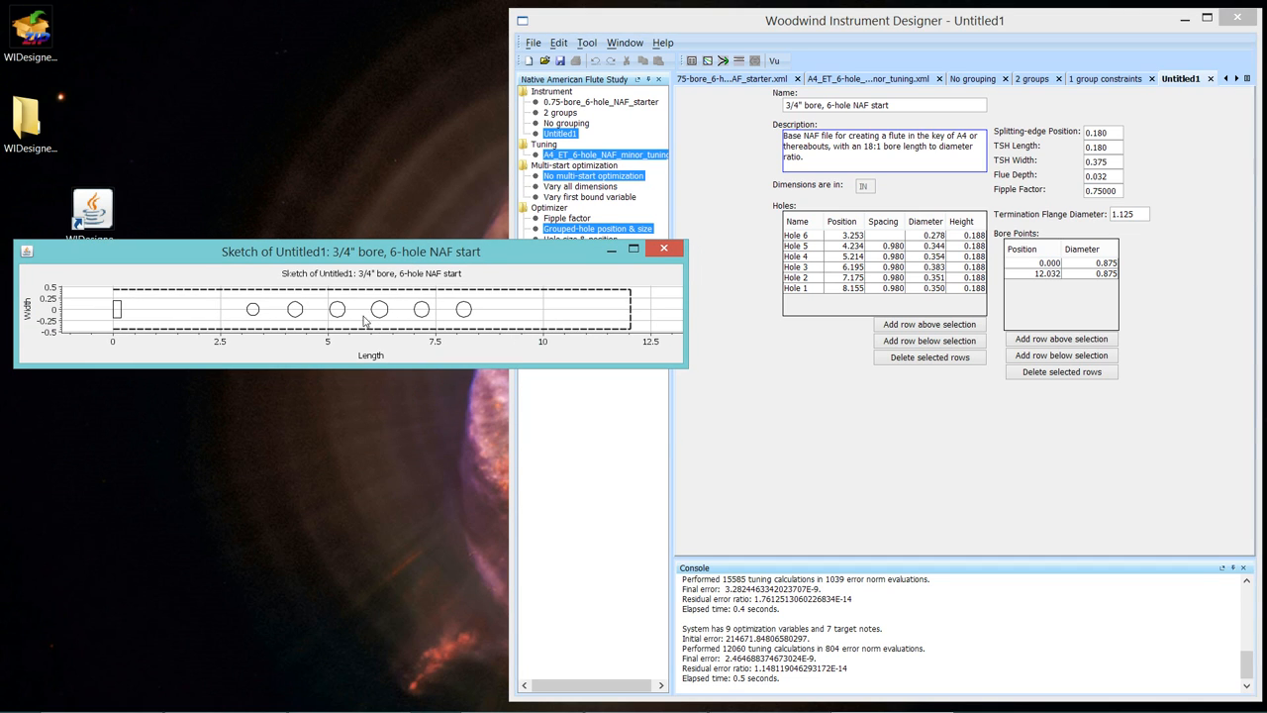
mouse_move(459, 317)
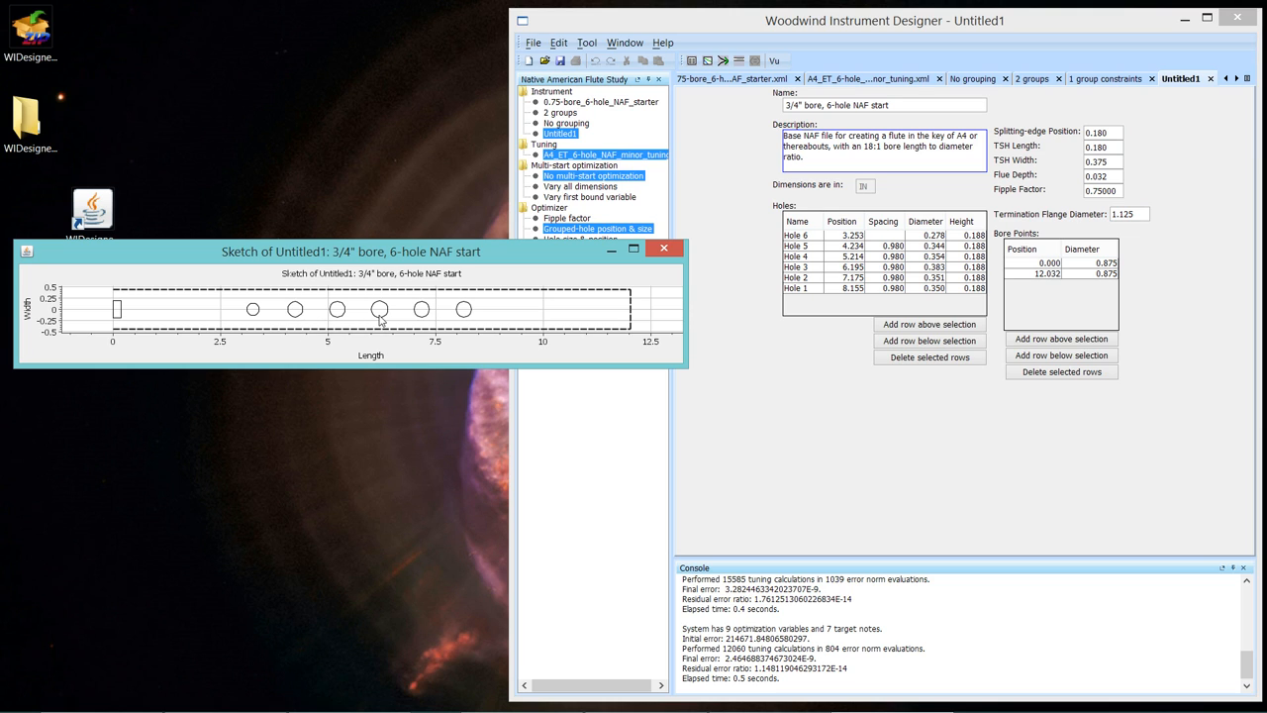
mouse_move(273, 317)
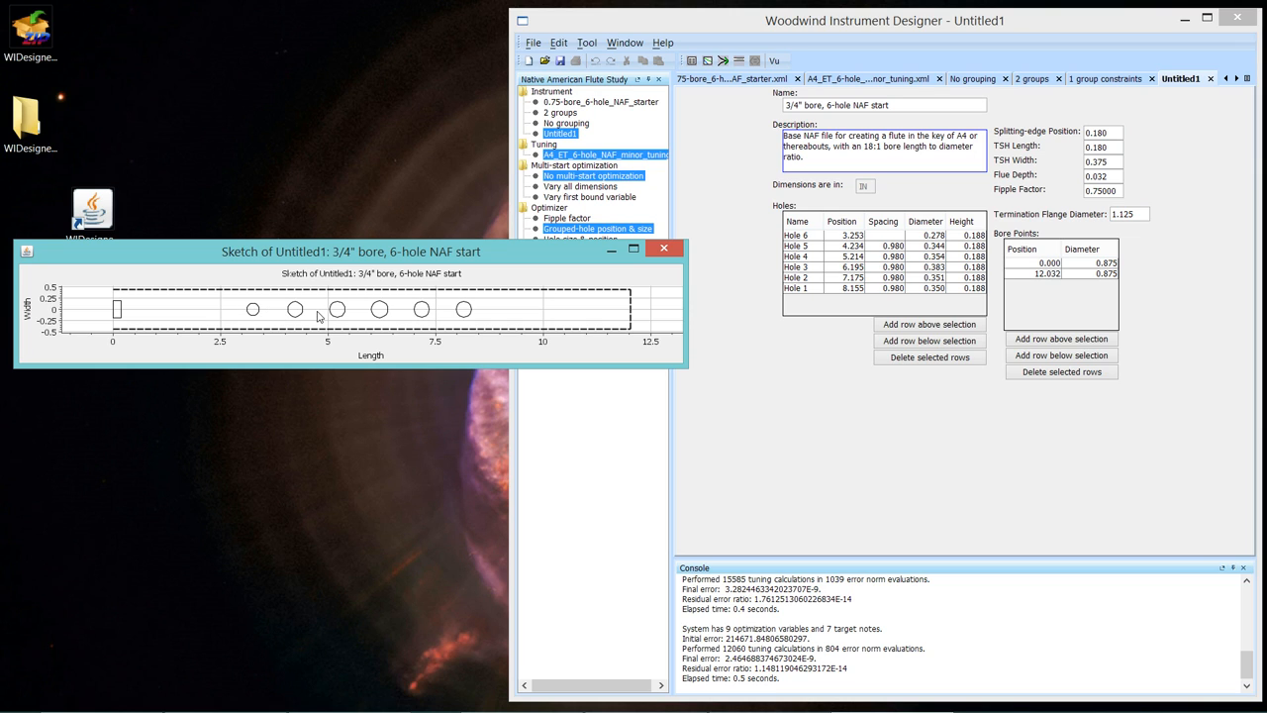
mouse_move(337, 314)
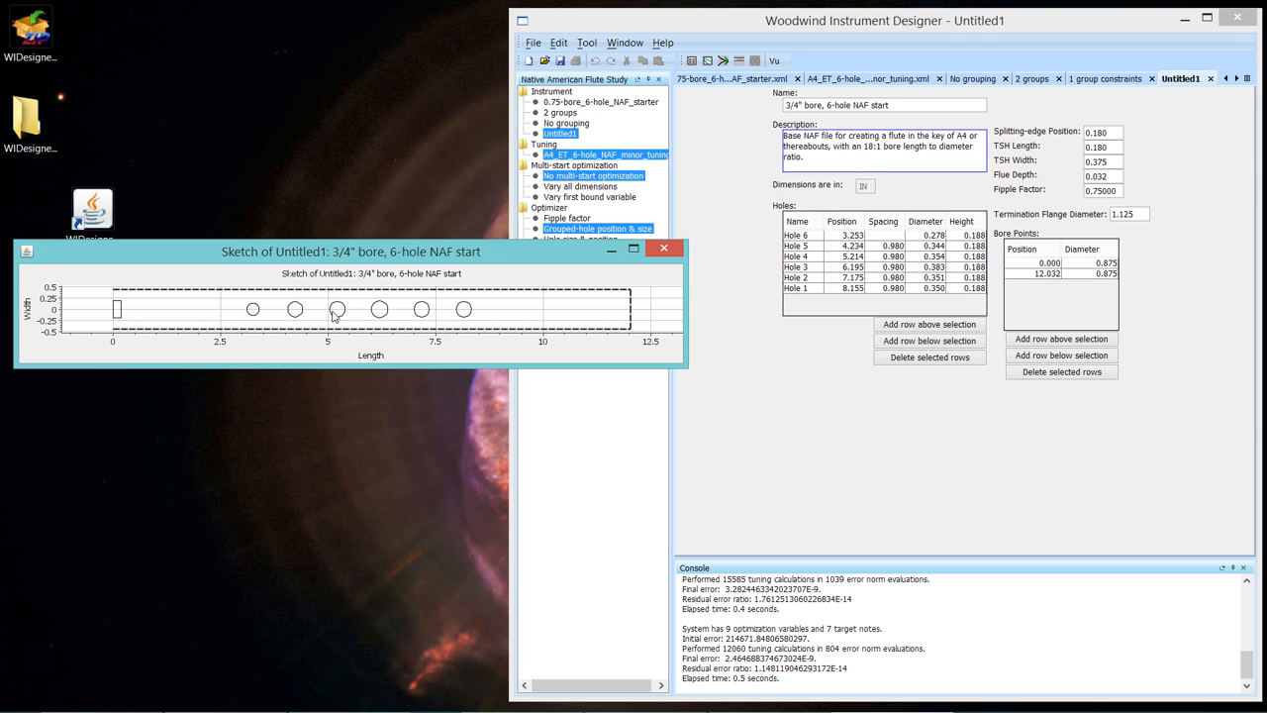
mouse_move(609, 269)
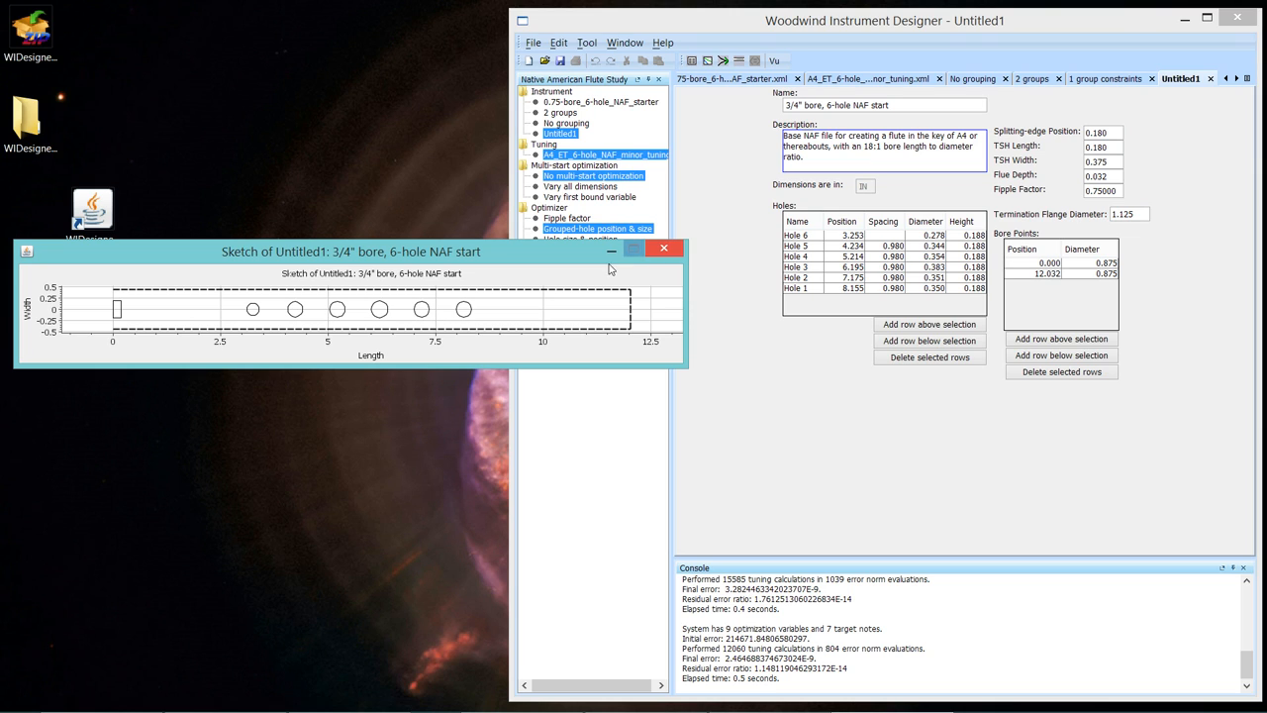
mouse_move(546, 277)
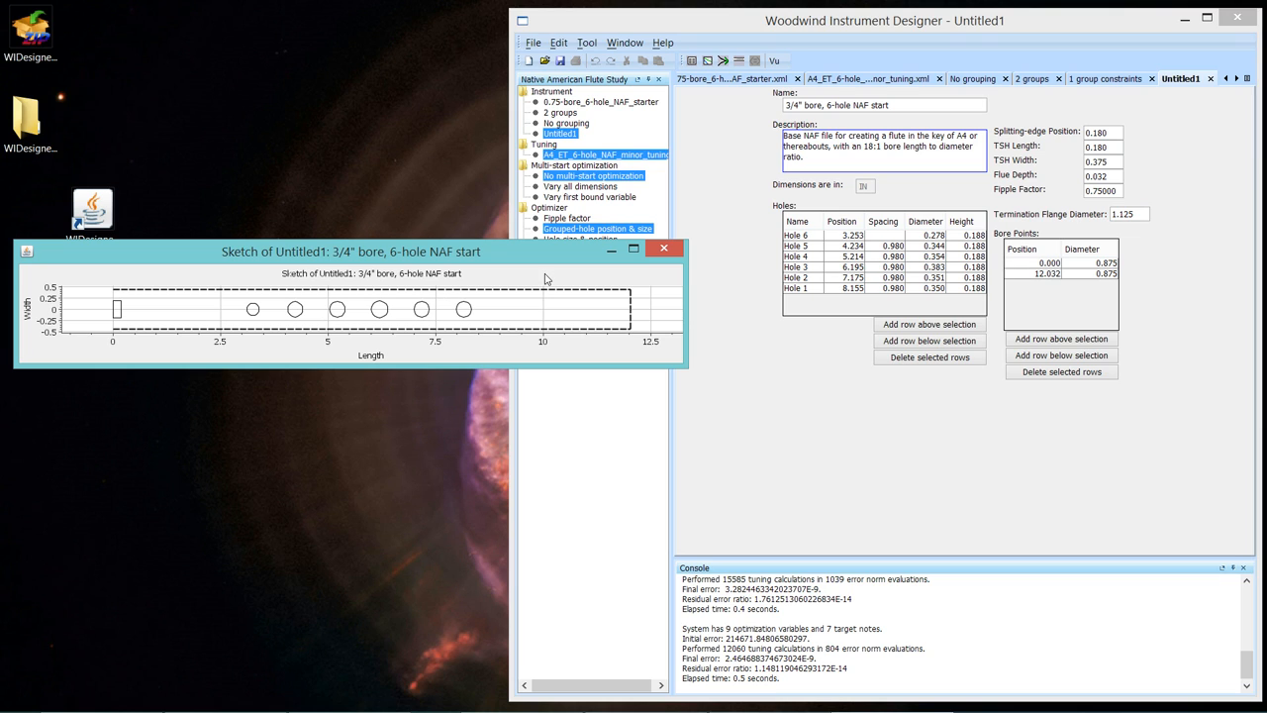
mouse_move(556, 265)
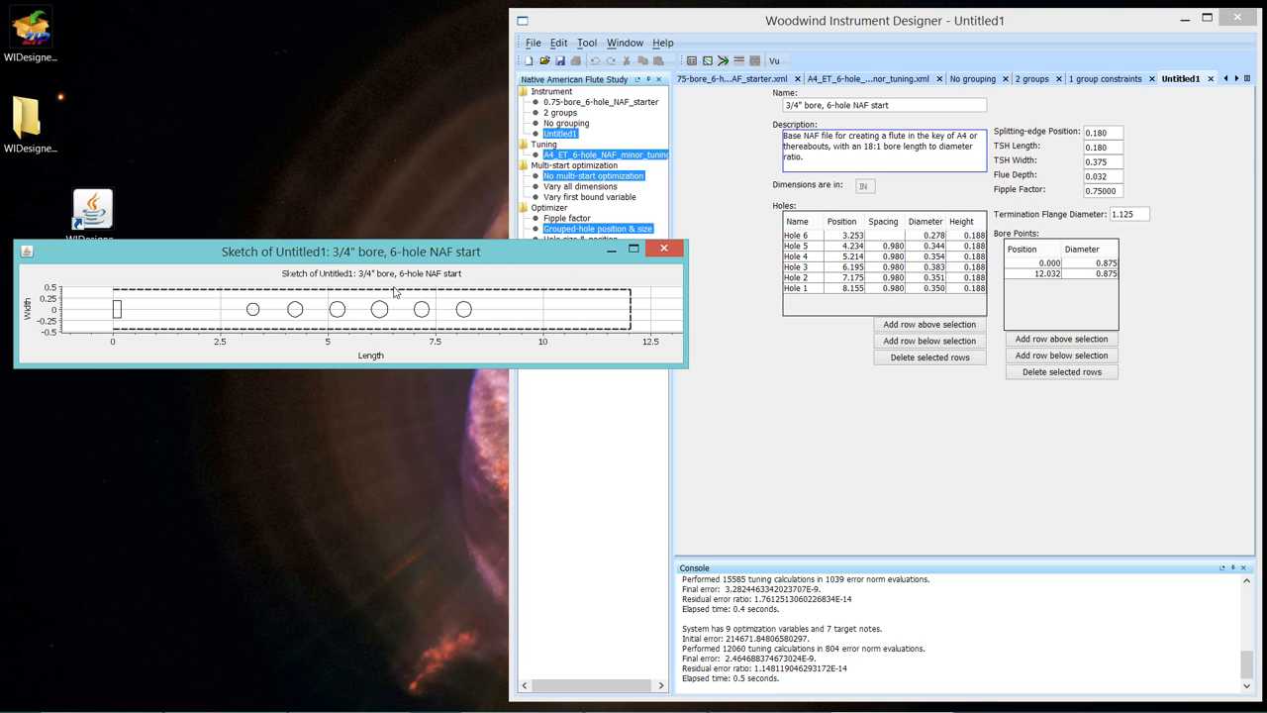
mouse_move(465, 311)
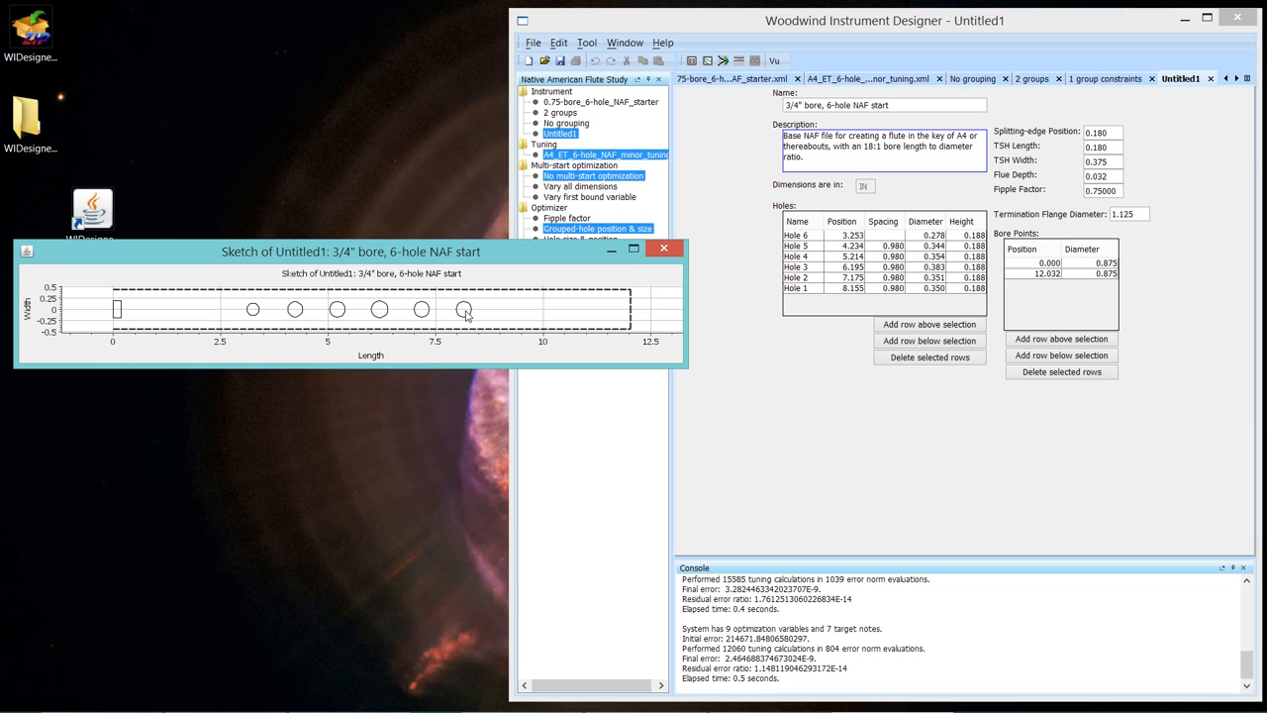
mouse_move(442, 321)
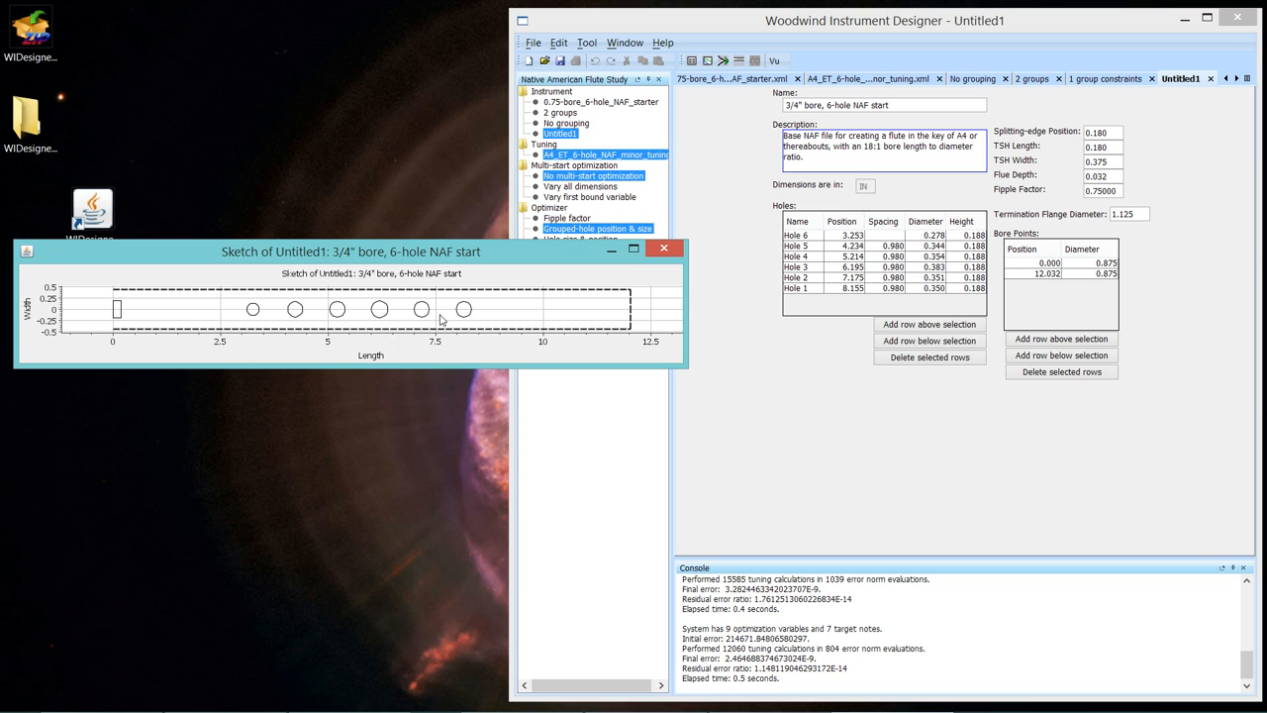
mouse_move(424, 321)
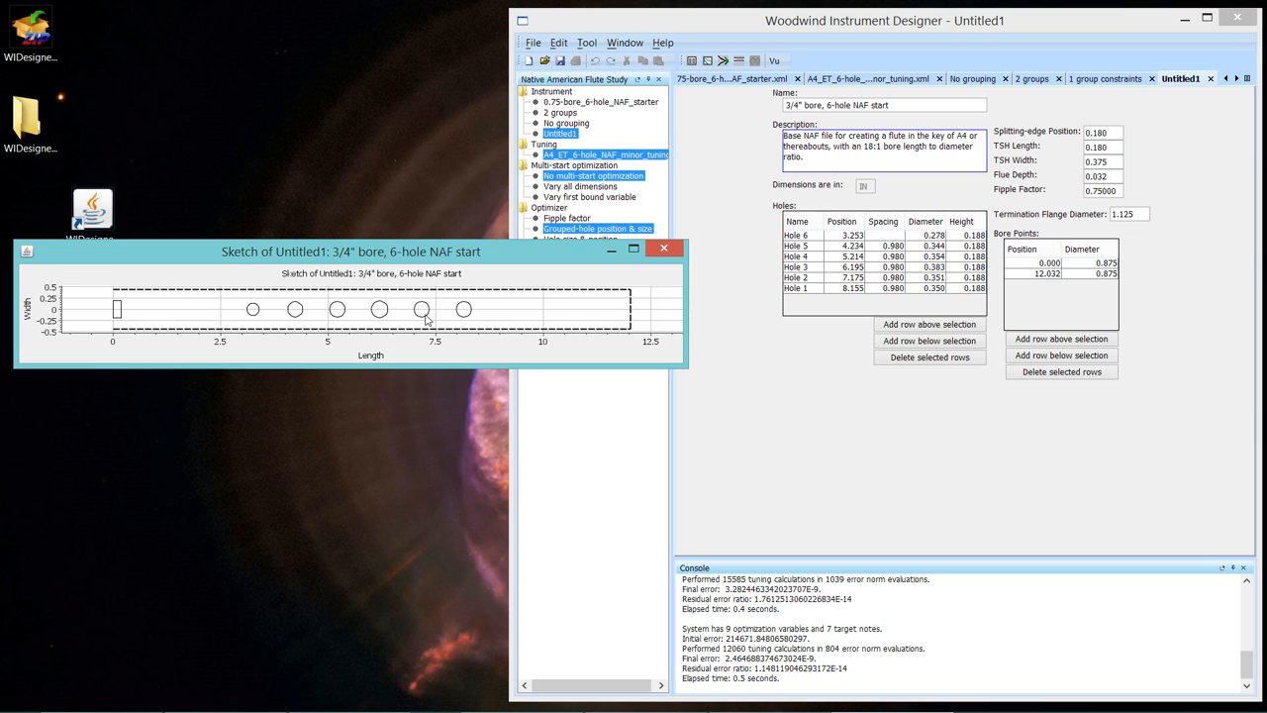
mouse_move(788, 321)
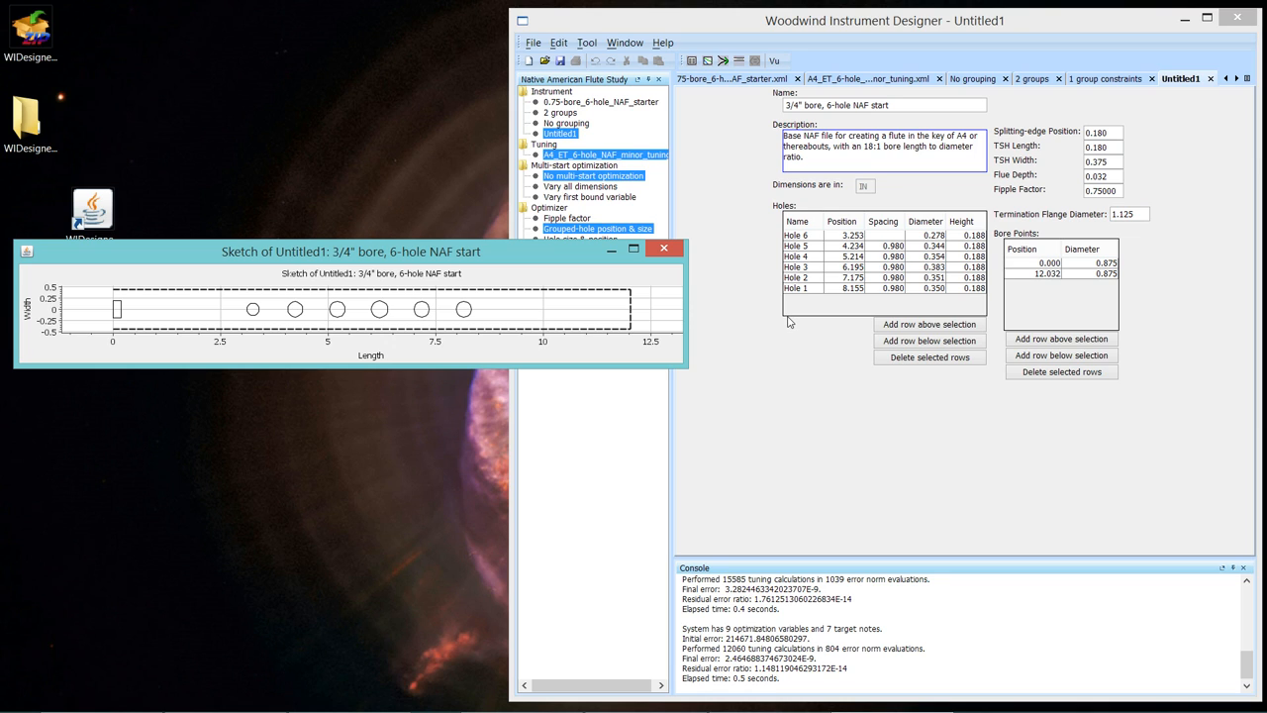
mouse_move(431, 295)
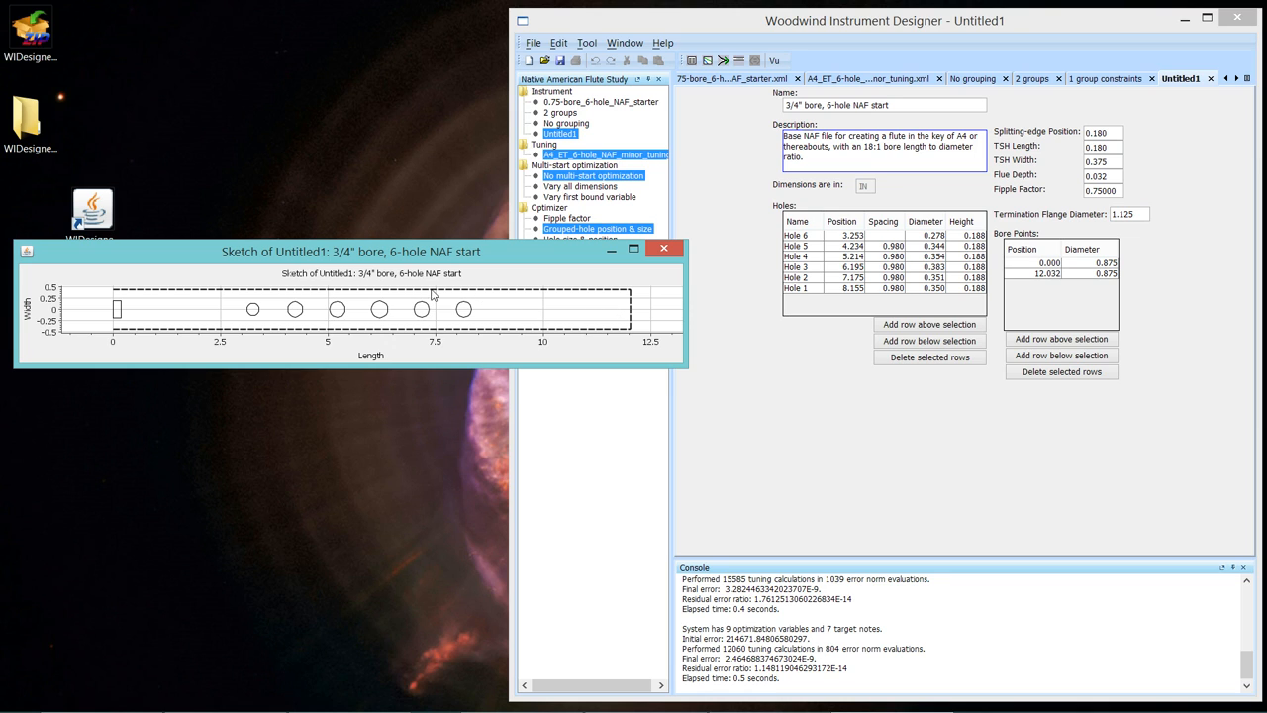
mouse_move(384, 309)
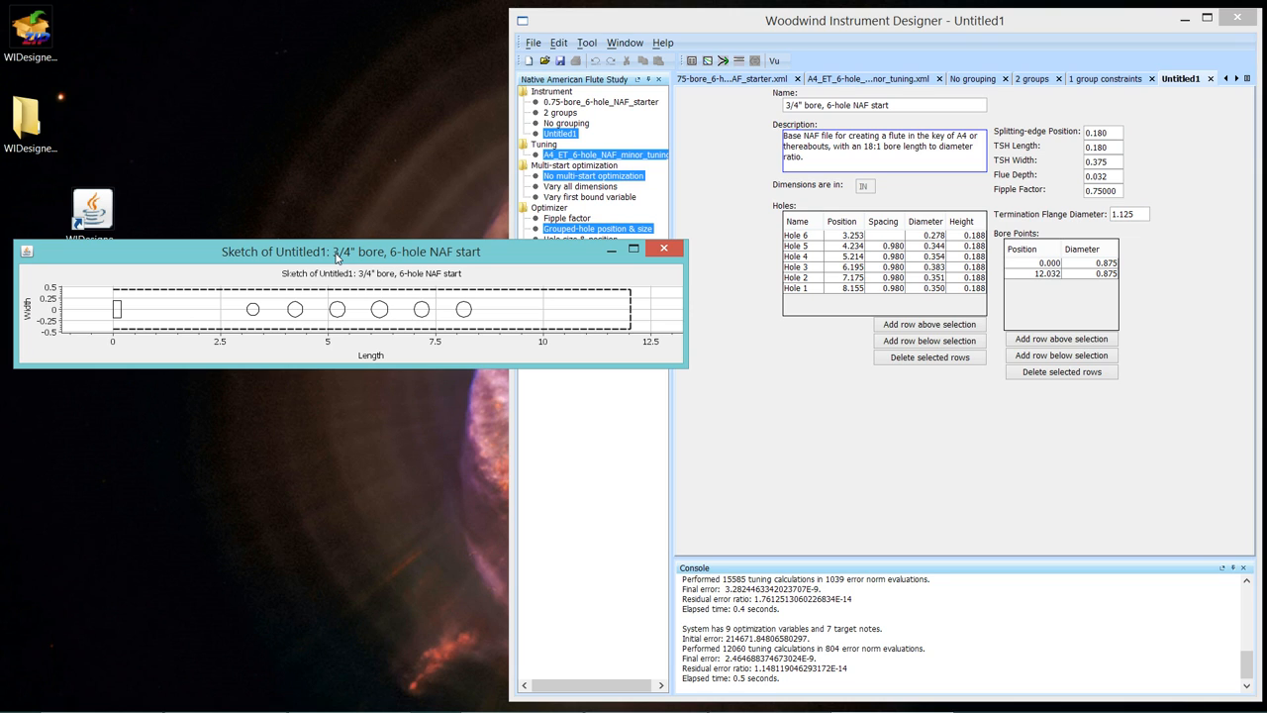
mouse_move(633, 249)
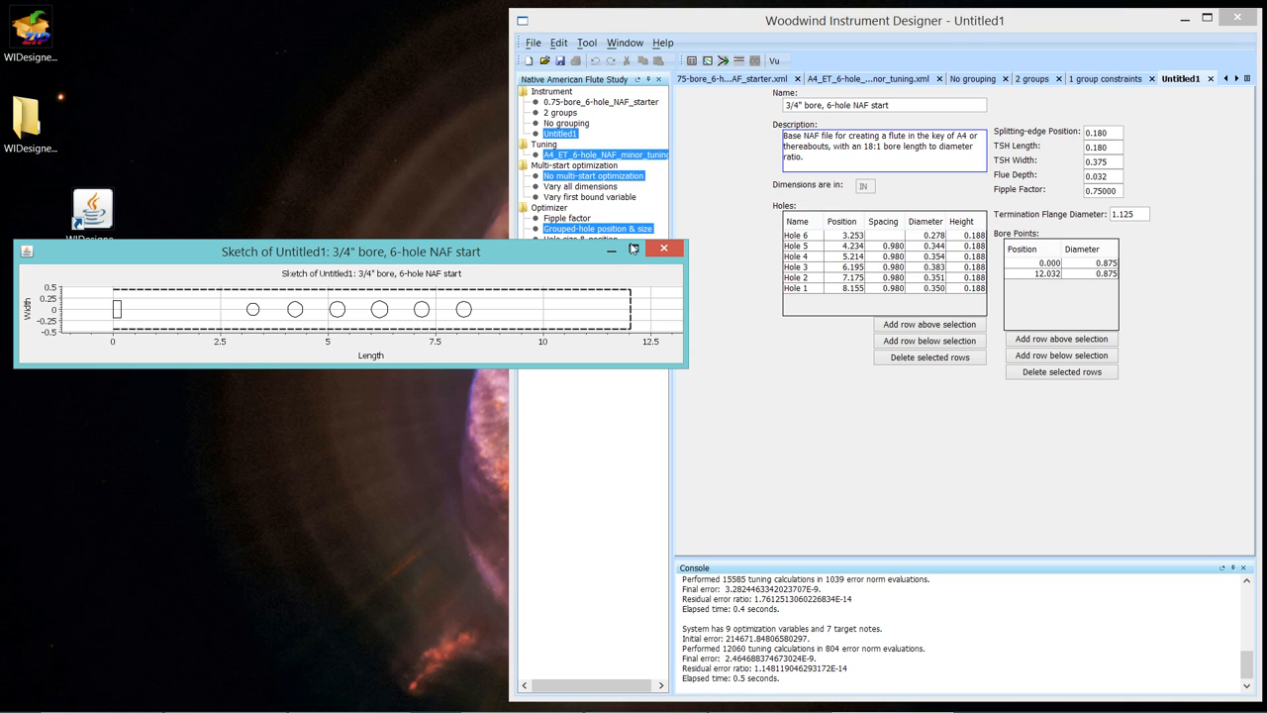
click(664, 248)
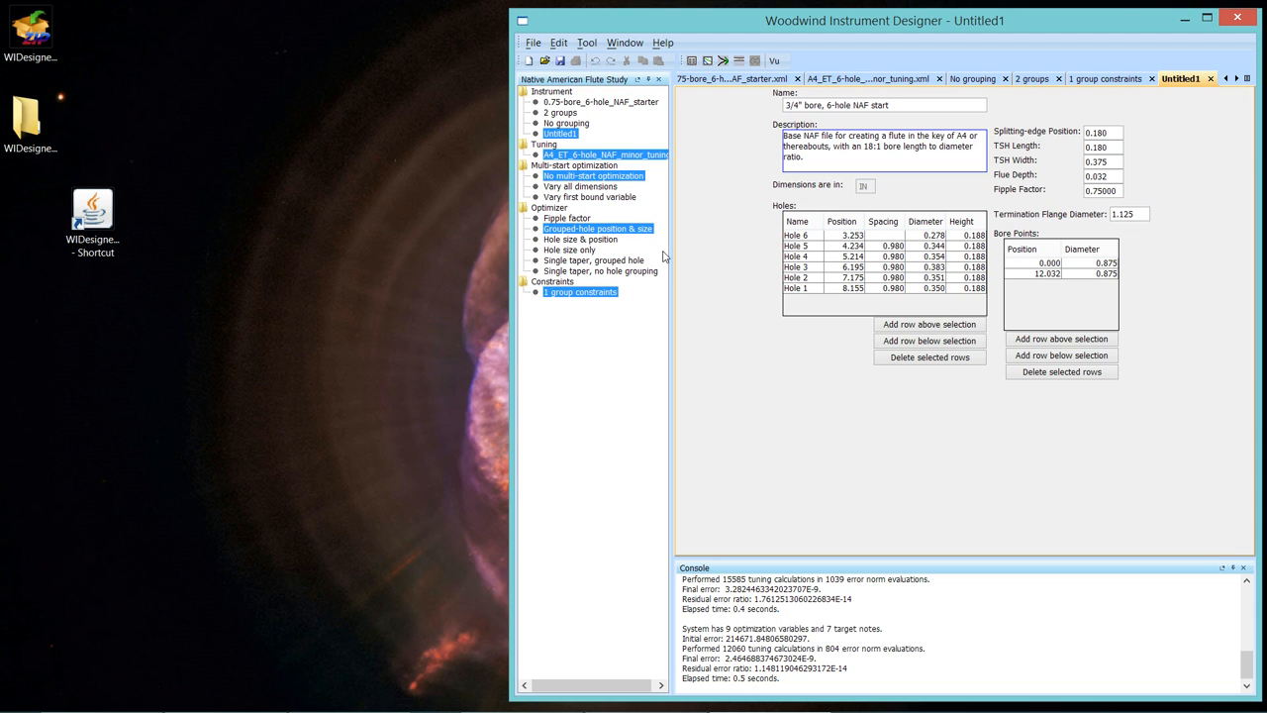
mouse_move(701, 291)
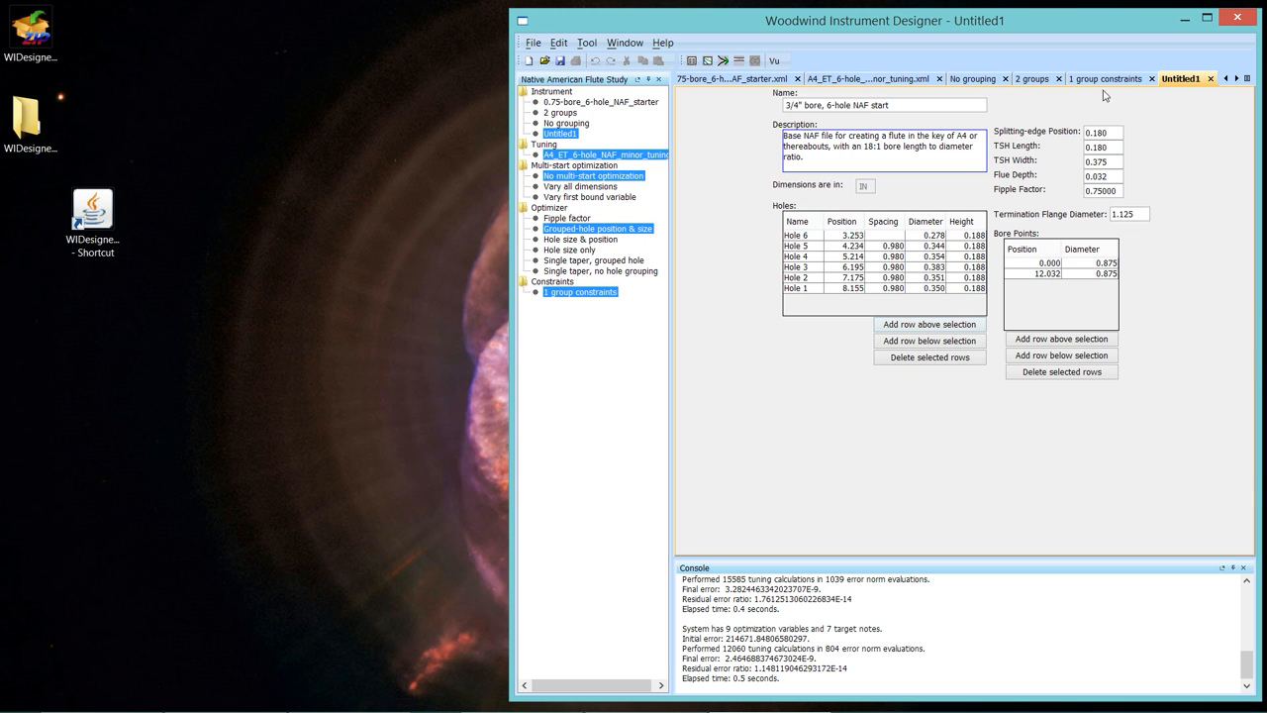
Switch to the '1 group constraints' tab showing the 0.100–0.400 diameter bounds.
click(1101, 72)
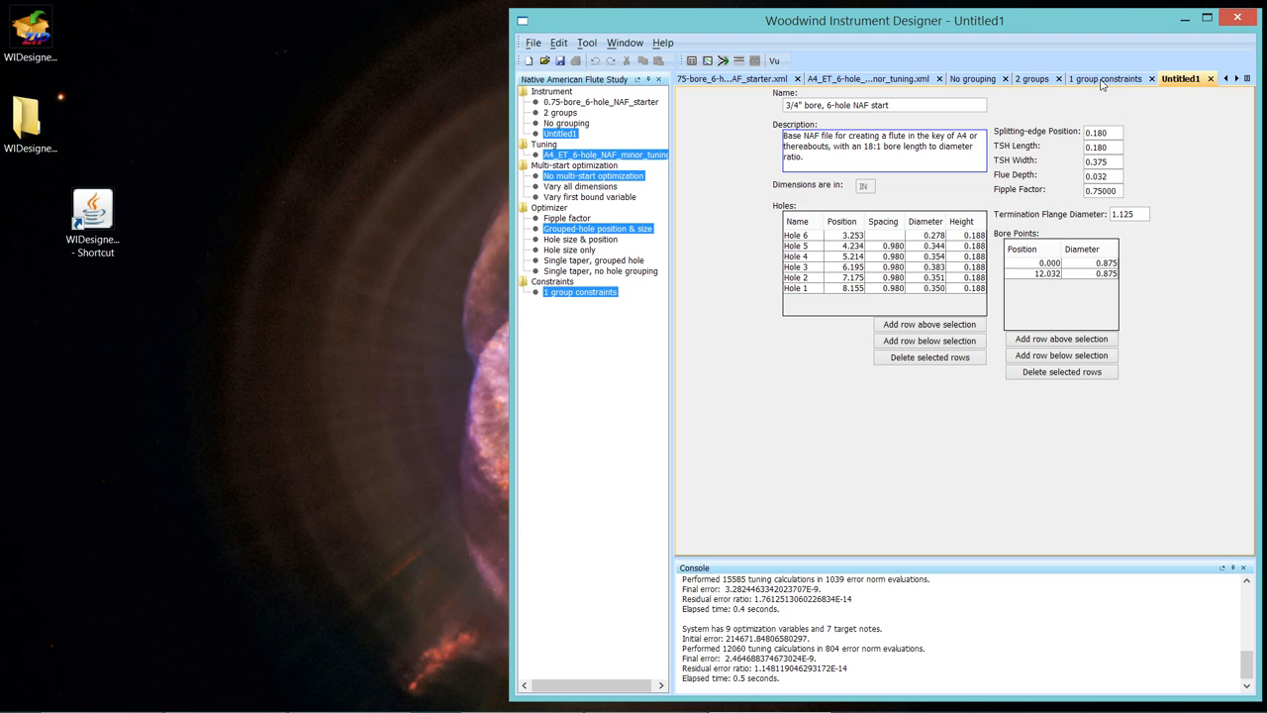
click(1104, 71)
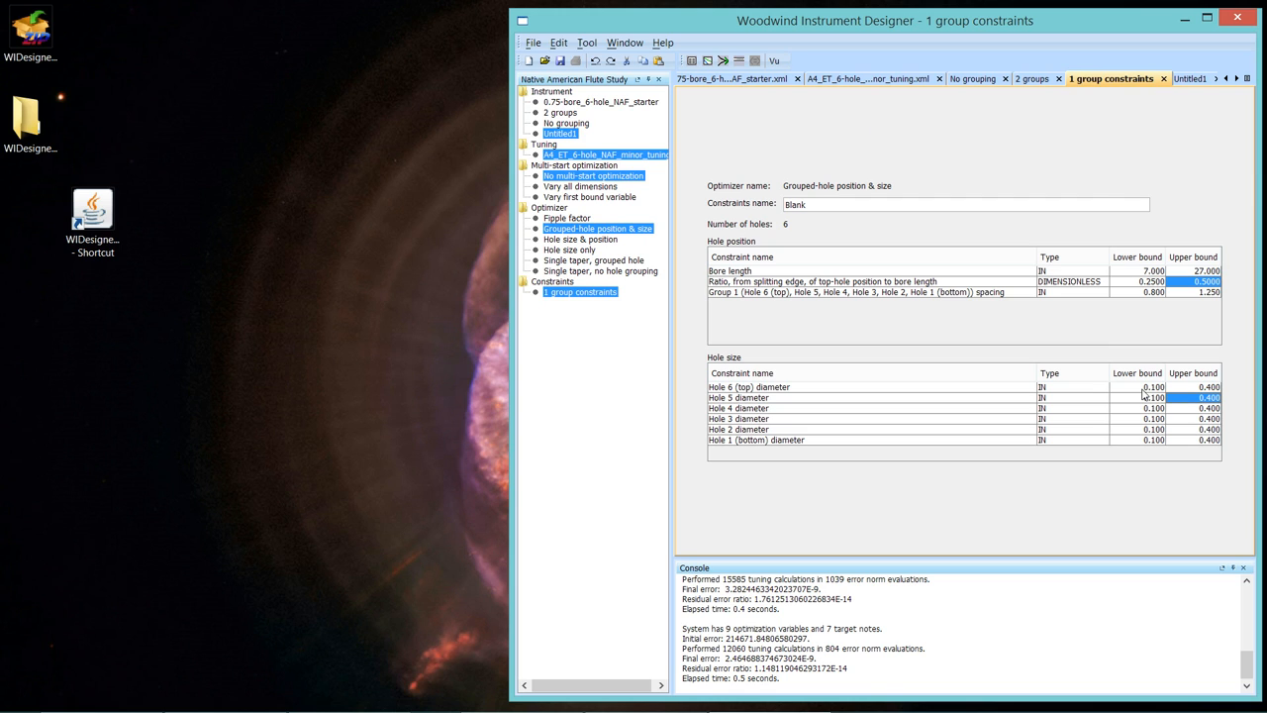
Tighten all six hole diameter bounds to 0.250 lower and 0.350 upper.
click(1144, 386)
text(.3)
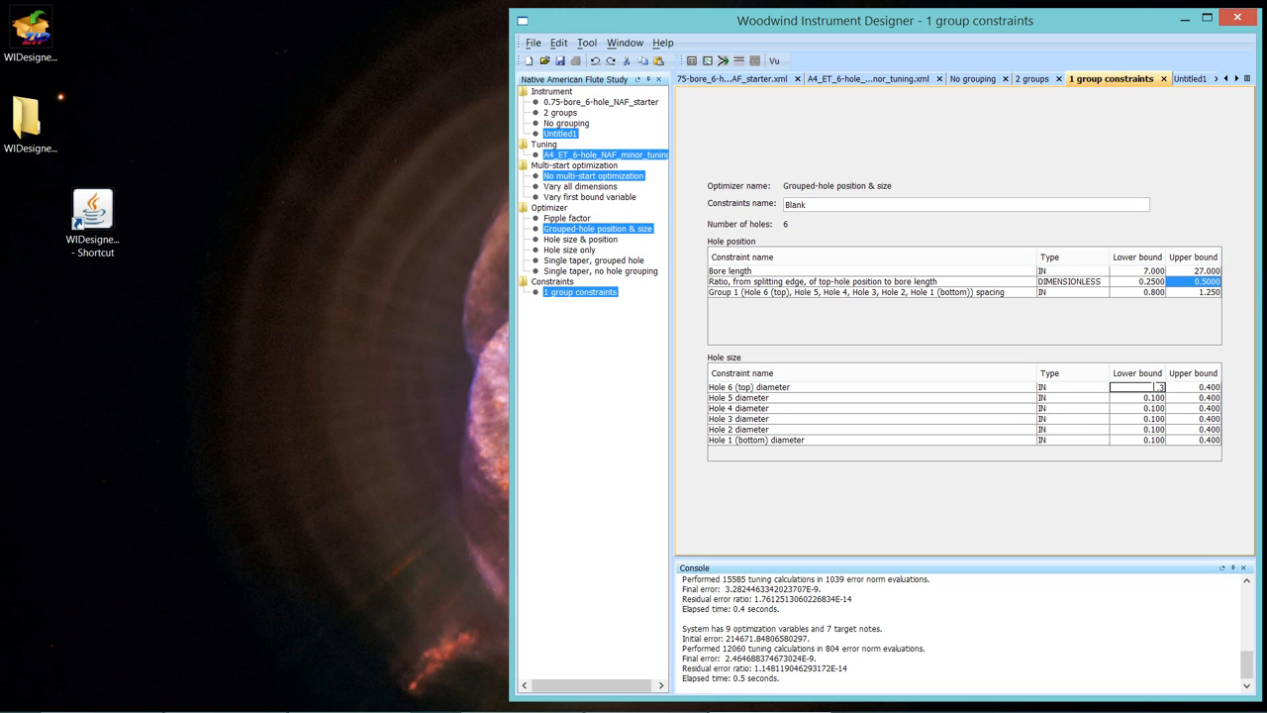
click(1152, 396)
text(0.350)
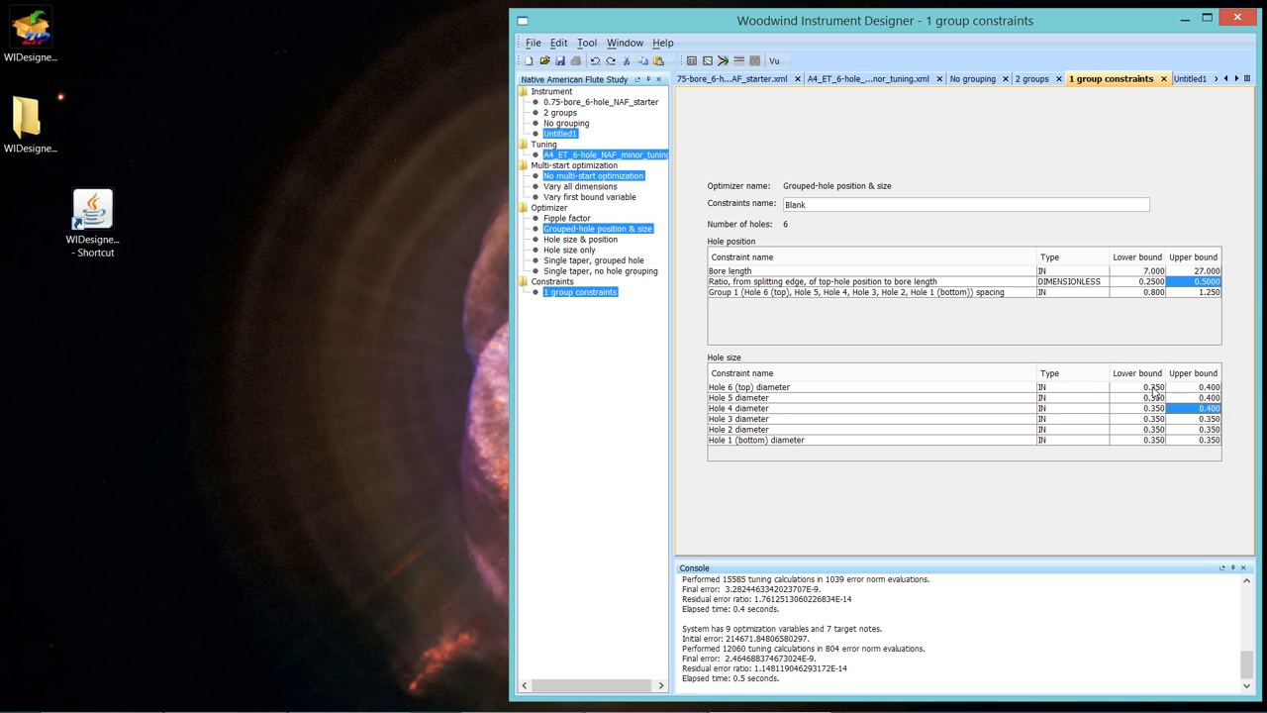
click(1208, 398)
text(.35)
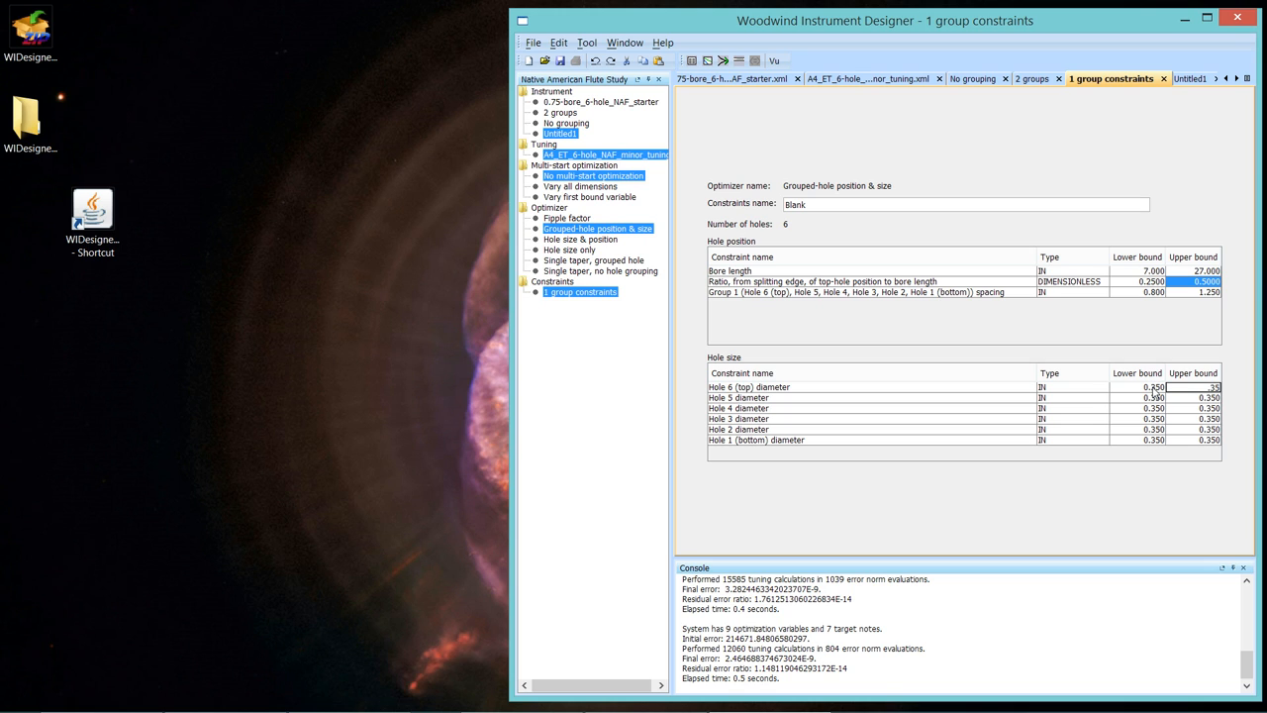
click(1208, 392)
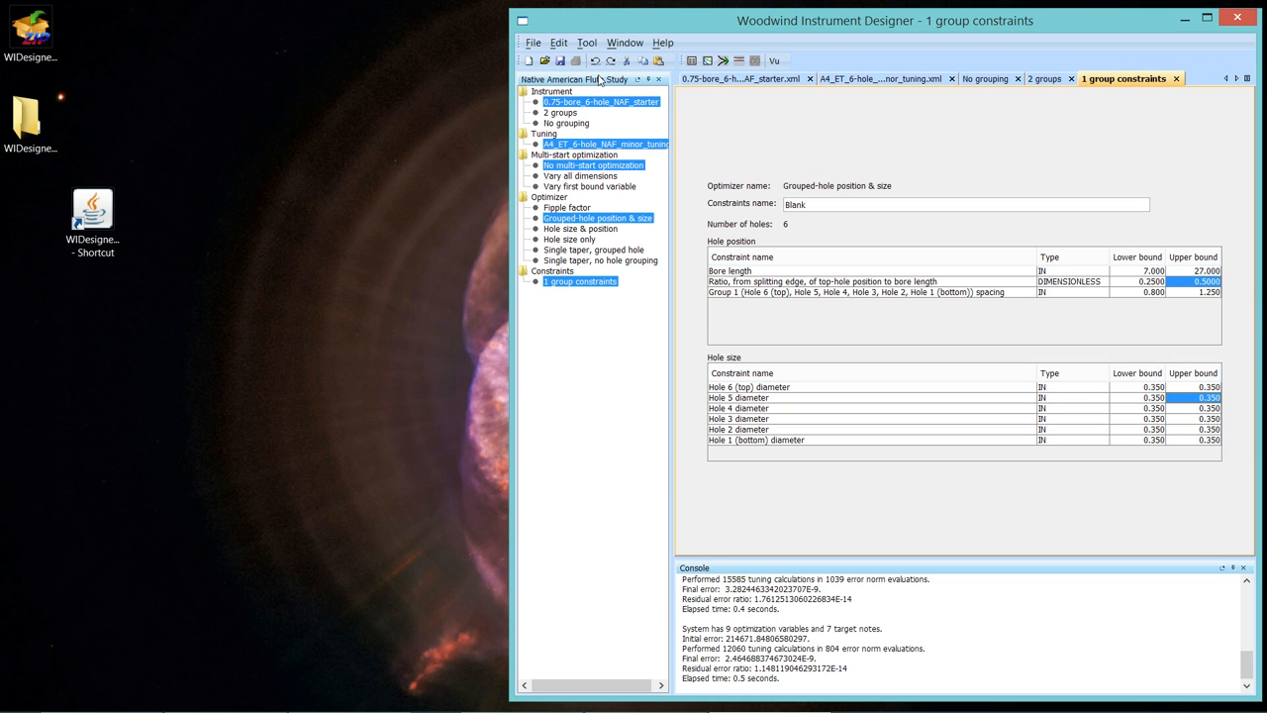
mouse_move(701, 60)
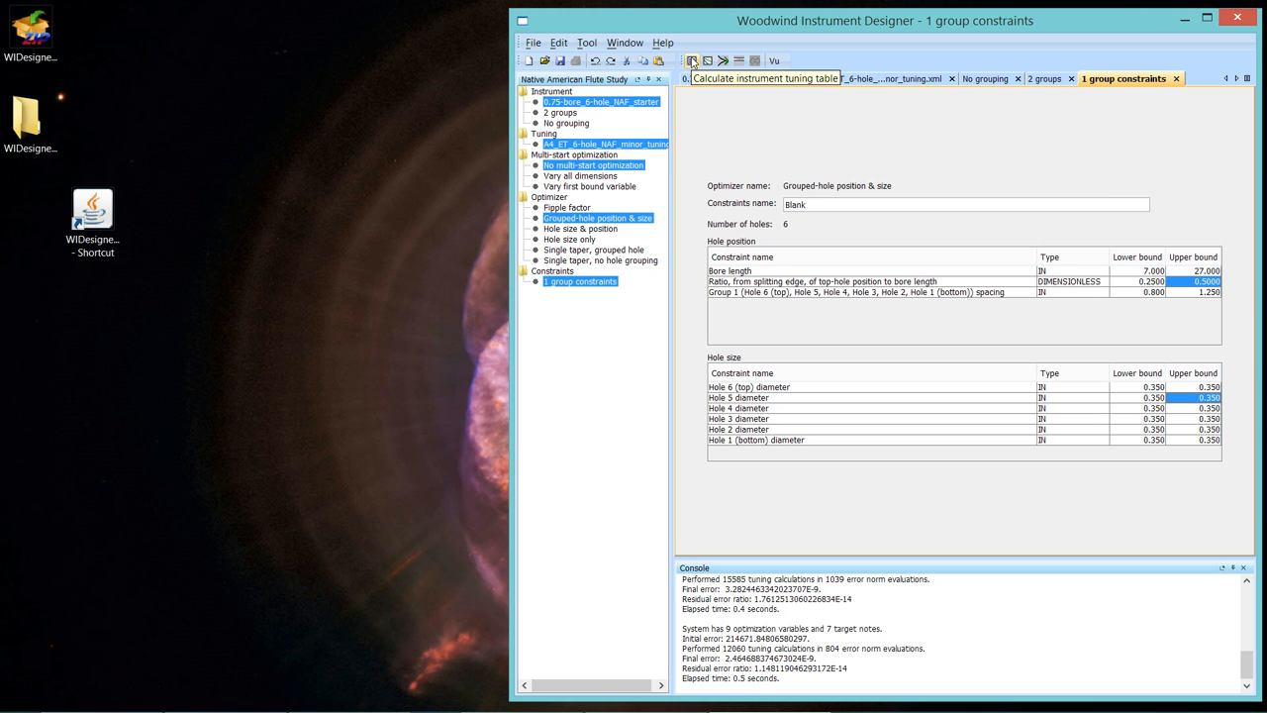
Calculate the optimized instrument's tuning table, review the ~20-cent deviations, and close it.
click(721, 56)
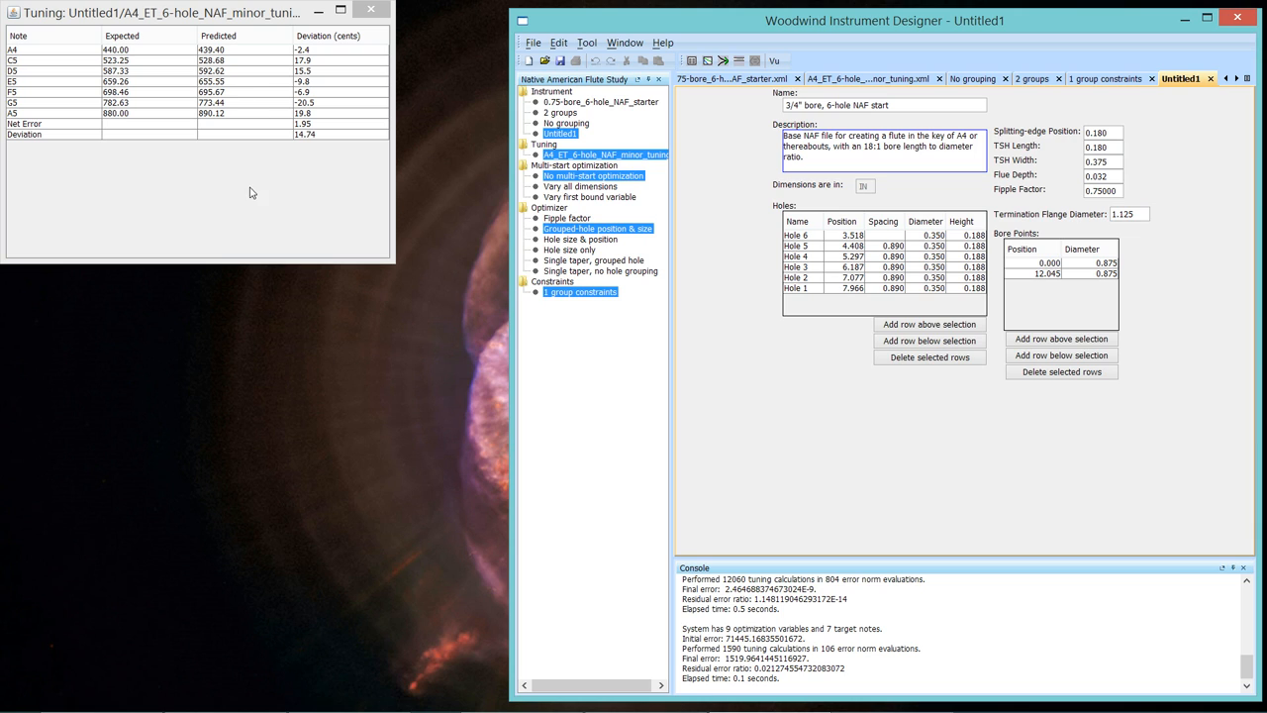
mouse_move(309, 81)
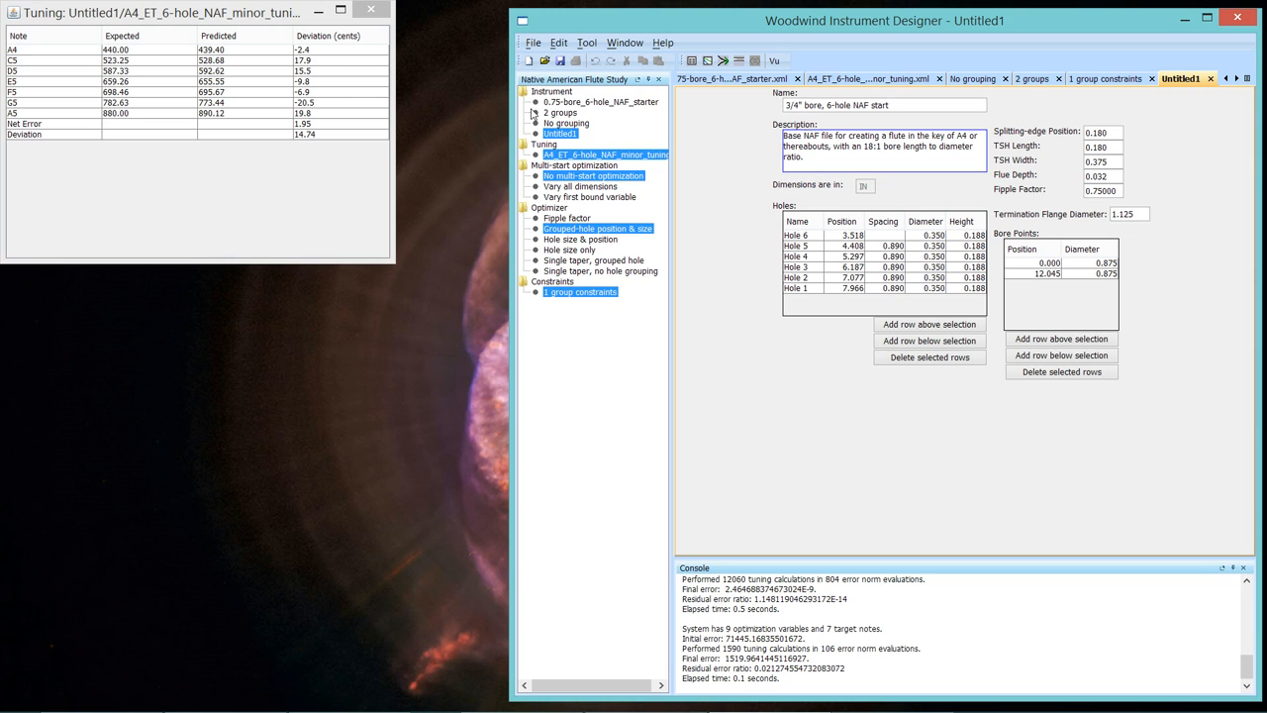
mouse_move(740, 56)
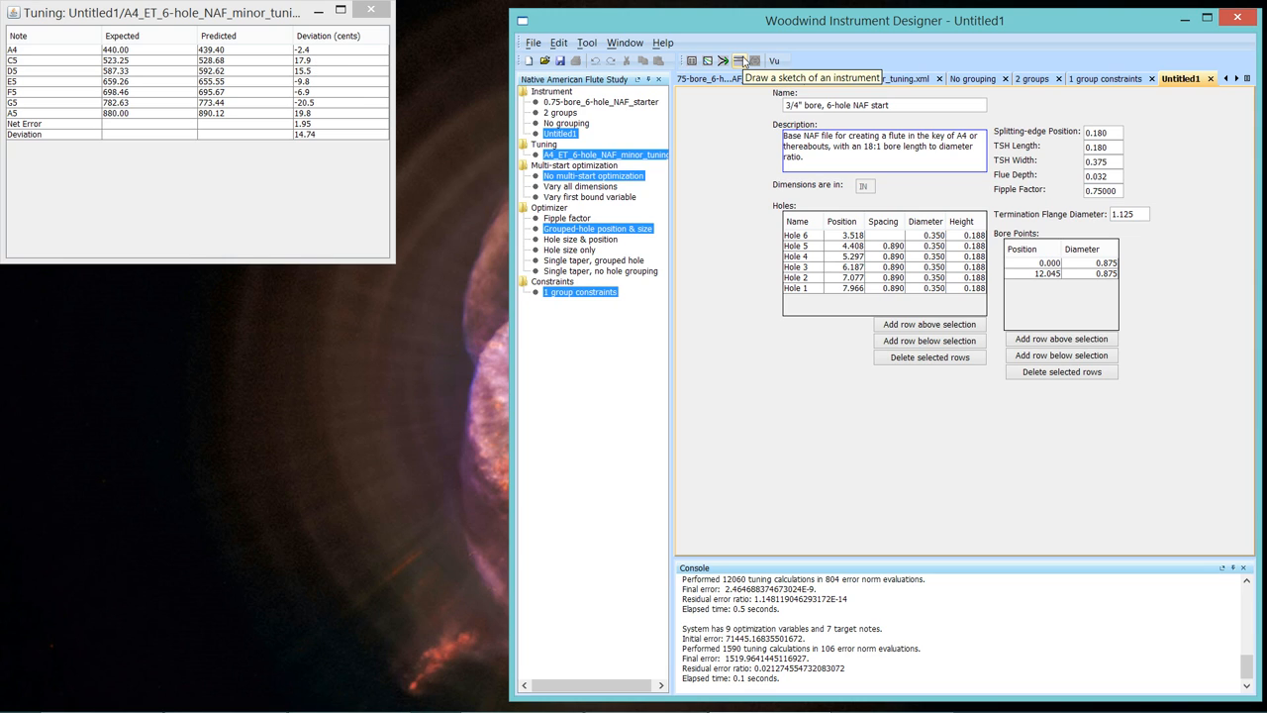
click(724, 55)
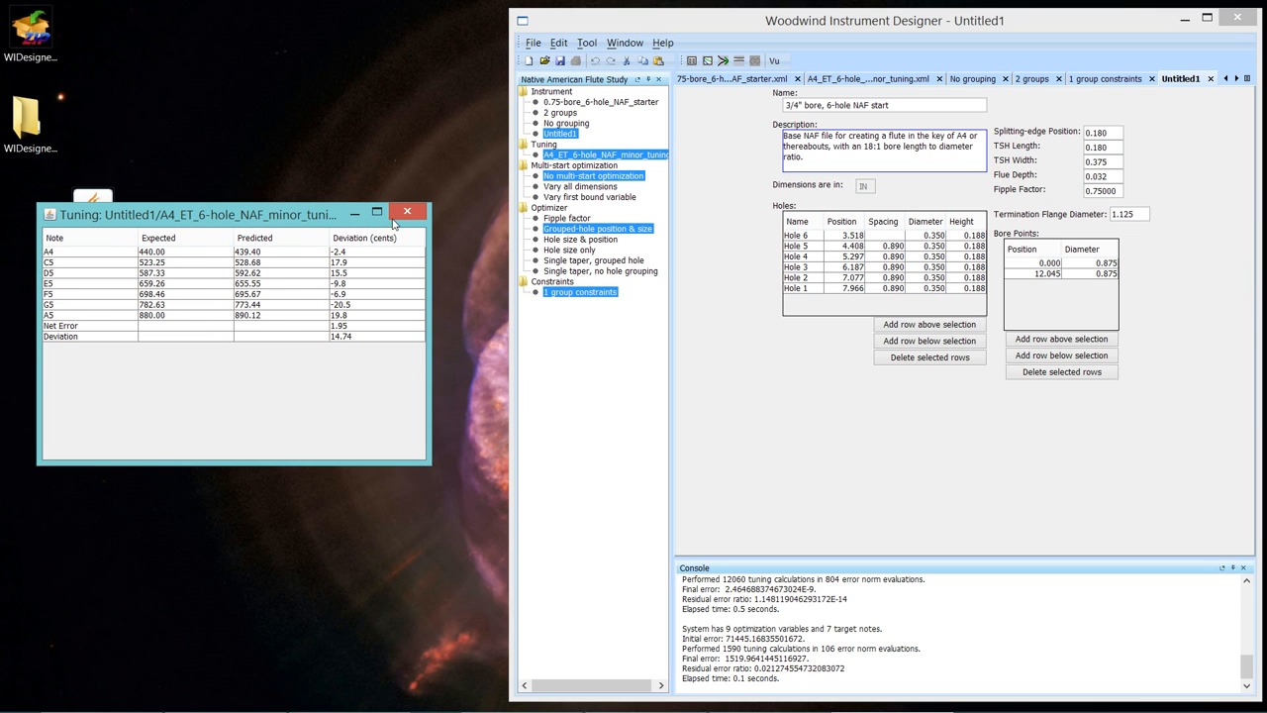
click(407, 210)
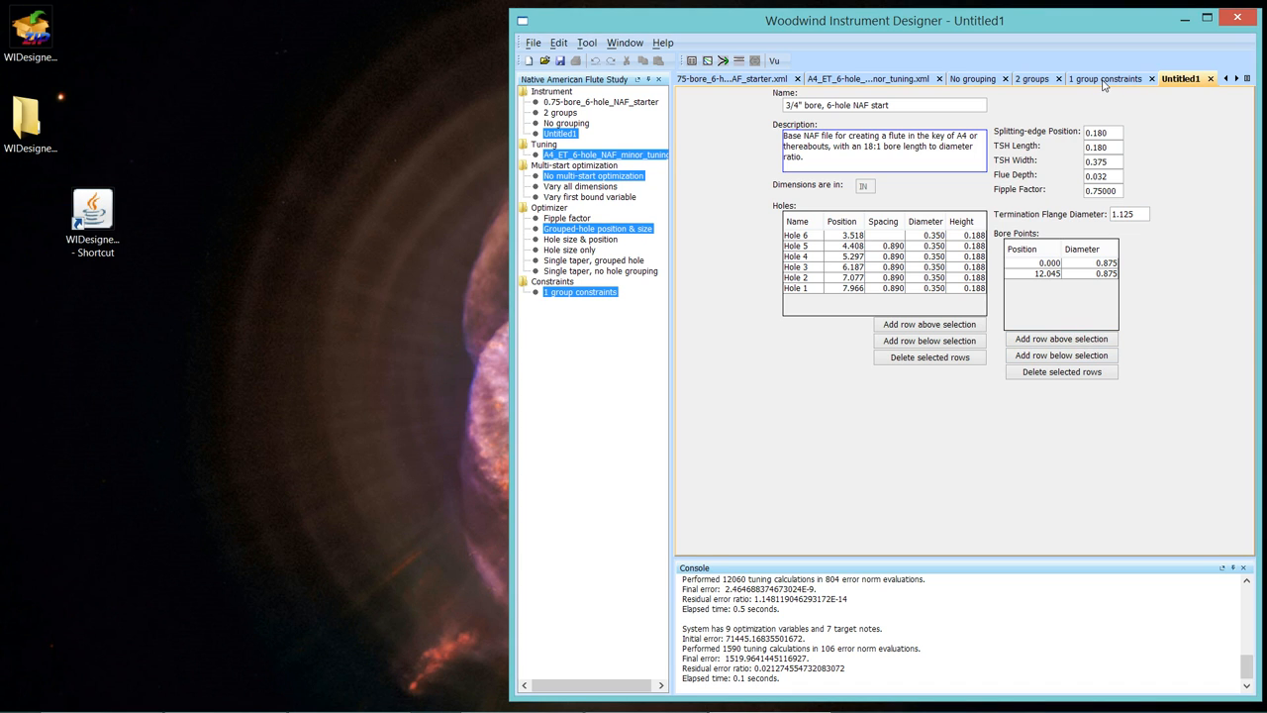
Return to '1 group constraints' and set hole diameter bounds to 0.320 lower and 0.380 upper.
click(1126, 72)
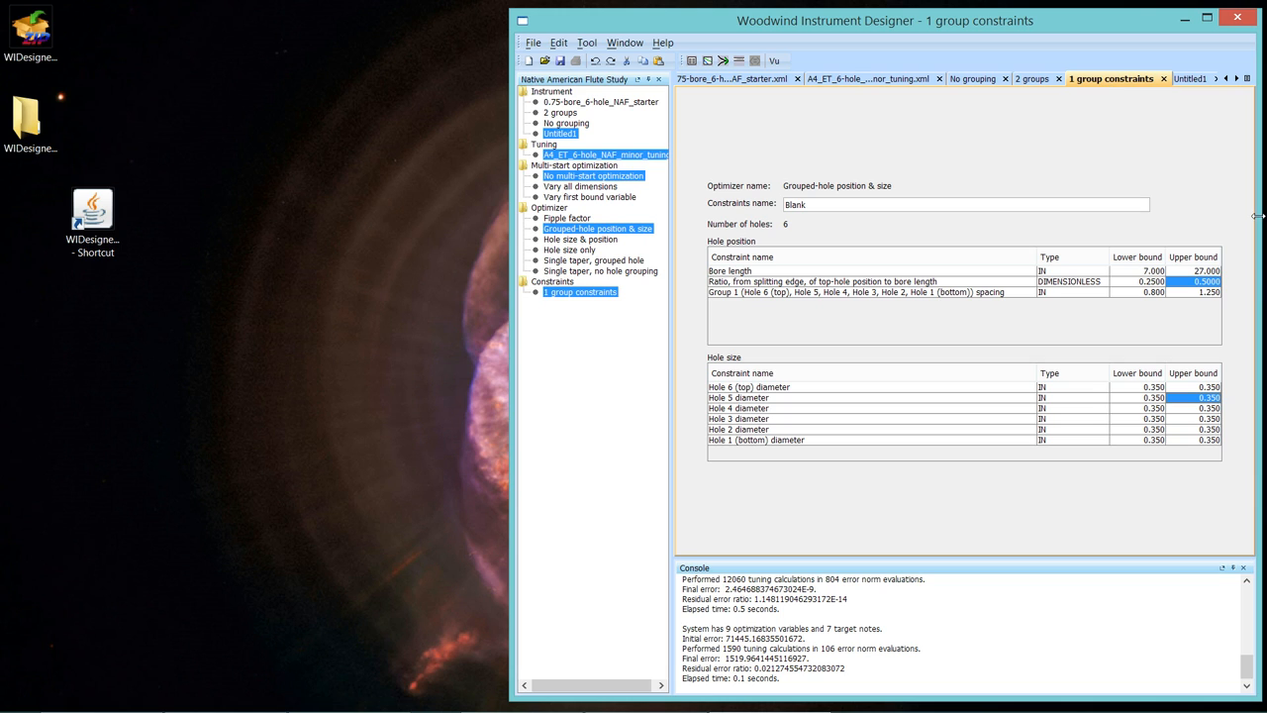
mouse_move(1126, 404)
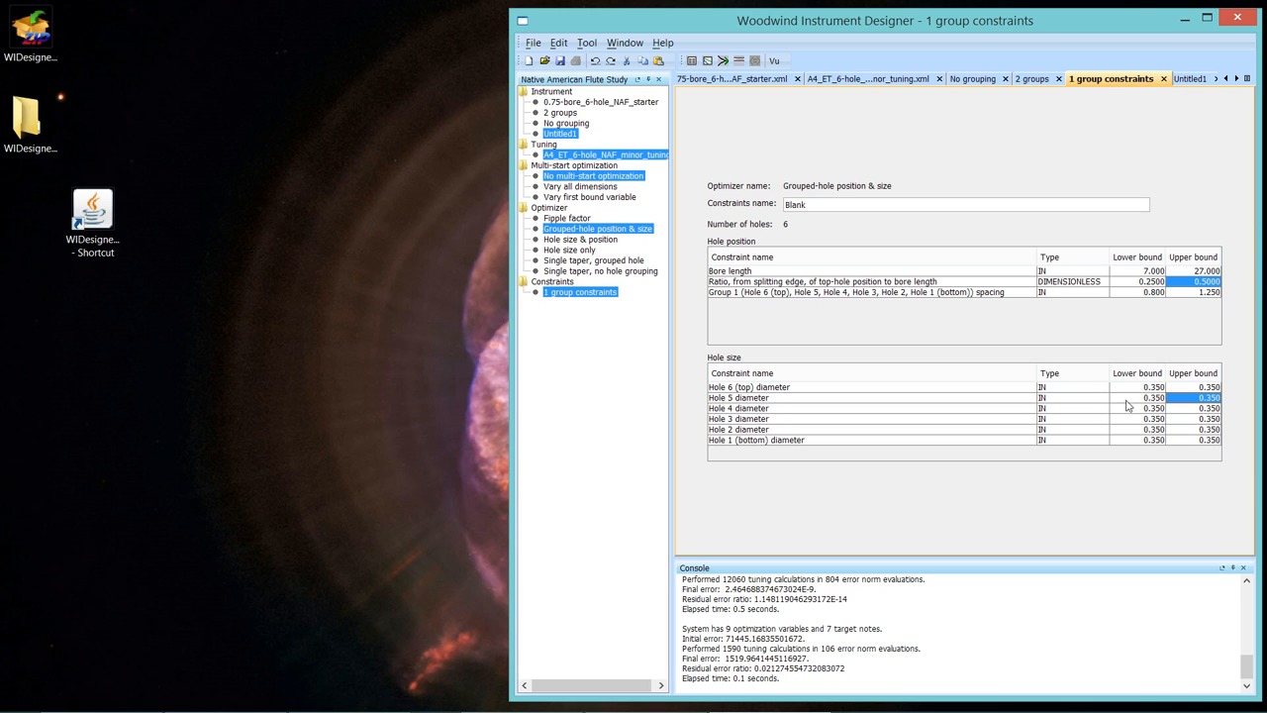
mouse_move(1131, 398)
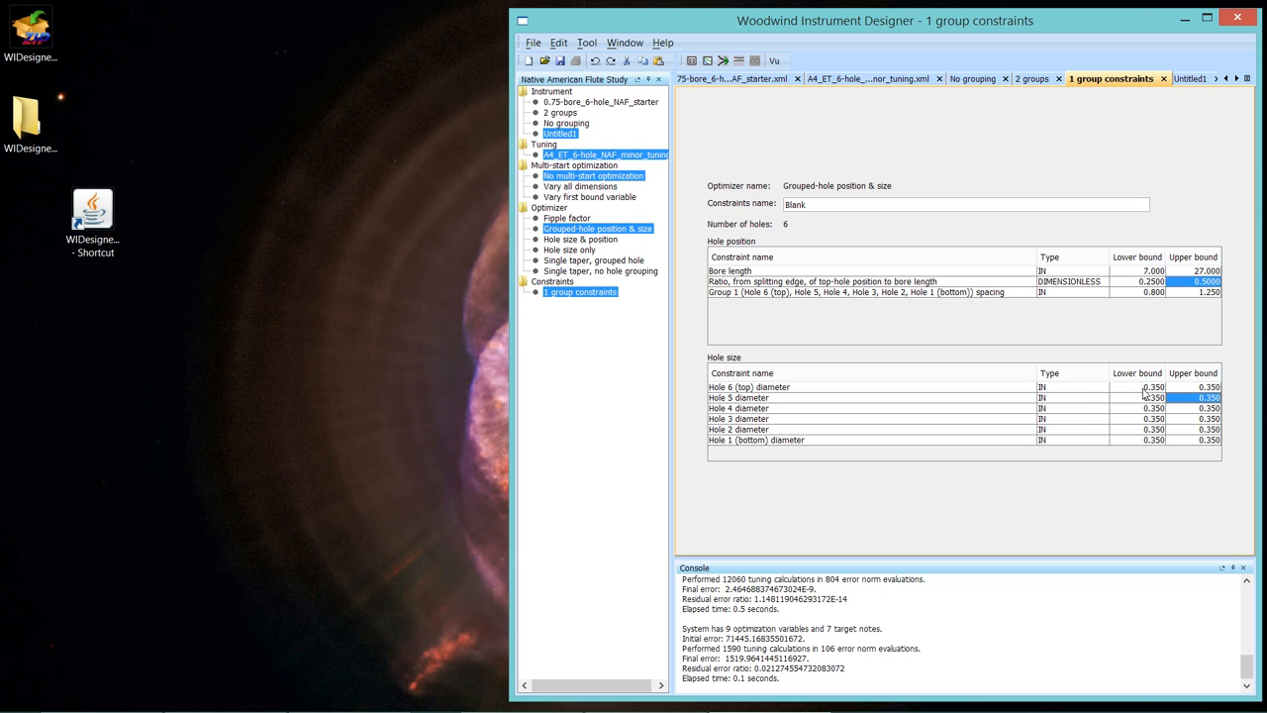
mouse_move(1140, 396)
text(.32)
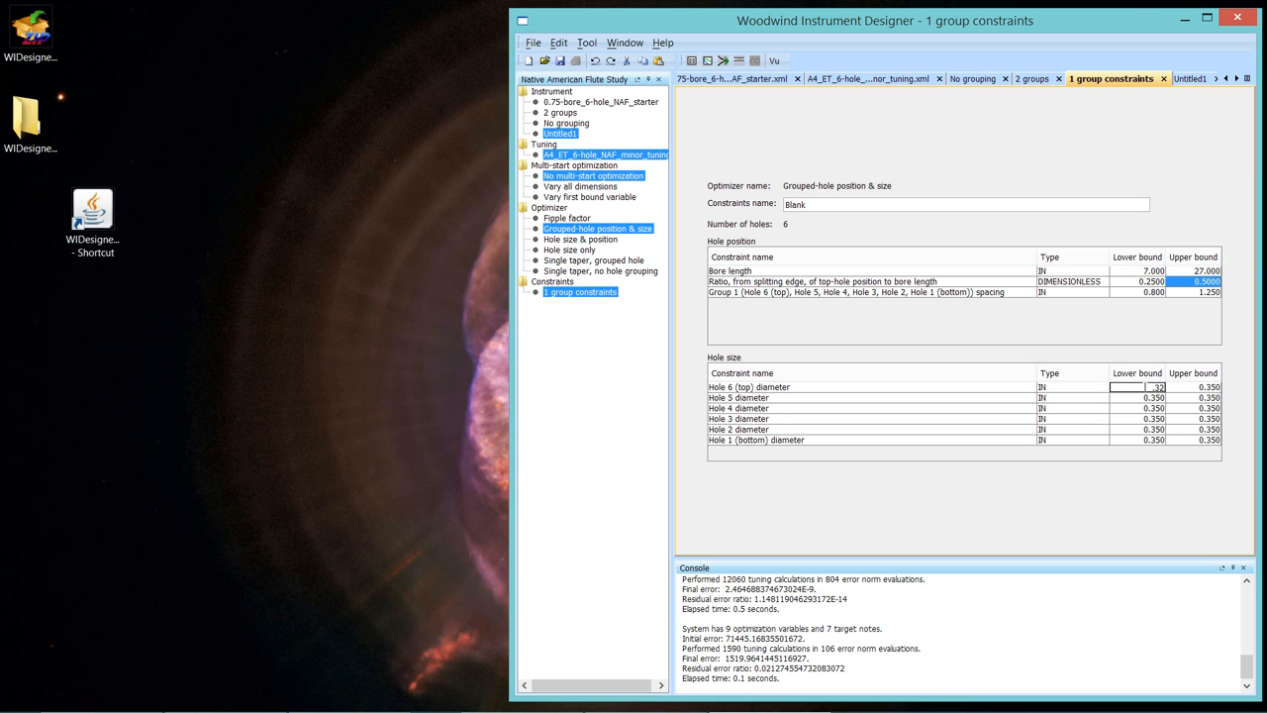
click(1138, 399)
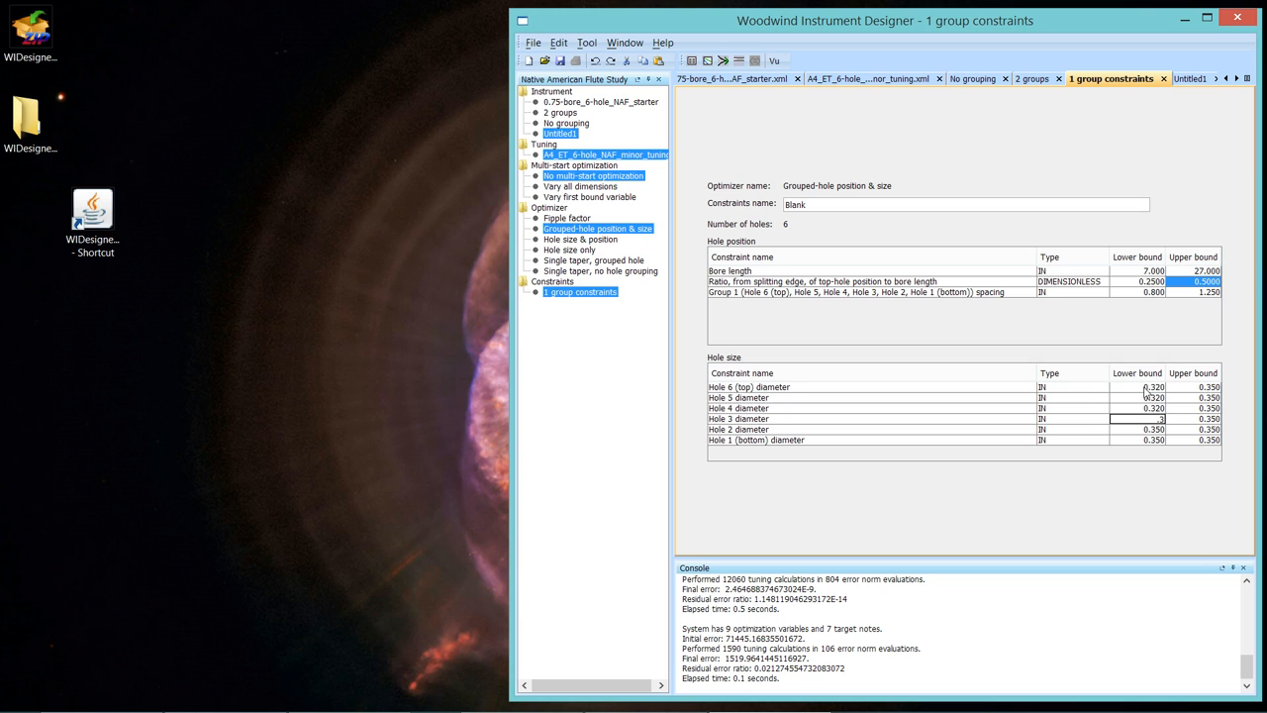
click(1132, 432)
text(.32)
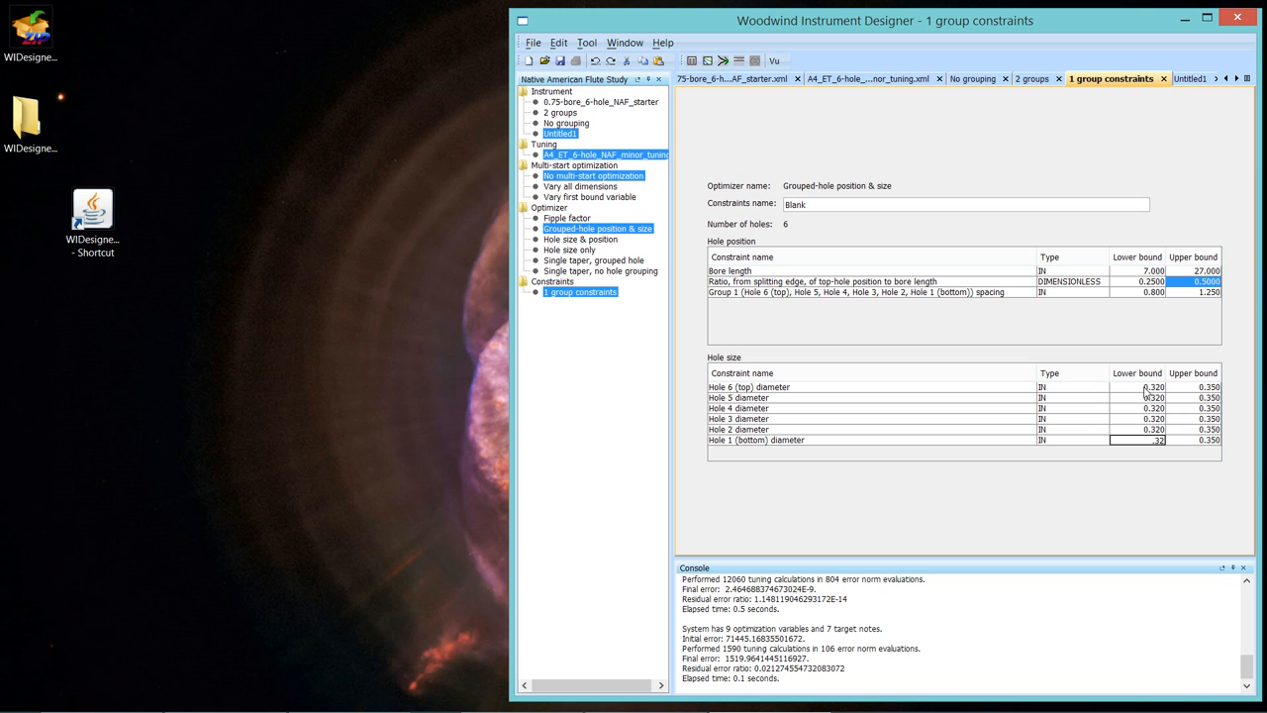
click(1203, 445)
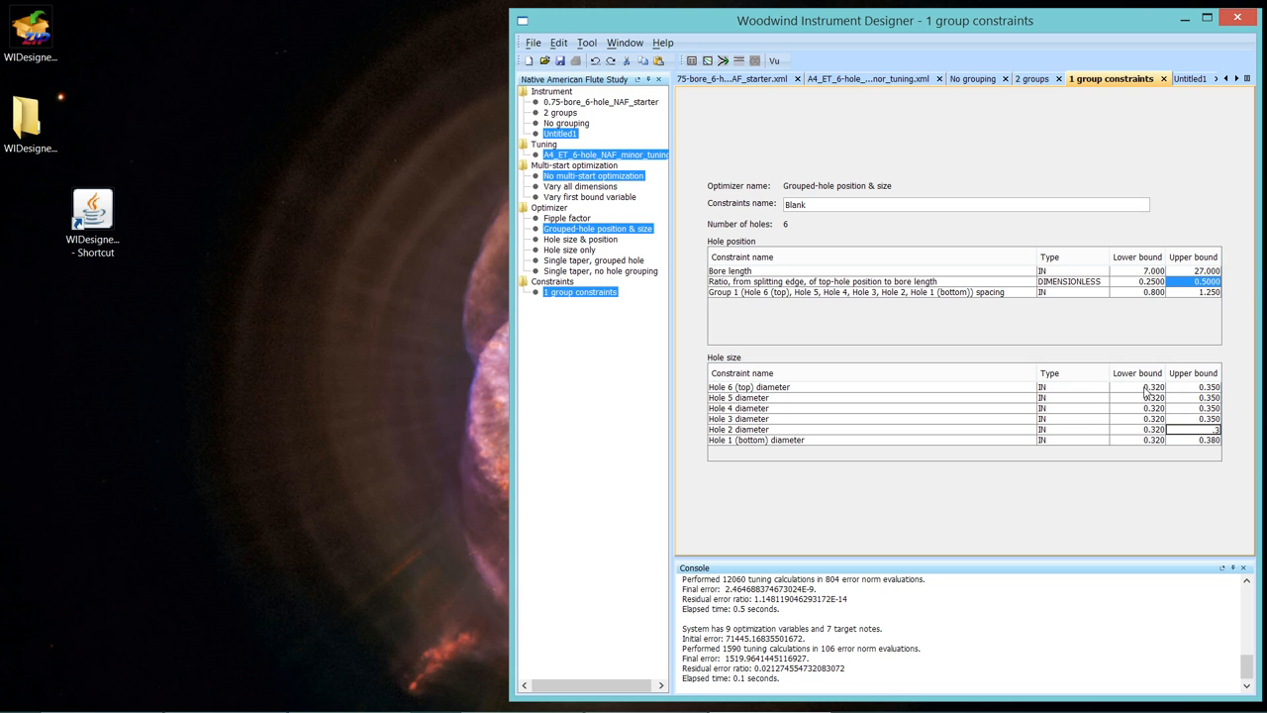
click(1199, 426)
text(.3)
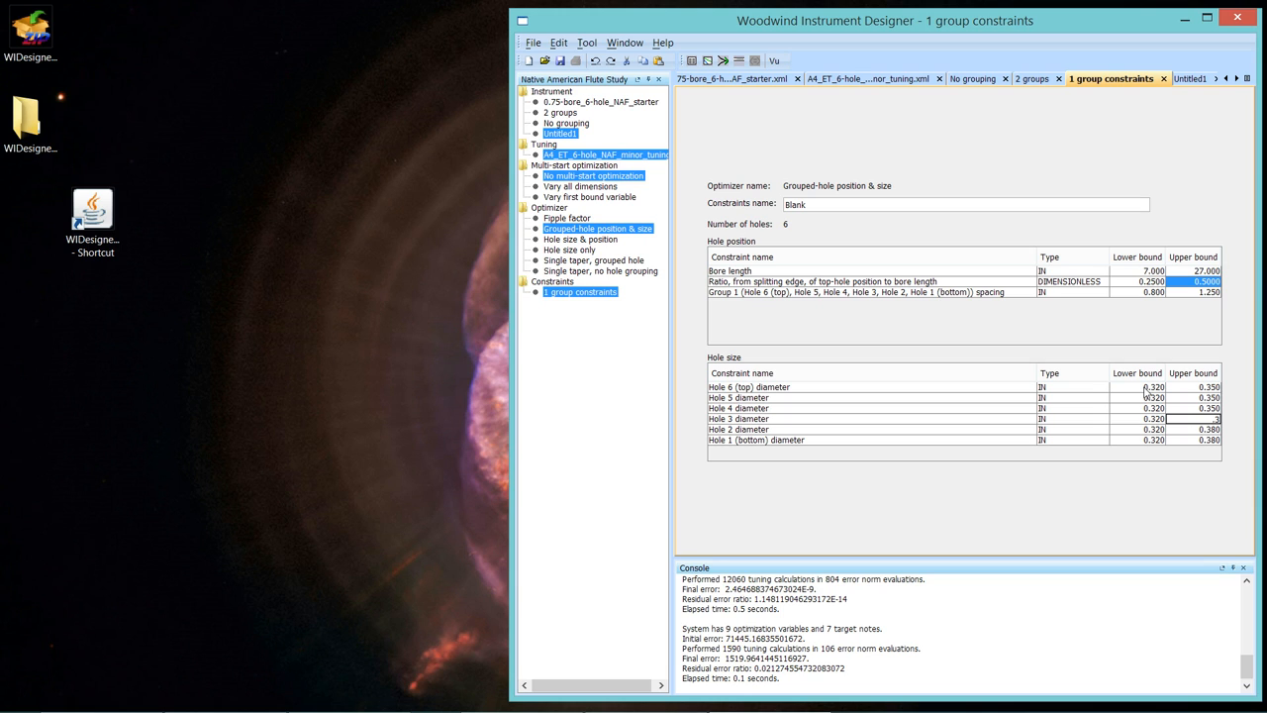
click(1194, 410)
text(0.380)
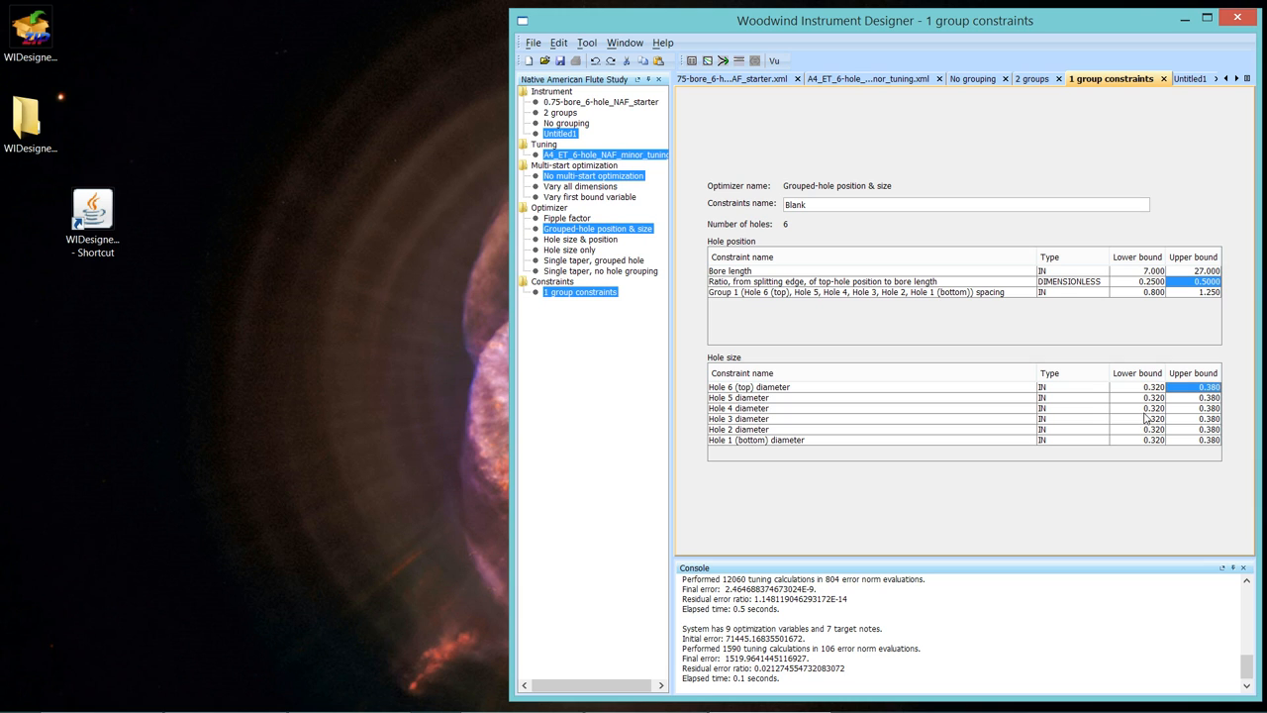
mouse_move(1140, 440)
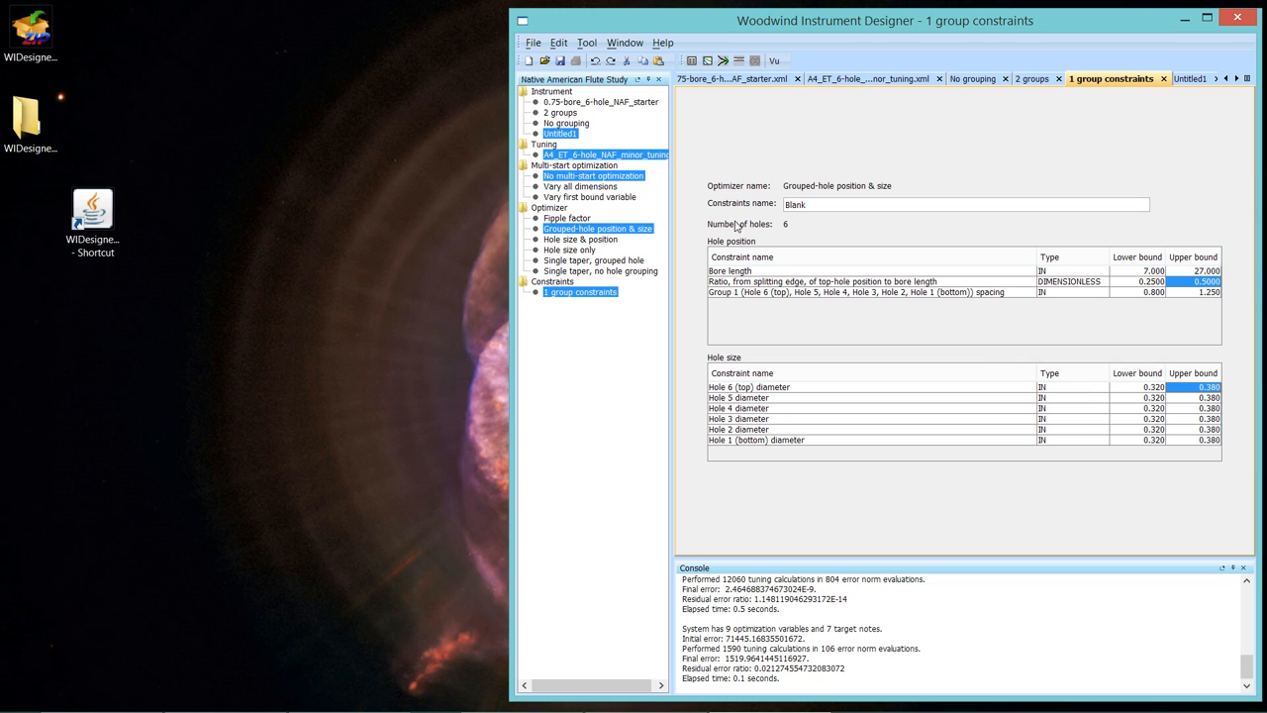
mouse_move(1206, 80)
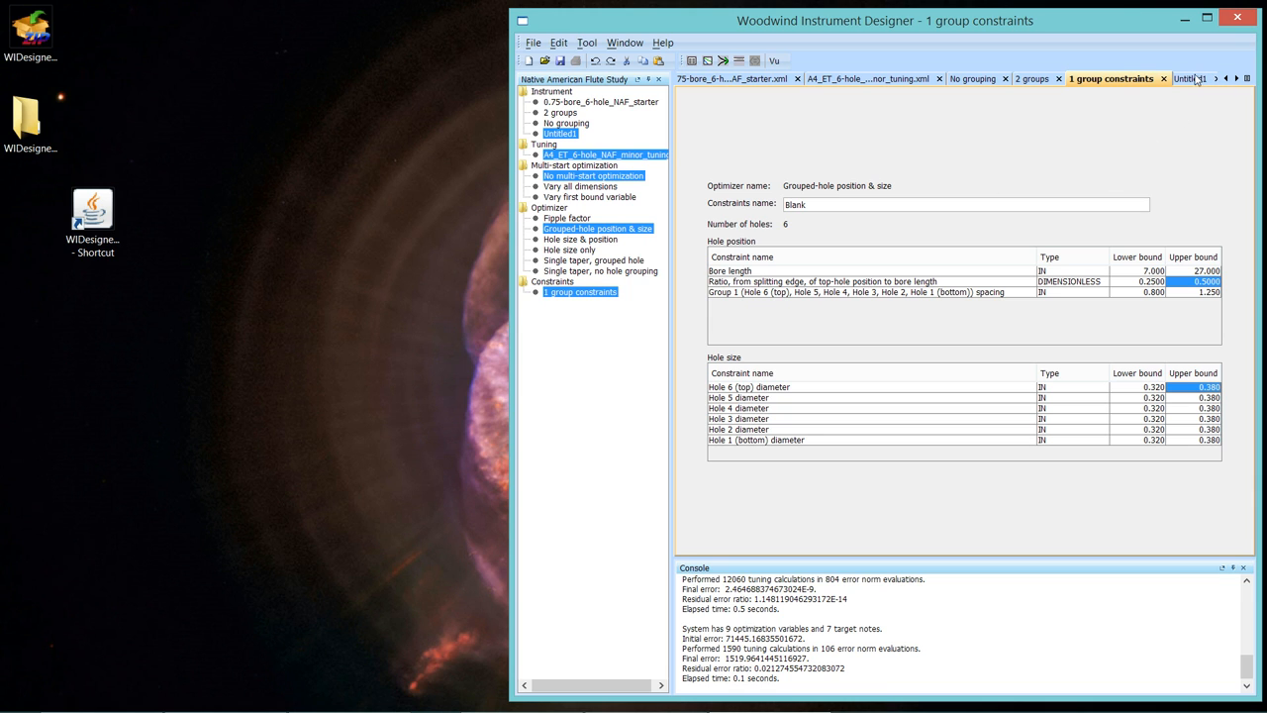
Switch to the re-optimized Untitled1 instrument tab to view its tuning and sketch.
click(1188, 79)
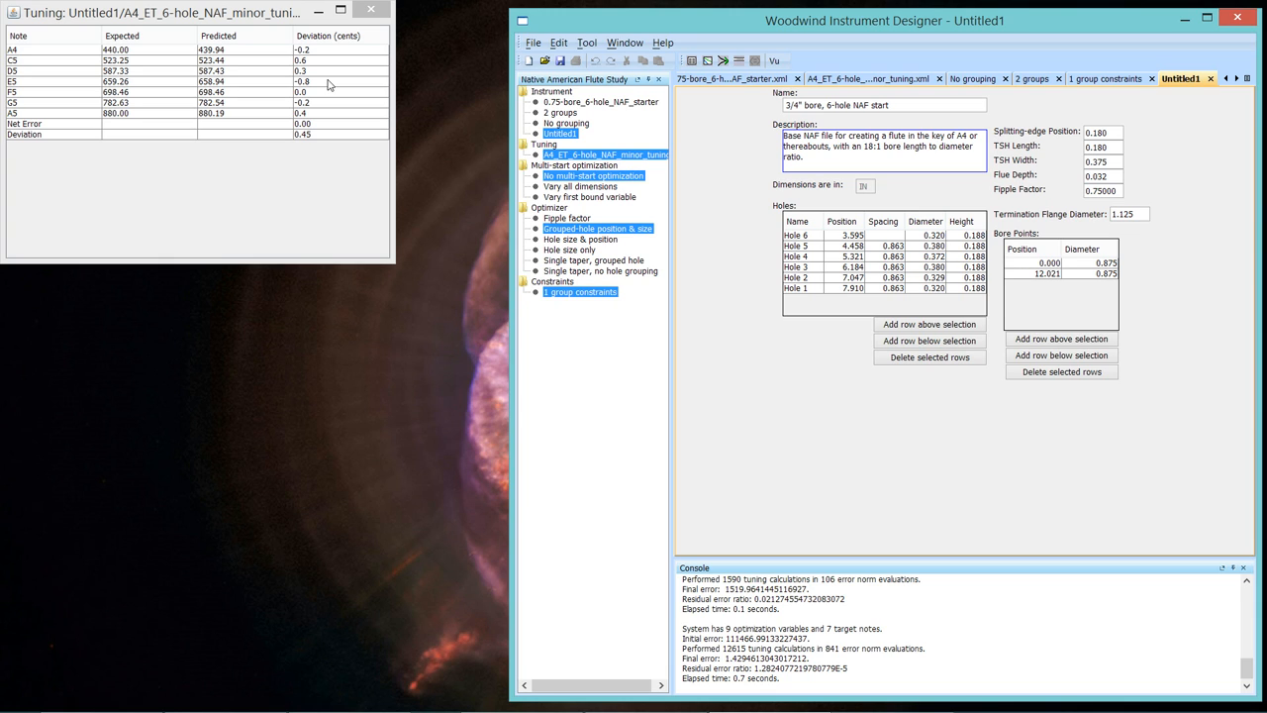
mouse_move(336, 66)
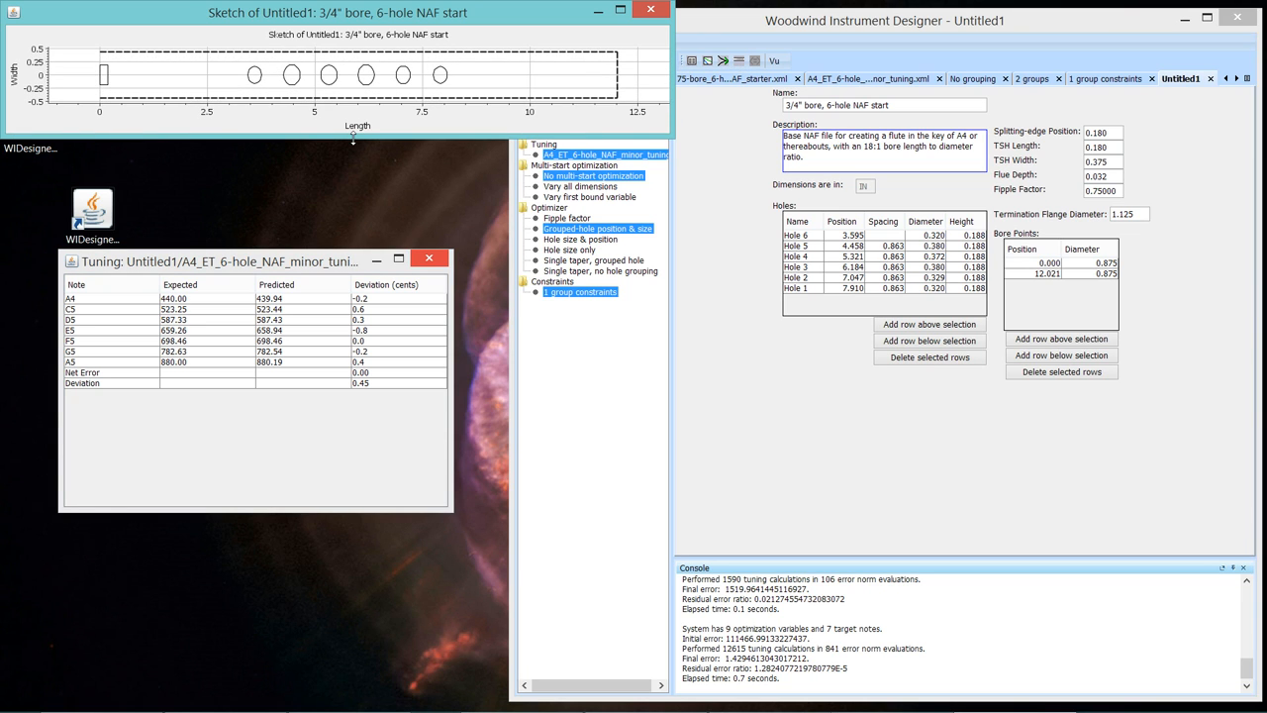
mouse_move(384, 84)
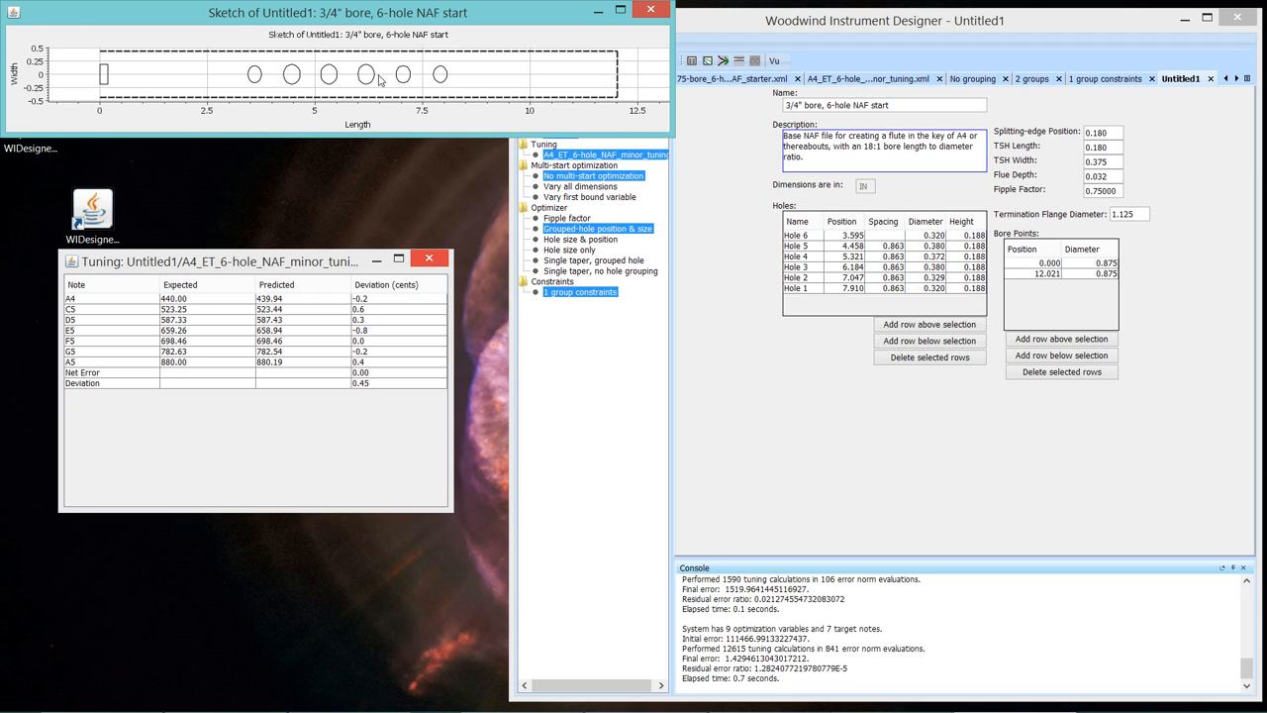
mouse_move(332, 71)
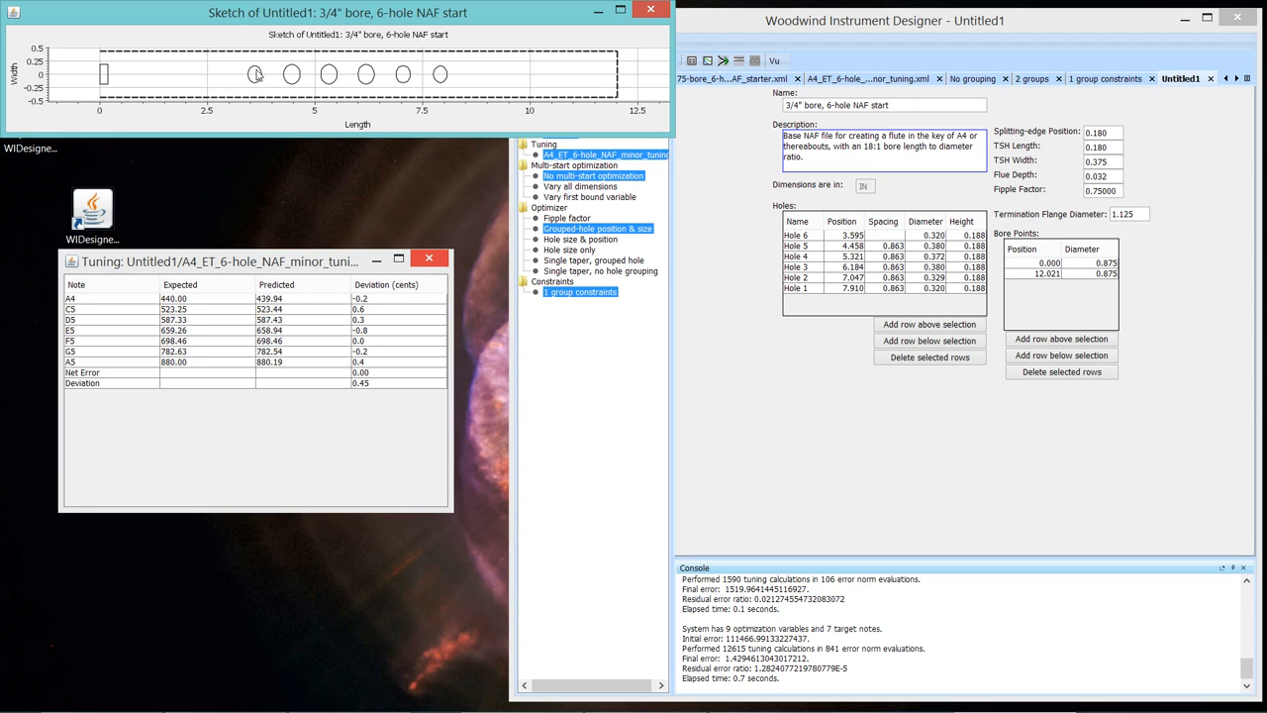
mouse_move(361, 69)
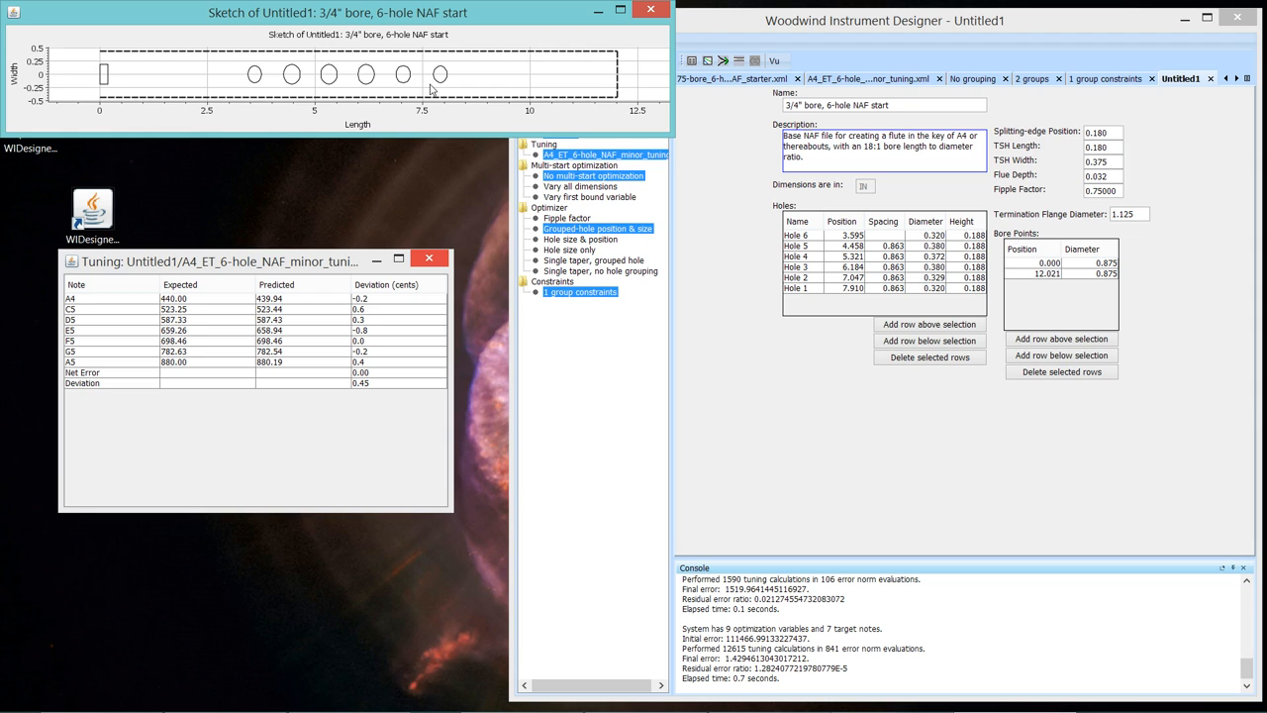
mouse_move(259, 87)
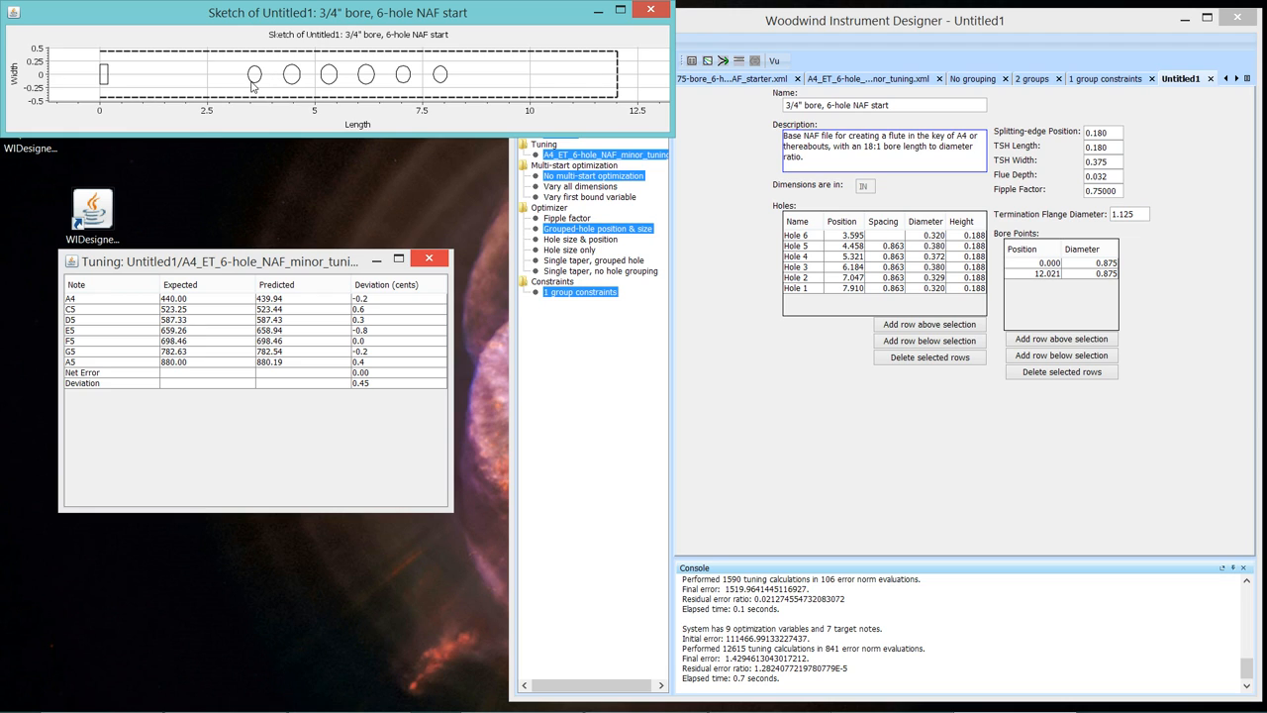
mouse_move(315, 91)
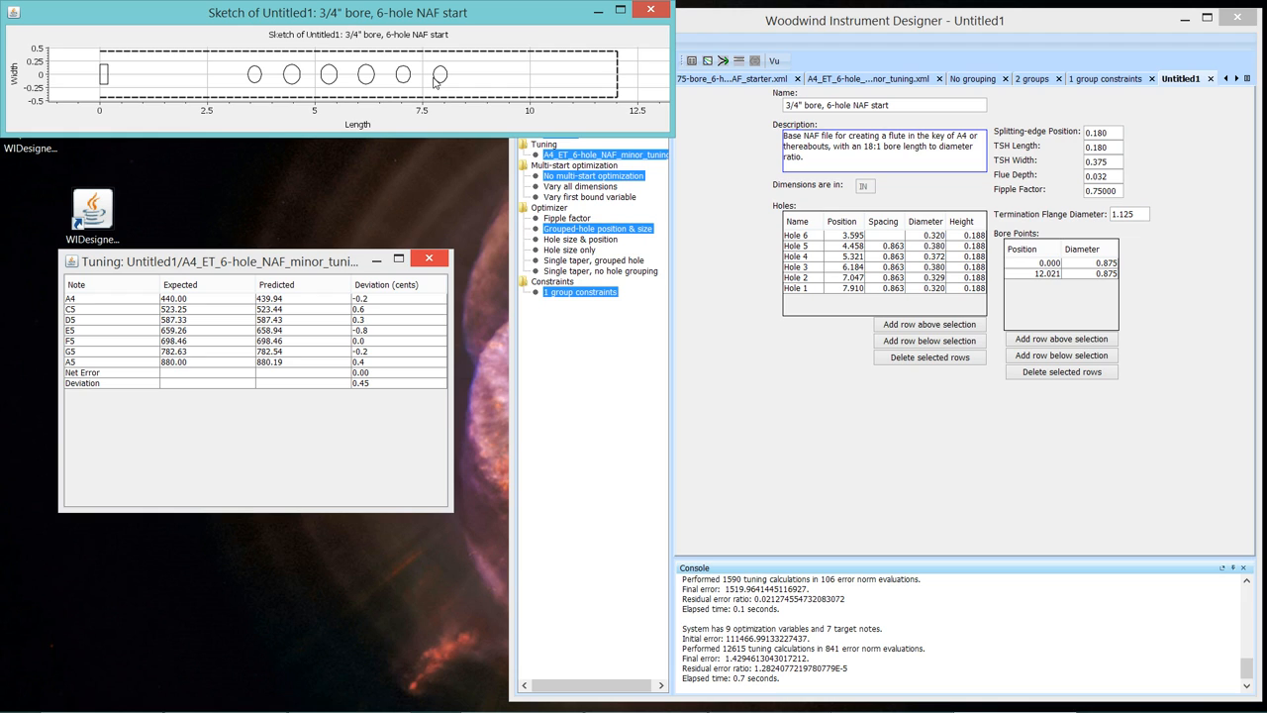
mouse_move(689, 270)
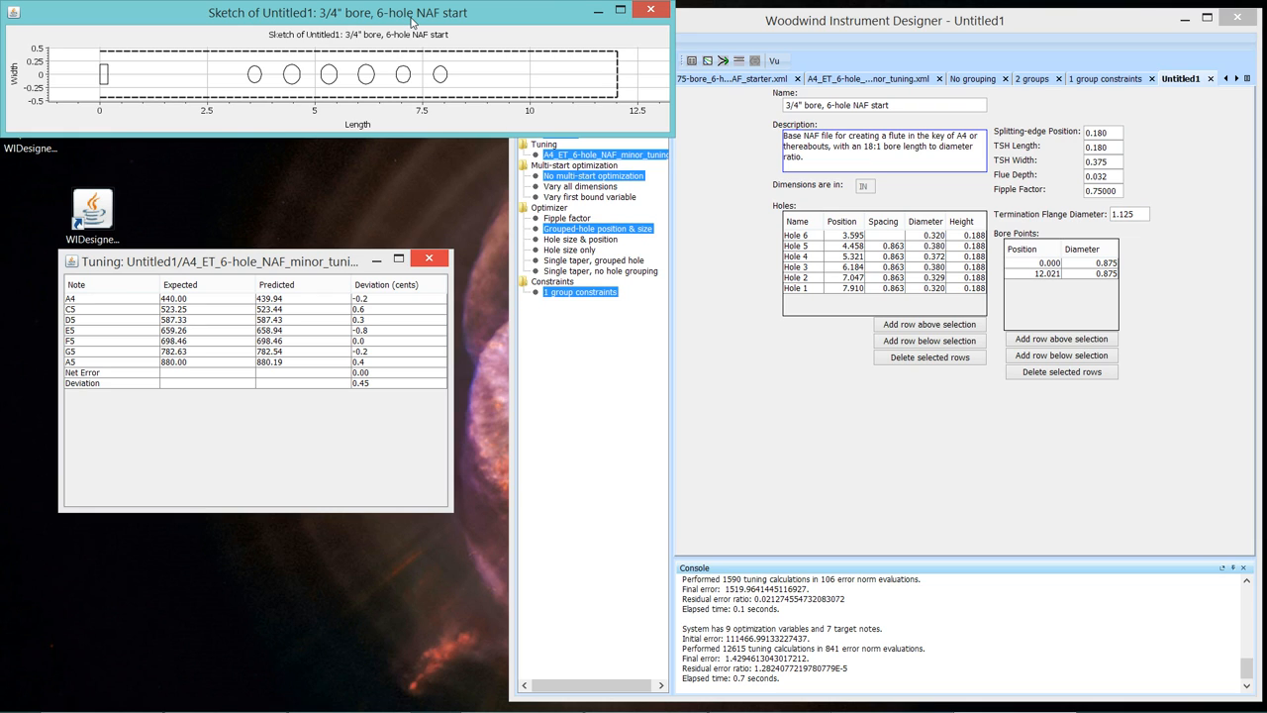
mouse_move(450, 102)
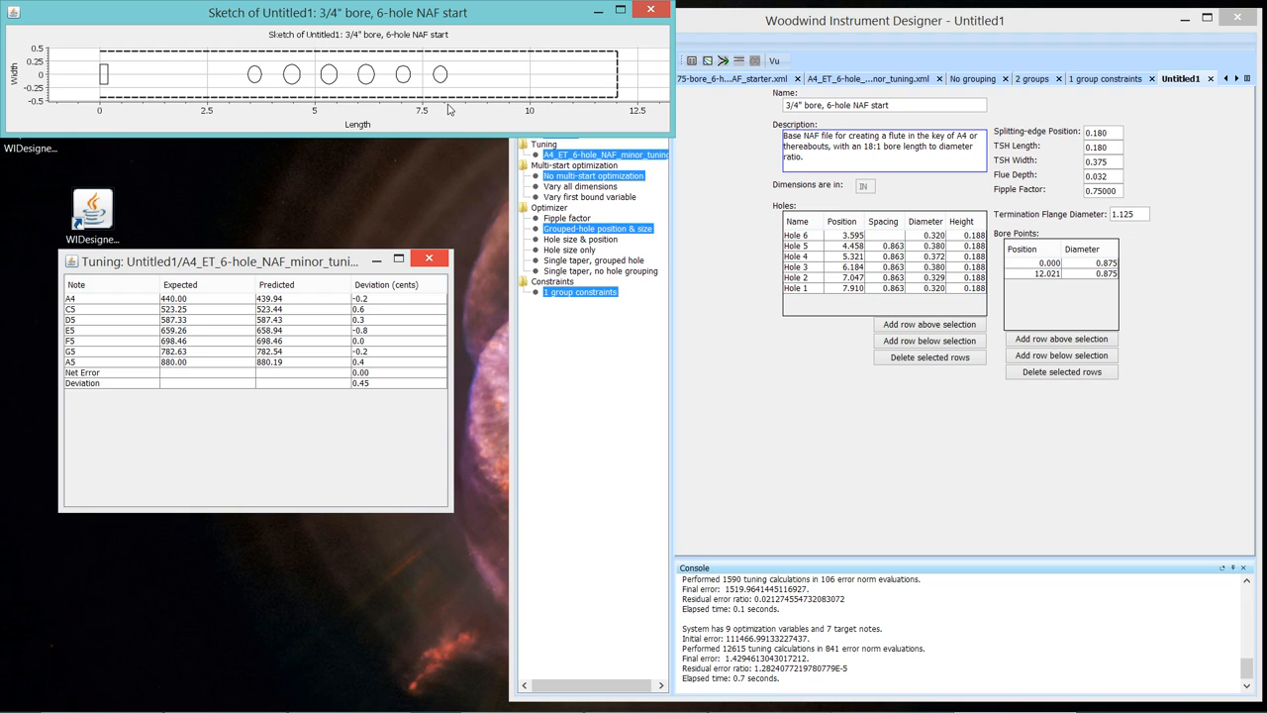
mouse_move(440, 71)
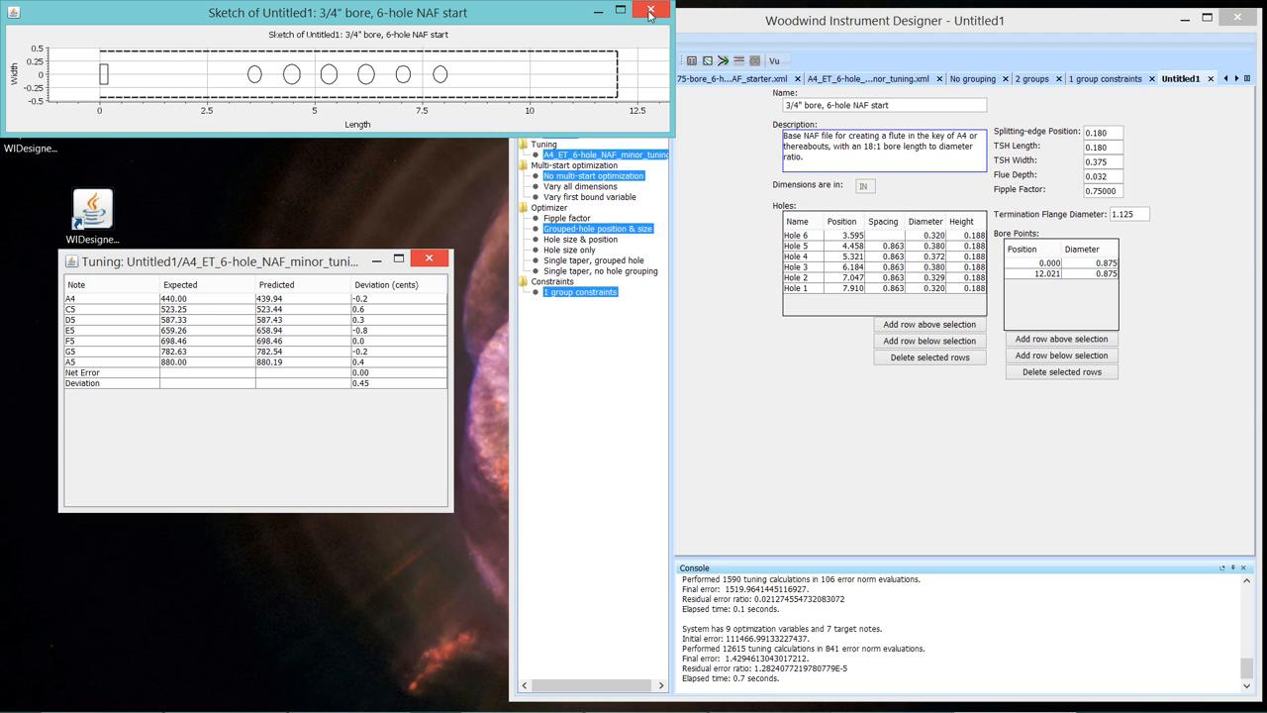
Close the 'Sketch of Untitled1' window, keeping the tuning table open.
click(645, 14)
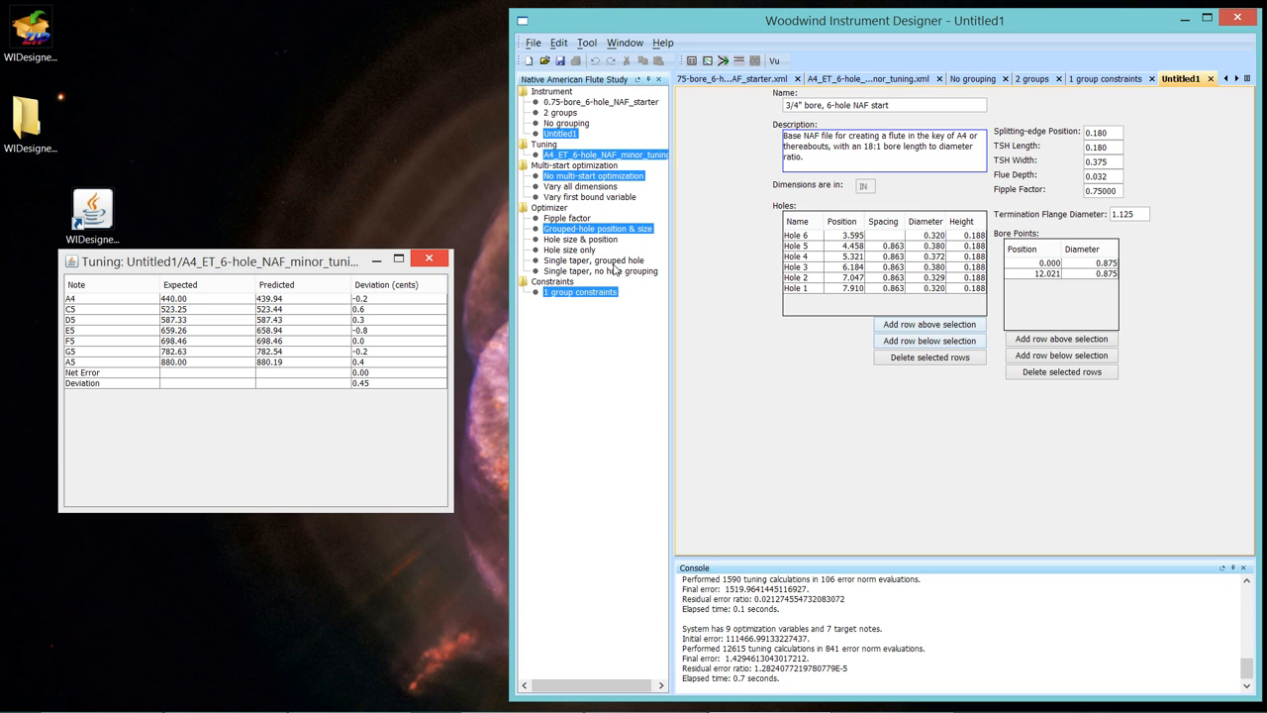
Close the Tuning window and the Untitled1, 2 groups and No grouping documents.
click(427, 258)
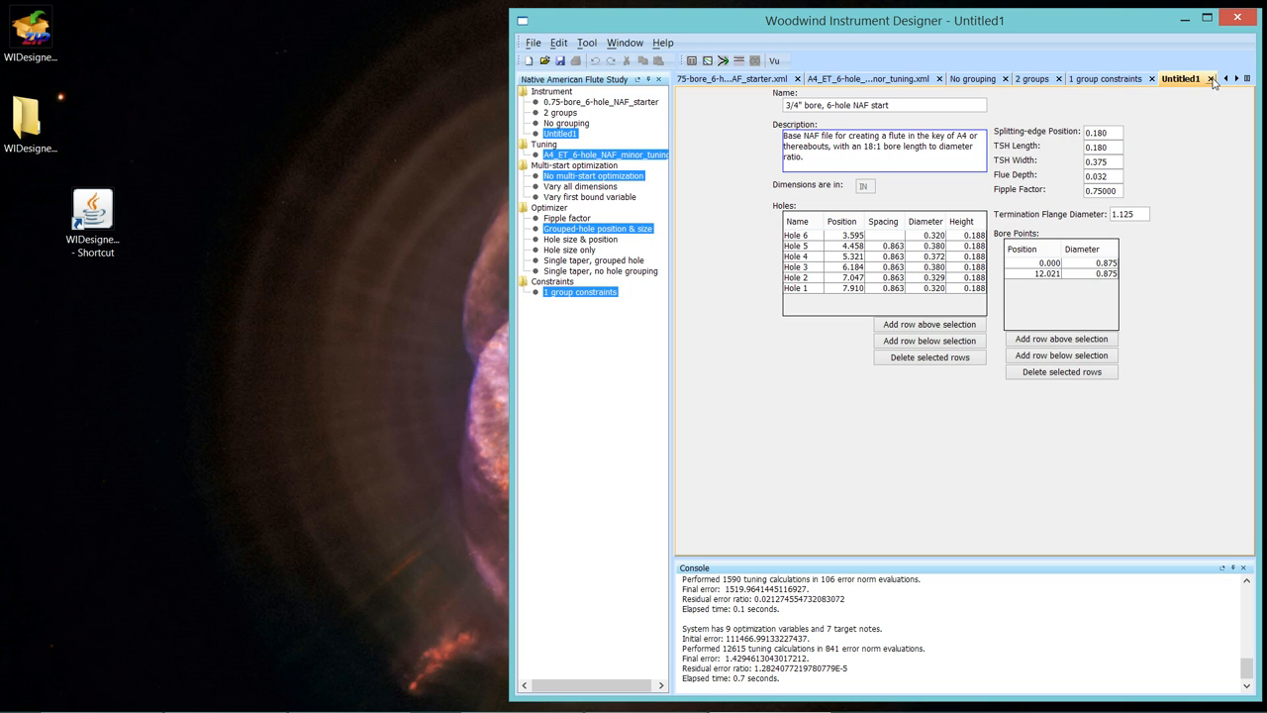
click(1120, 80)
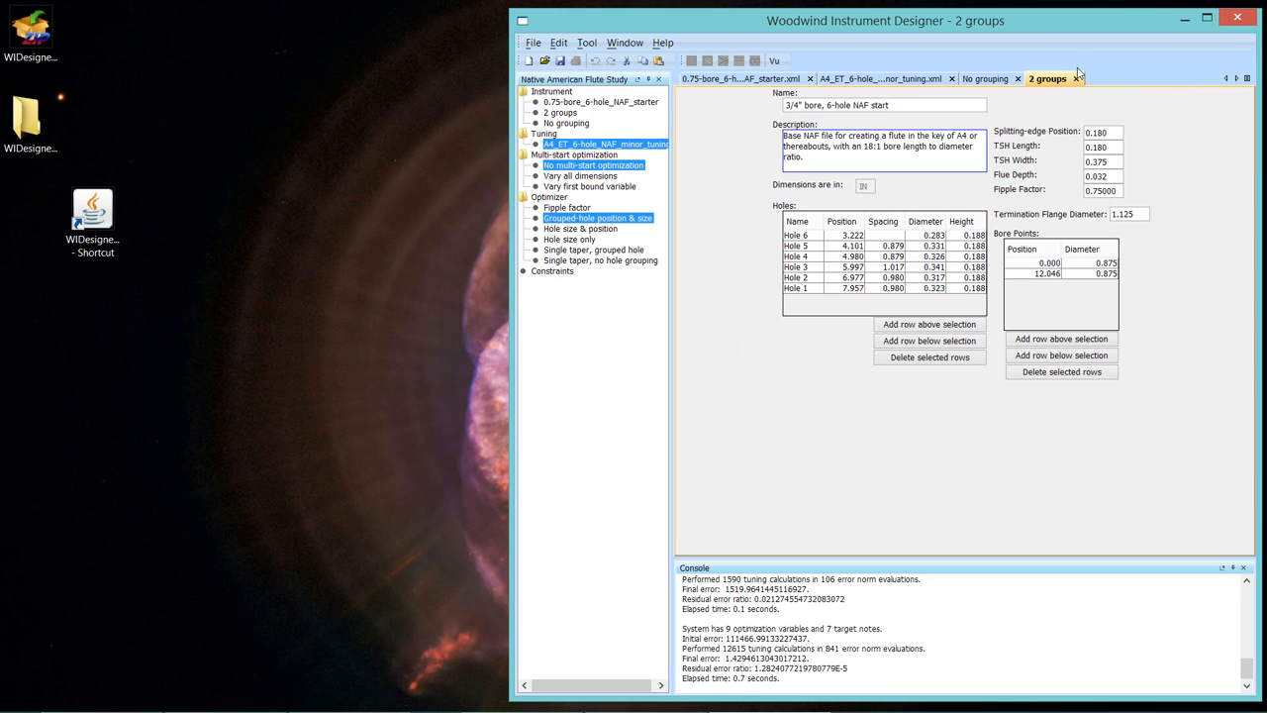
click(987, 75)
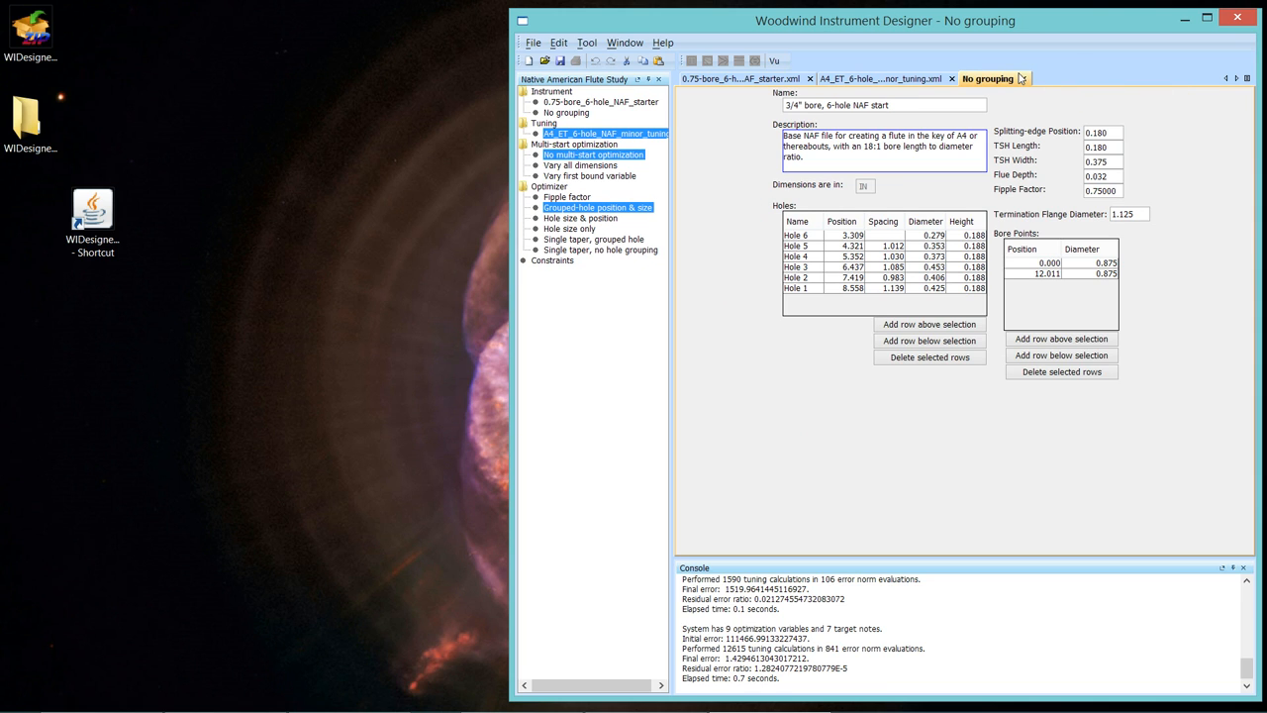
mouse_move(1026, 81)
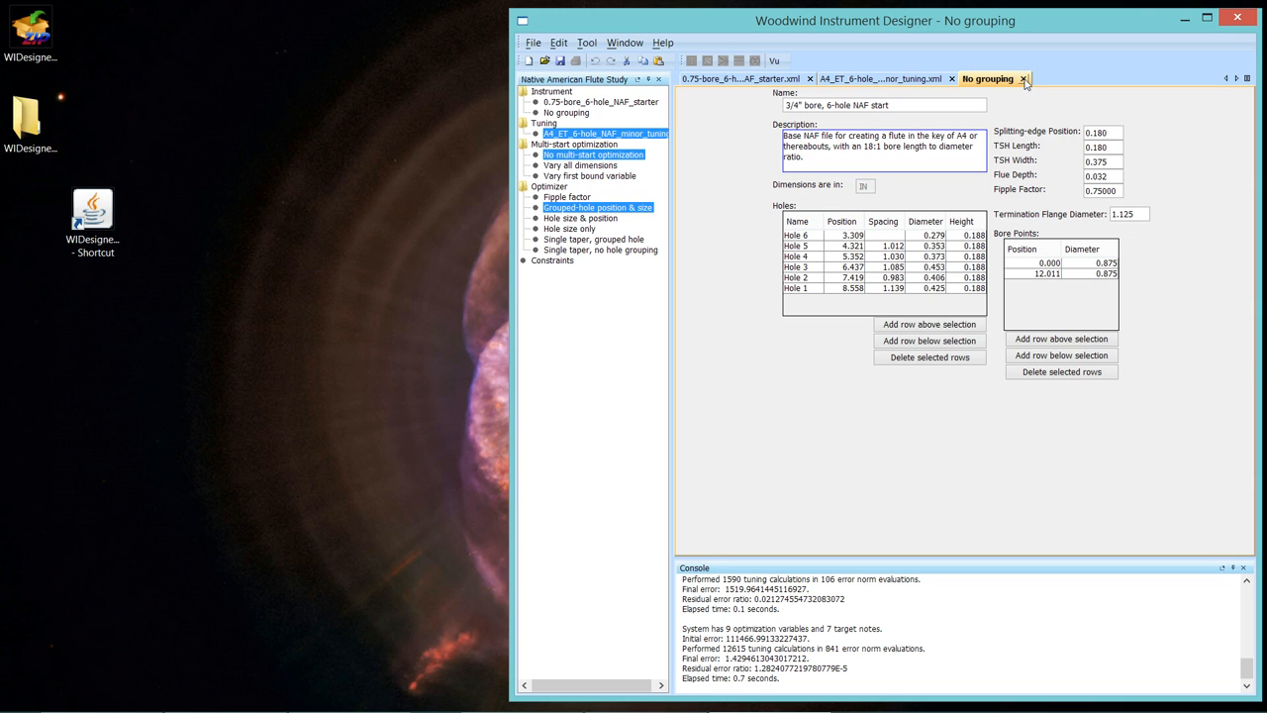
mouse_move(1023, 78)
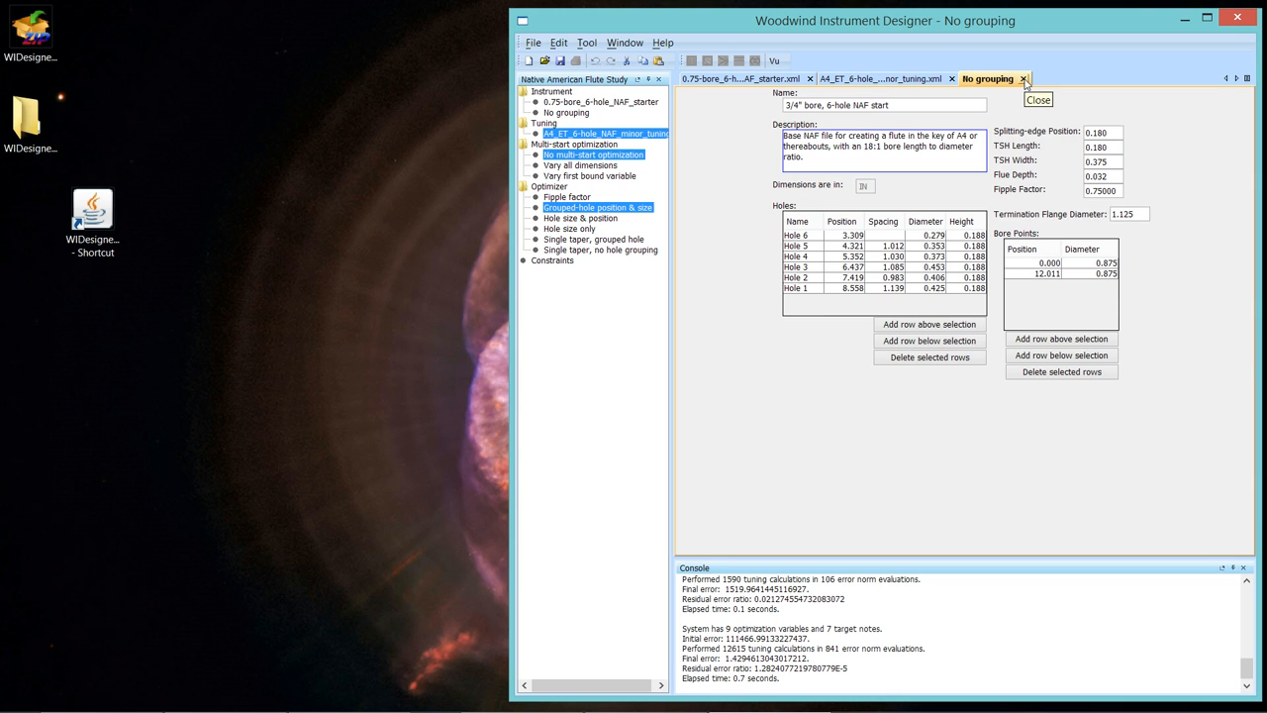
click(1017, 74)
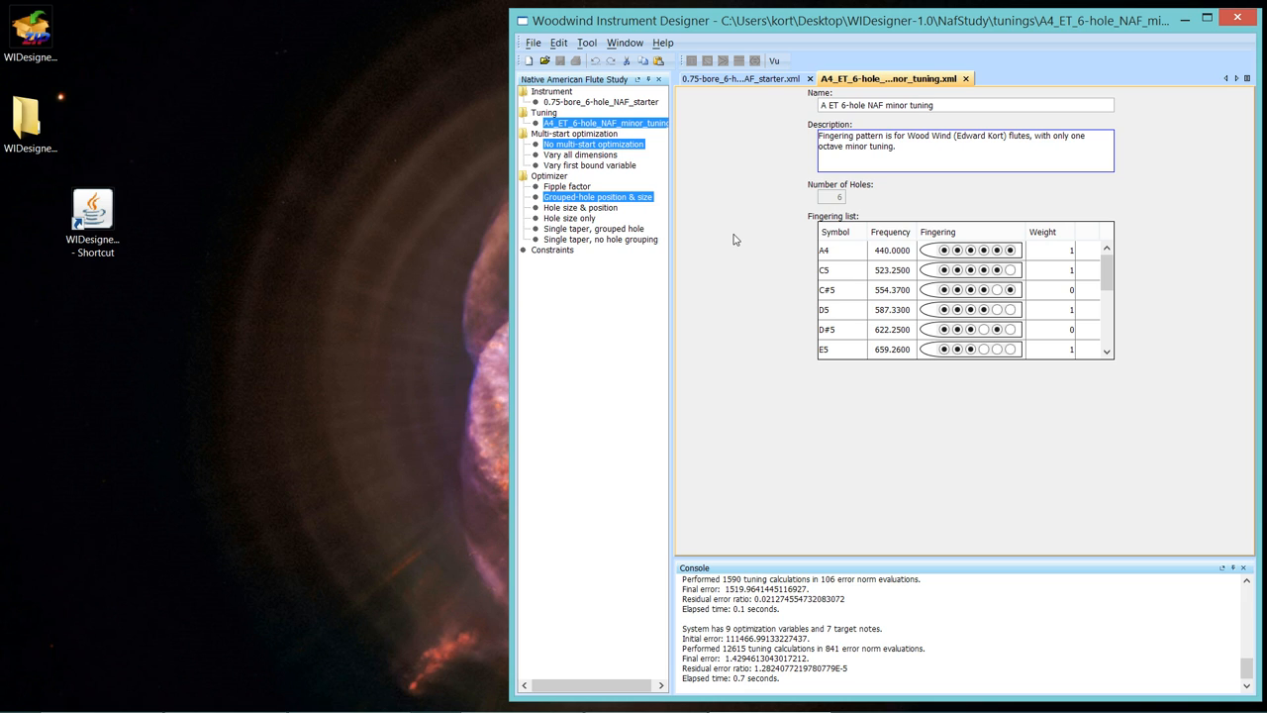
mouse_move(780, 79)
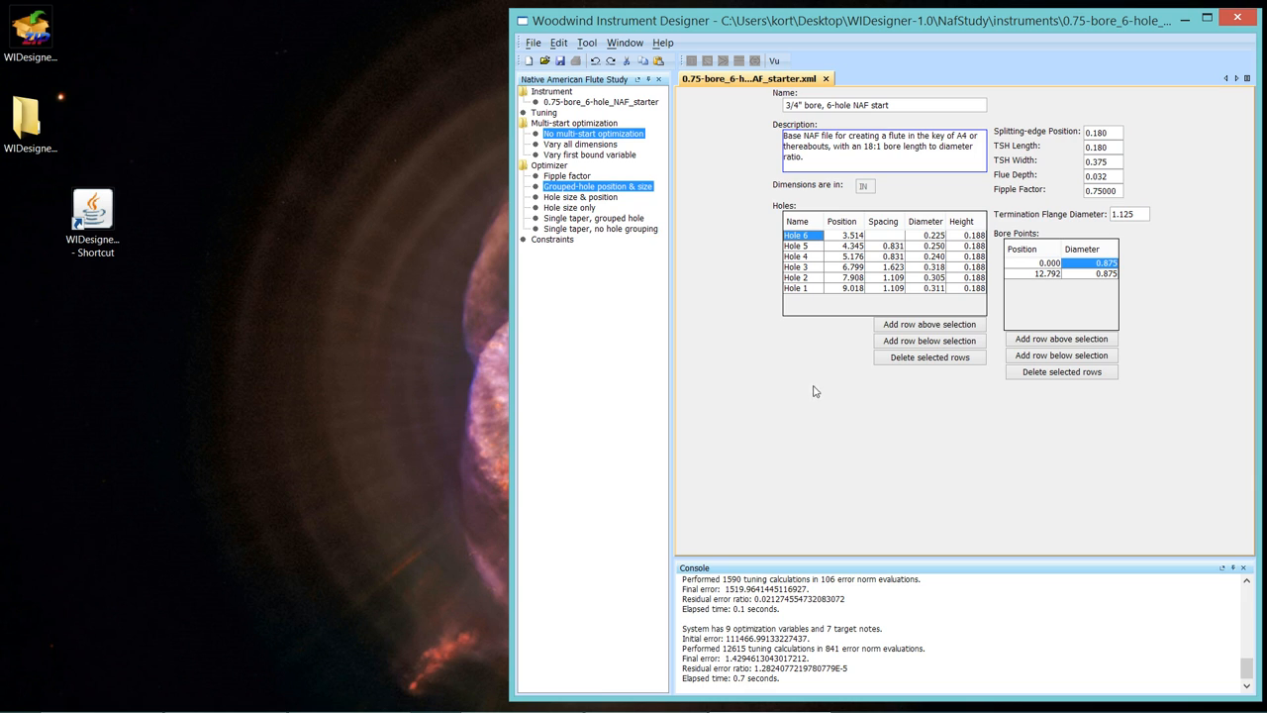
mouse_move(827, 249)
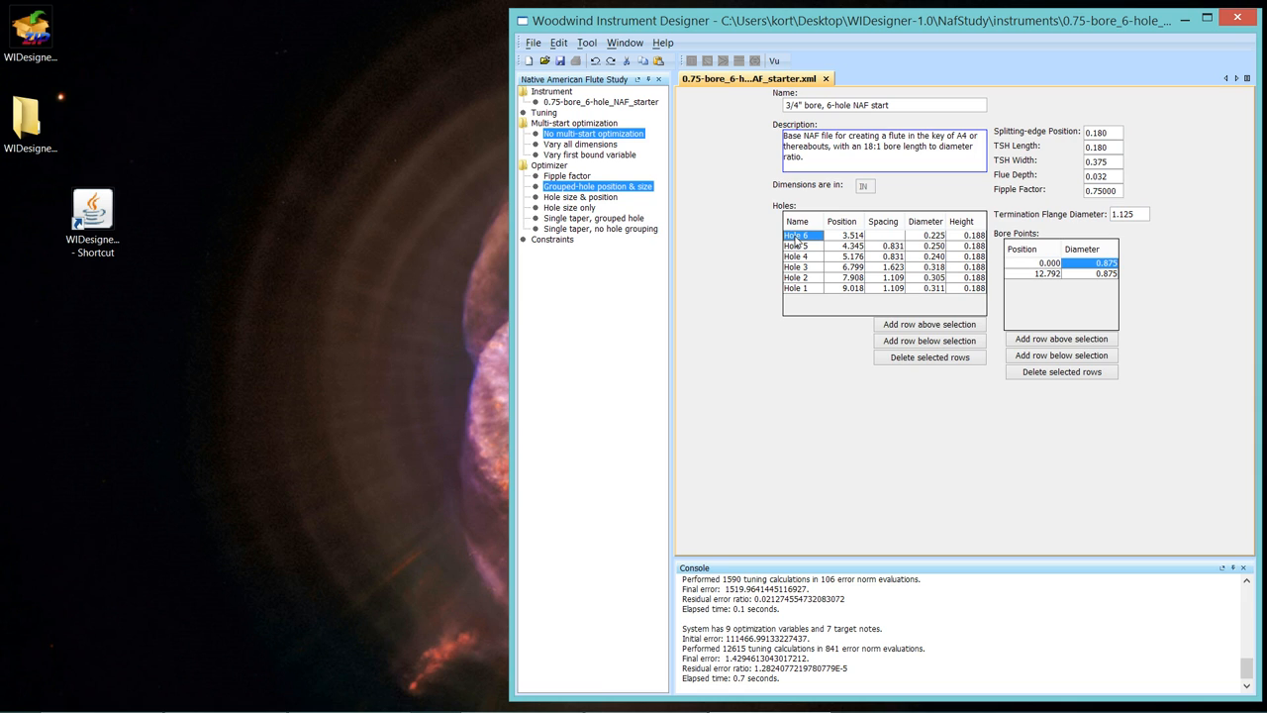
mouse_move(929, 357)
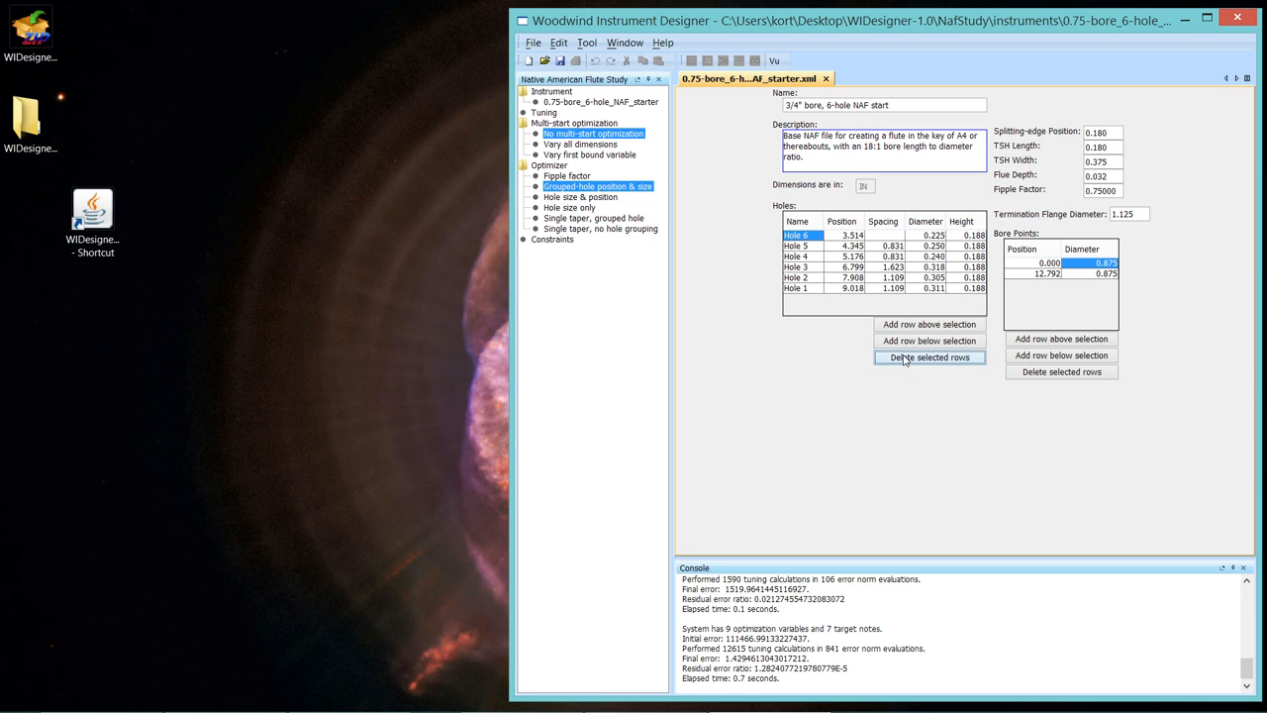
Delete the Hole 6 row from the 3/4" bore starter flute, leaving five holes.
click(931, 356)
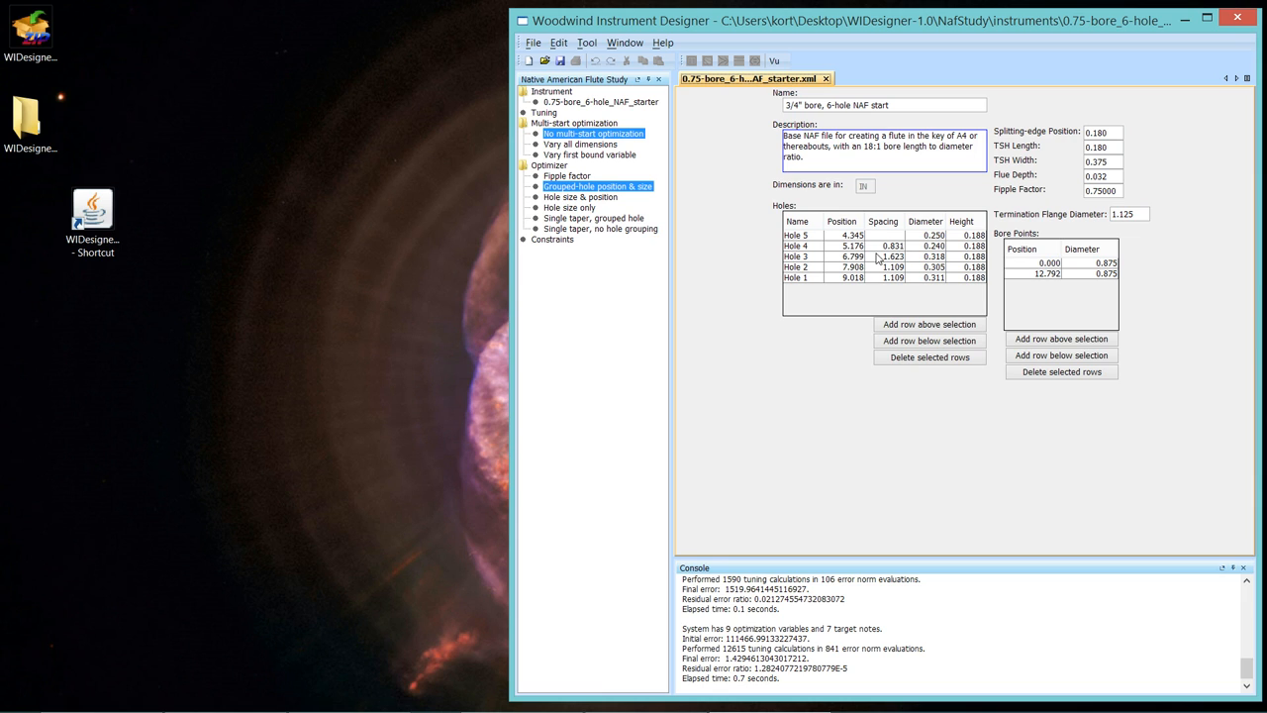
mouse_move(691, 289)
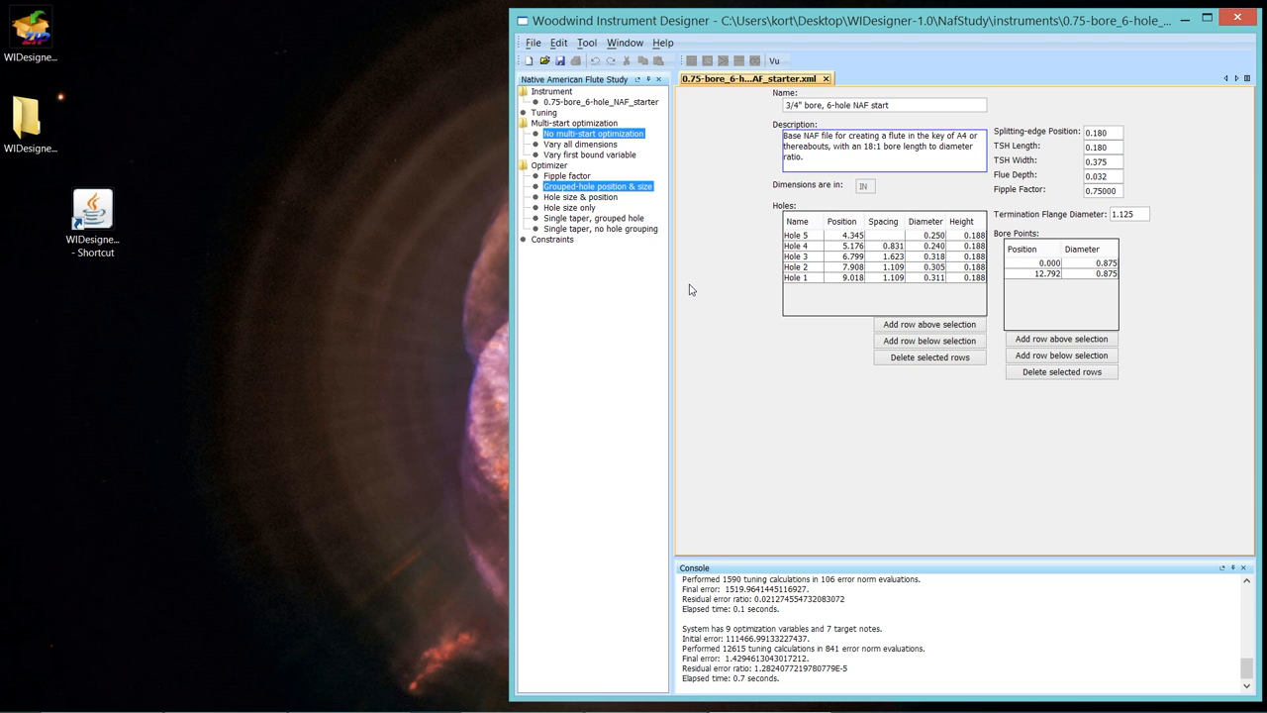
mouse_move(736, 269)
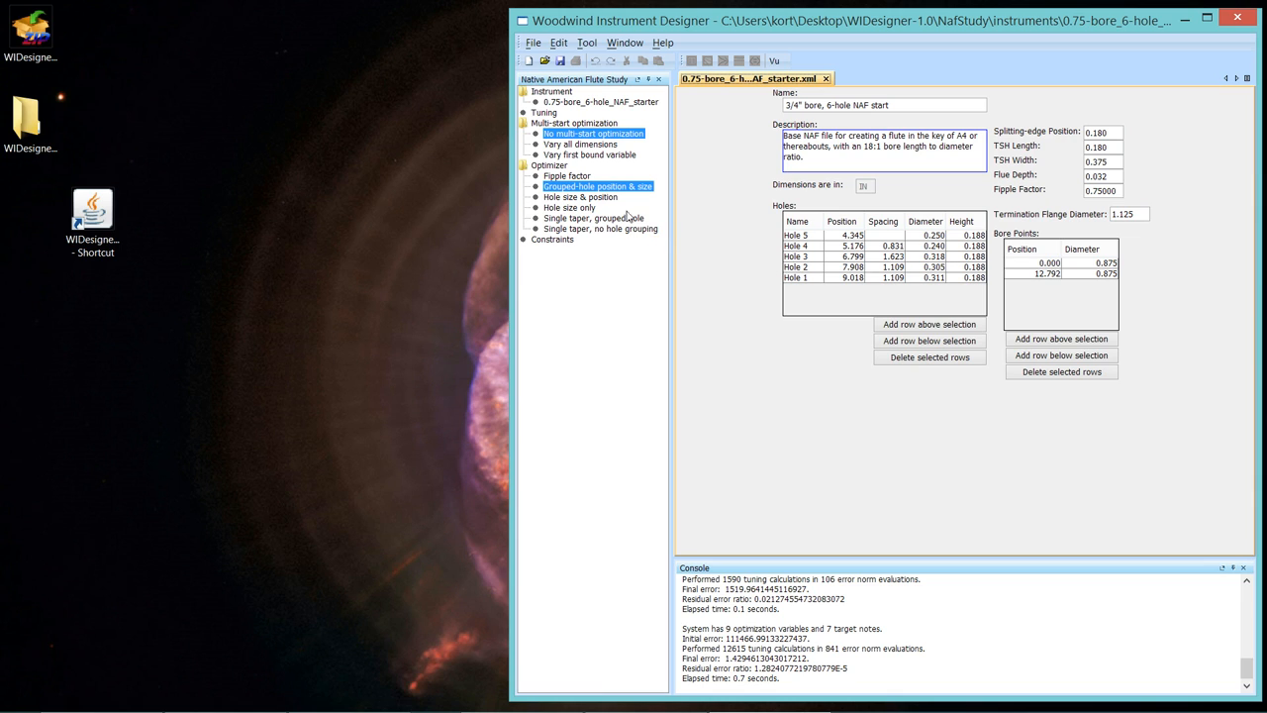
mouse_move(527, 58)
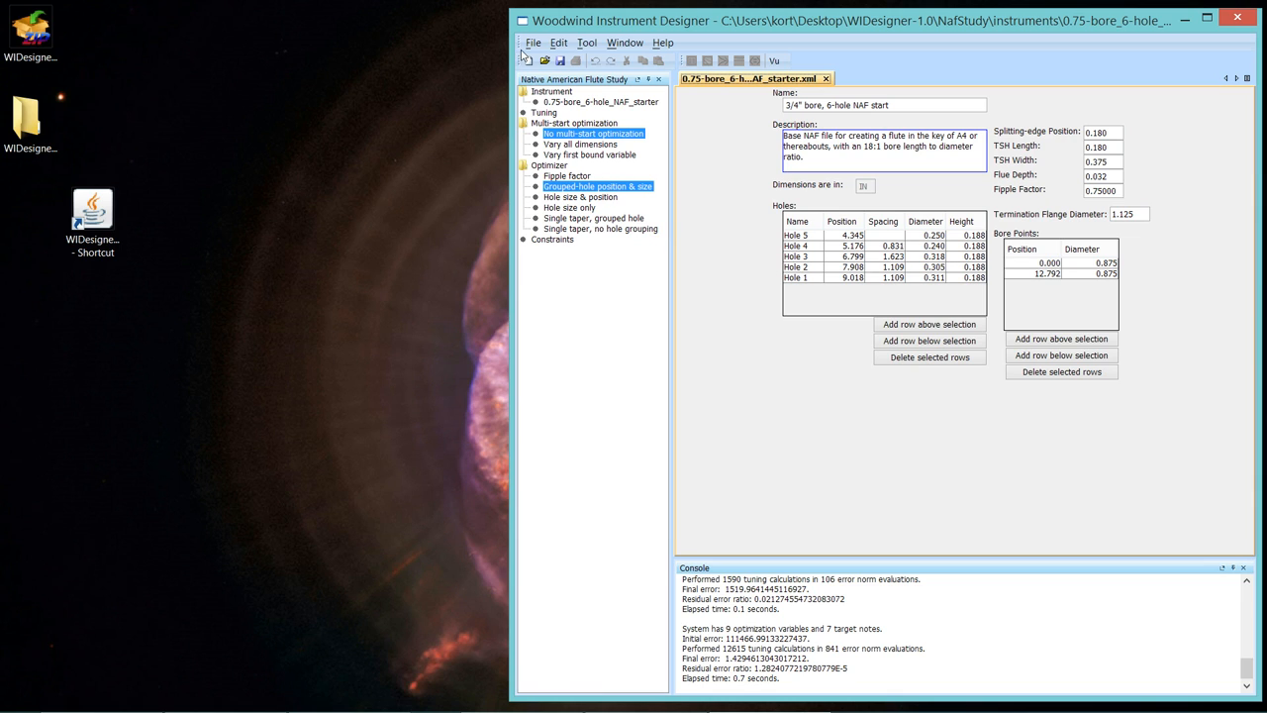
Cancel the file dialog for the five-hole starter flute and return to the File commands.
click(535, 44)
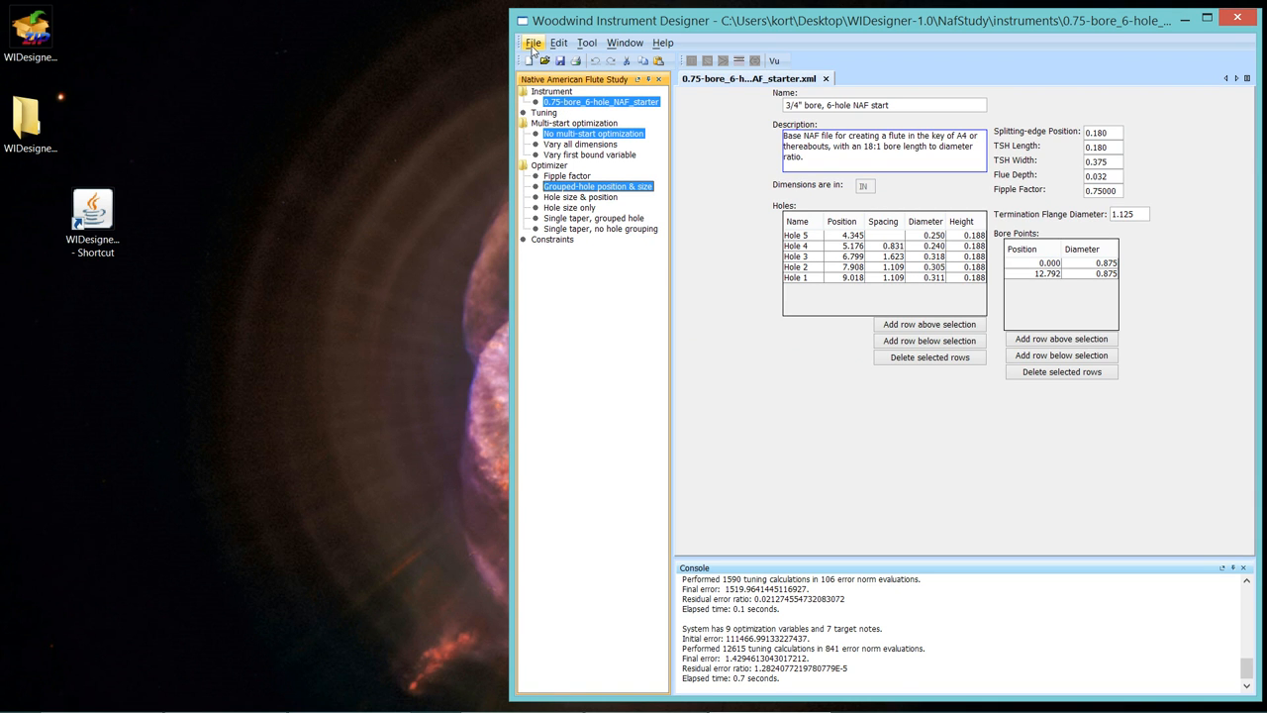
click(534, 44)
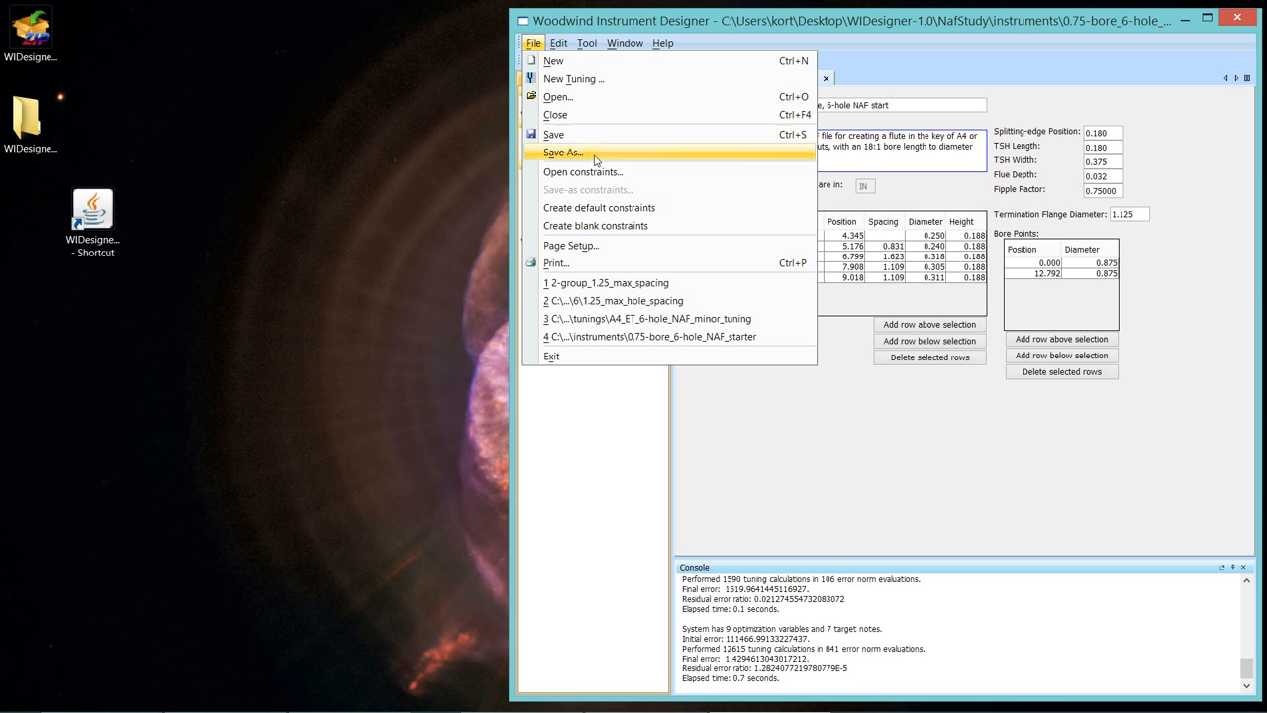
click(564, 97)
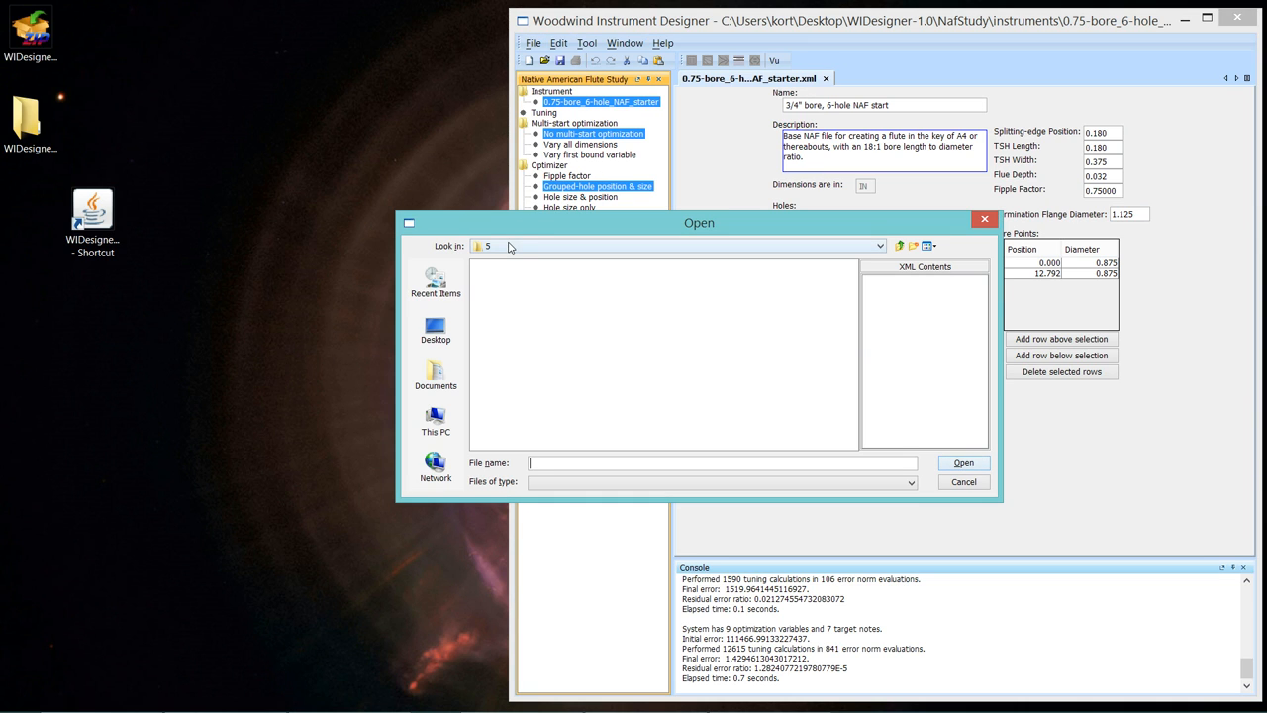
mouse_move(503, 253)
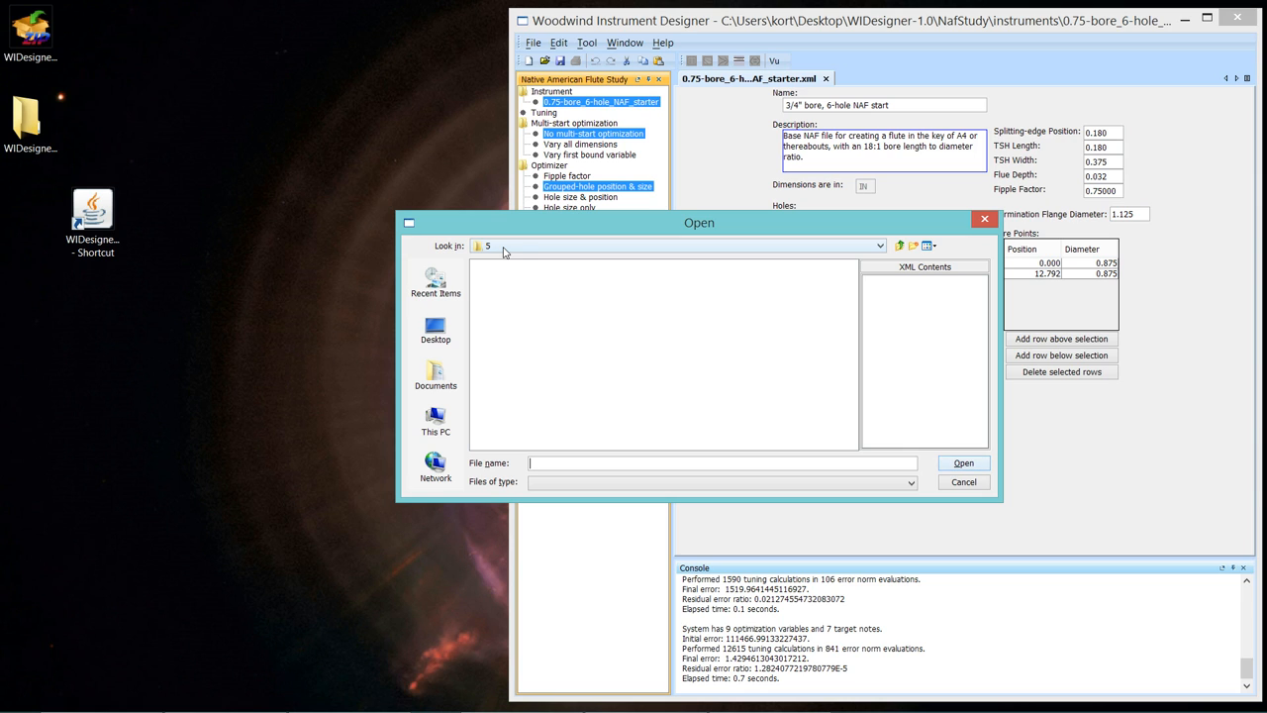
mouse_move(491, 253)
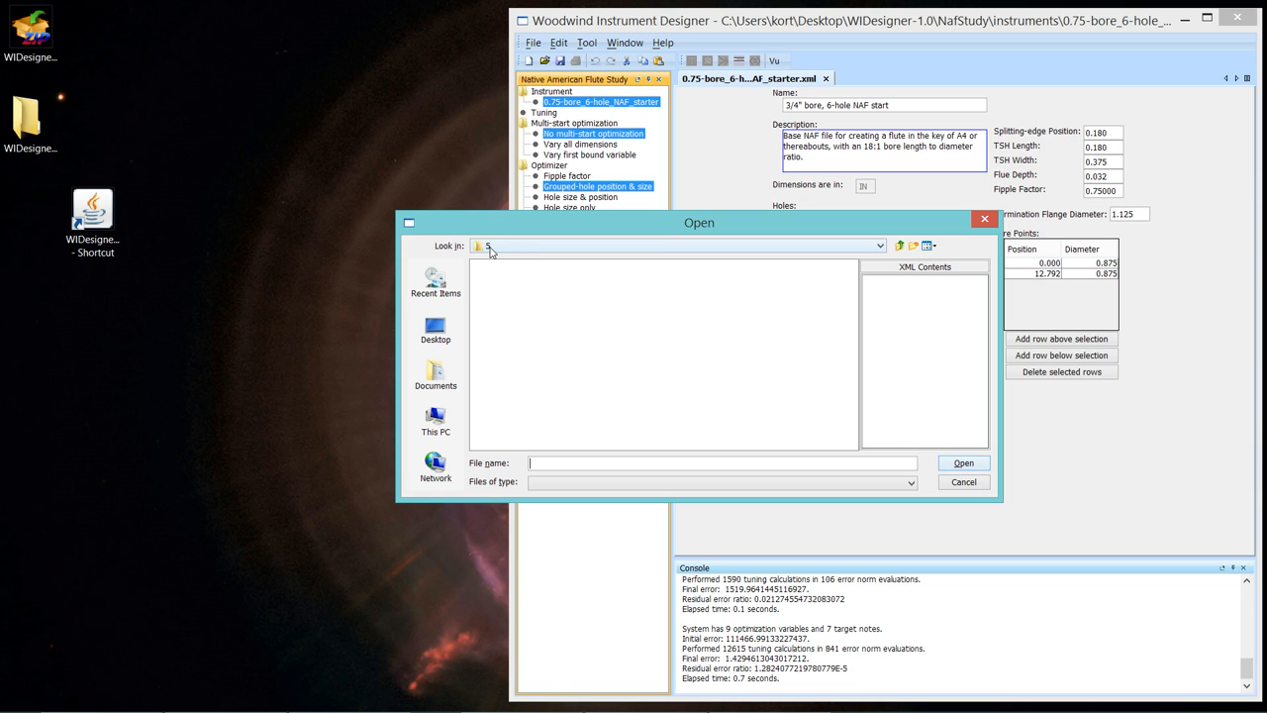
mouse_move(513, 329)
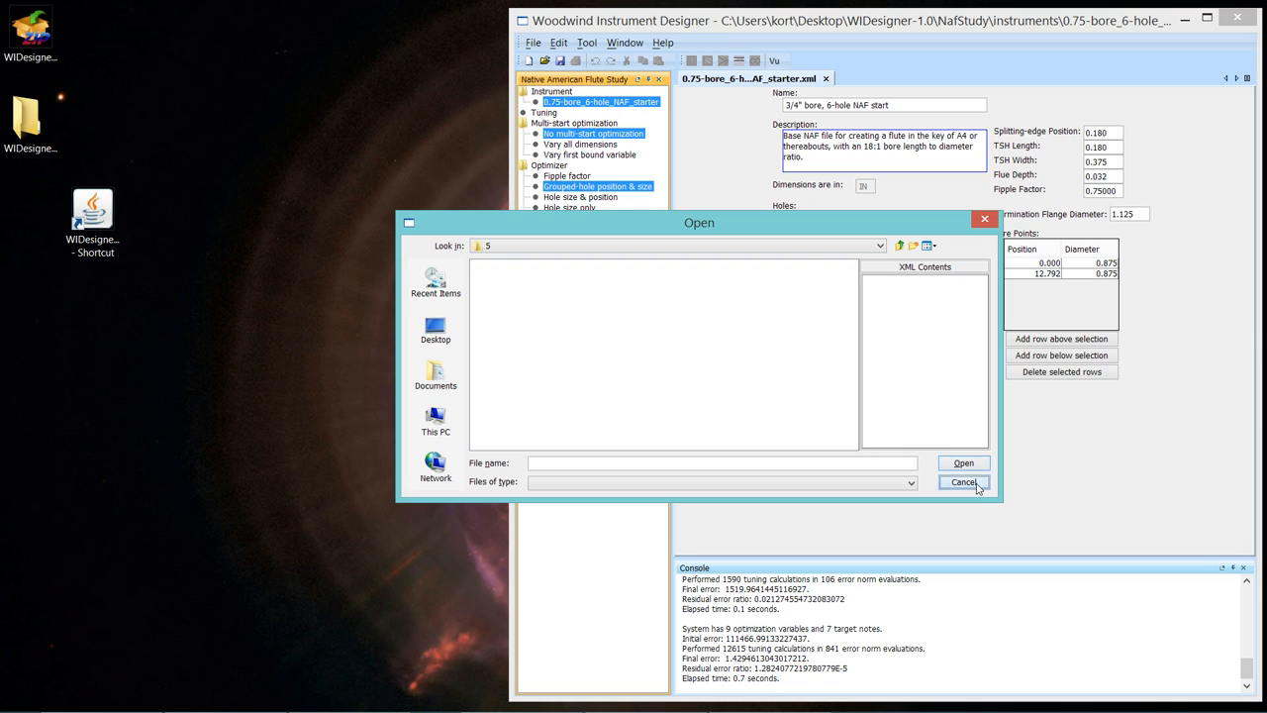
click(962, 483)
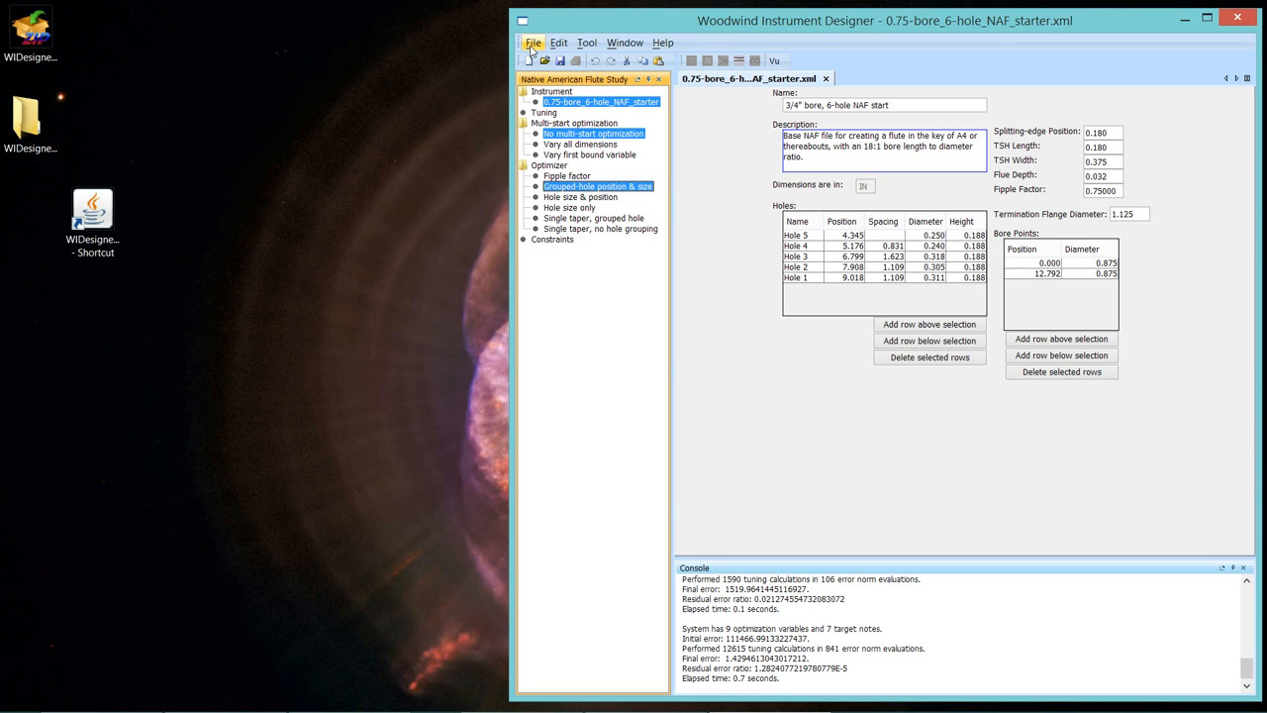
click(534, 44)
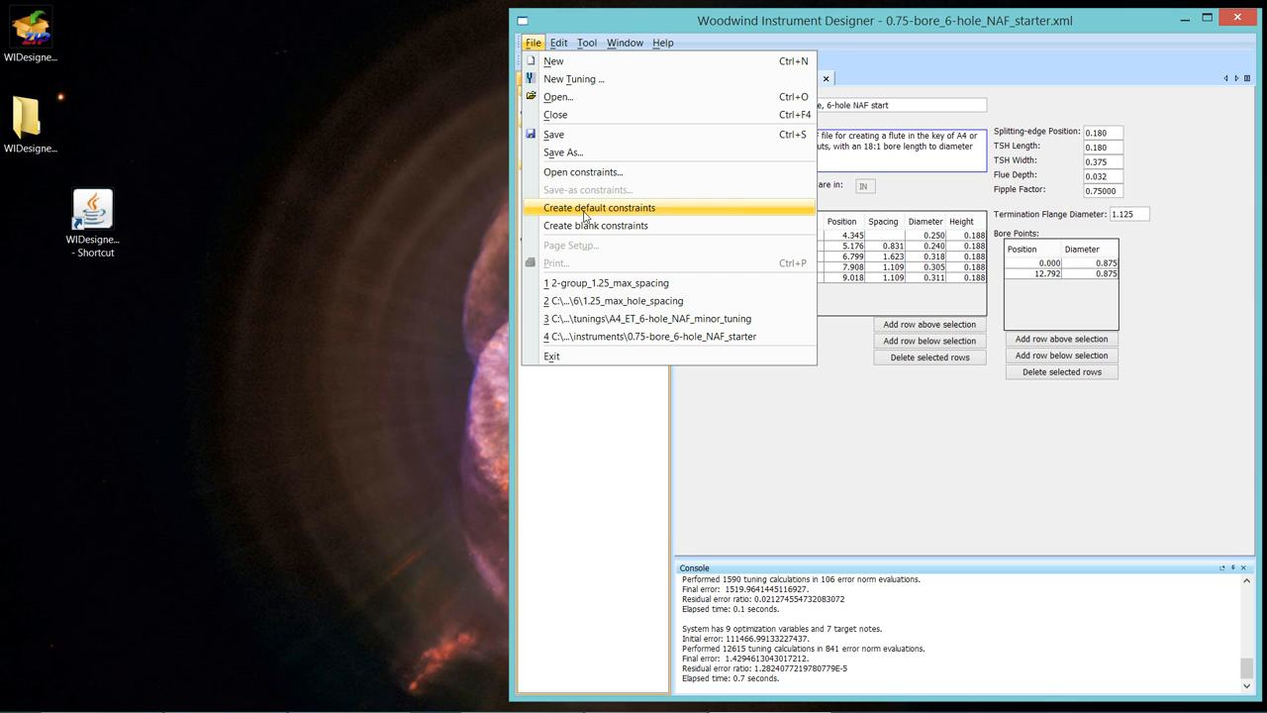
Choose Create default constraints, cancel once, rechoose it and move the Hole-spacing Groups dialog left.
click(597, 208)
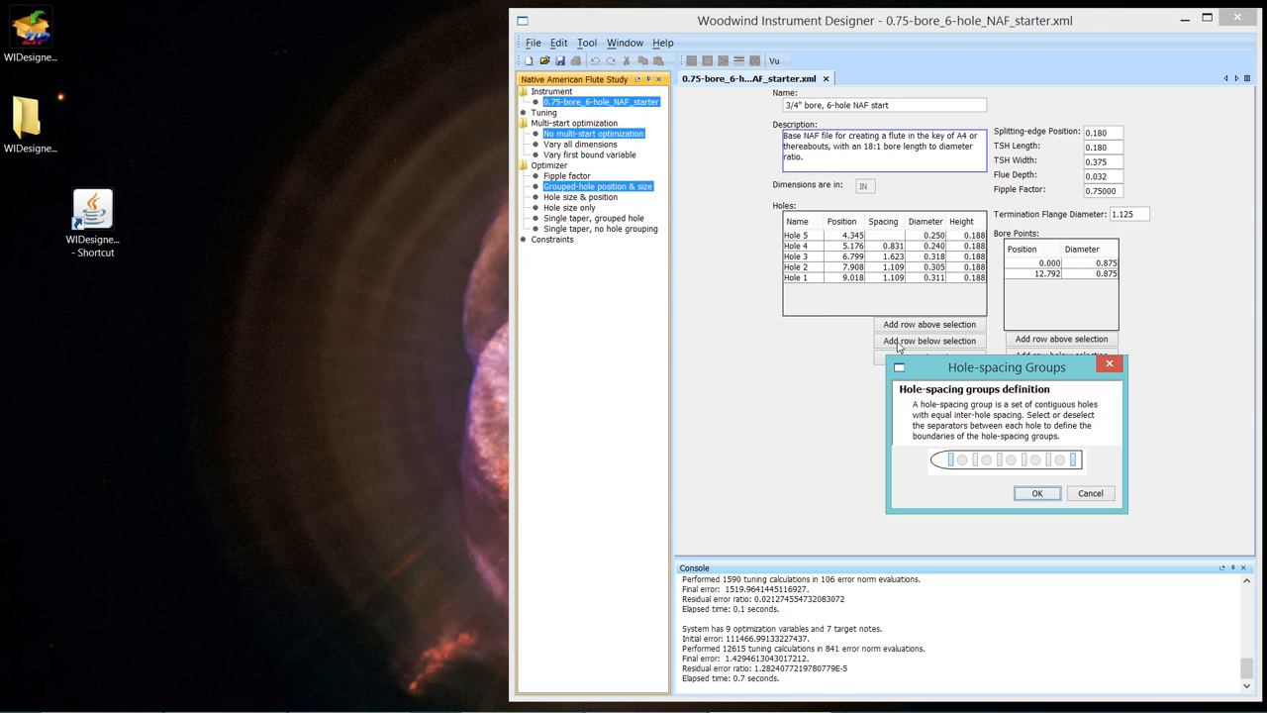
mouse_move(1101, 507)
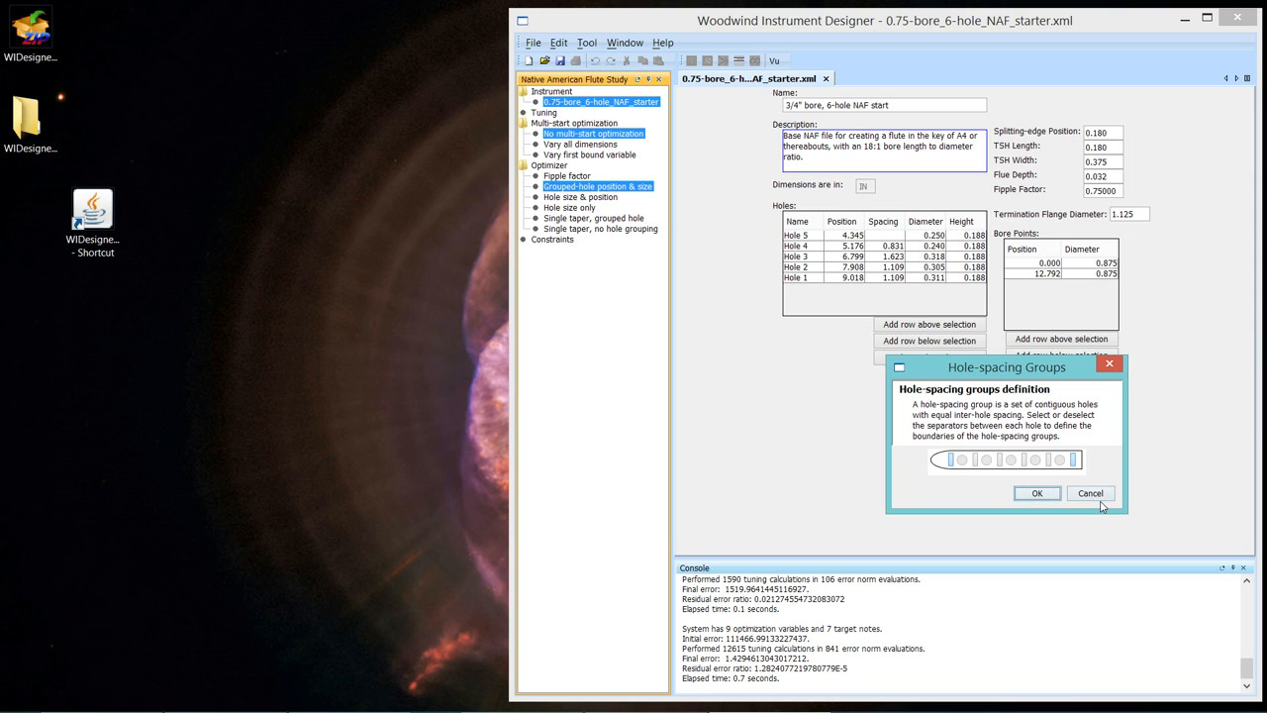
click(1089, 493)
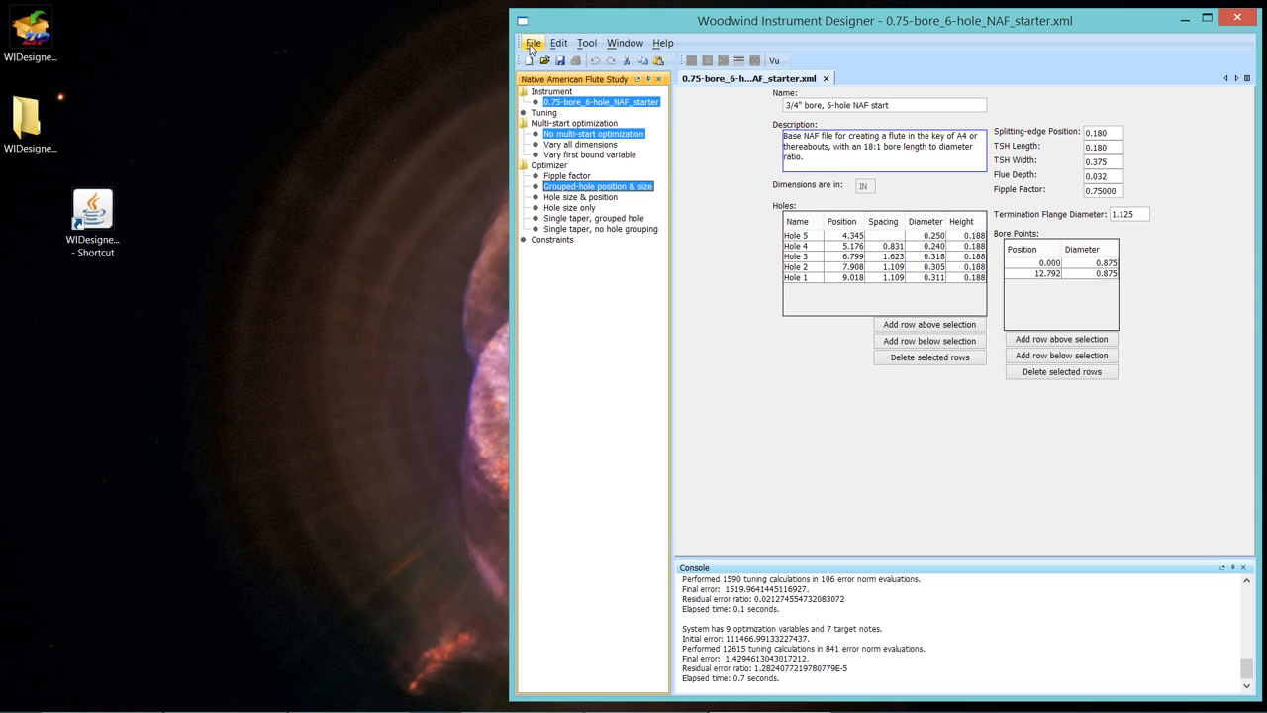
click(535, 43)
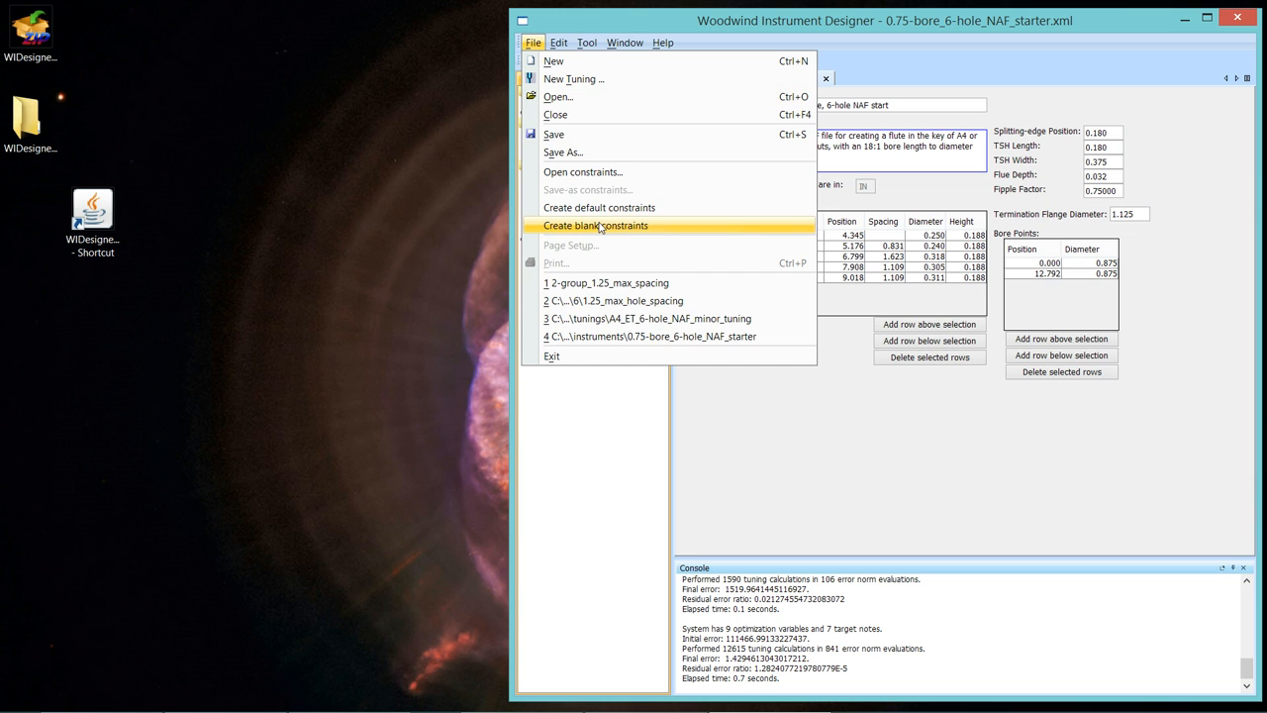
mouse_move(598, 207)
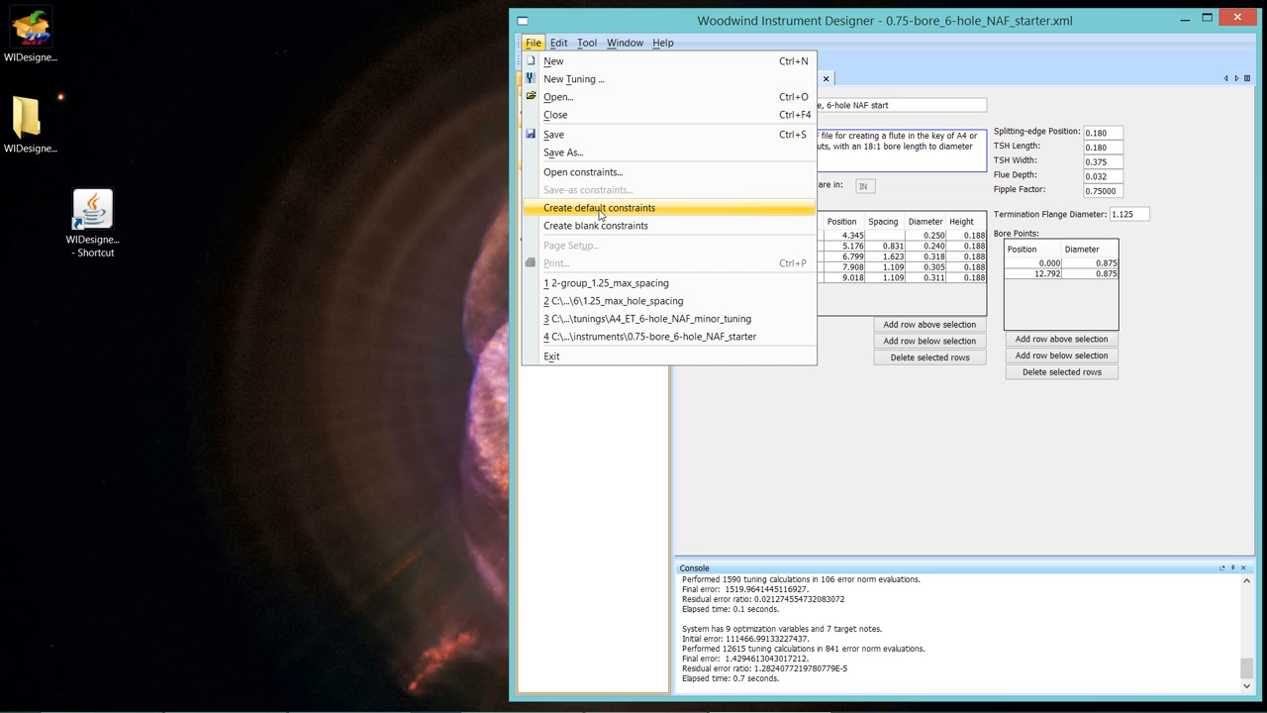
click(598, 208)
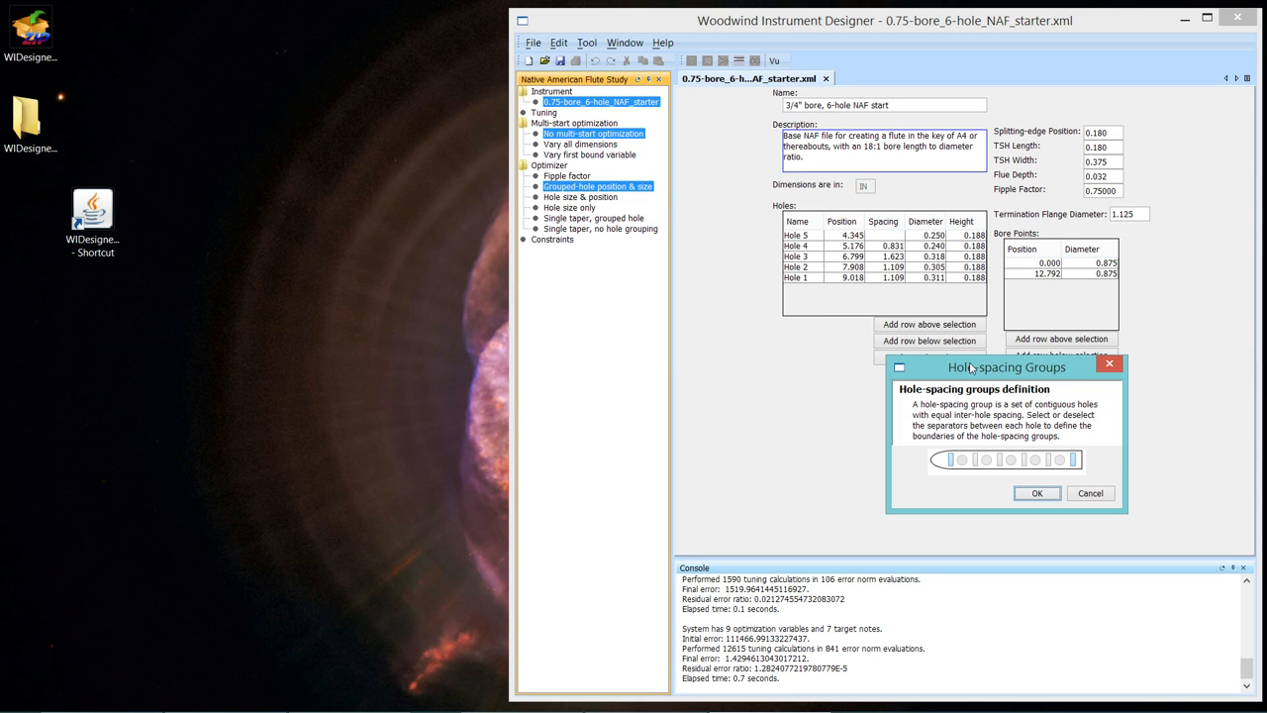
drag(1005, 366, 774, 273)
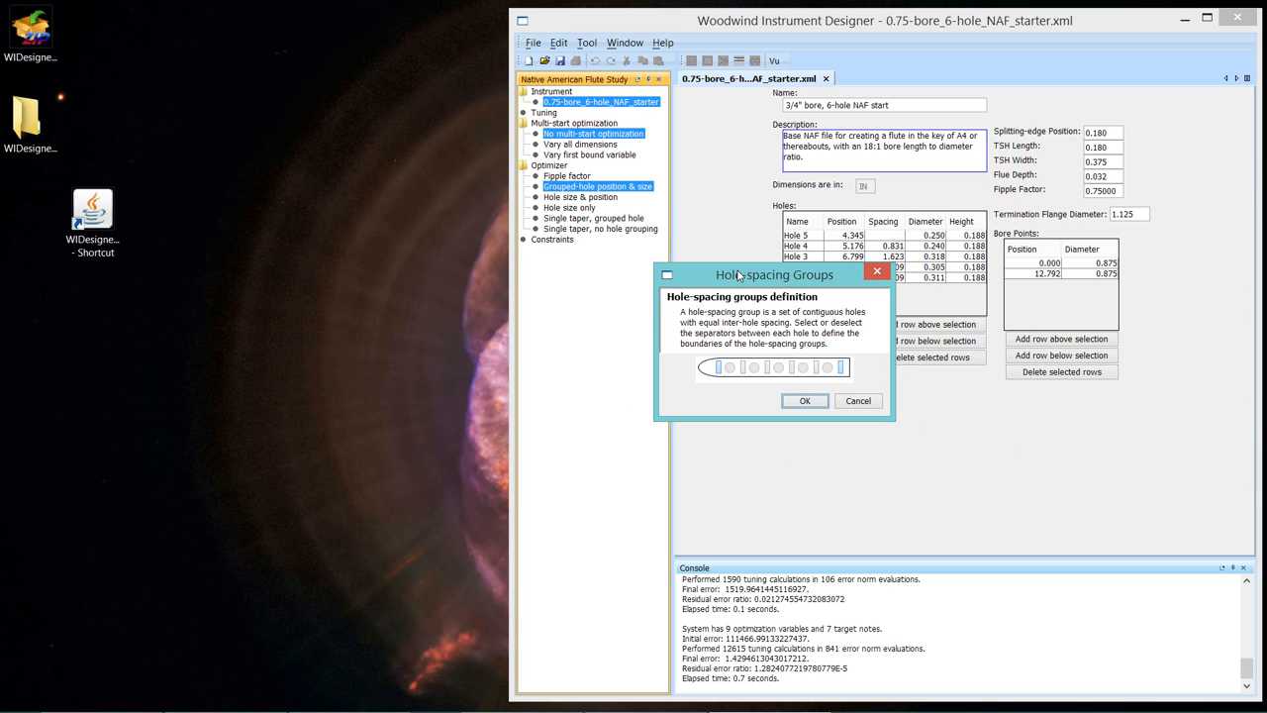
mouse_move(855, 335)
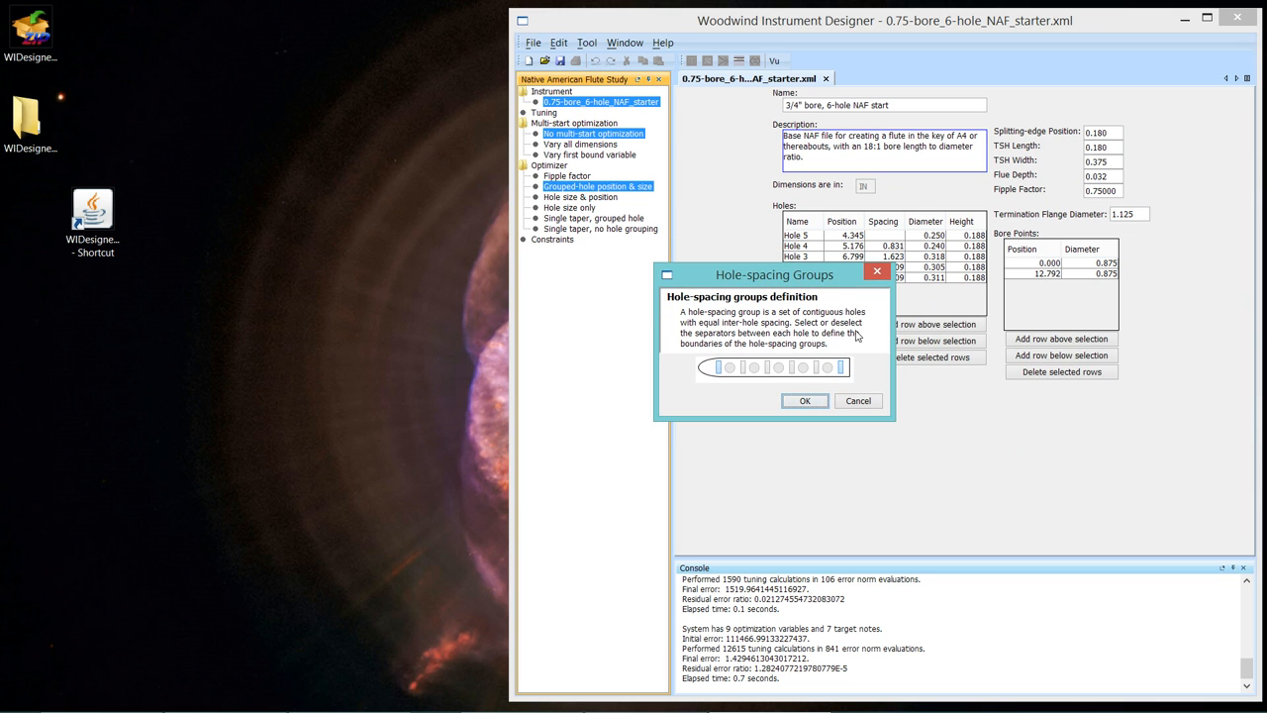
mouse_move(780, 366)
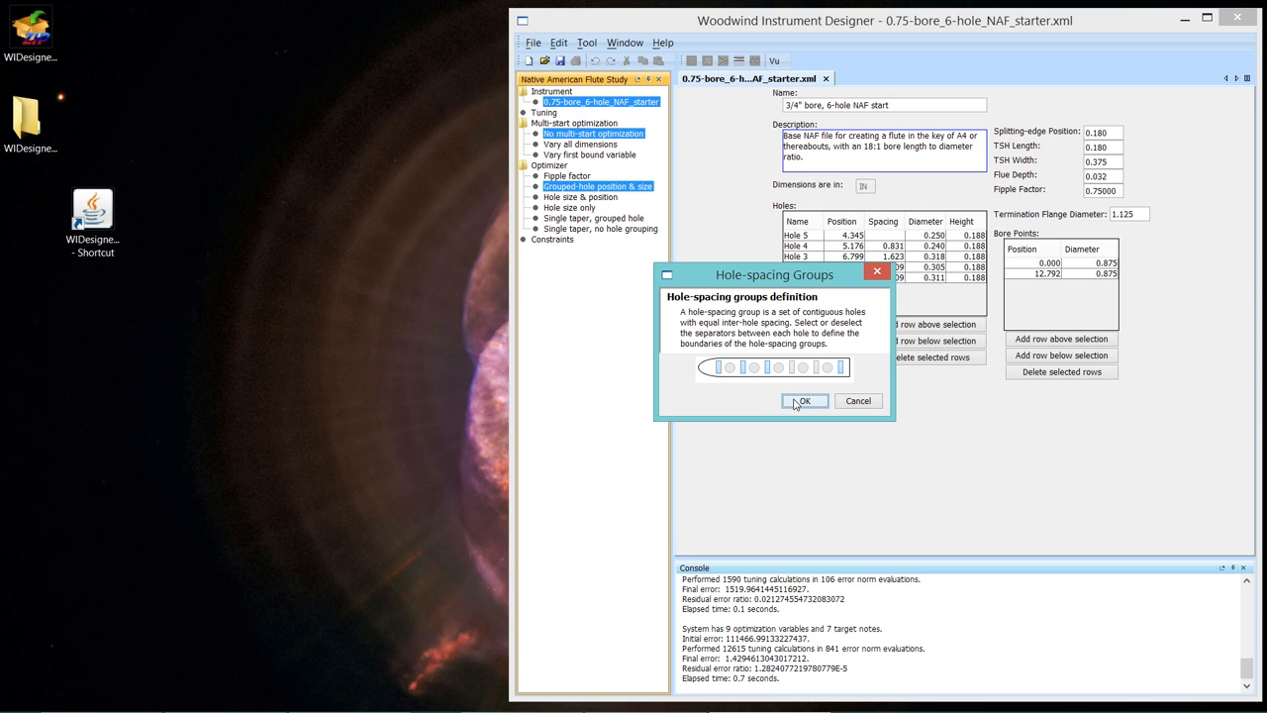
Accept the hole grouping to generate the 5-hole Default constraint set with zero bounds in Untitled1.
click(804, 400)
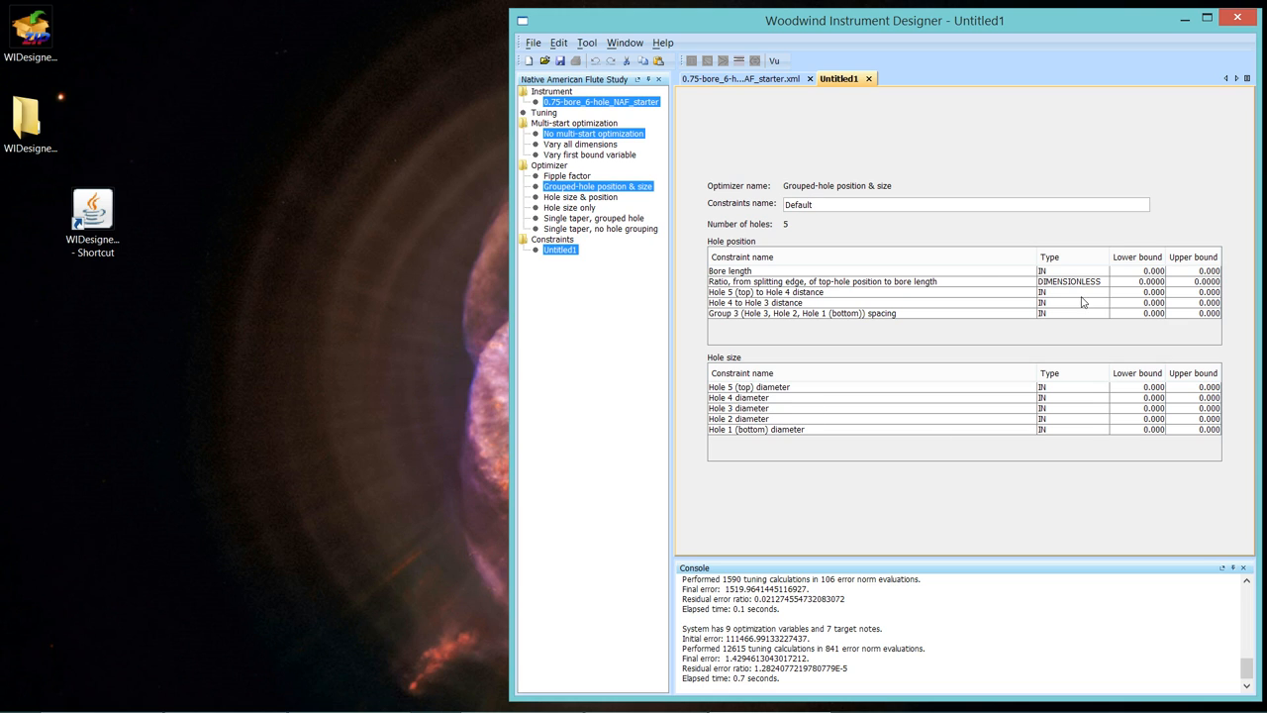
mouse_move(916, 234)
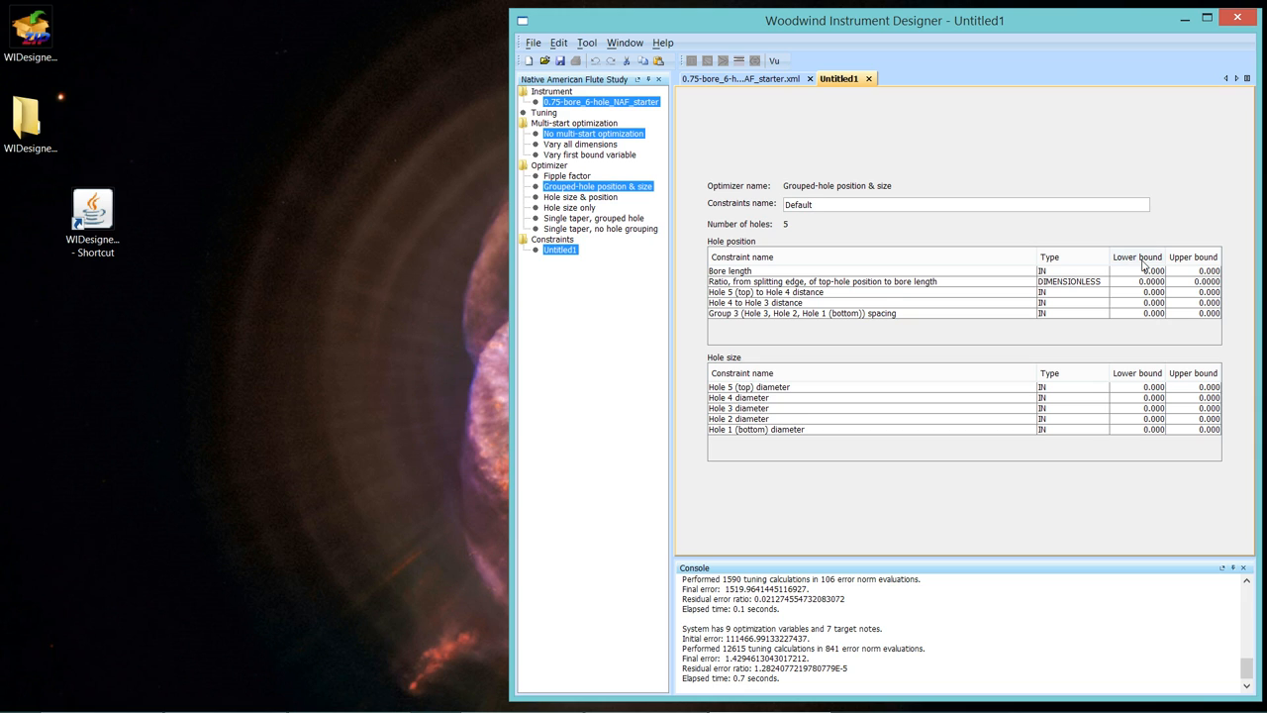
mouse_move(1187, 269)
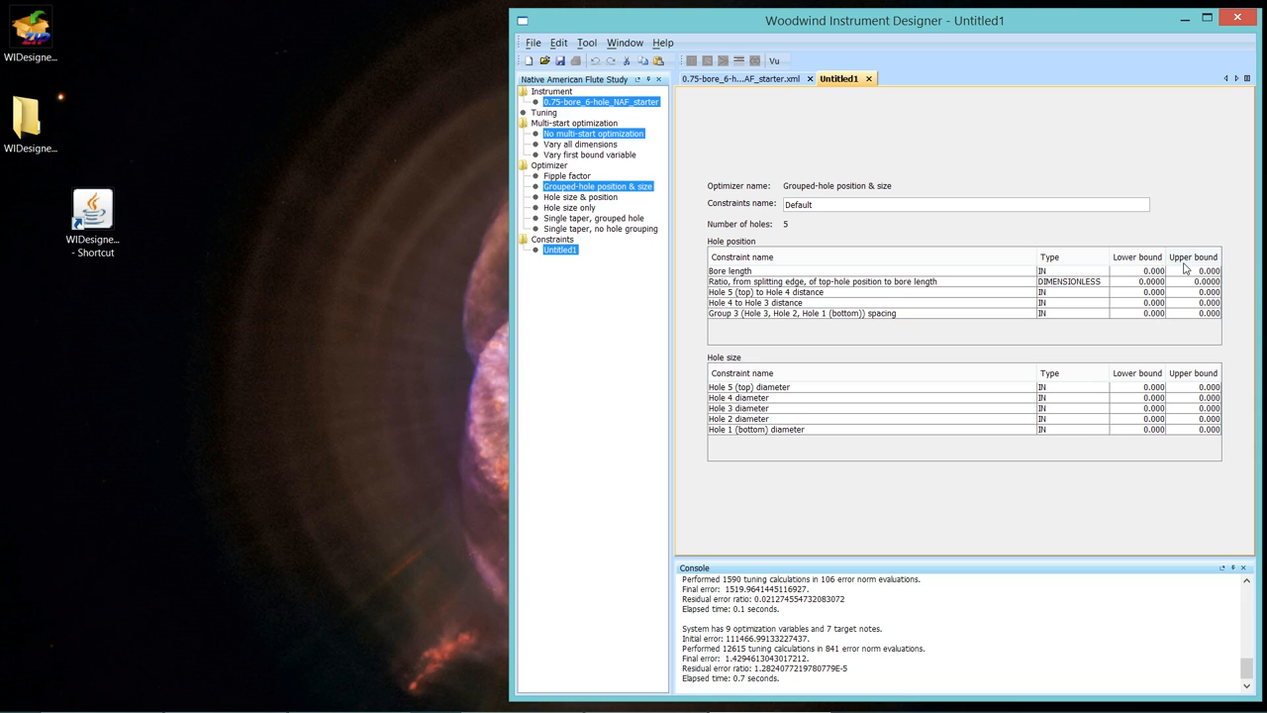
click(859, 204)
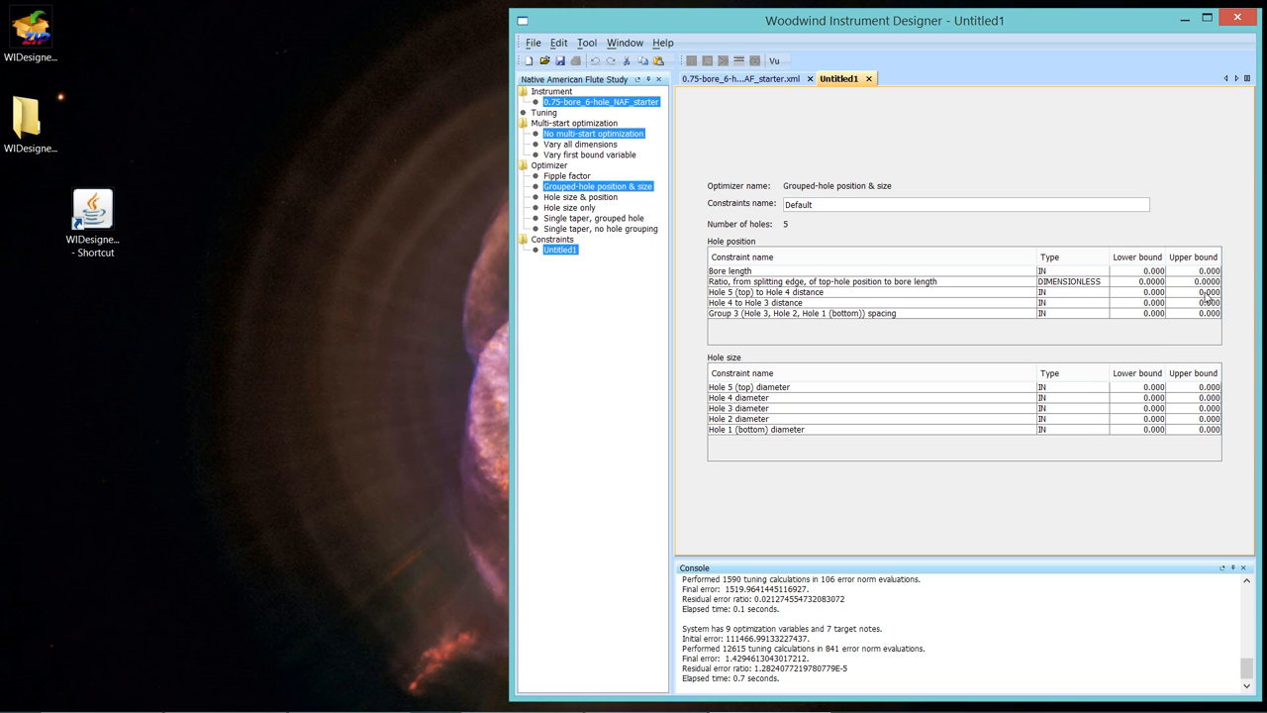
mouse_move(1208, 317)
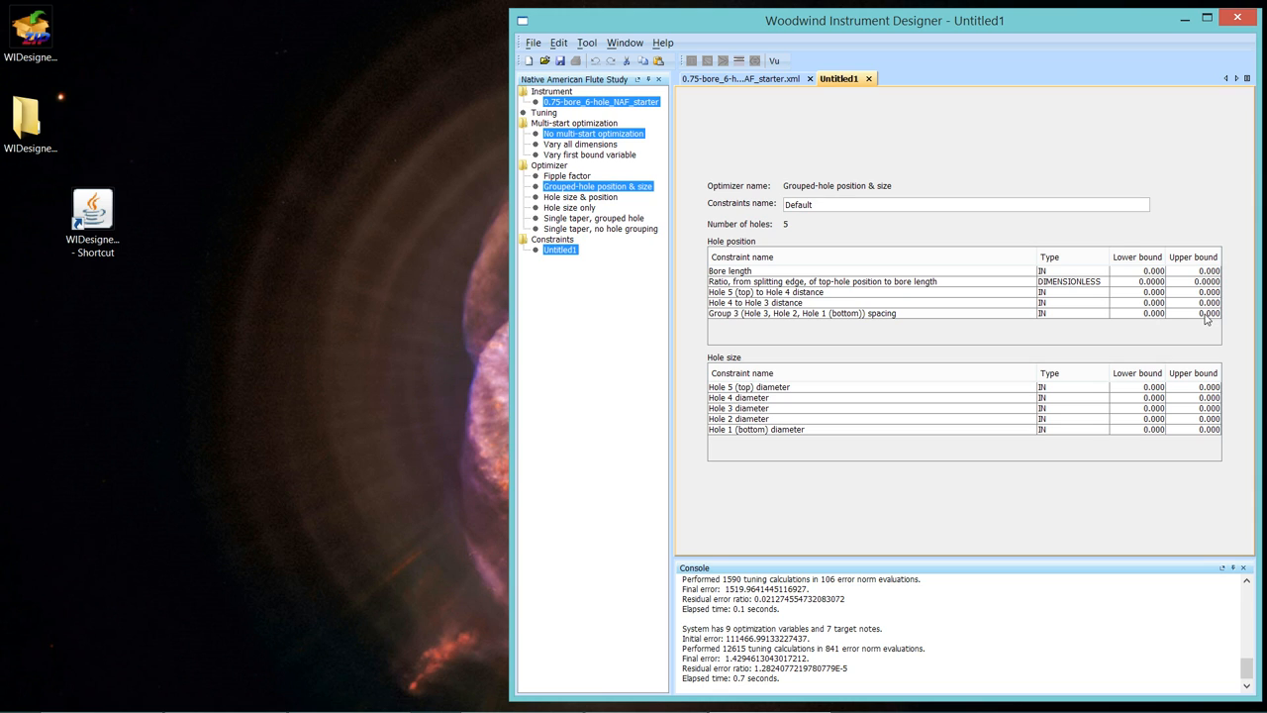
mouse_move(1208, 321)
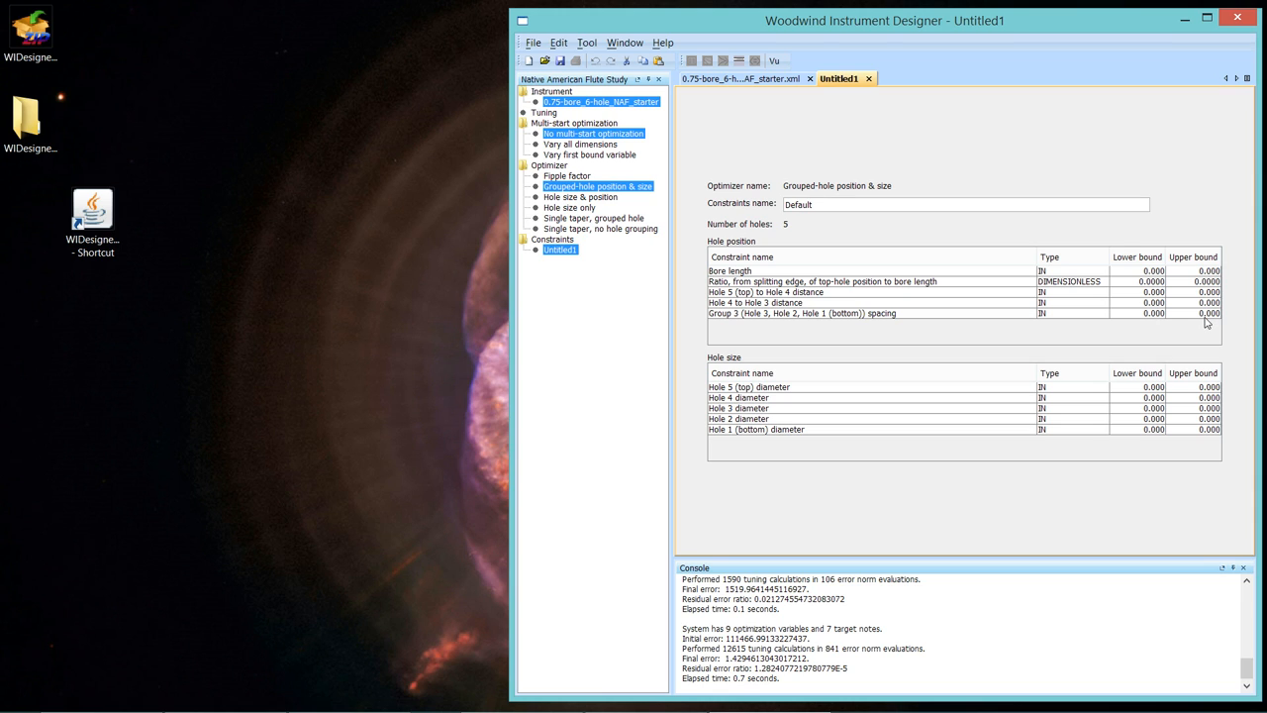
mouse_move(1182, 340)
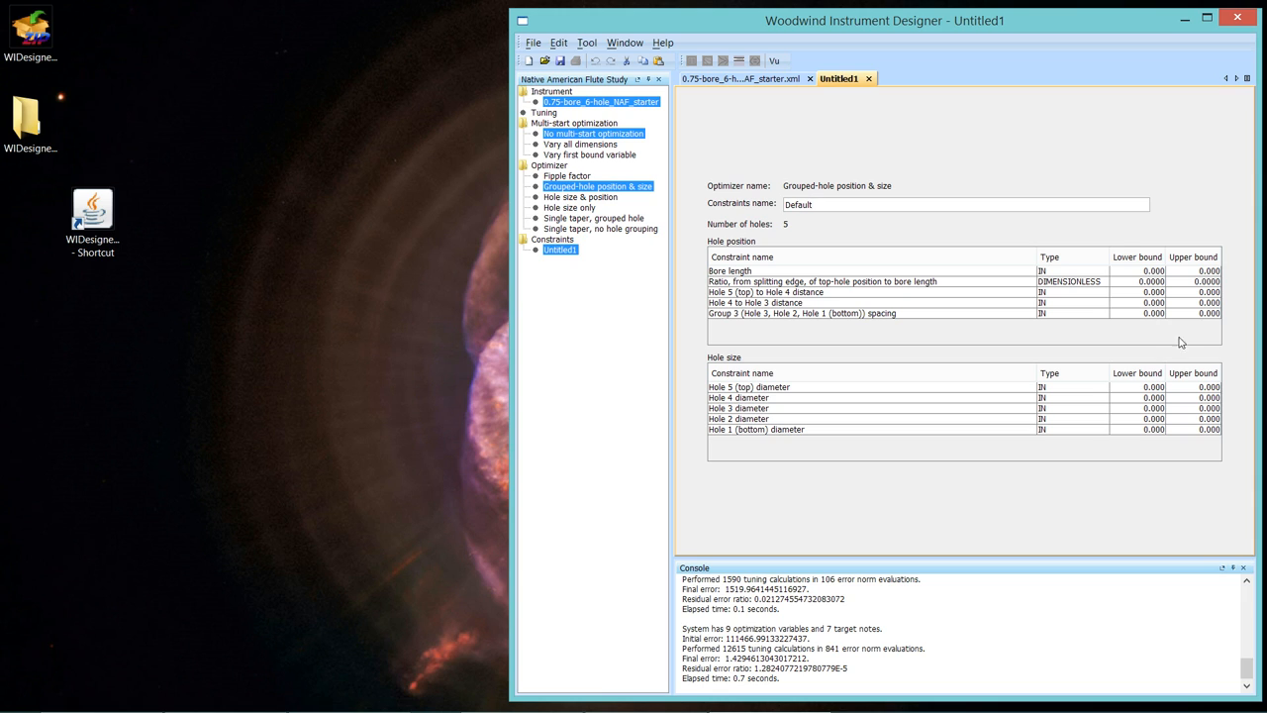
mouse_move(1168, 380)
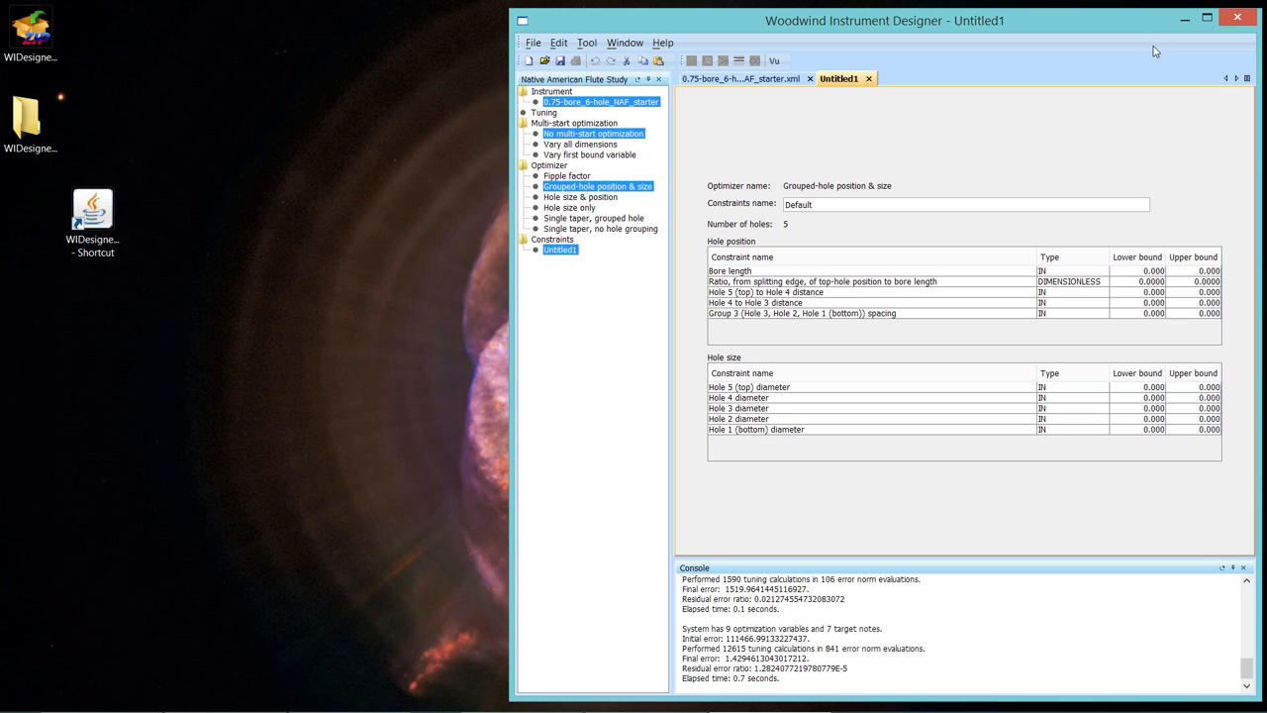
mouse_move(1142, 125)
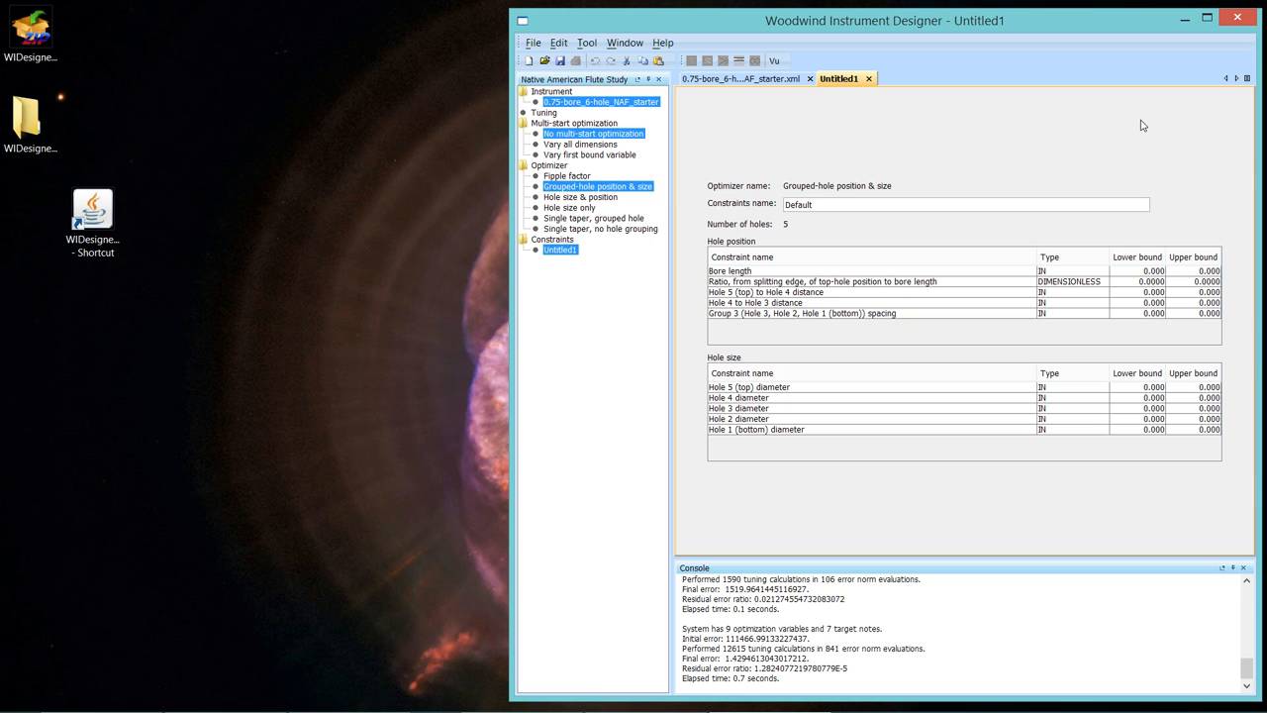
mouse_move(911, 135)
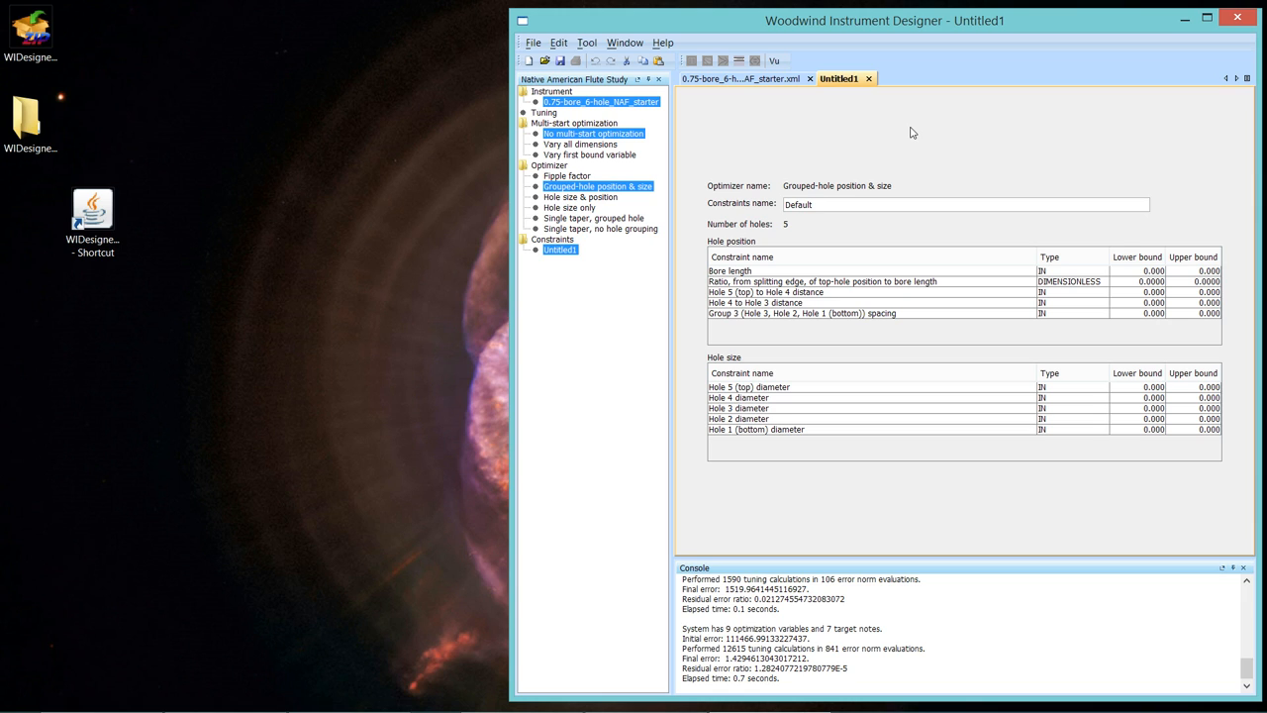
mouse_move(146, 142)
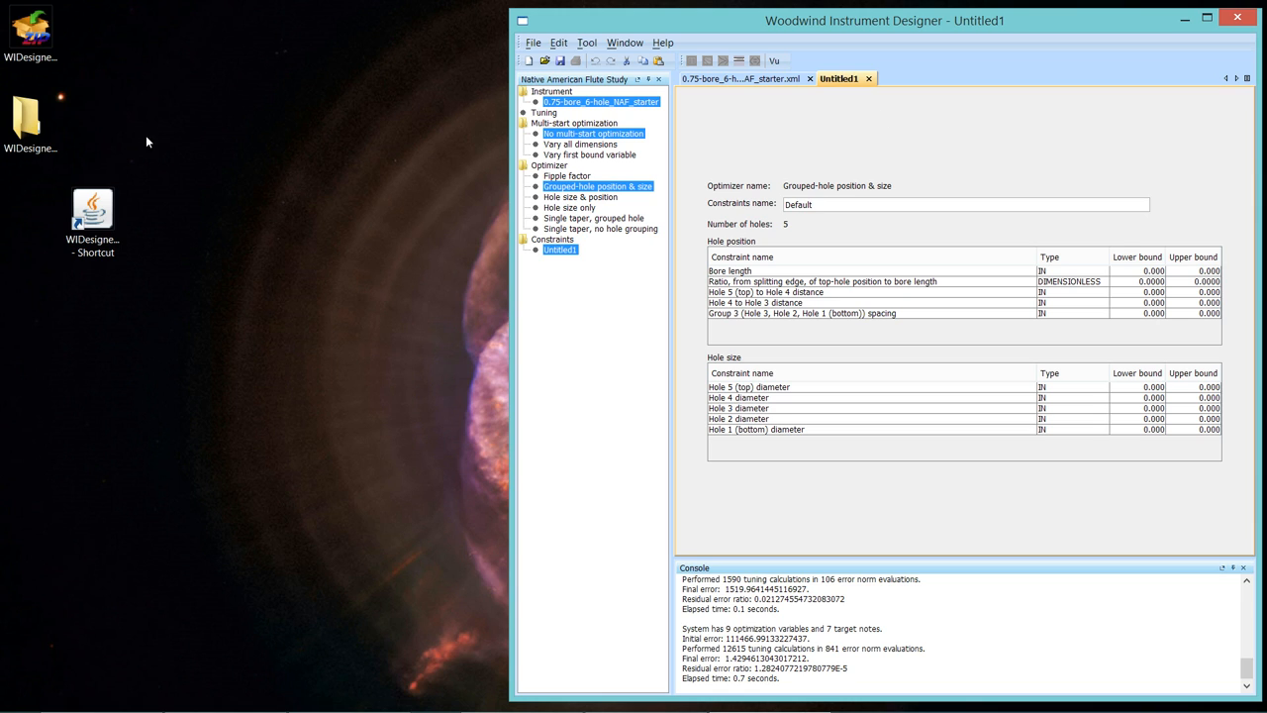